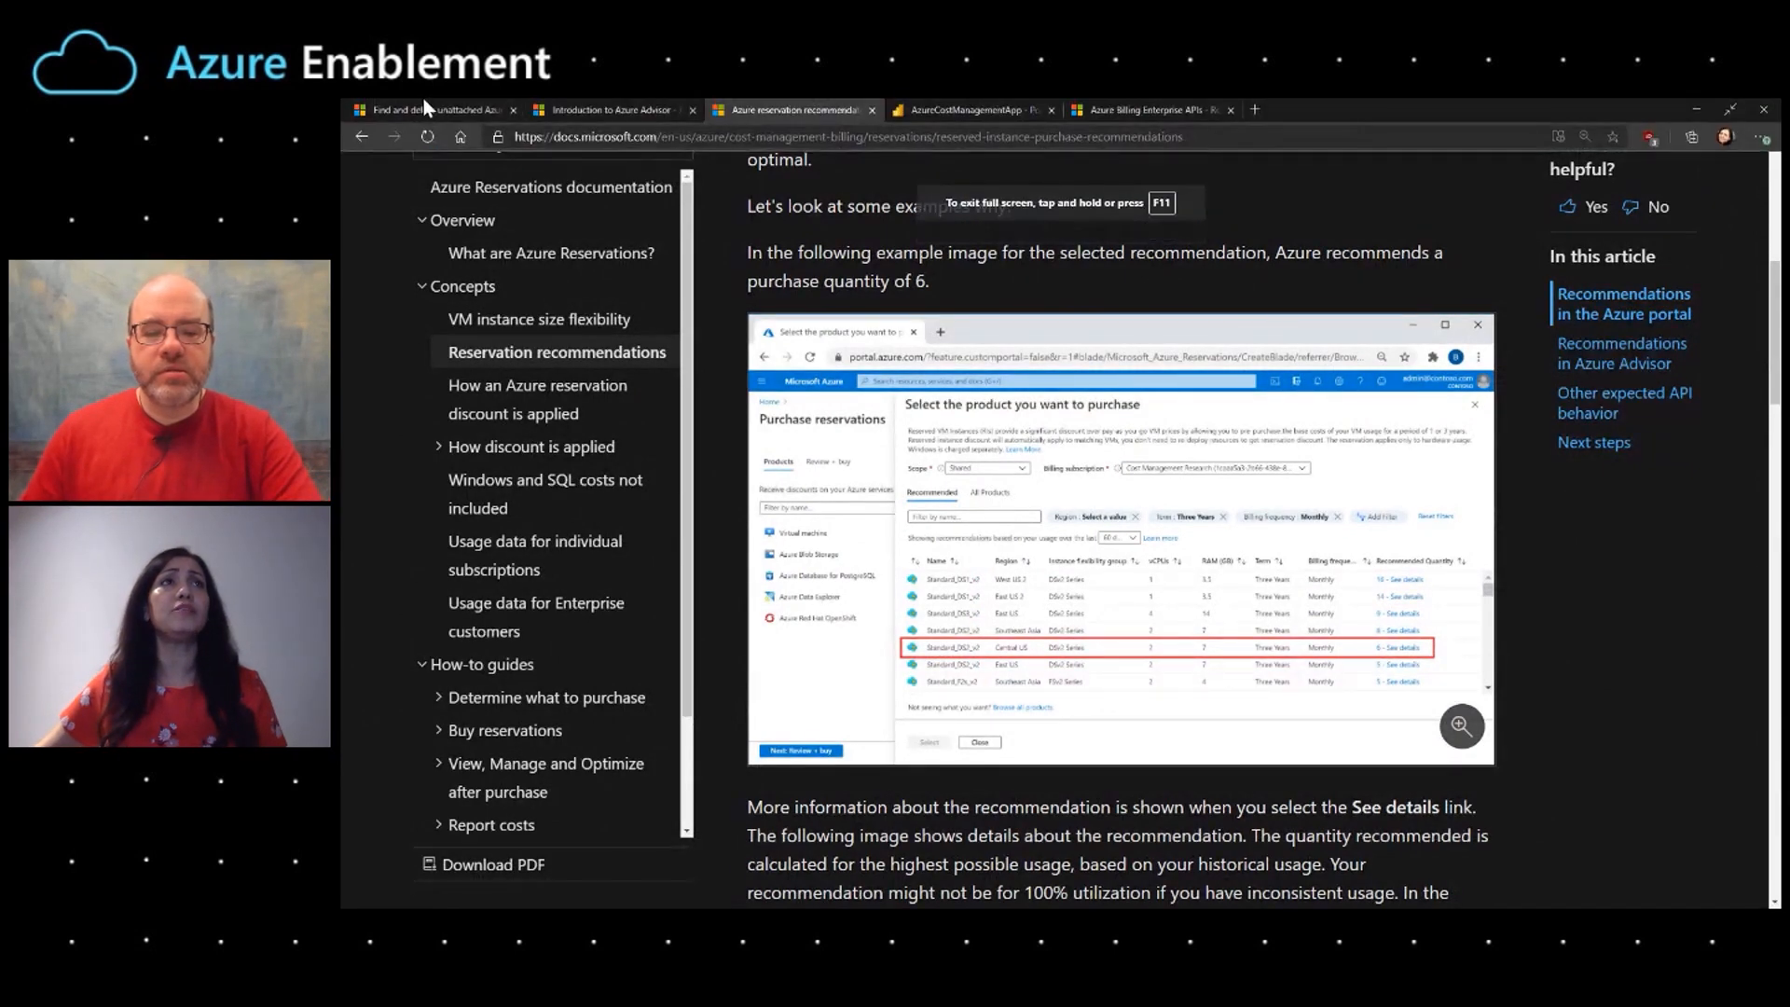
# Bring up the 'Find and delete unattached Azure managed and unmanaged disks' article's PowerShell script.
pyautogui.click(429, 109)
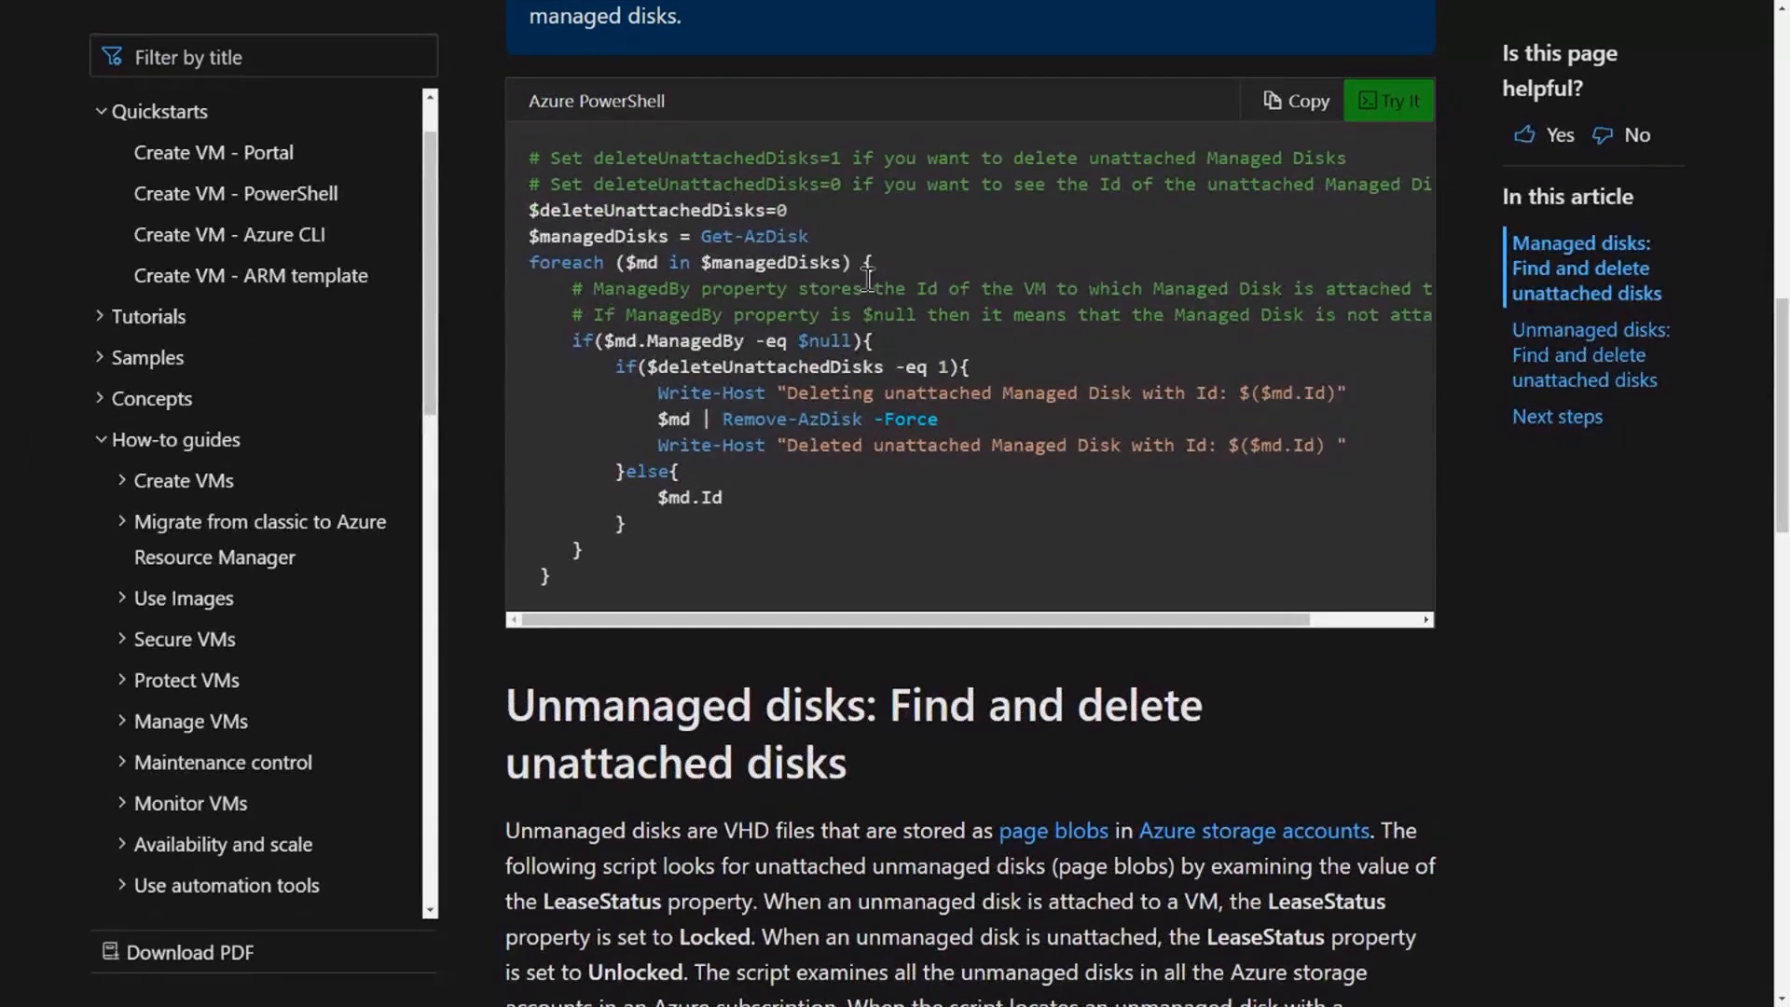
pyautogui.moveTo(1285, 506)
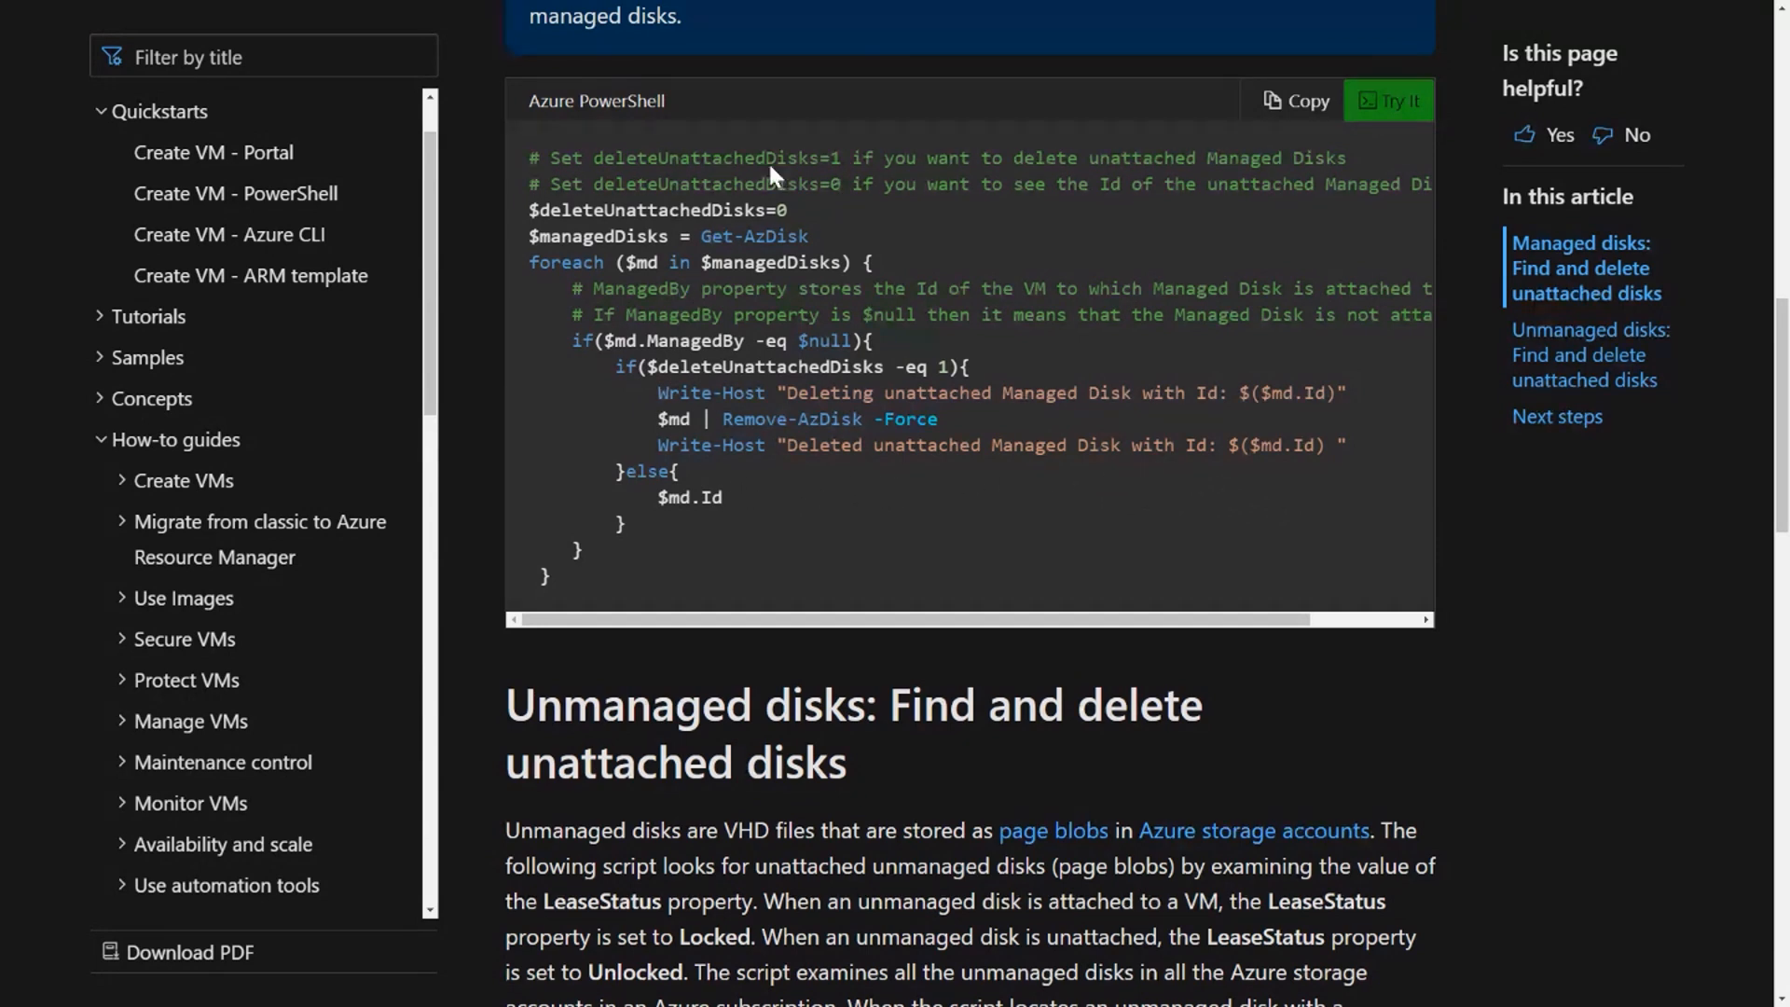
pyautogui.moveTo(1148, 126)
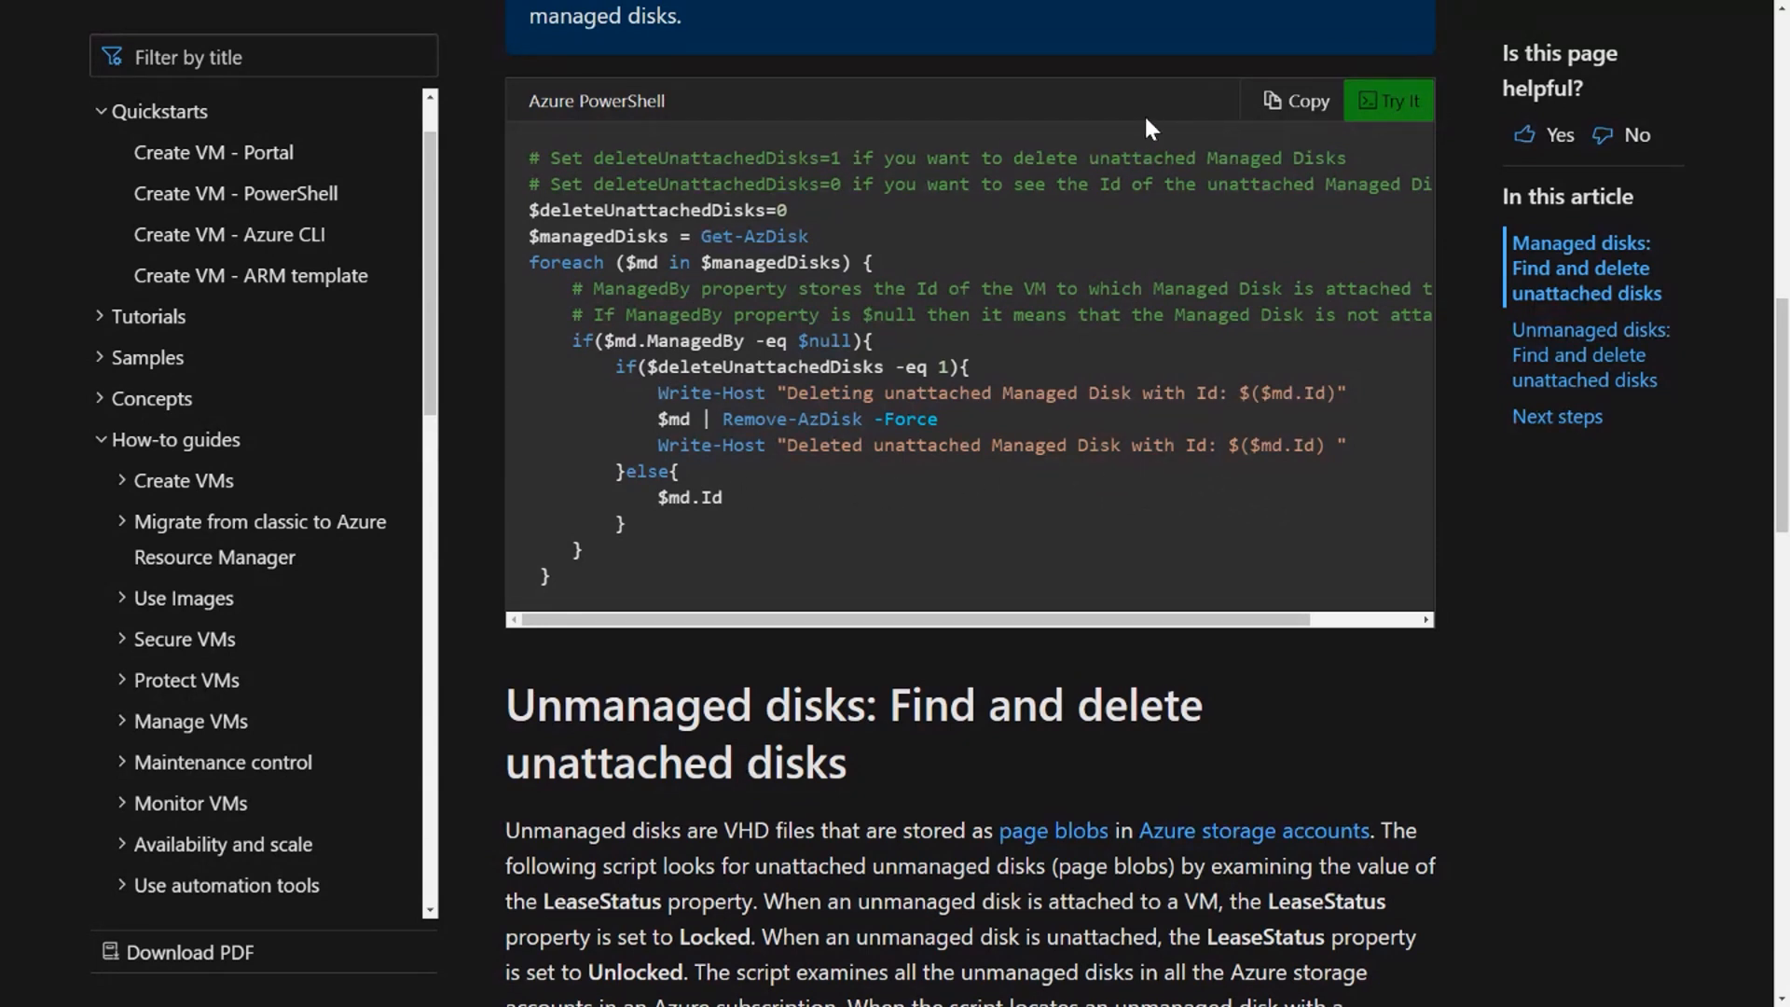
pyautogui.moveTo(1392, 102)
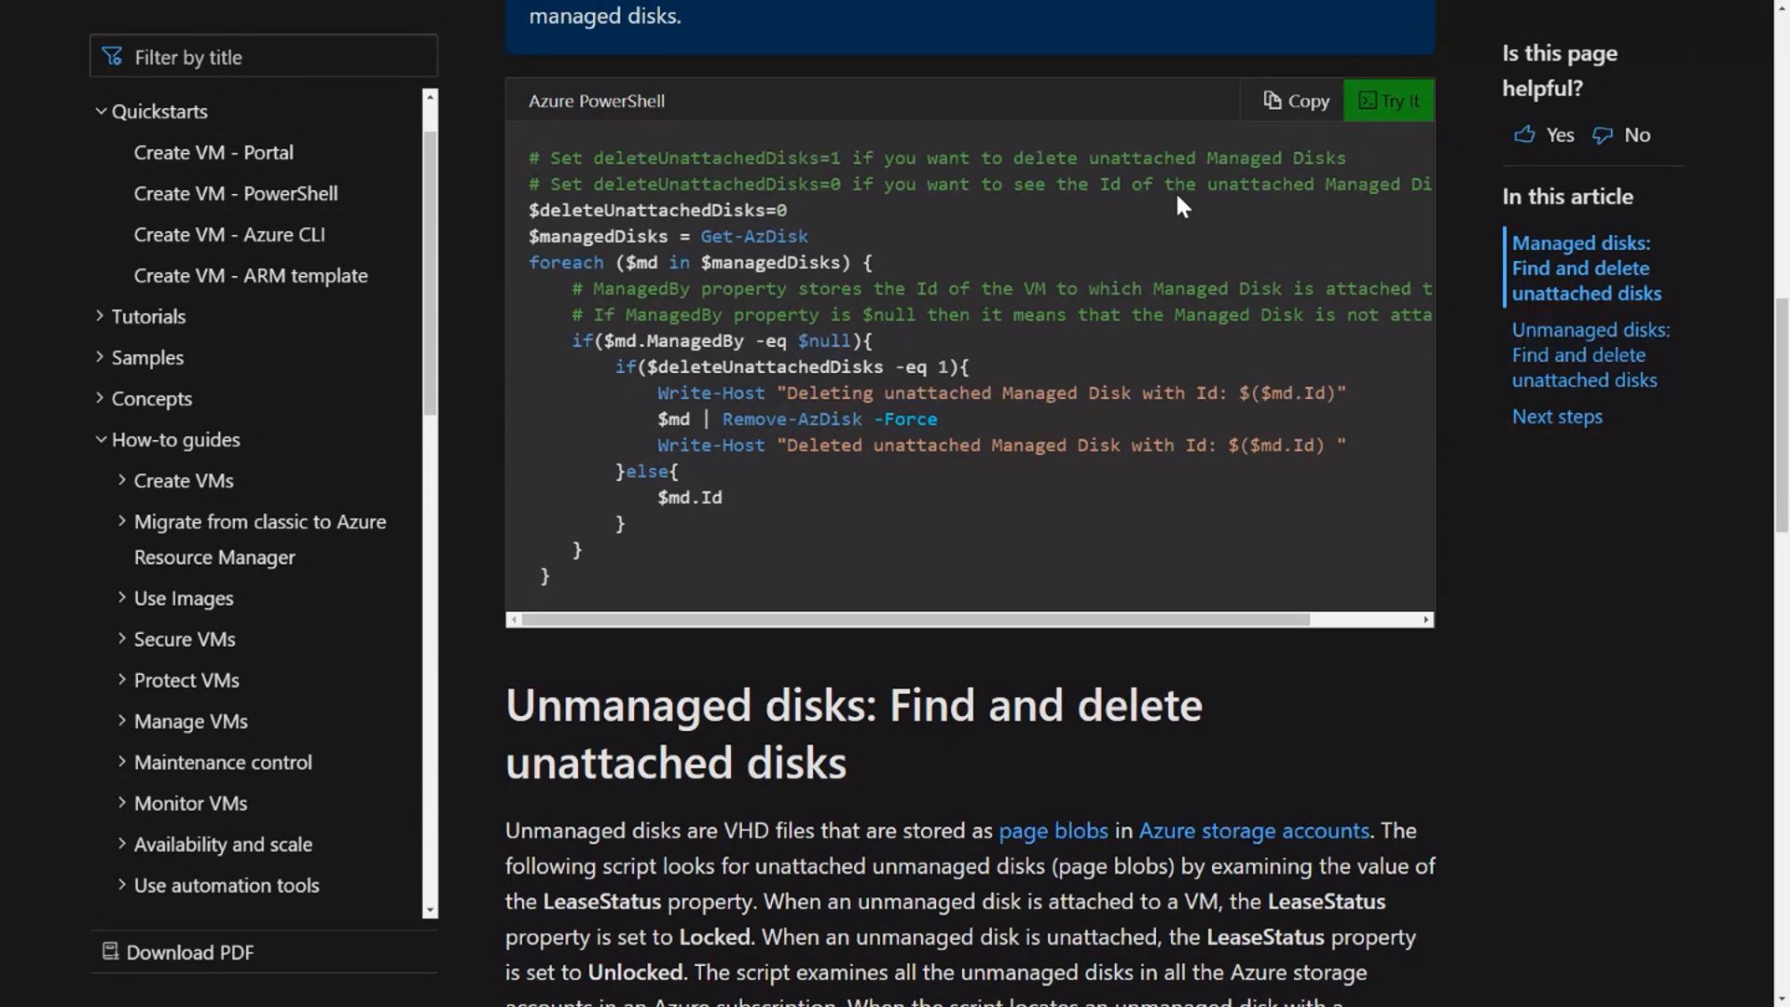
pyautogui.moveTo(1376, 119)
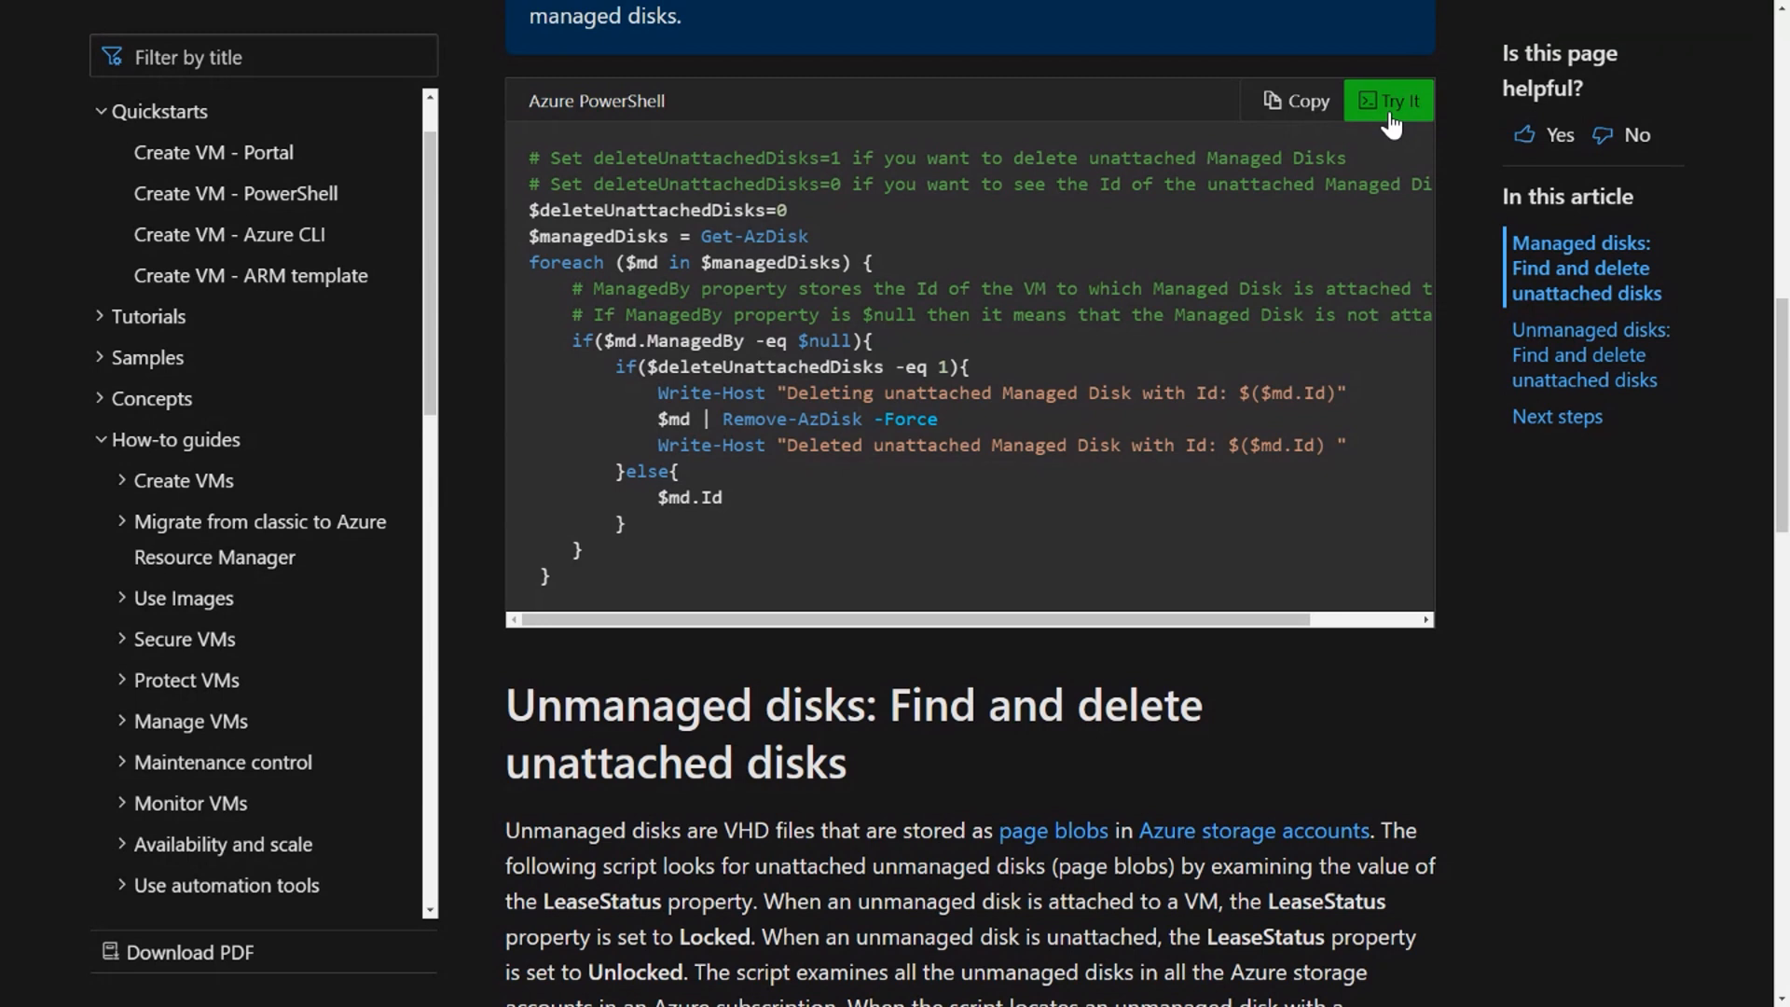
pyautogui.moveTo(1383, 125)
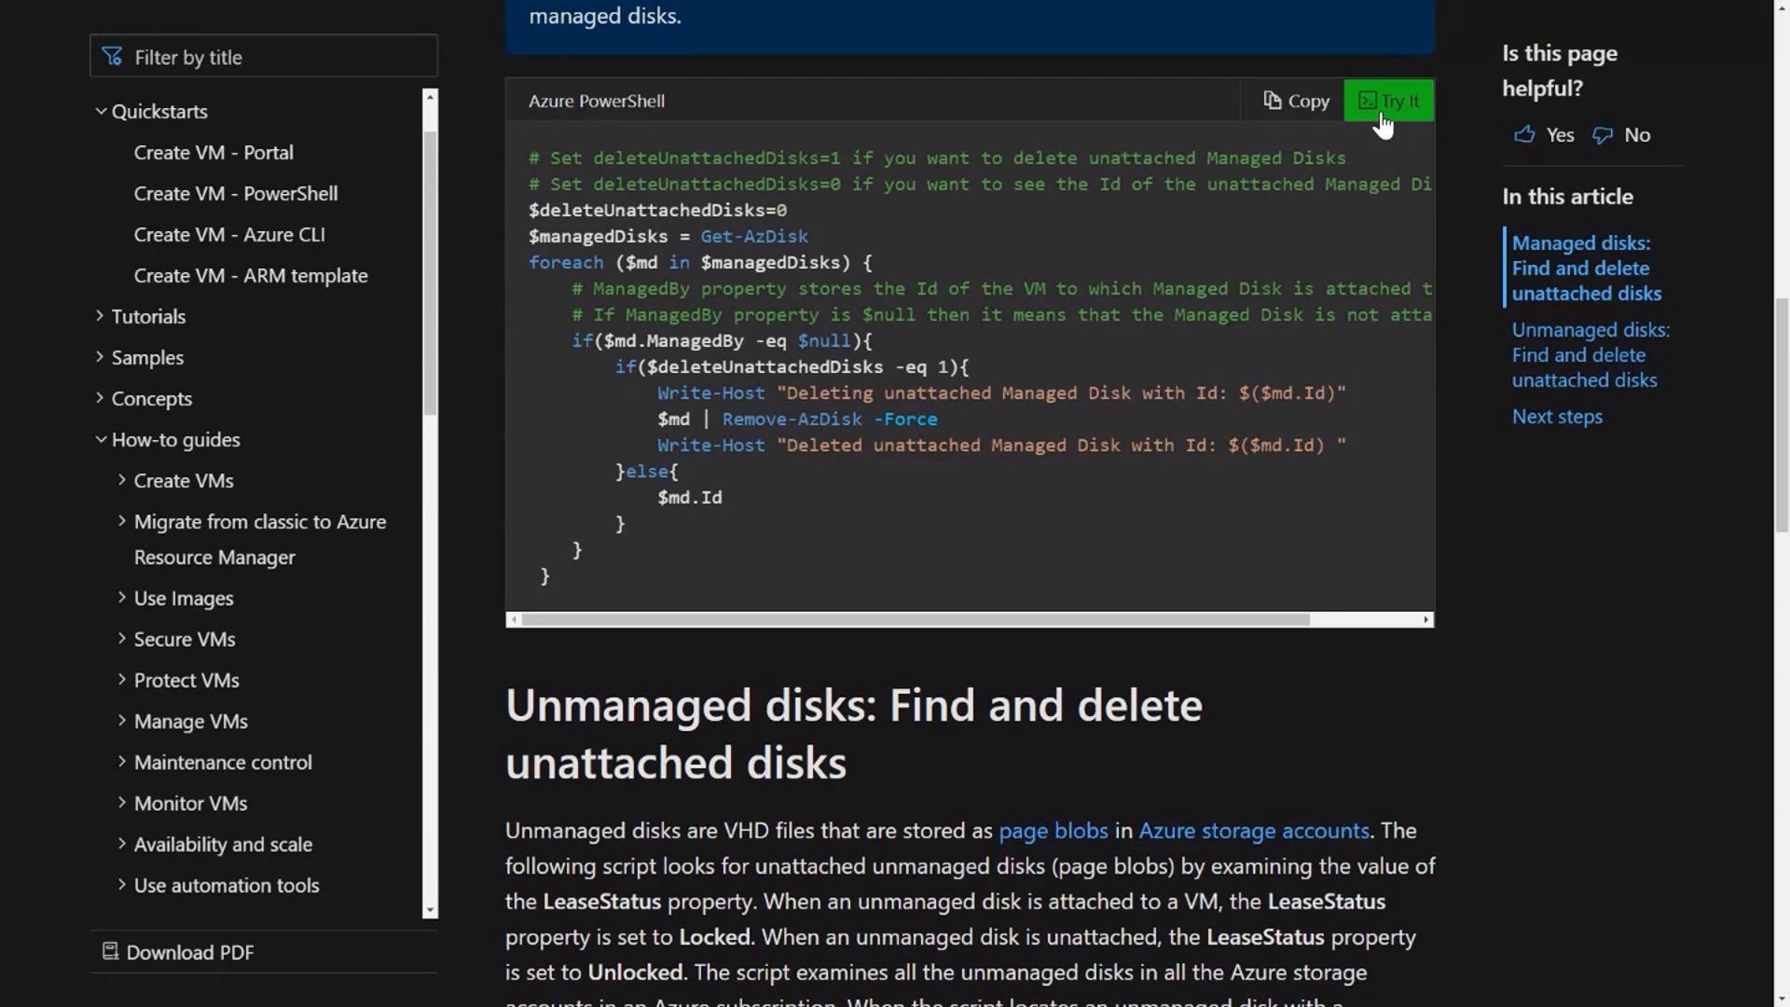
pyautogui.moveTo(1387, 160)
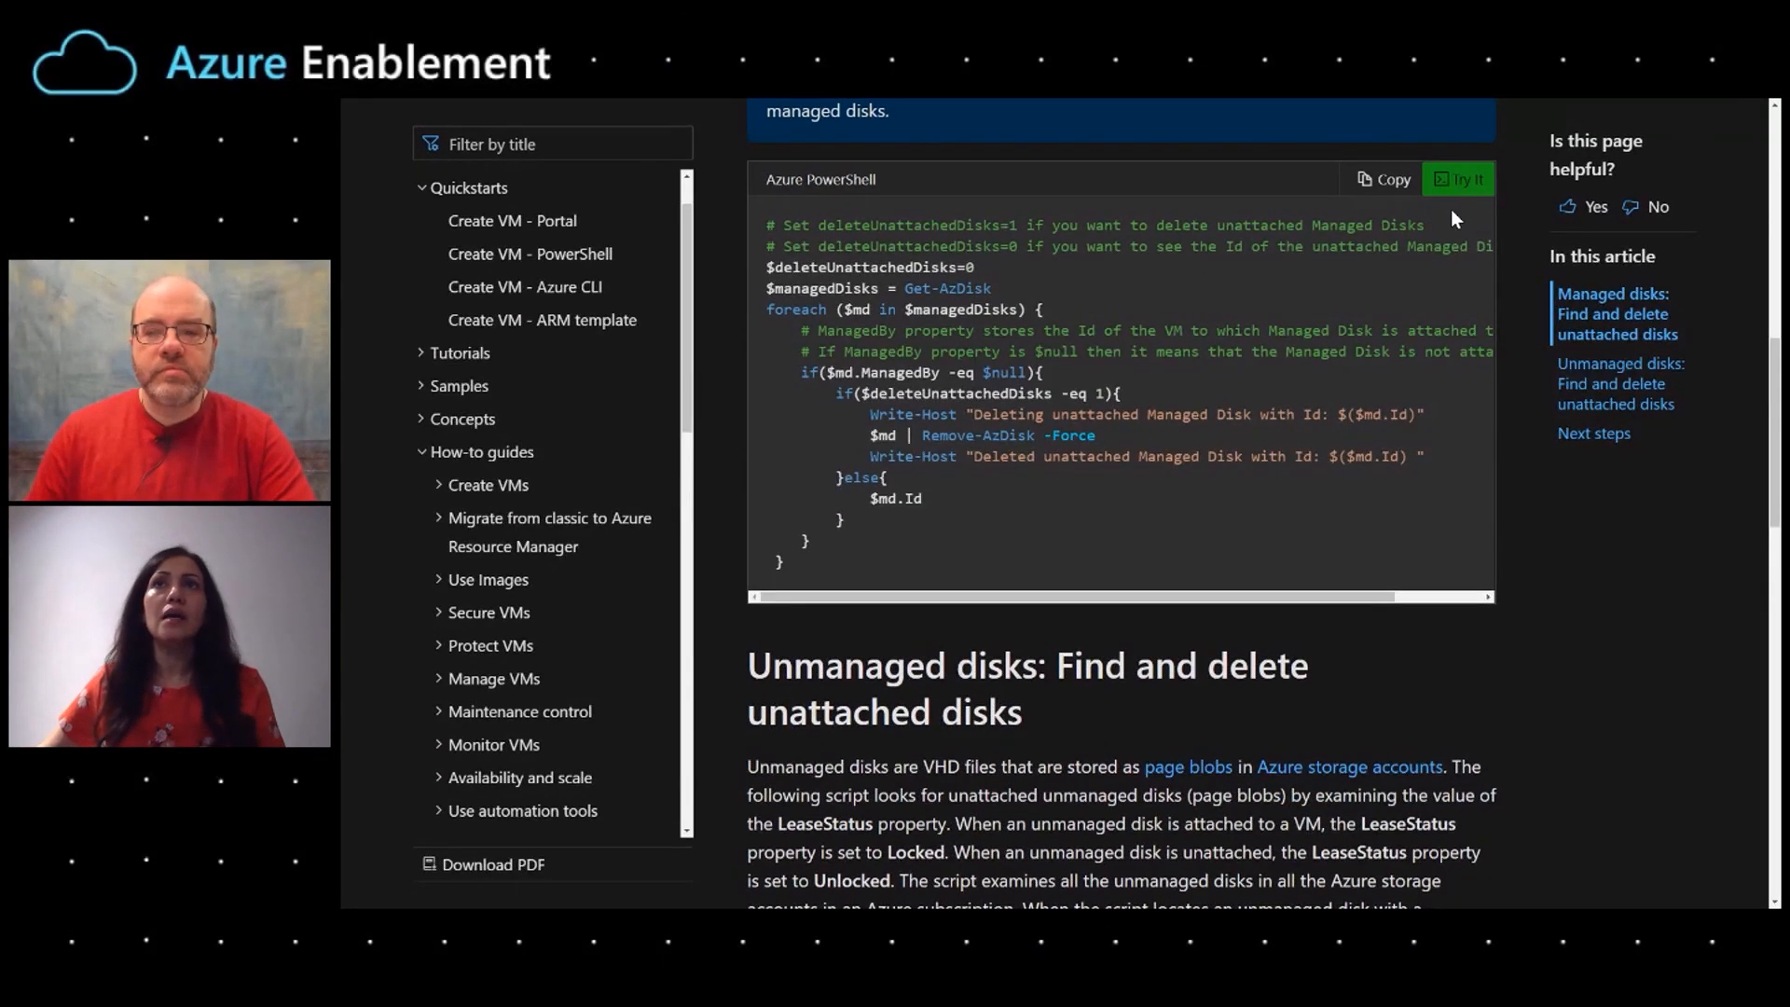
pyautogui.moveTo(1412, 191)
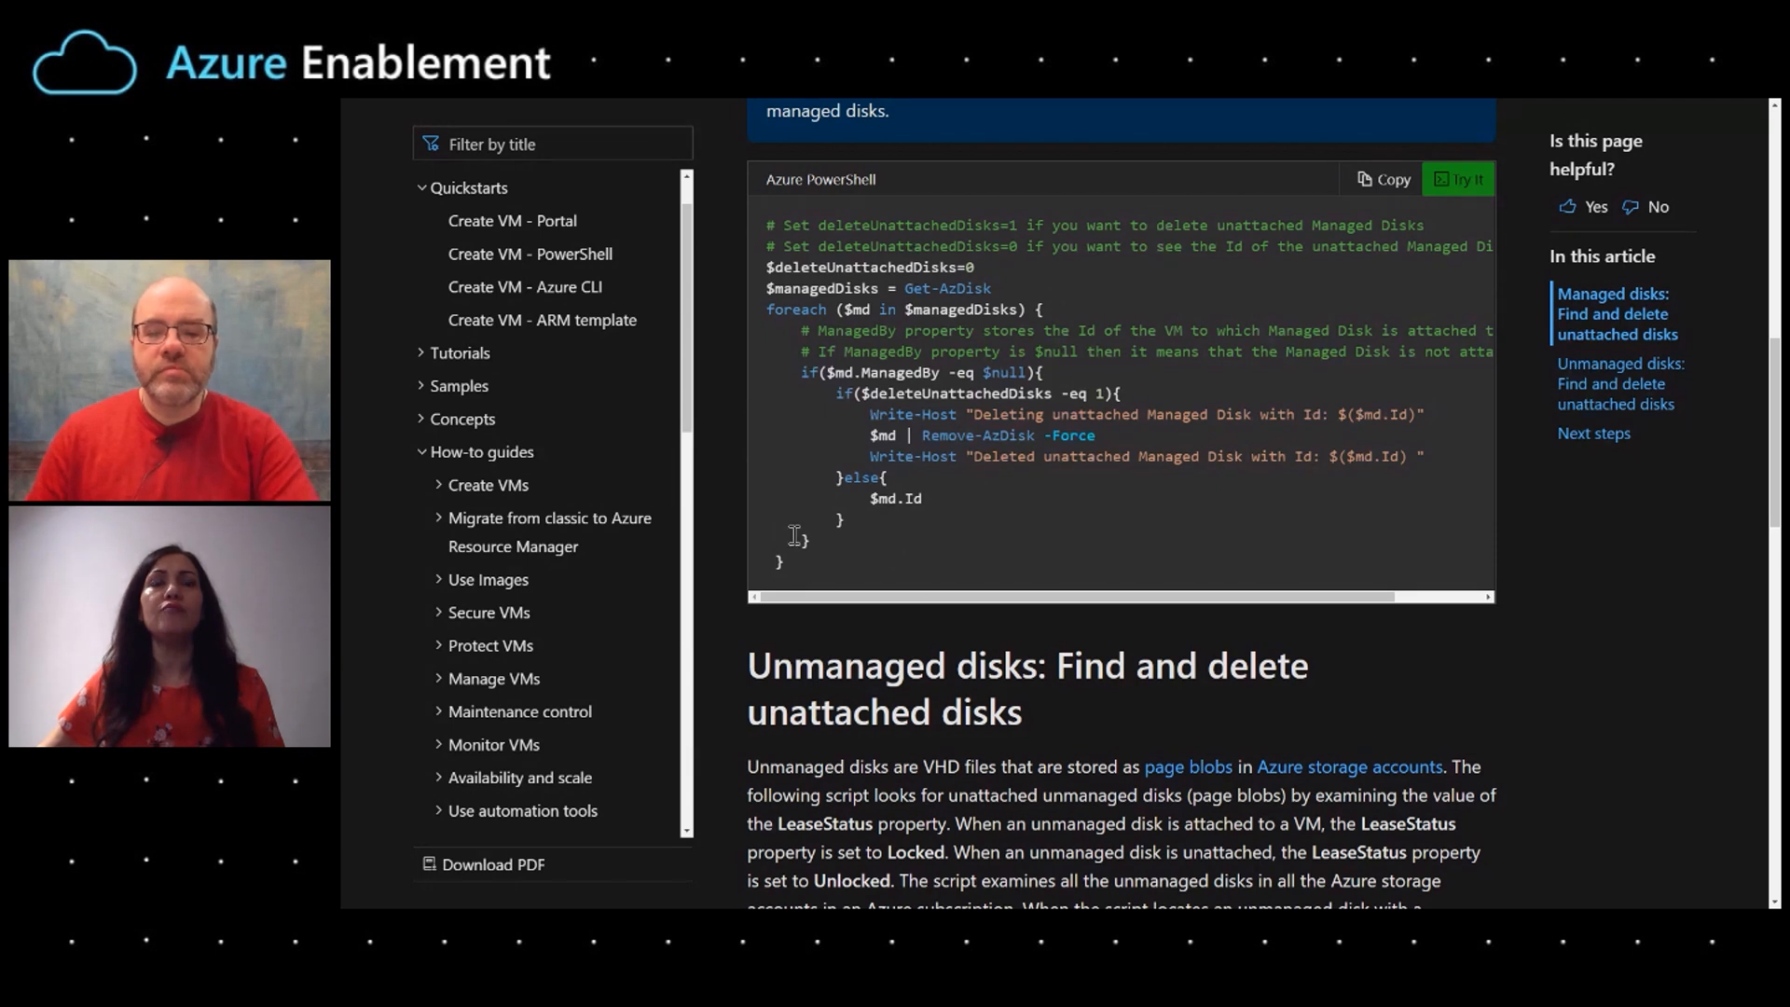
pyautogui.moveTo(1320, 544)
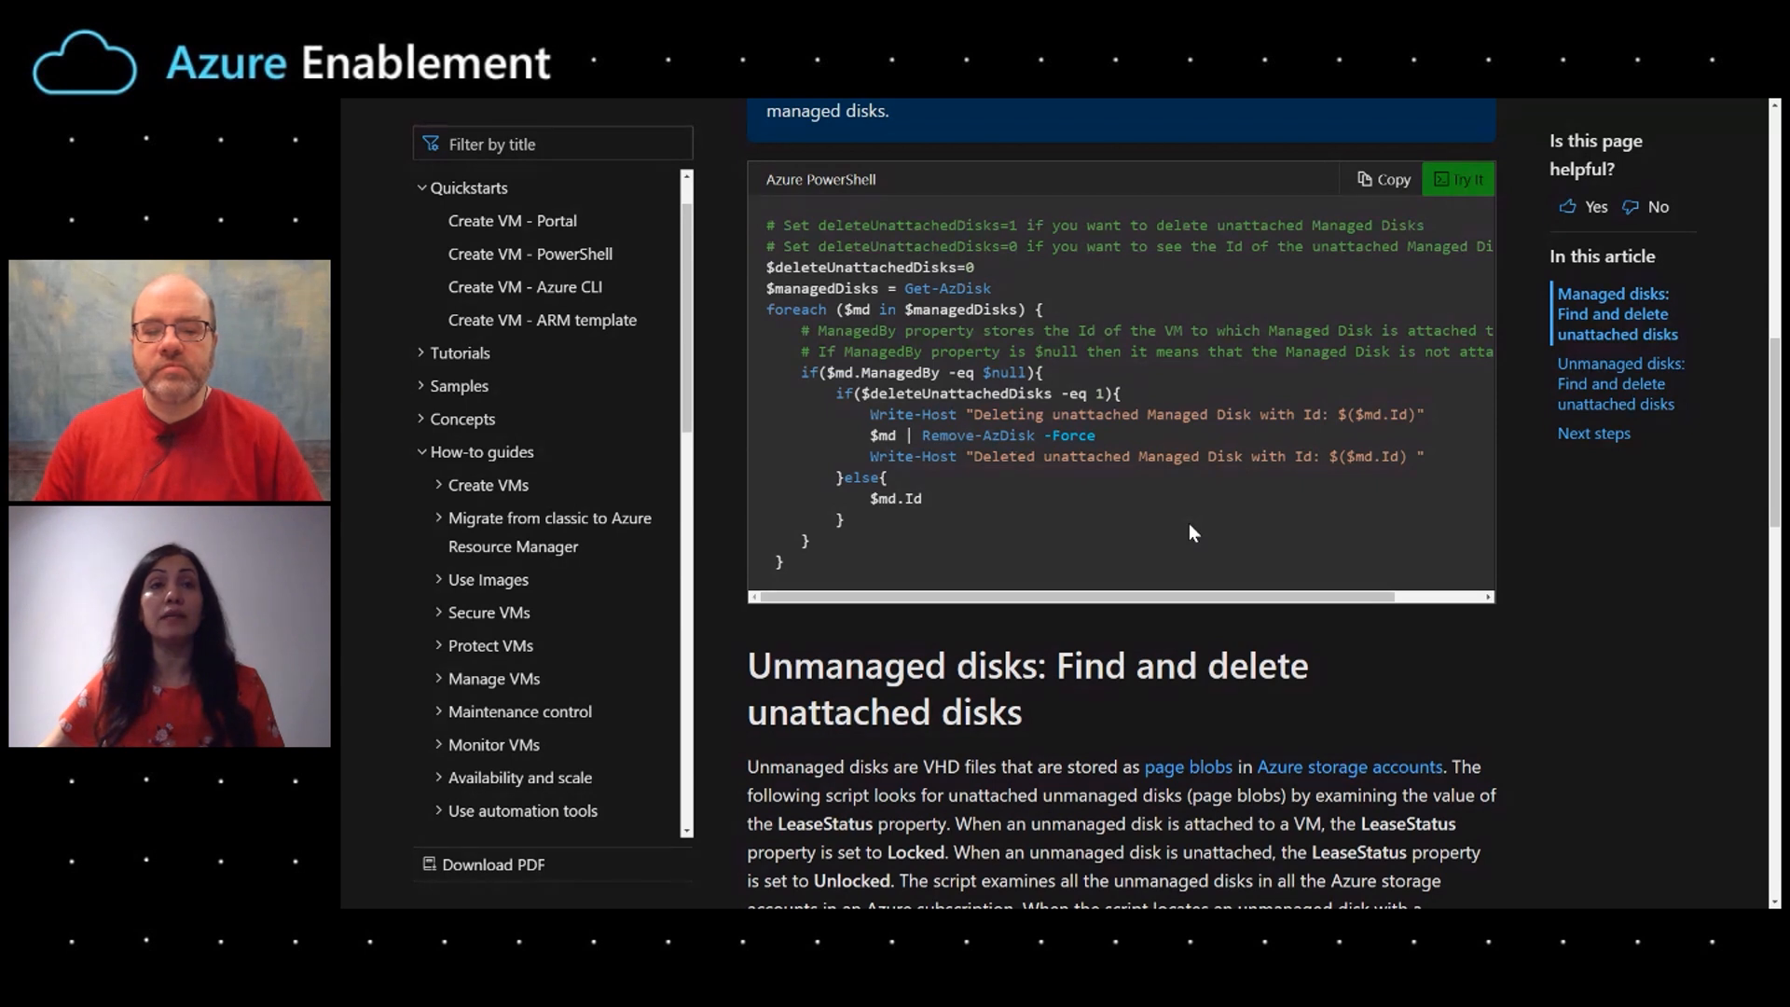
pyautogui.moveTo(1103, 457)
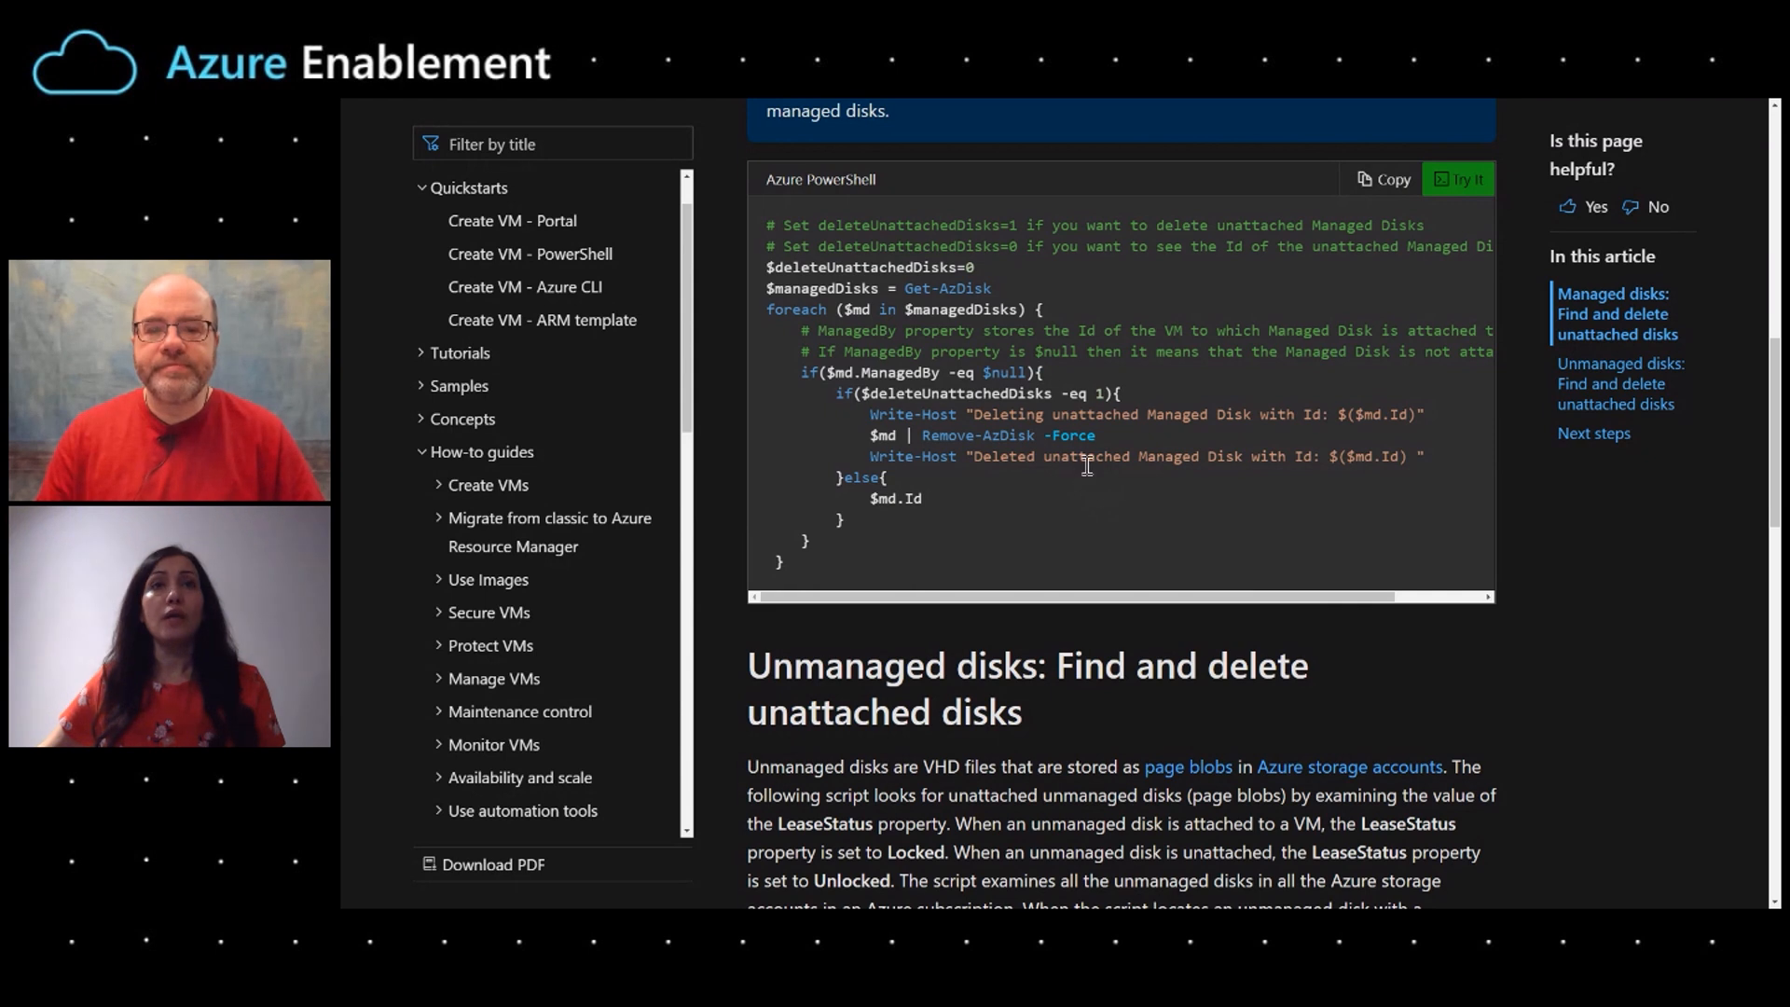
pyautogui.moveTo(1200, 514)
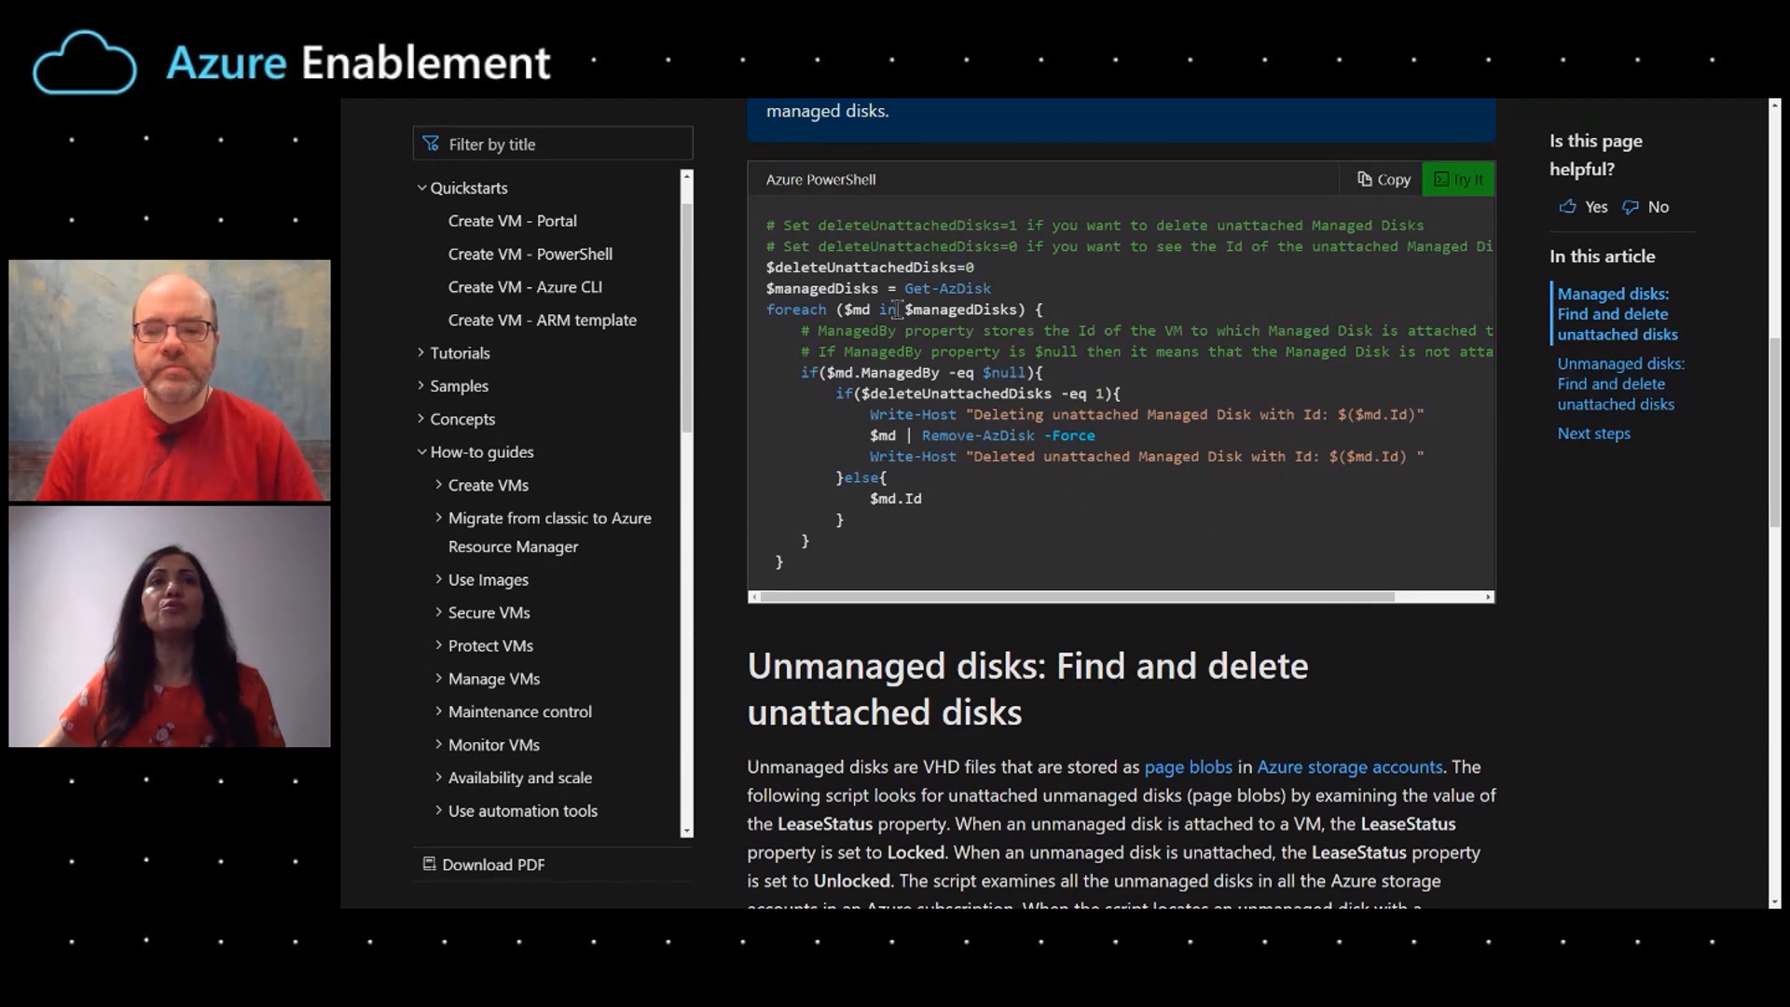
pyautogui.moveTo(1227, 458)
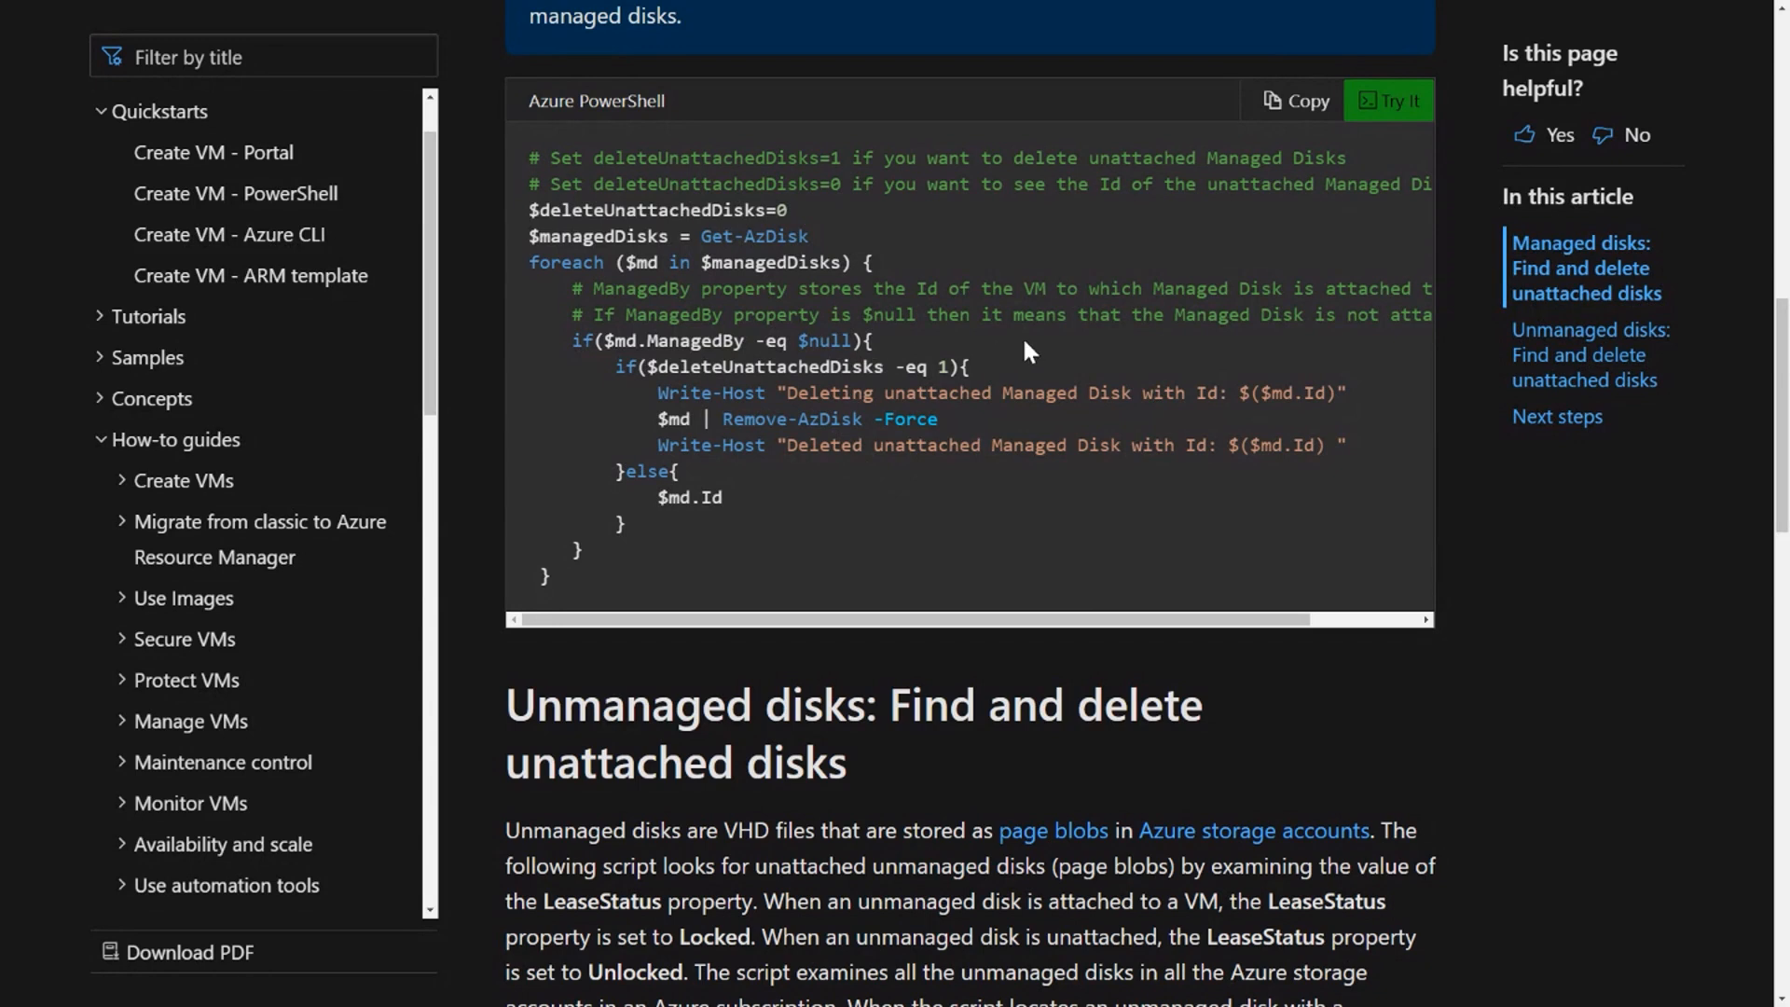
pyautogui.moveTo(1059, 455)
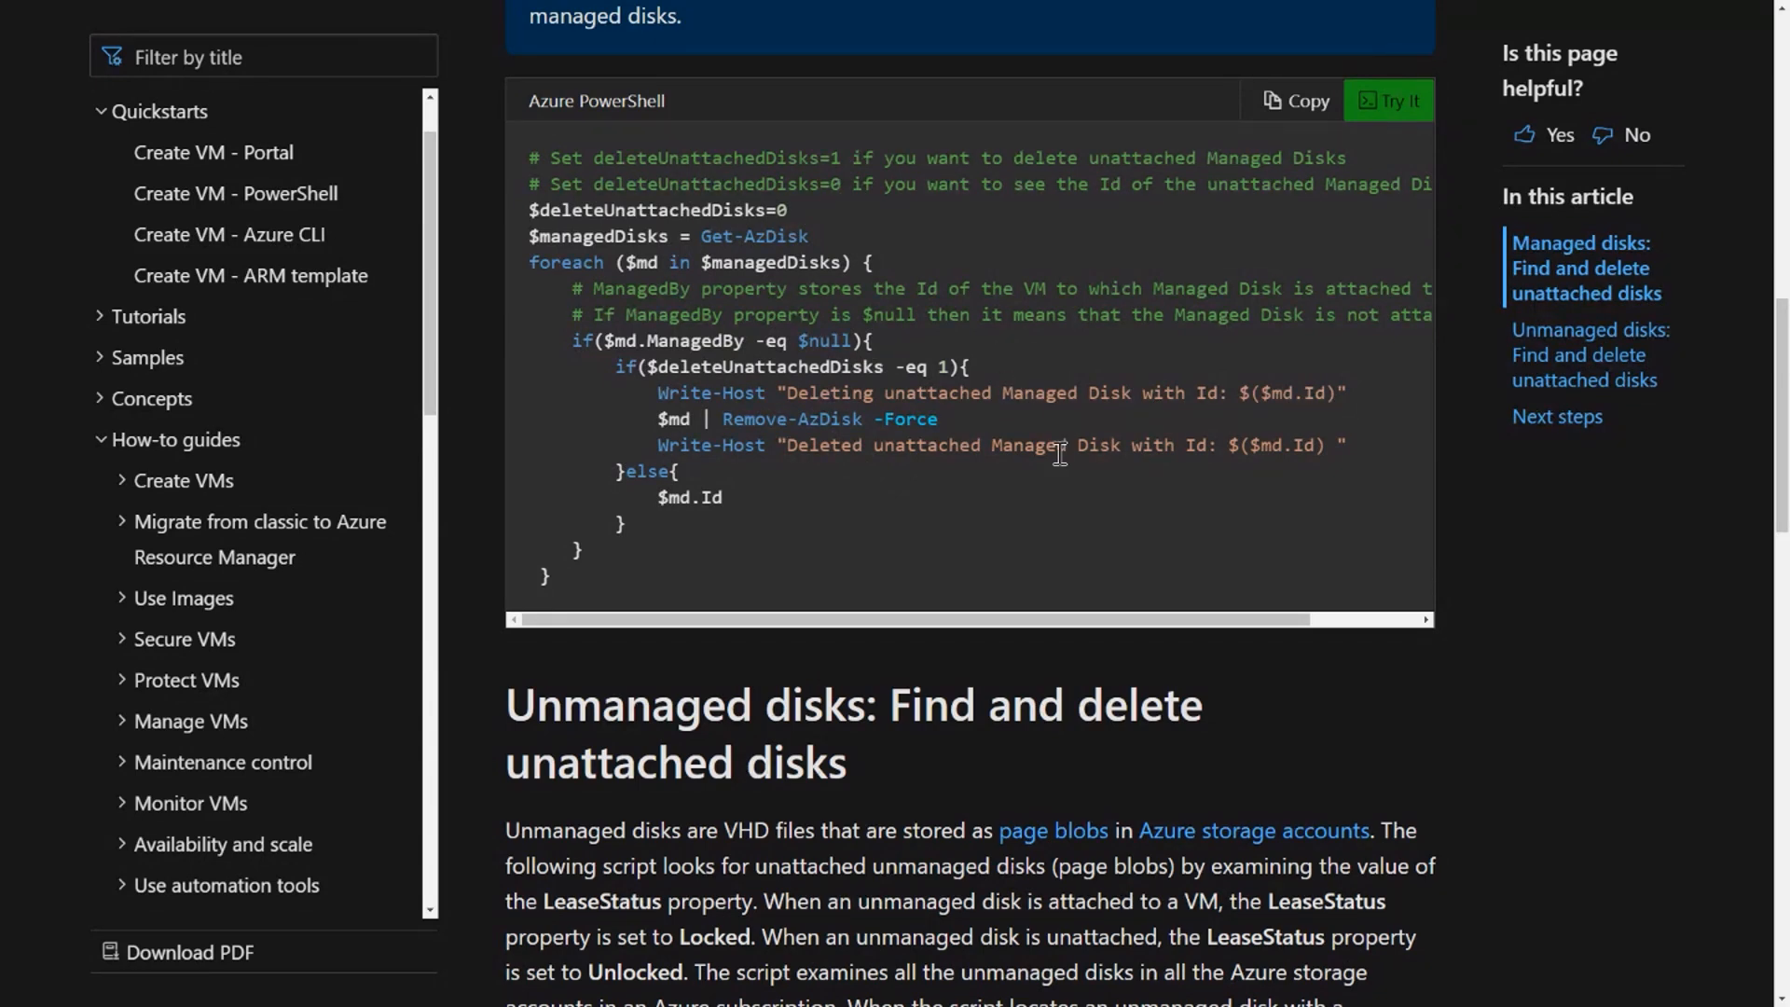
pyautogui.moveTo(934, 245)
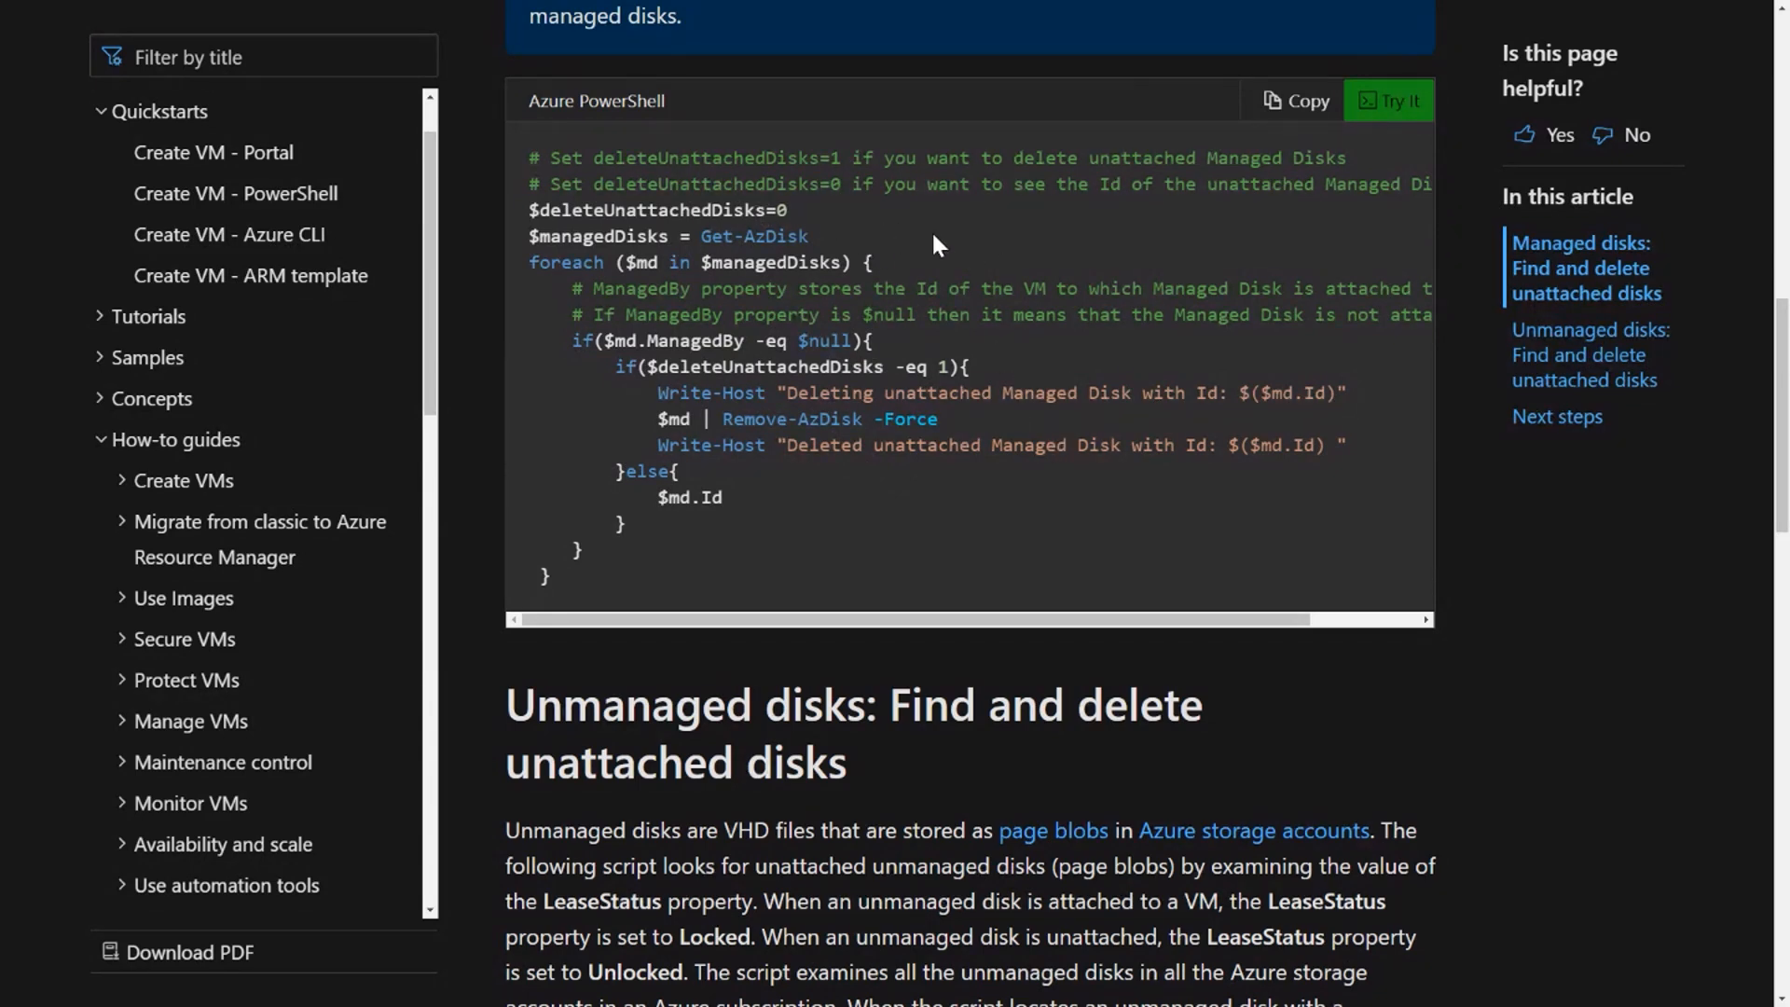
pyautogui.moveTo(1069, 432)
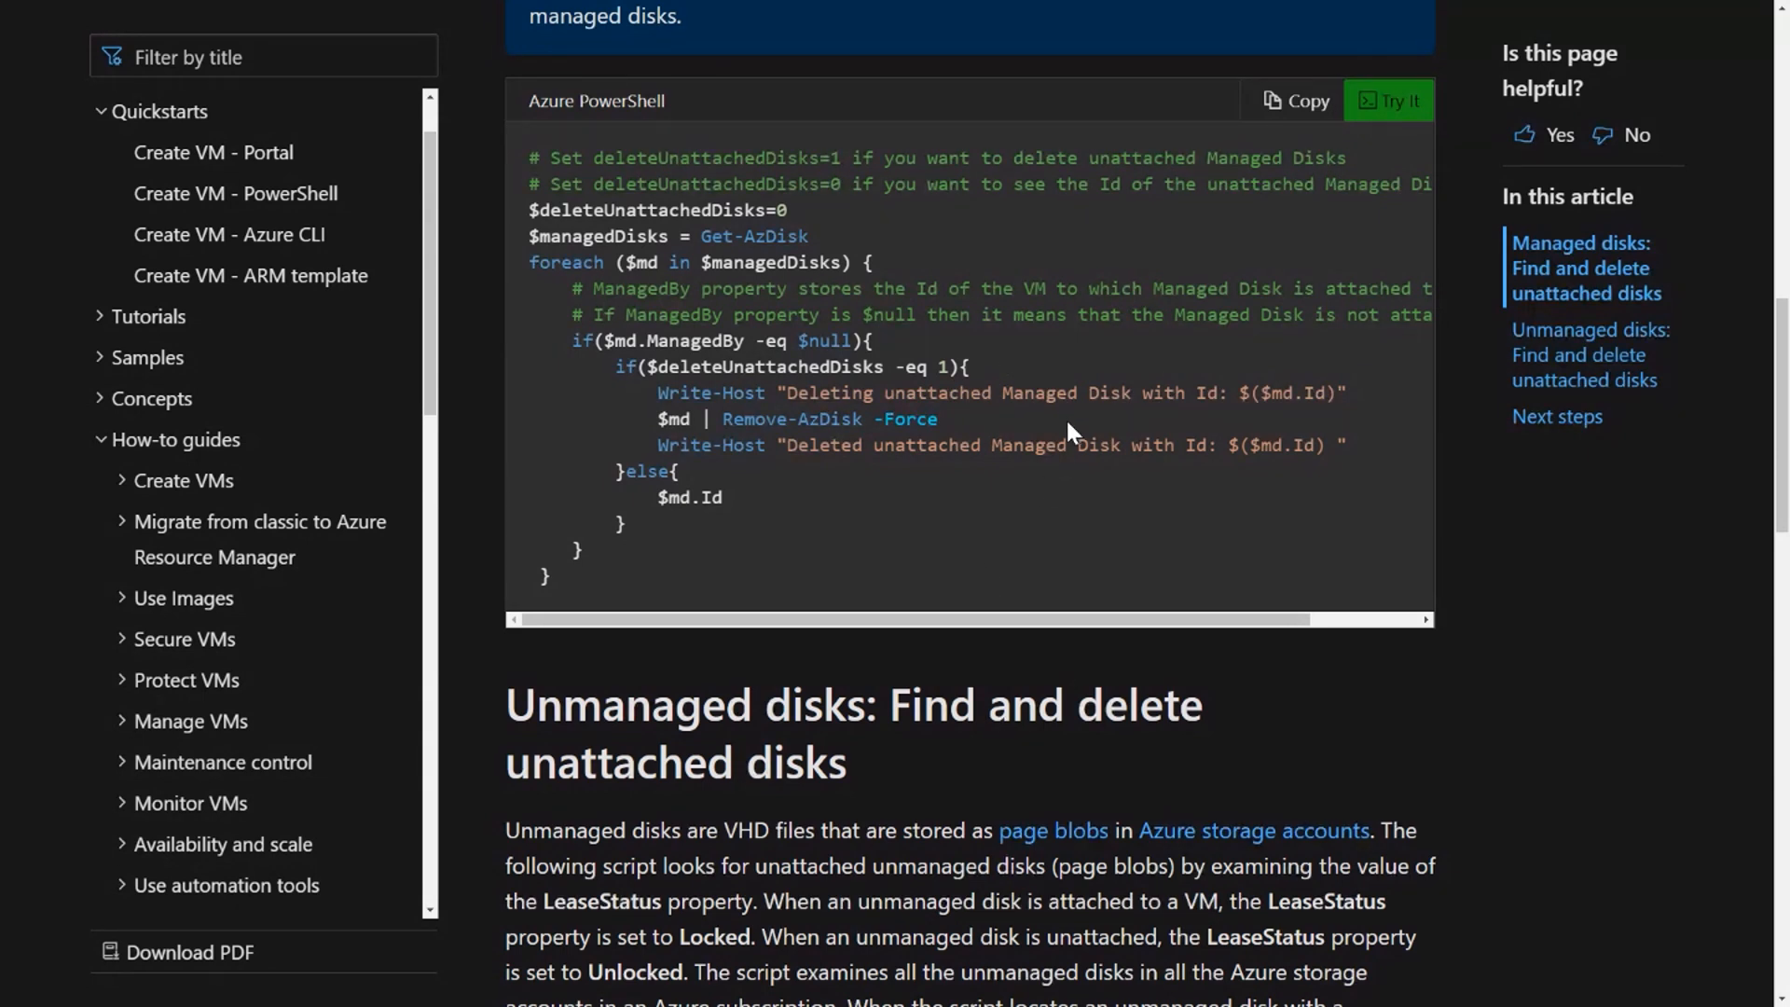
pyautogui.moveTo(1007, 228)
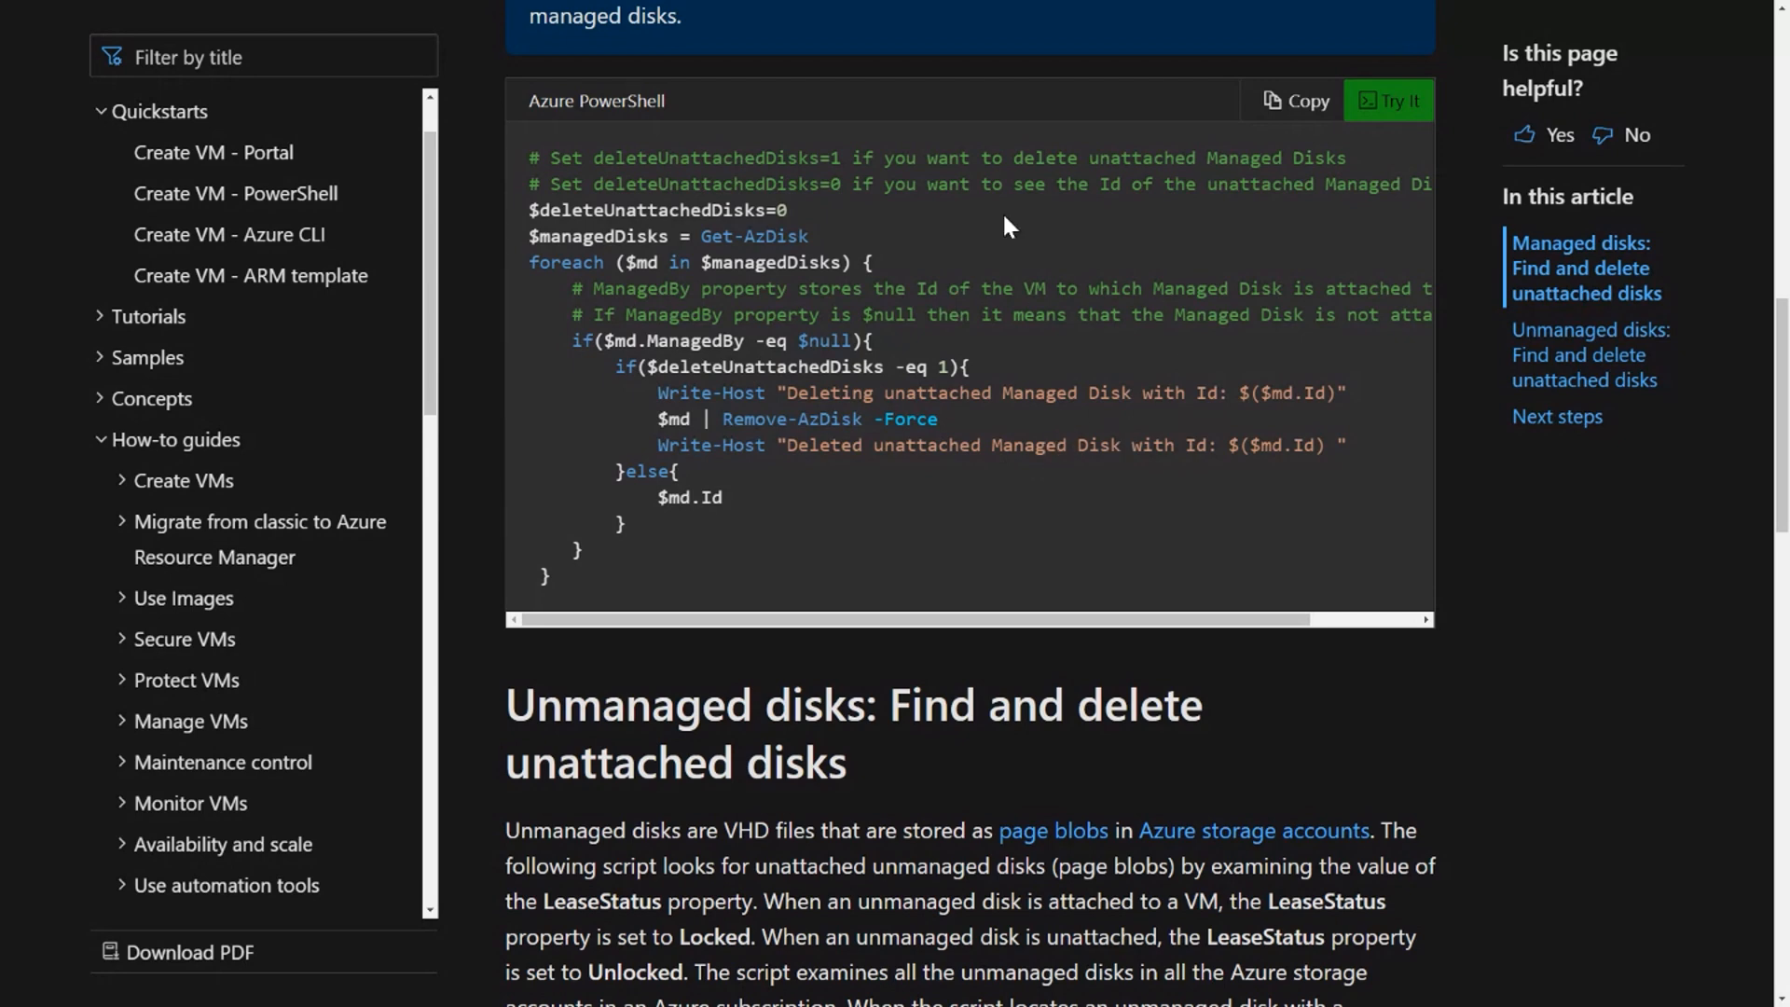
pyautogui.moveTo(1118, 502)
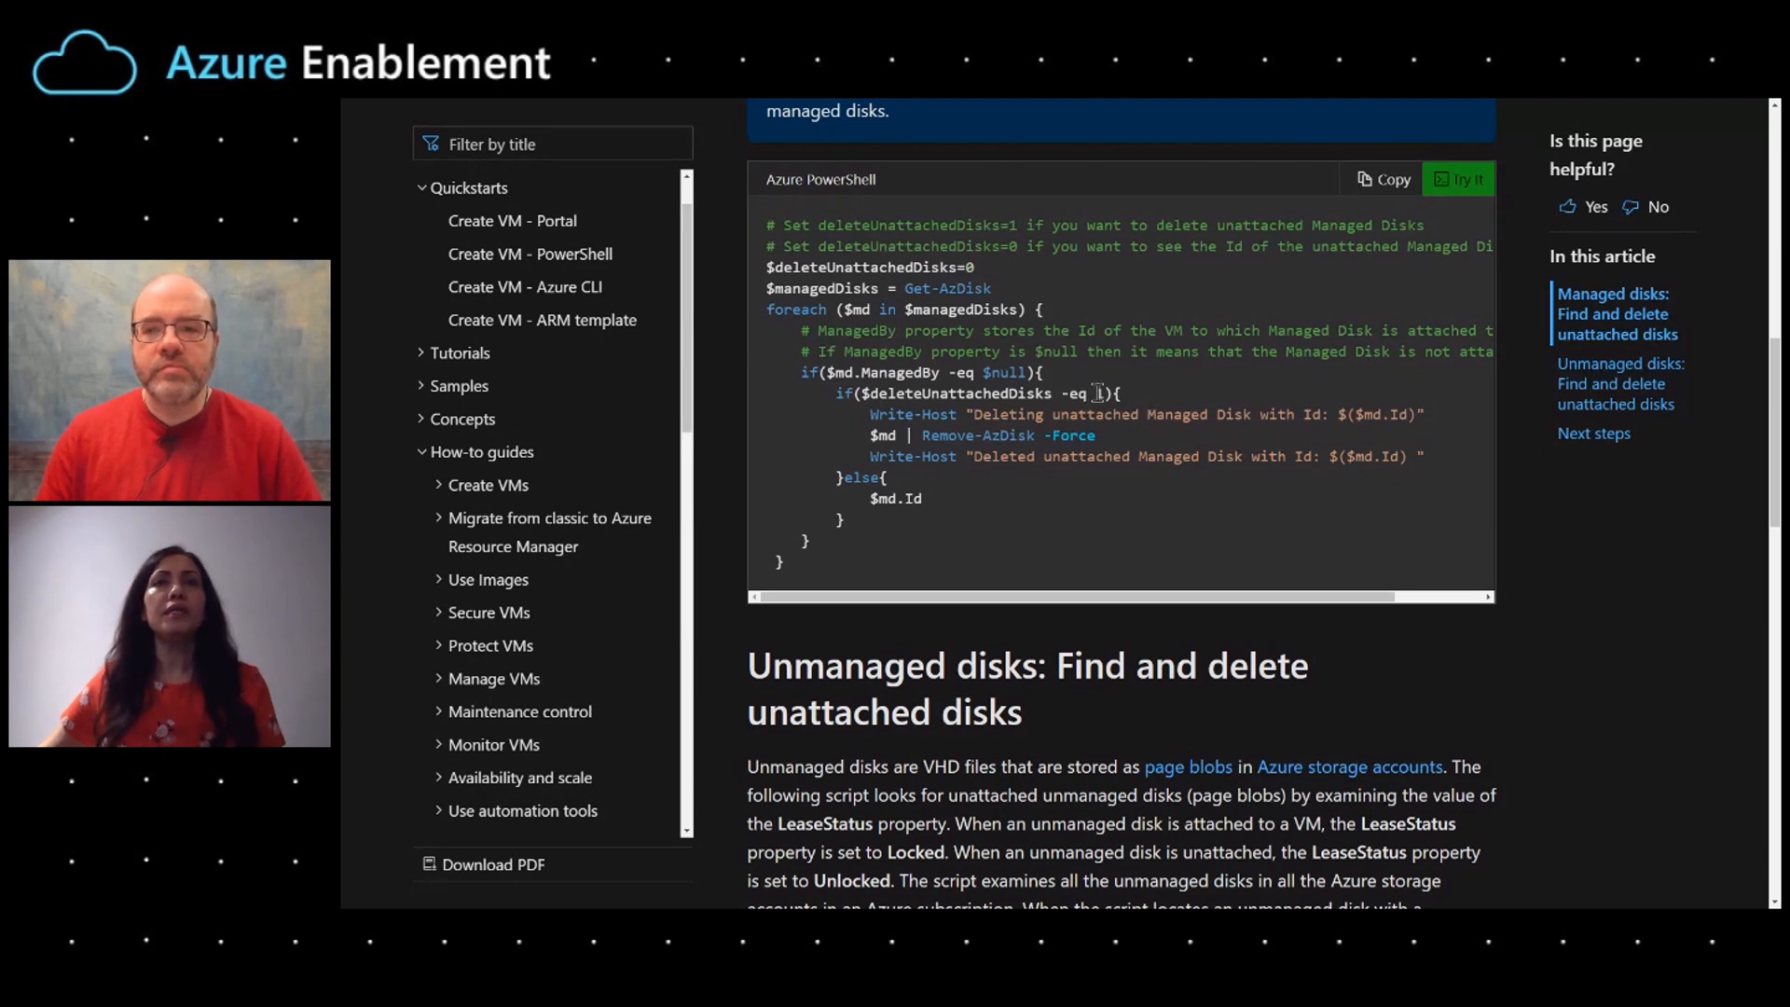
pyautogui.doubleClick(1103, 393)
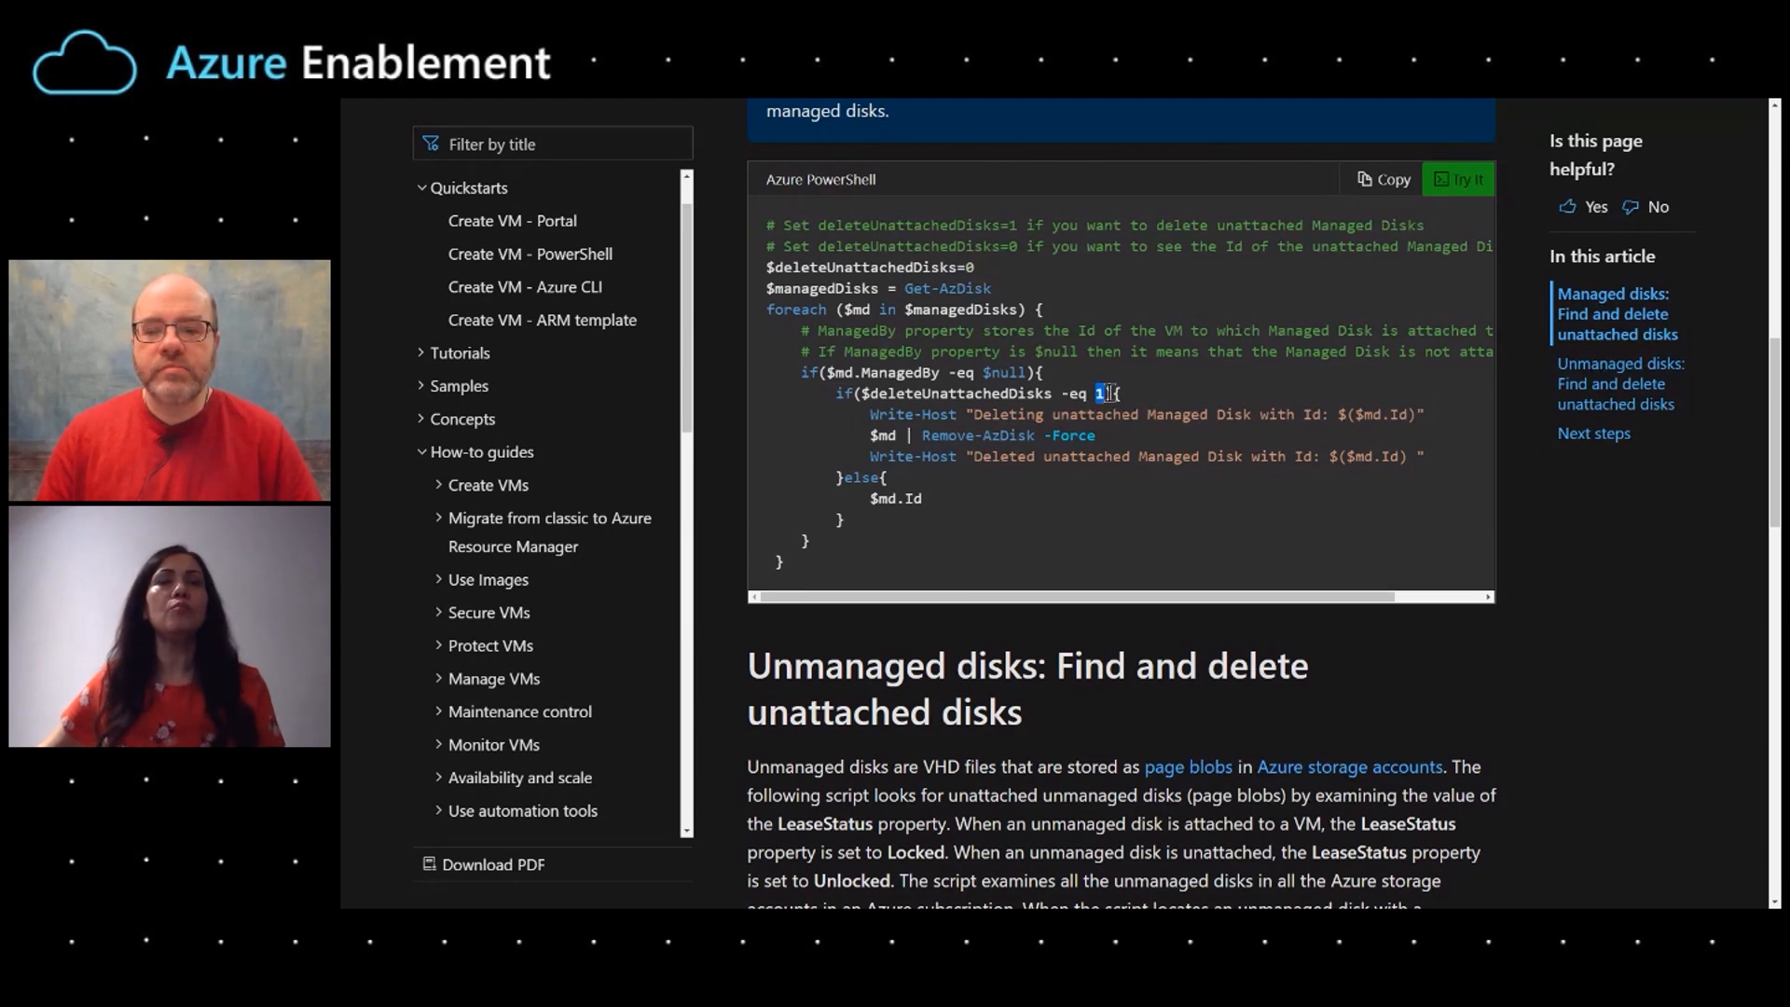
pyautogui.moveTo(1088, 453)
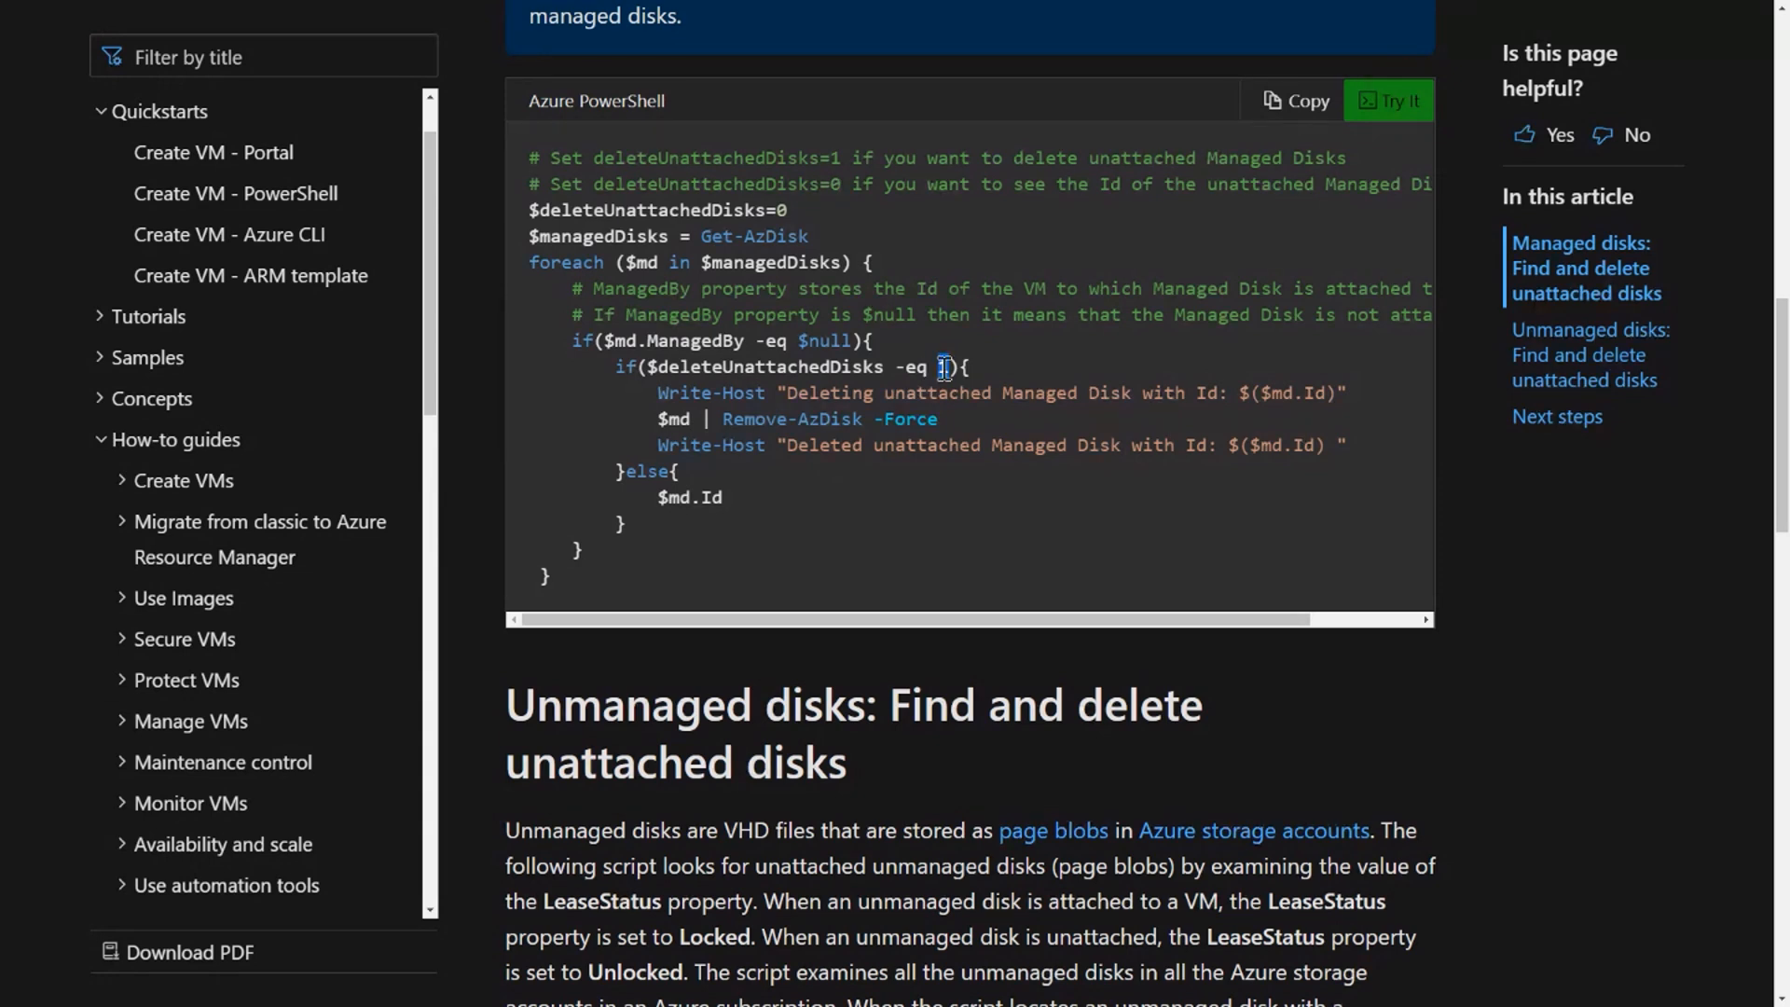
pyautogui.doubleClick(943, 366)
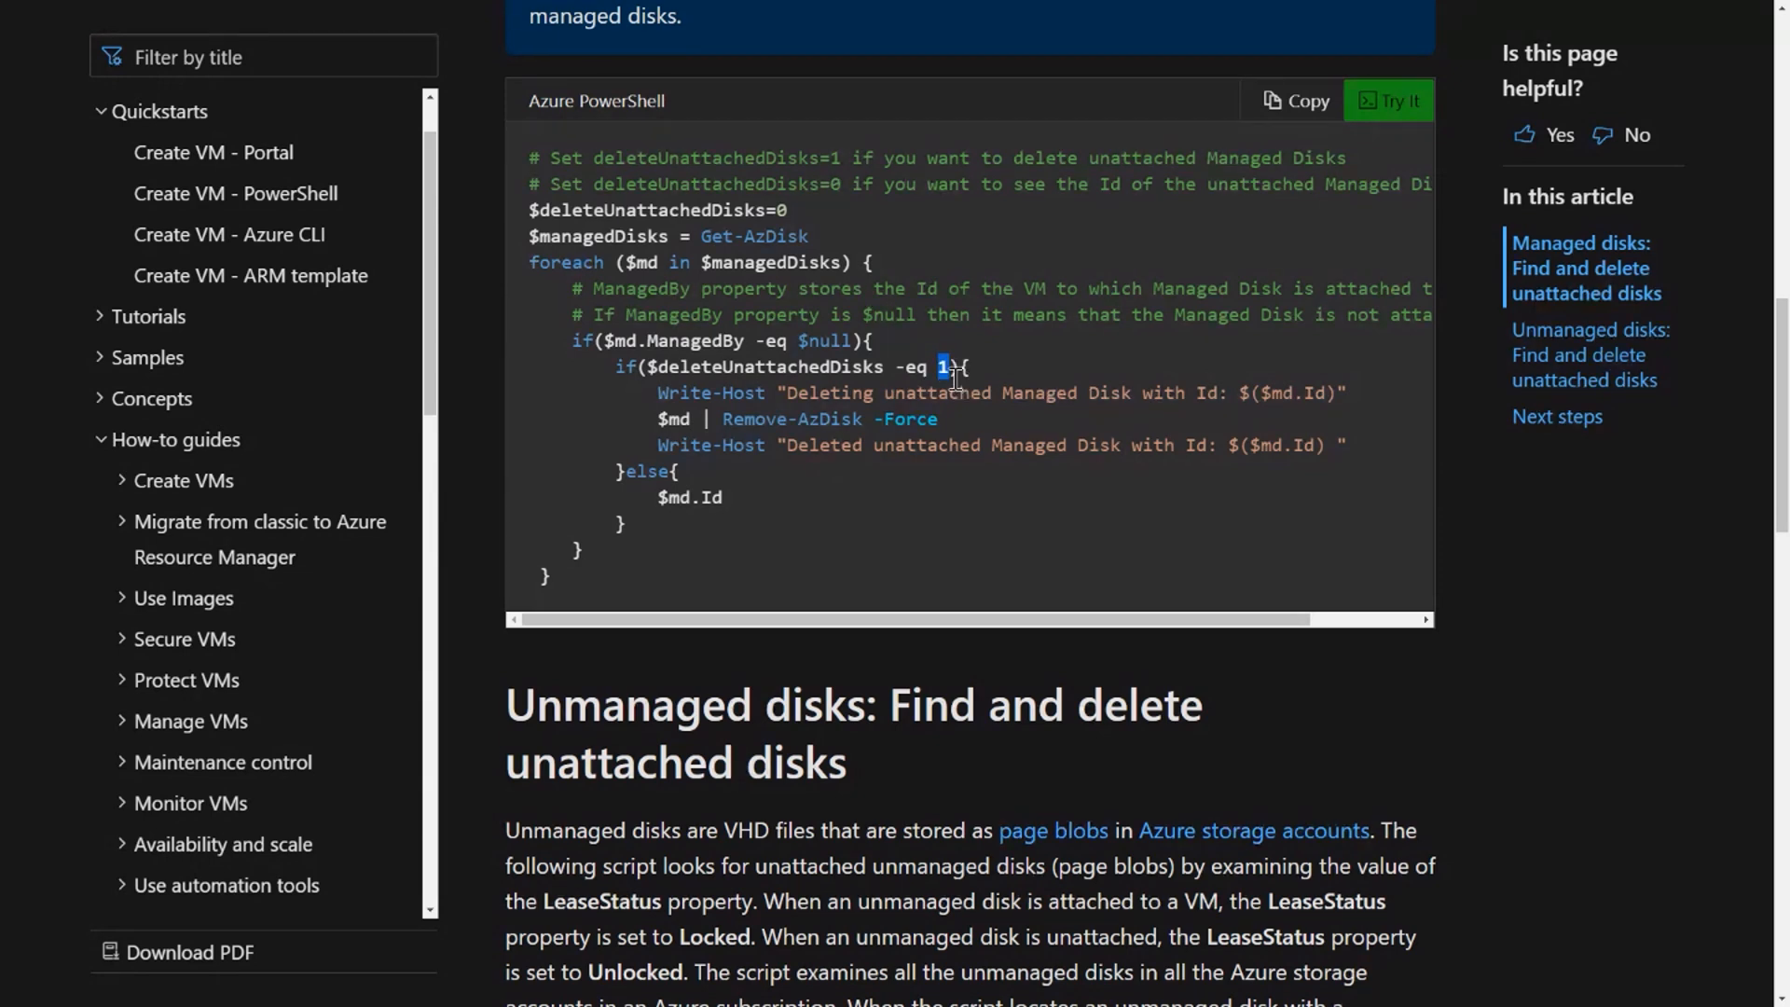
pyautogui.moveTo(932, 445)
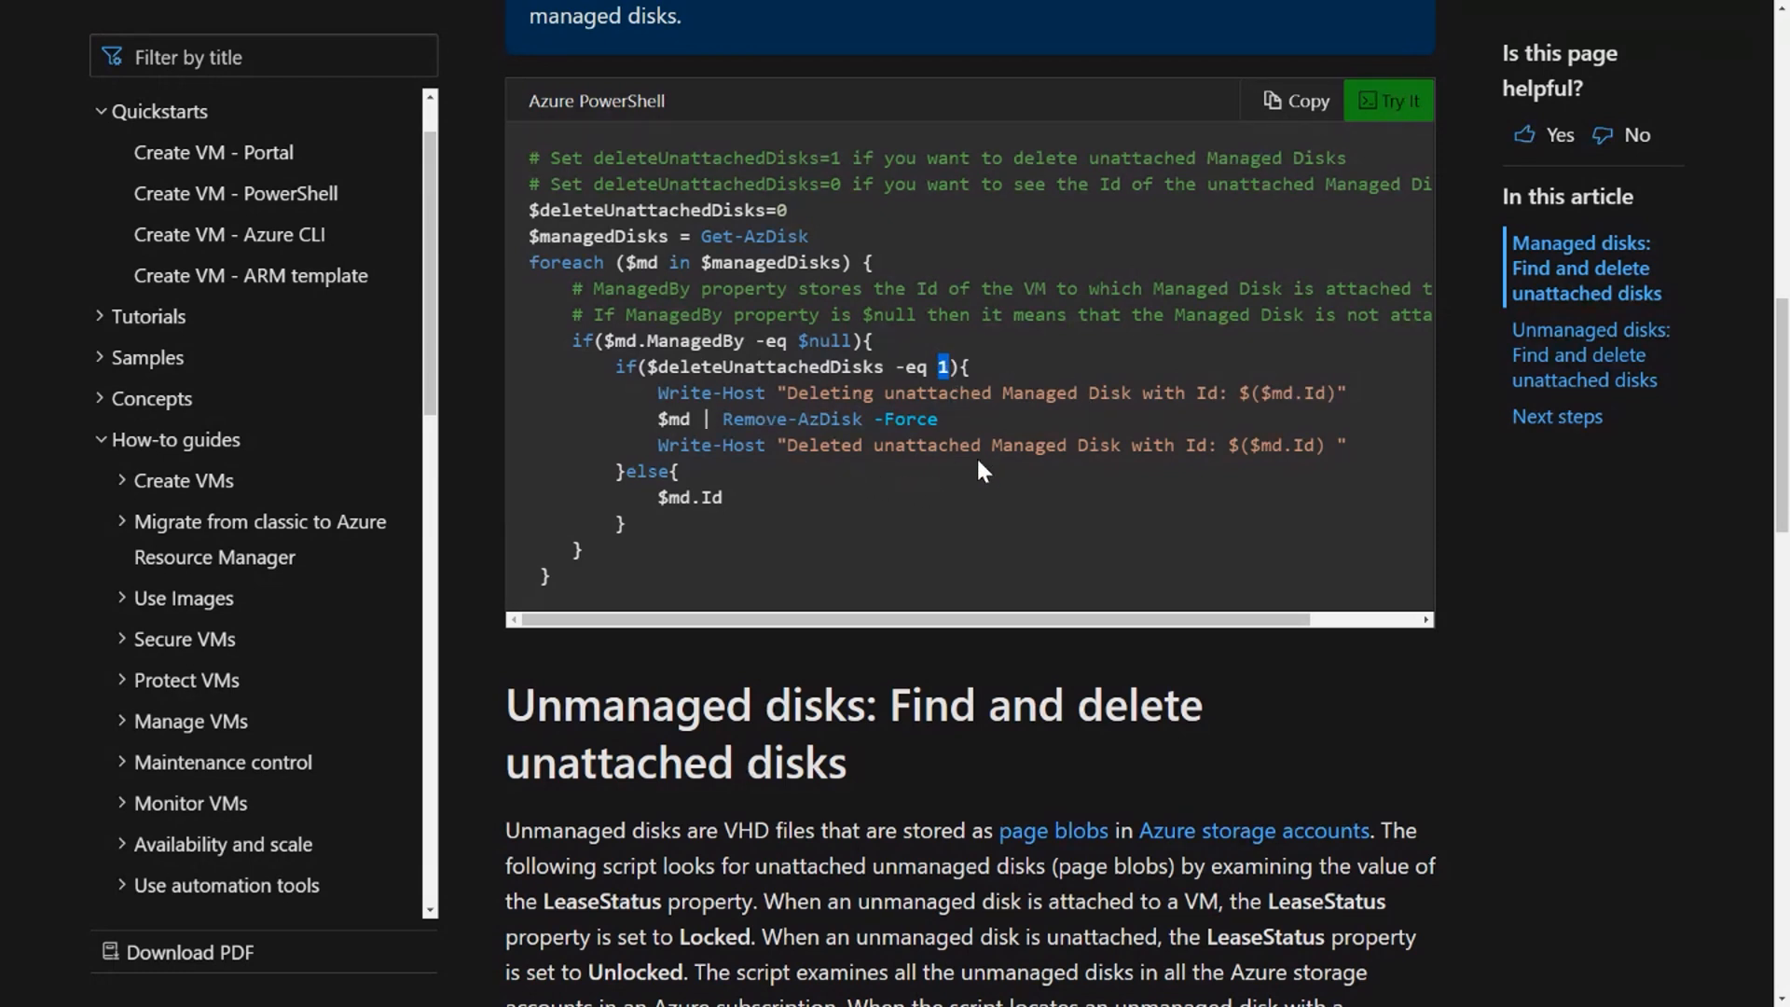
pyautogui.moveTo(996, 545)
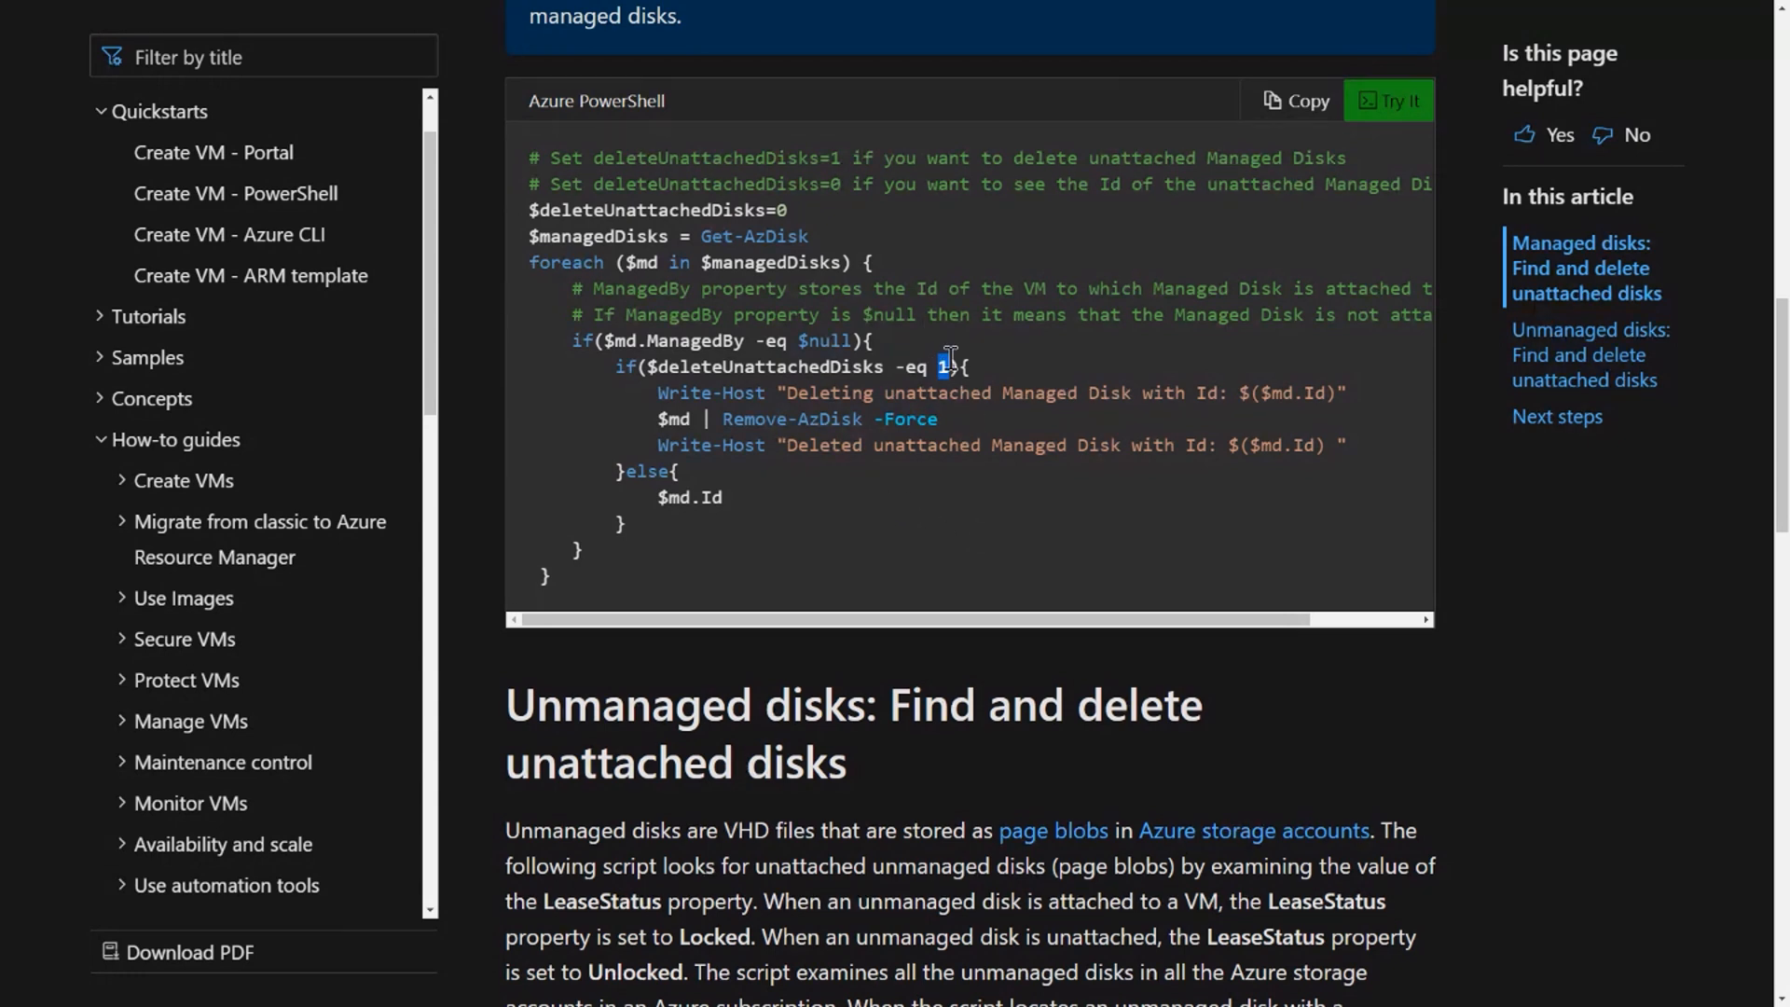
pyautogui.moveTo(865, 340)
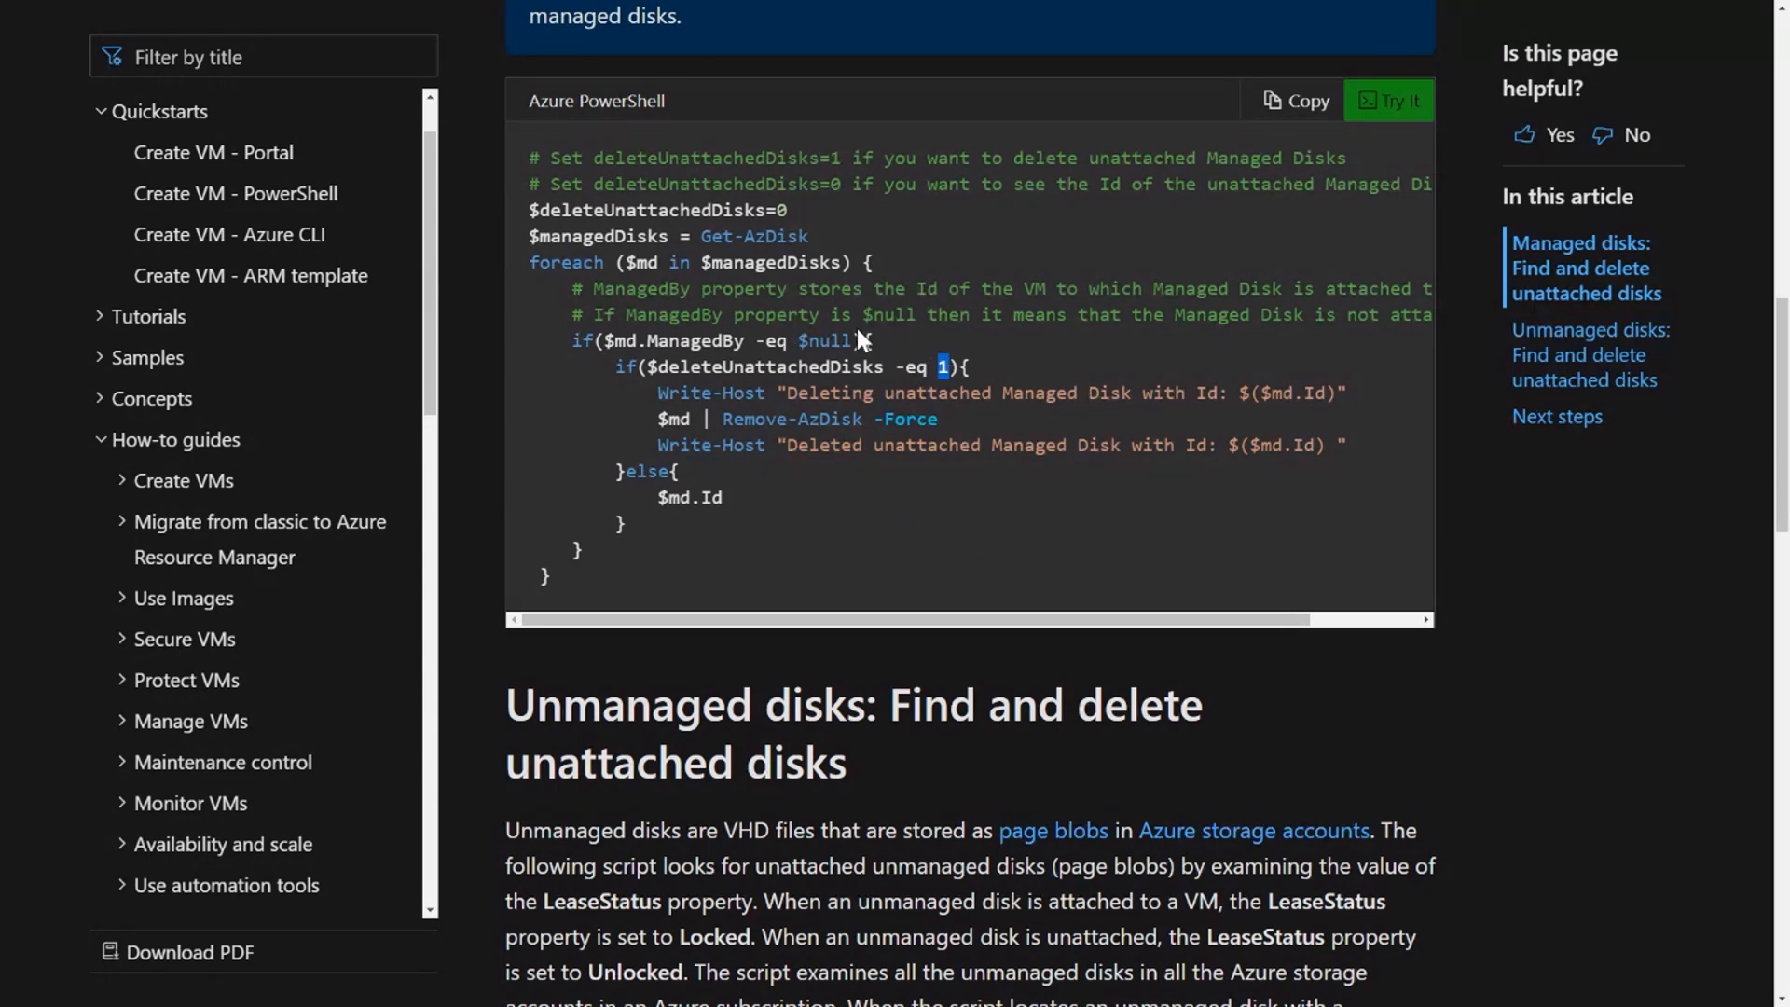
pyautogui.moveTo(1077, 528)
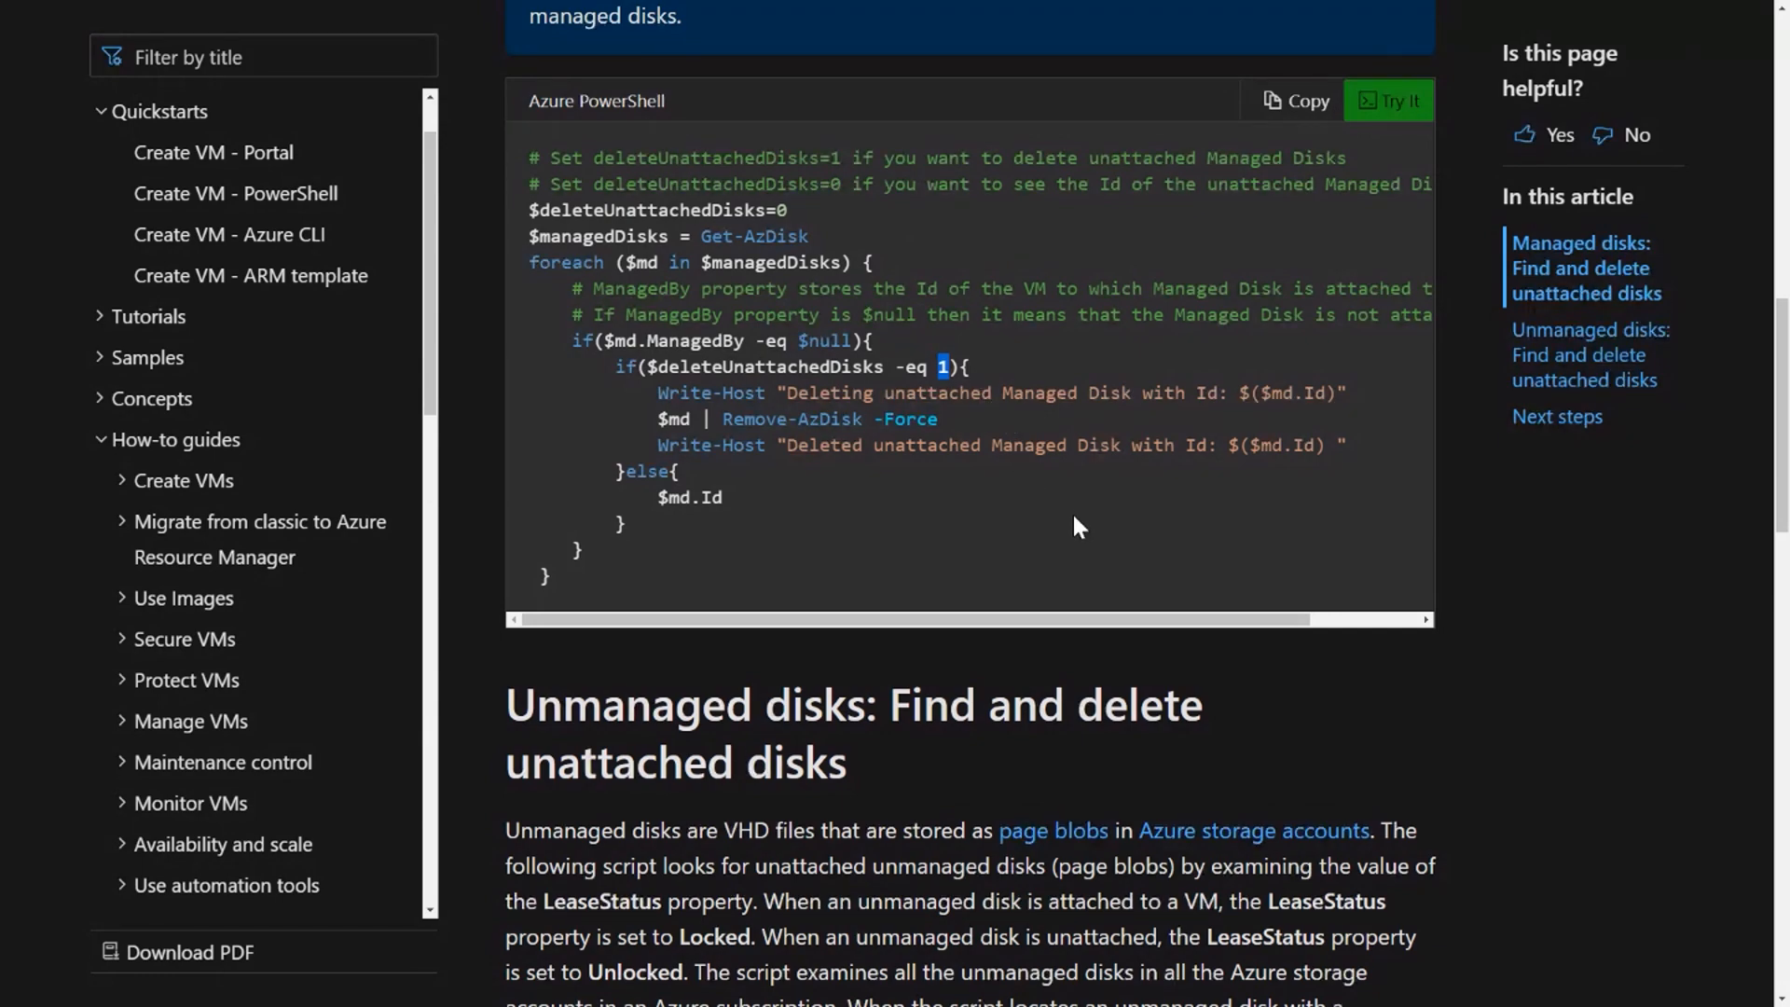
pyautogui.scroll(-3)
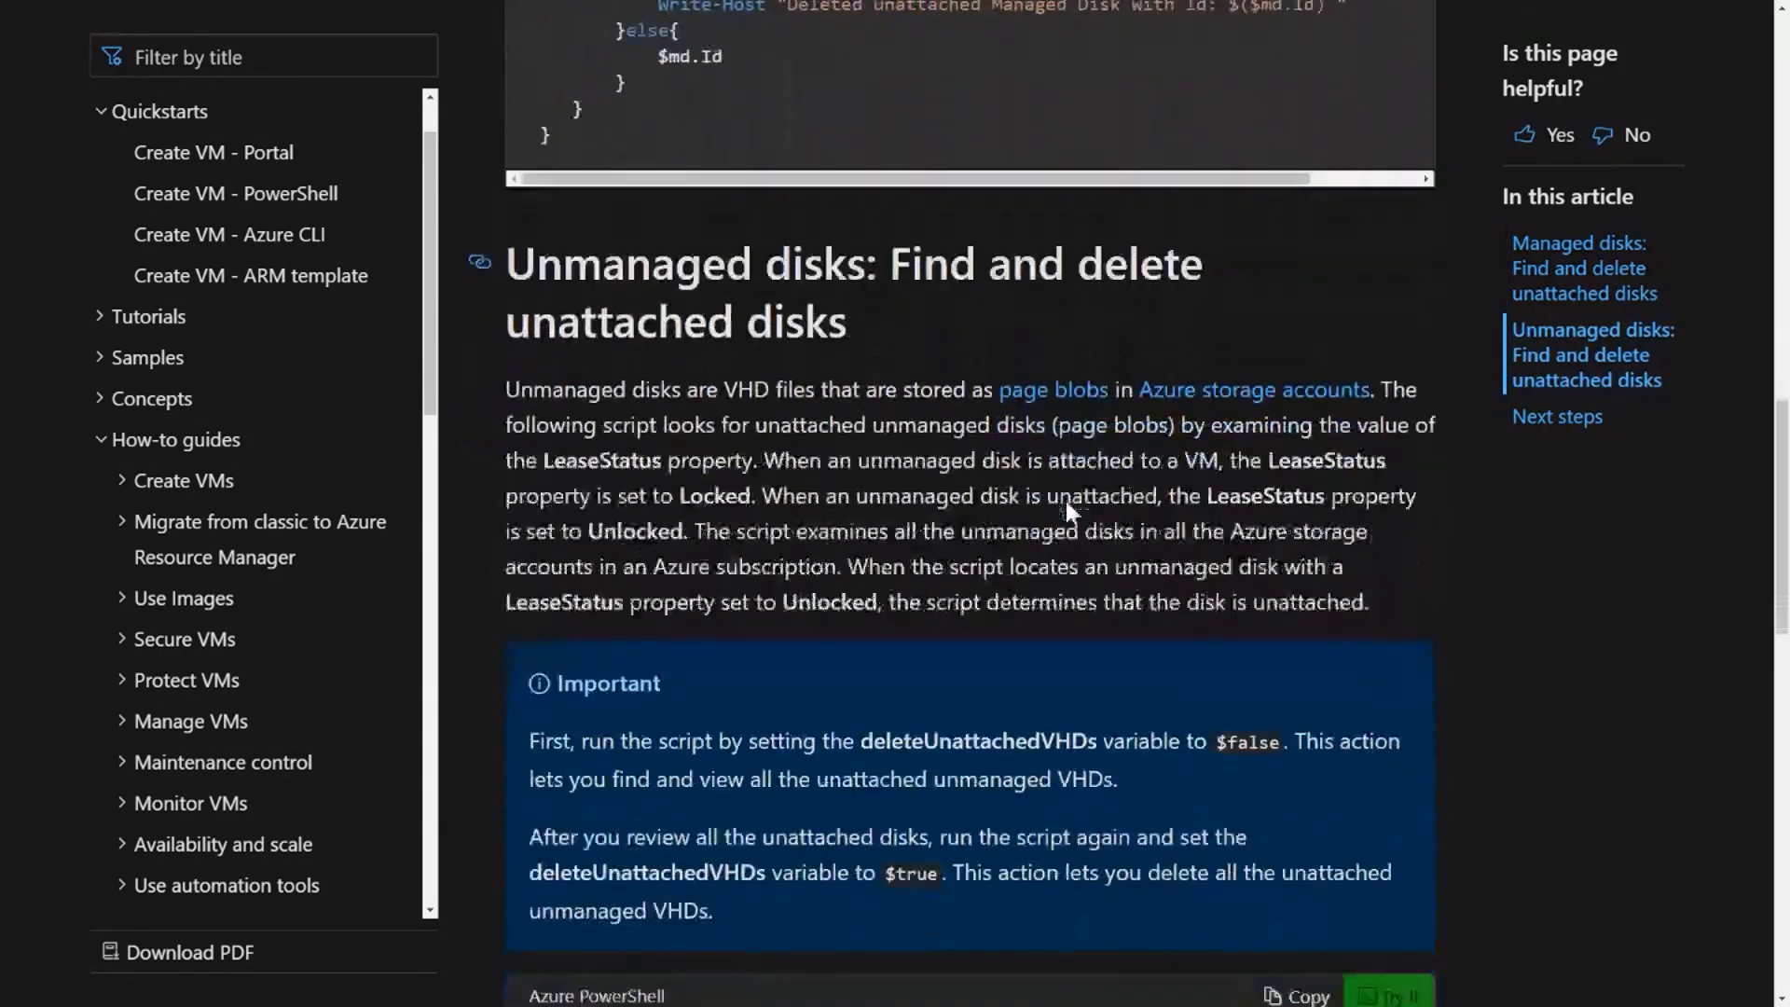
pyautogui.scroll(-3)
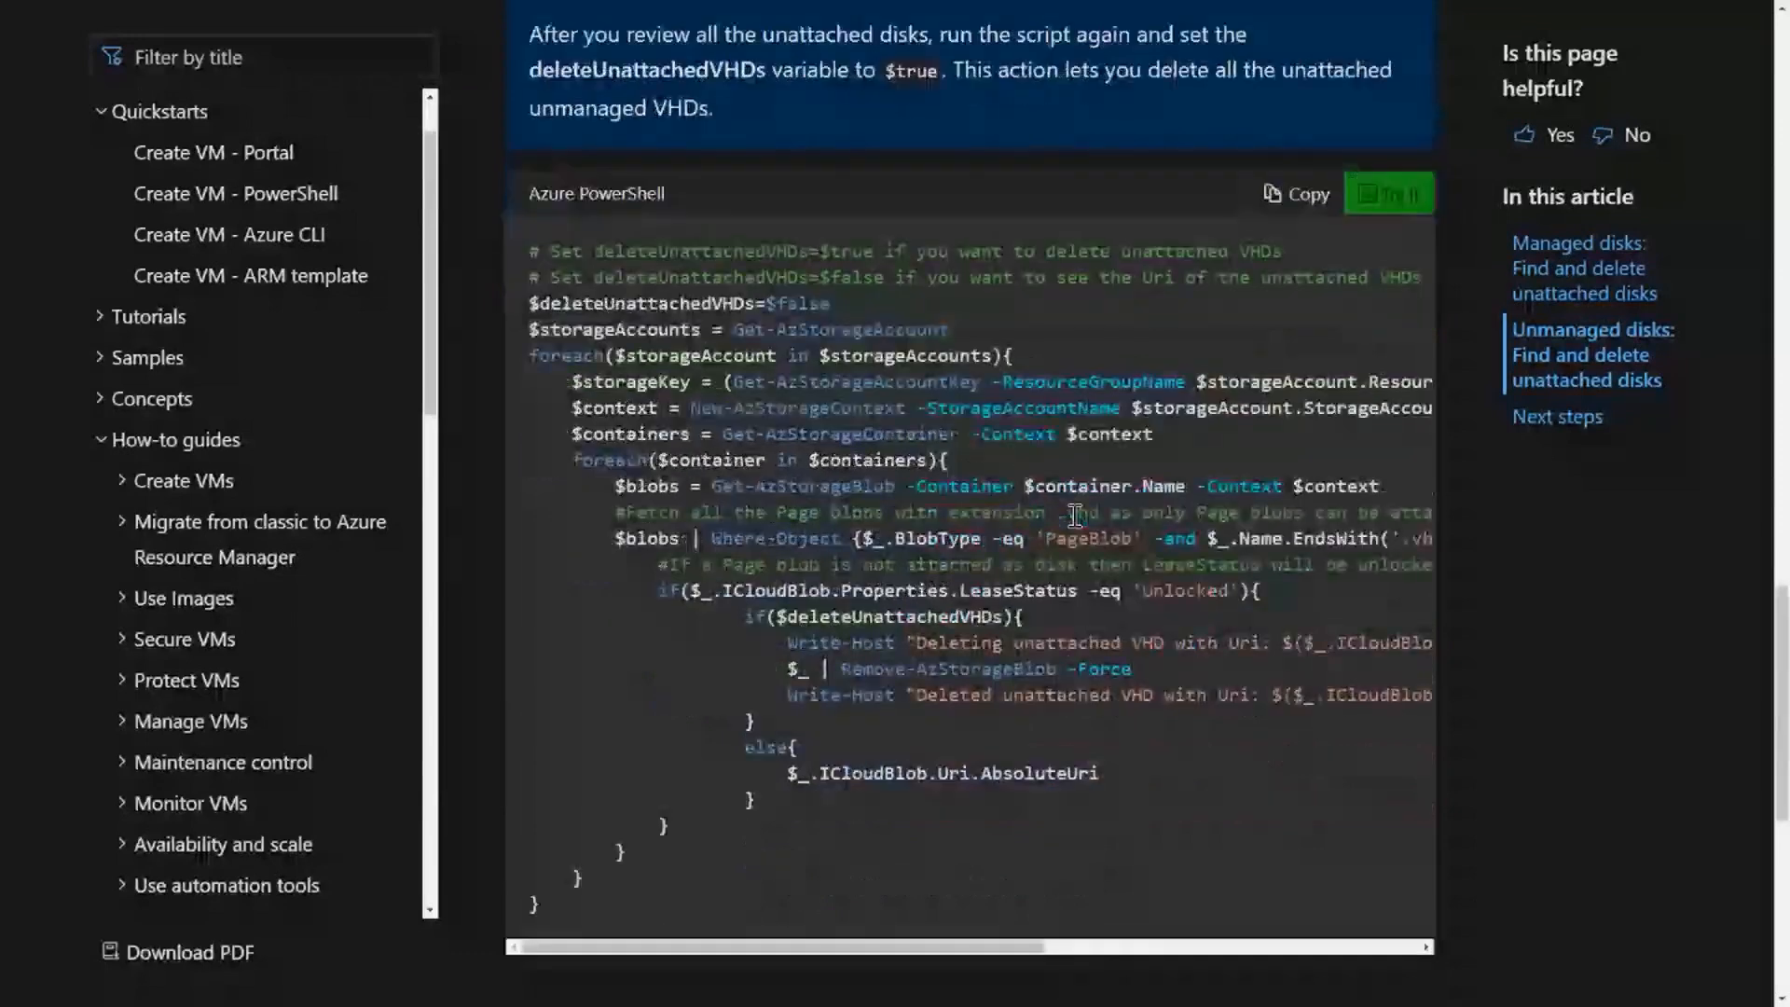
pyautogui.scroll(-3)
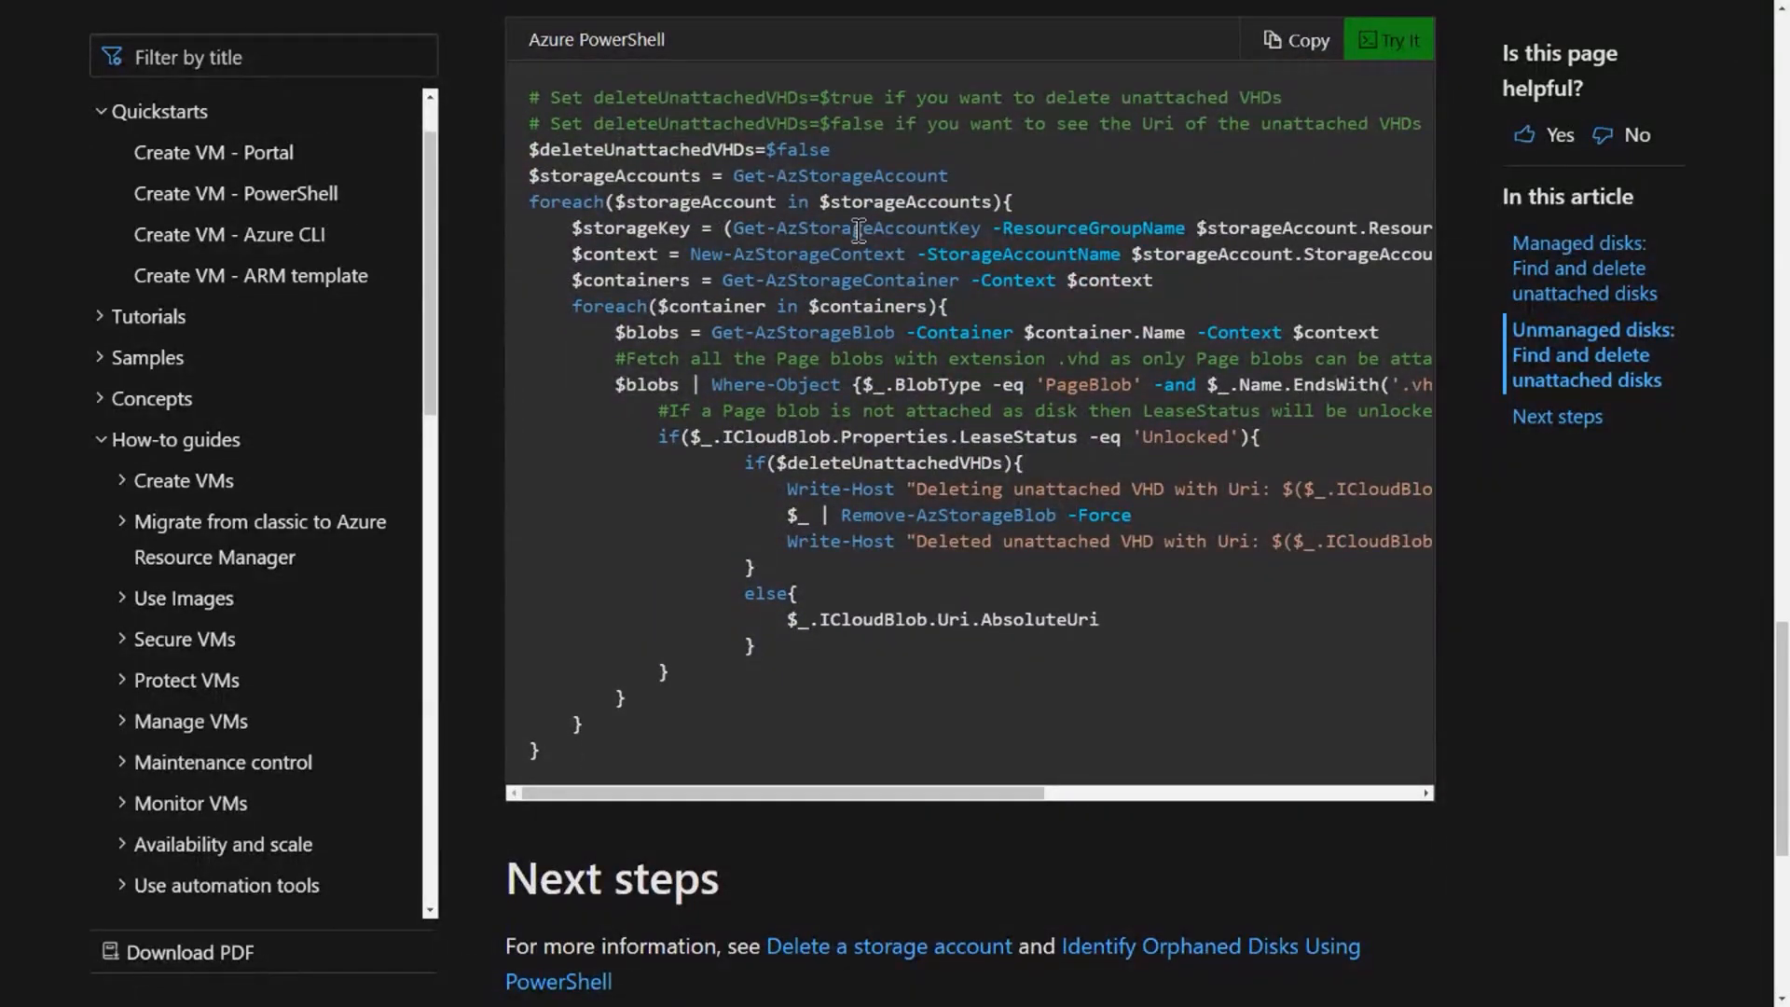
pyautogui.moveTo(1130, 541)
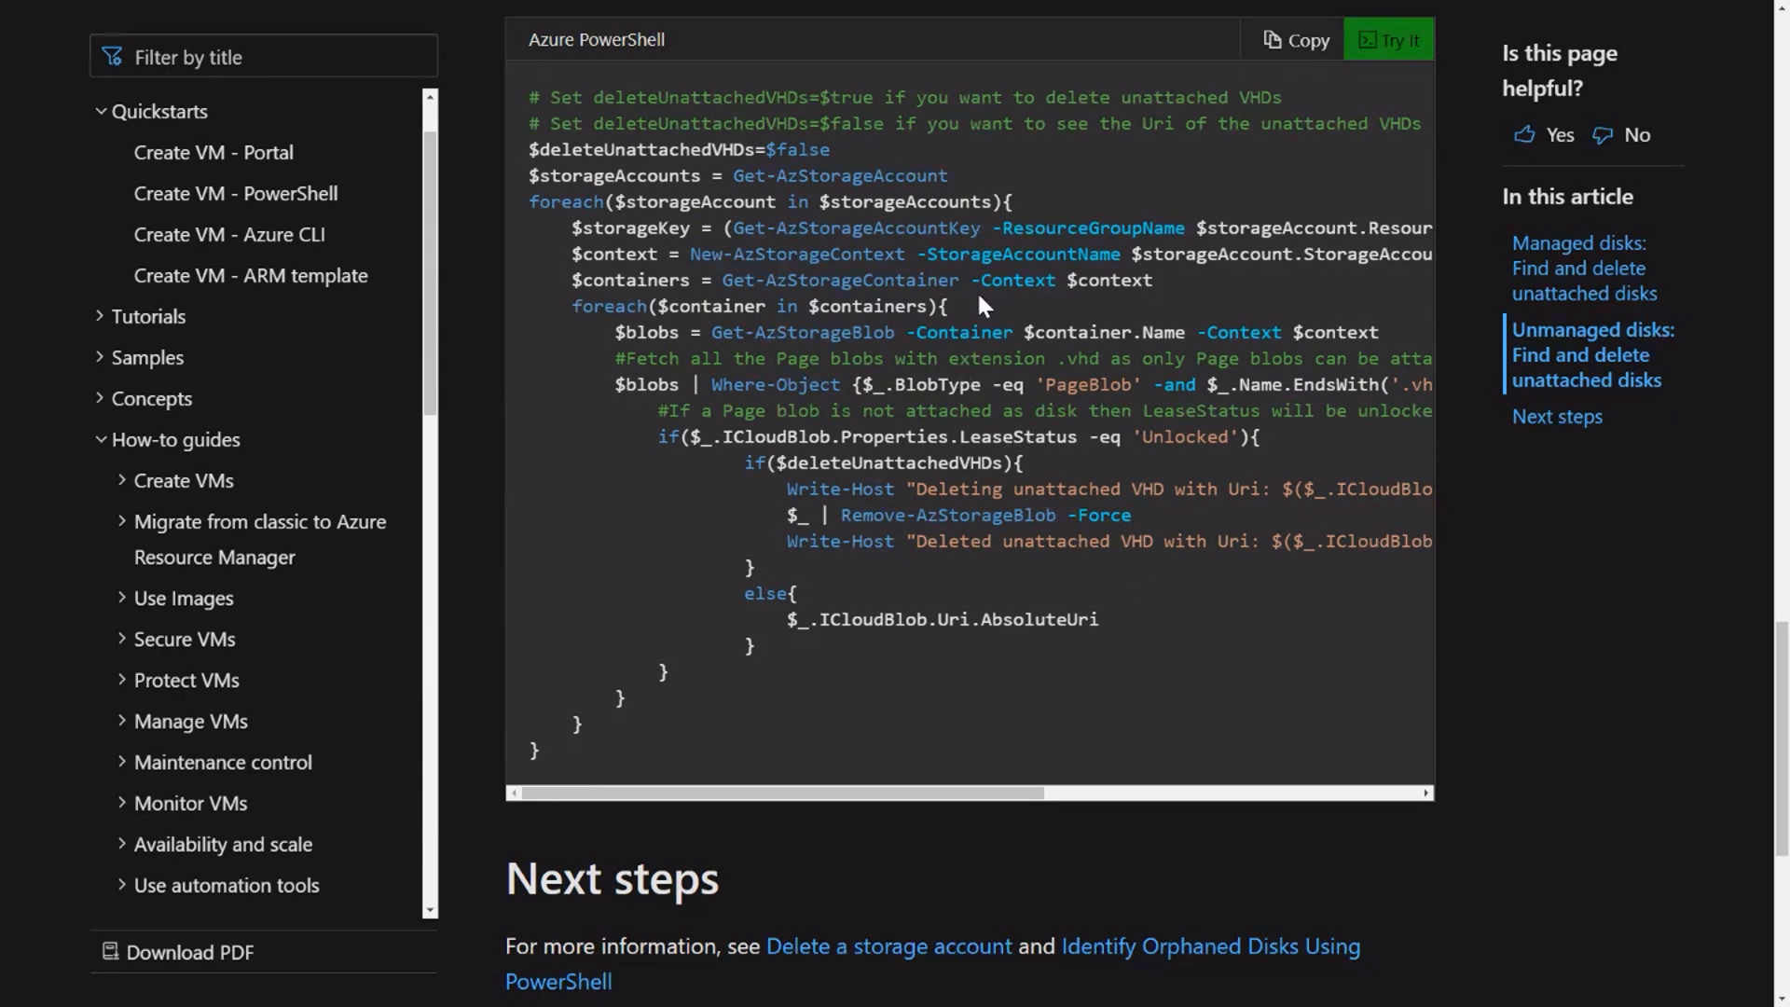
pyautogui.moveTo(1141, 614)
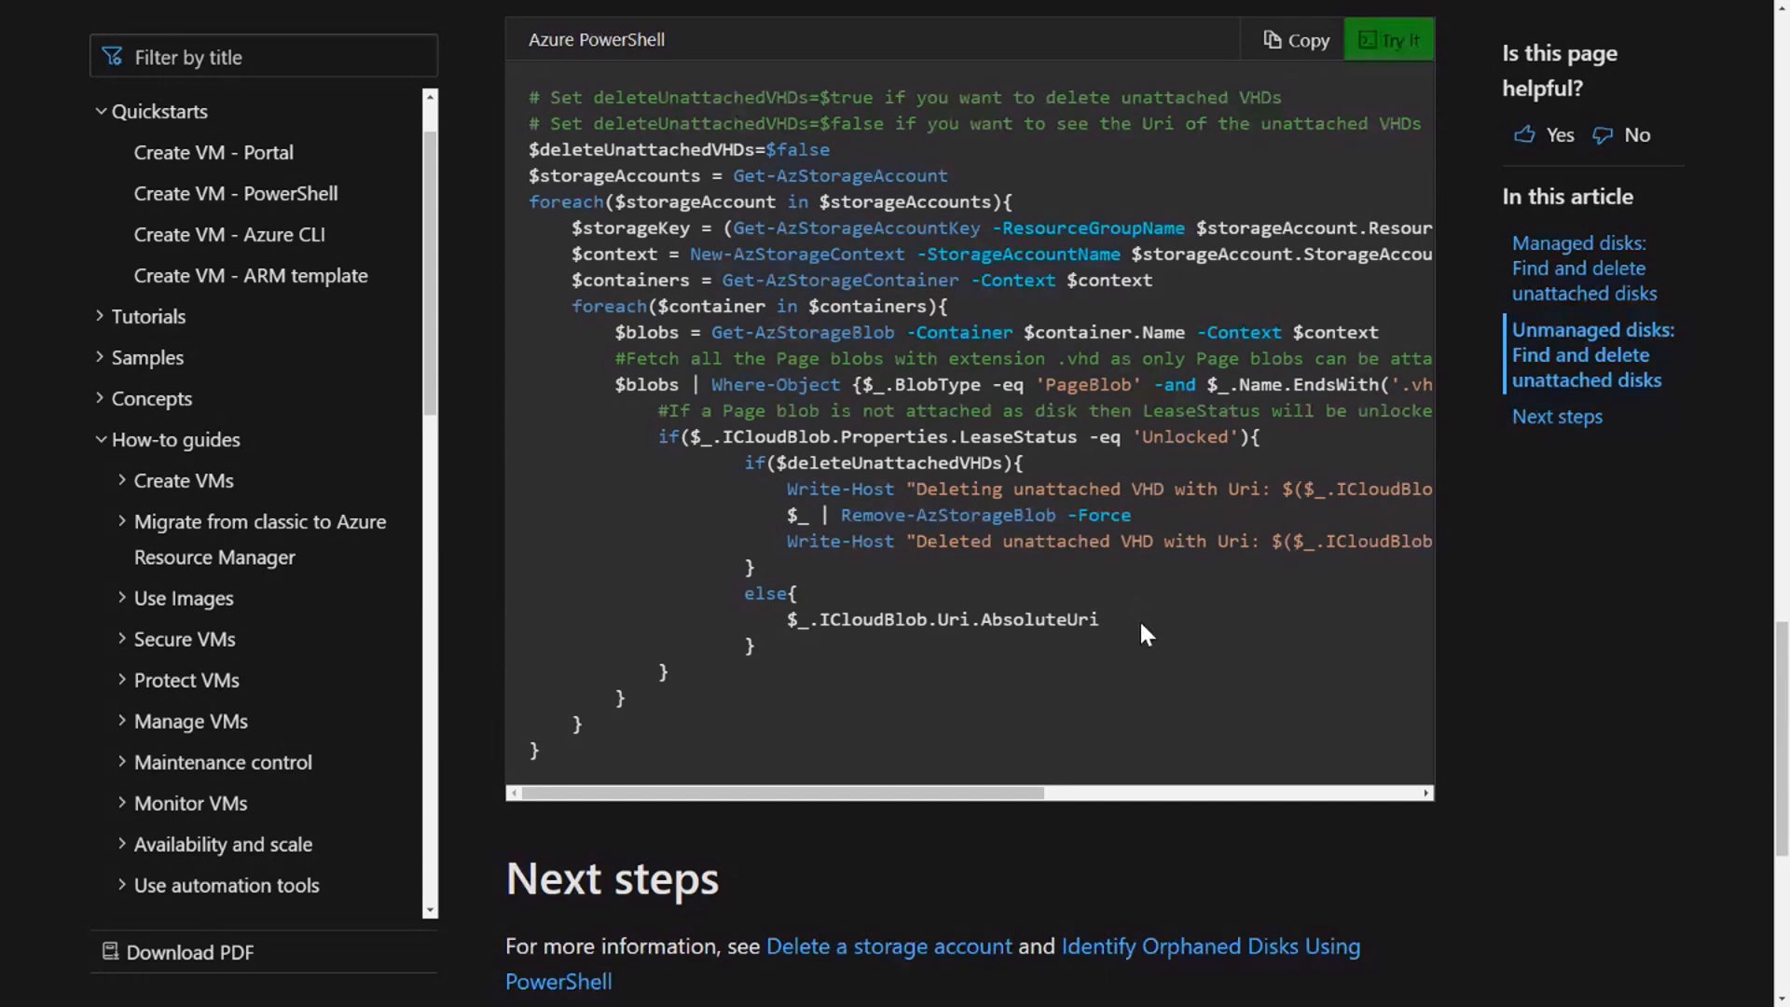
pyautogui.moveTo(1248, 672)
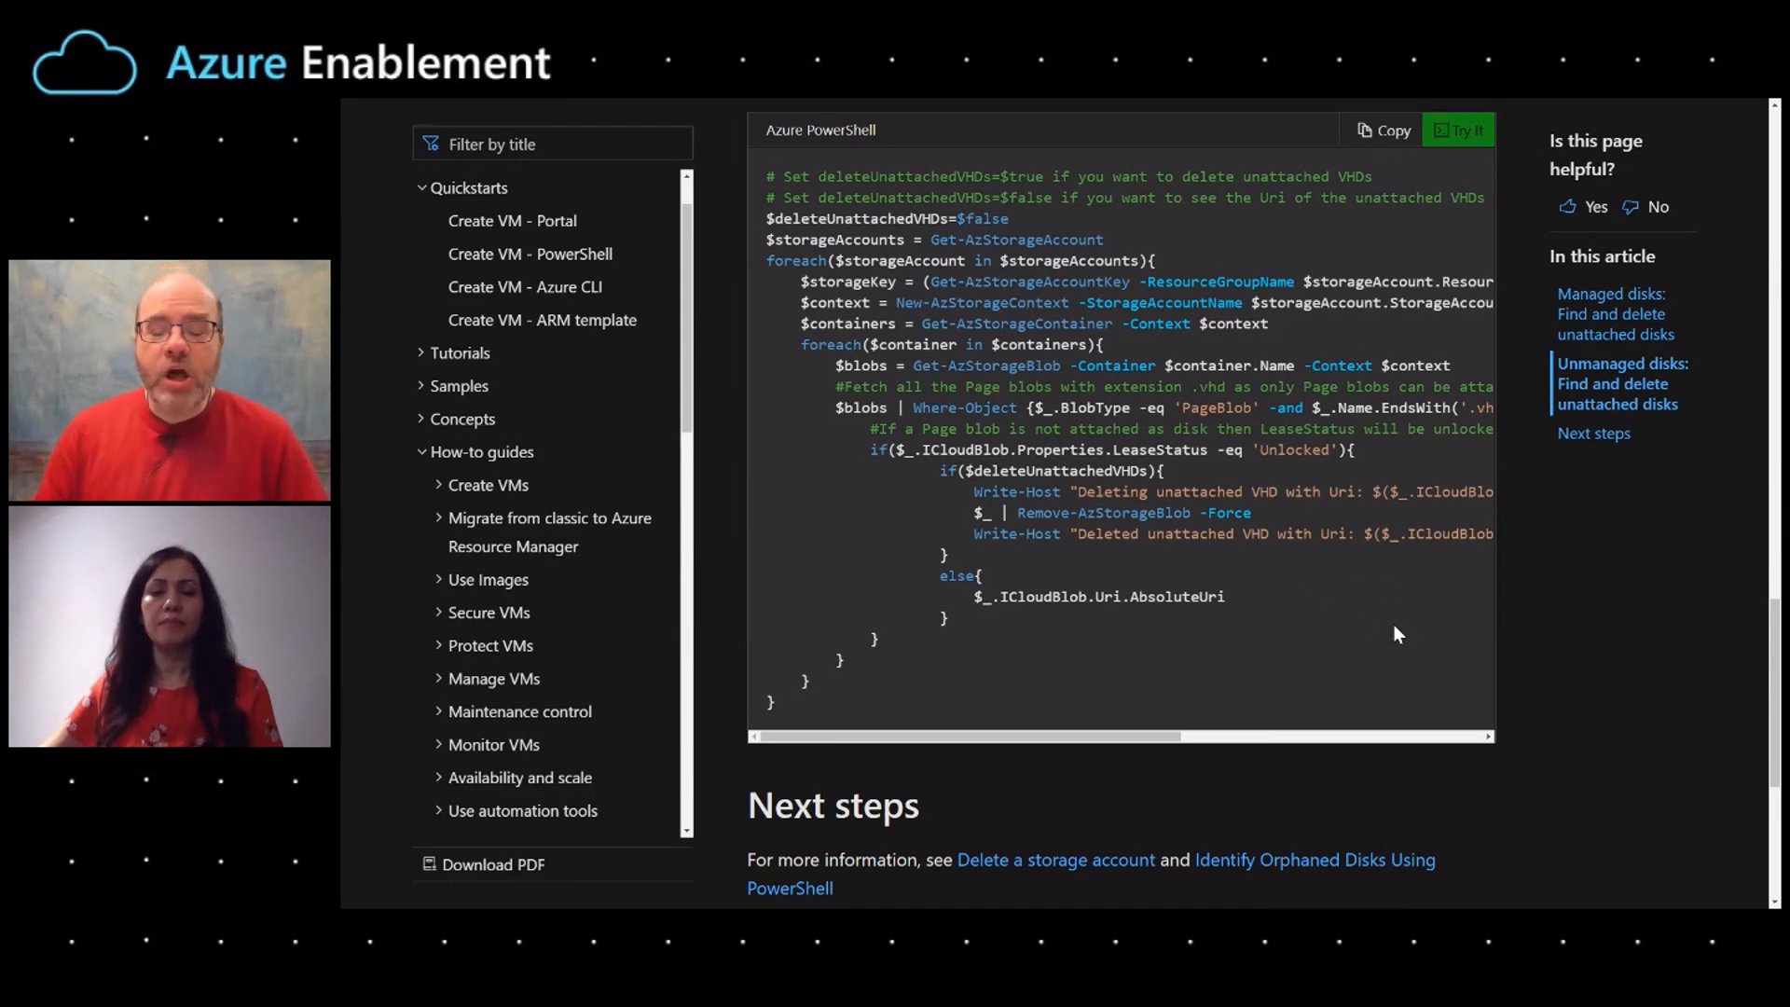
pyautogui.moveTo(593, 105)
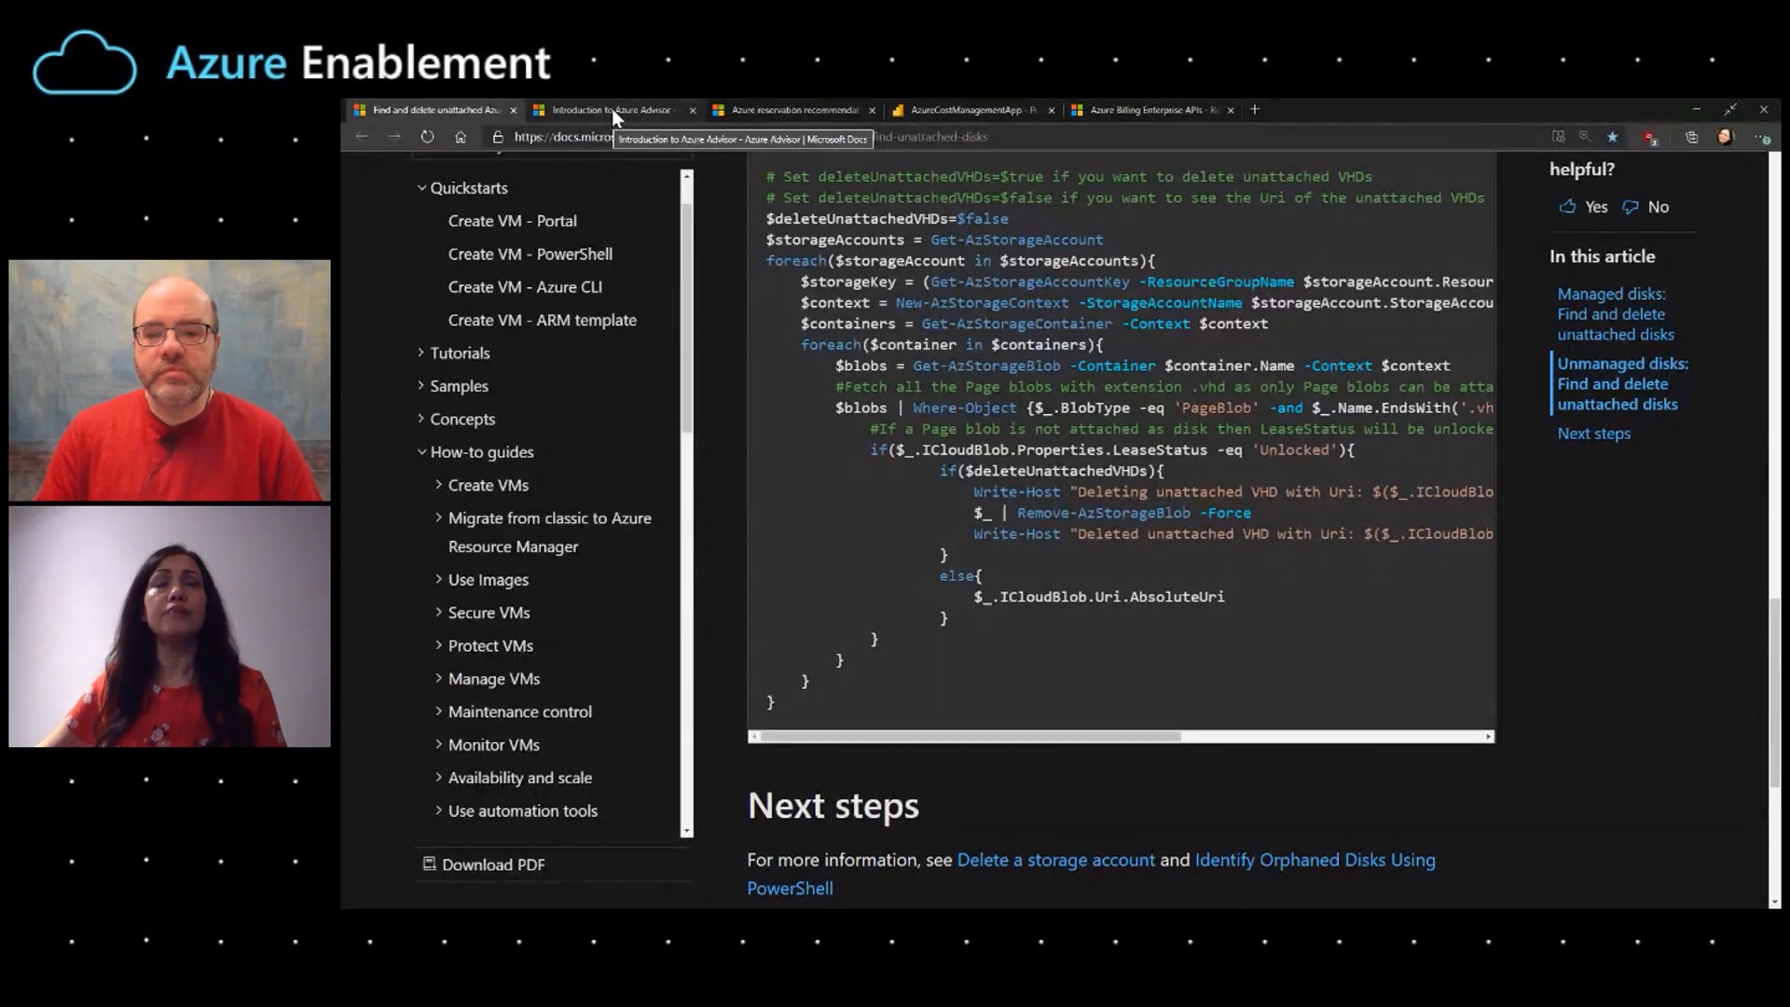
# Open the Advisor cost optimization guide and scroll to MariaDB, MySQL and PostgreSQL right-sizing.
pyautogui.click(611, 109)
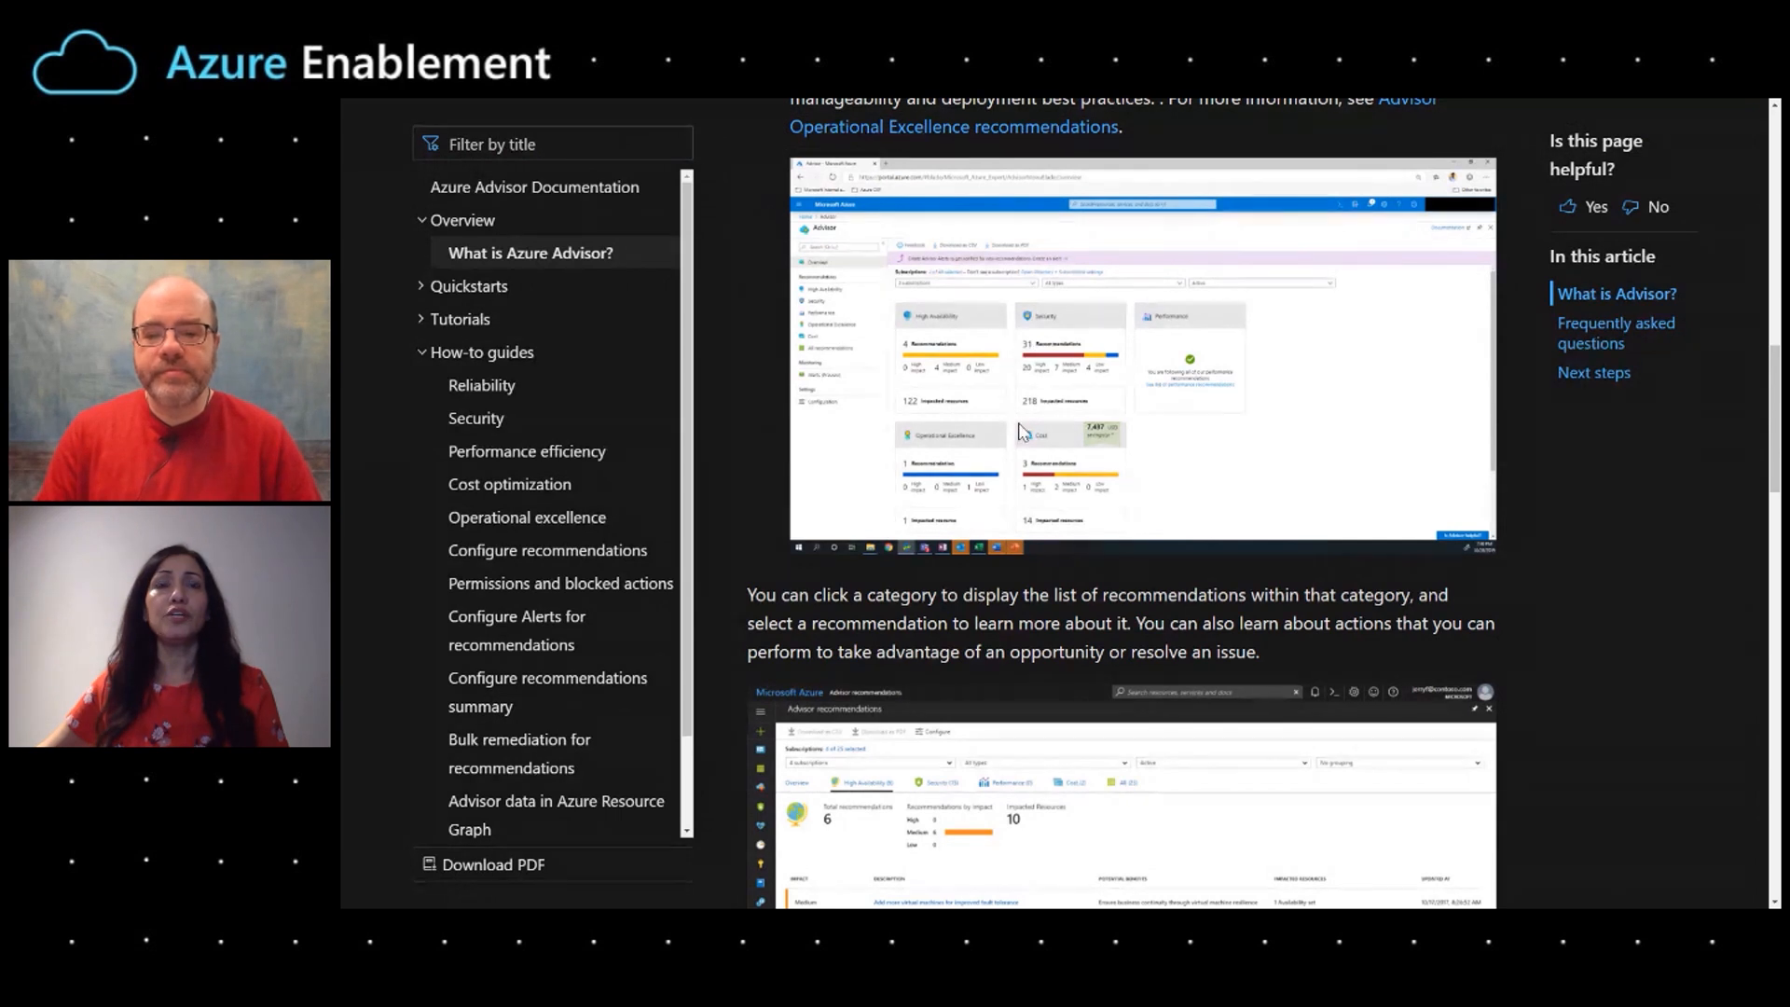
pyautogui.moveTo(1256, 491)
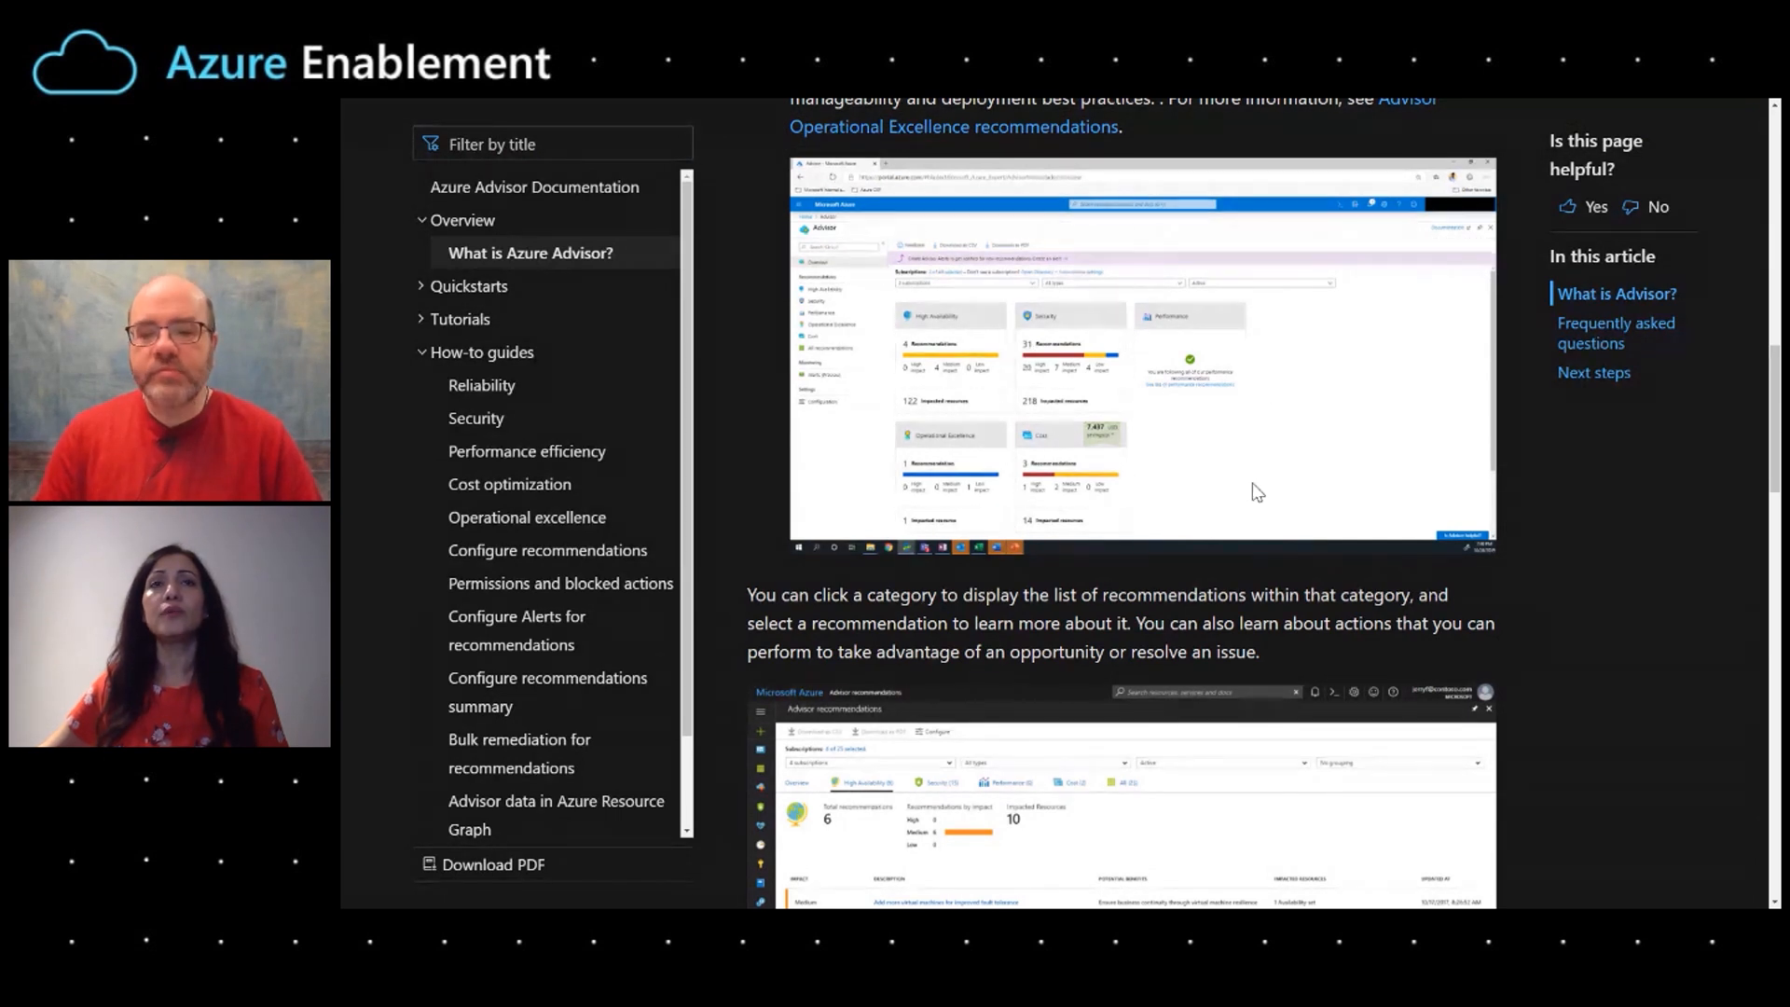
pyautogui.moveTo(1186, 480)
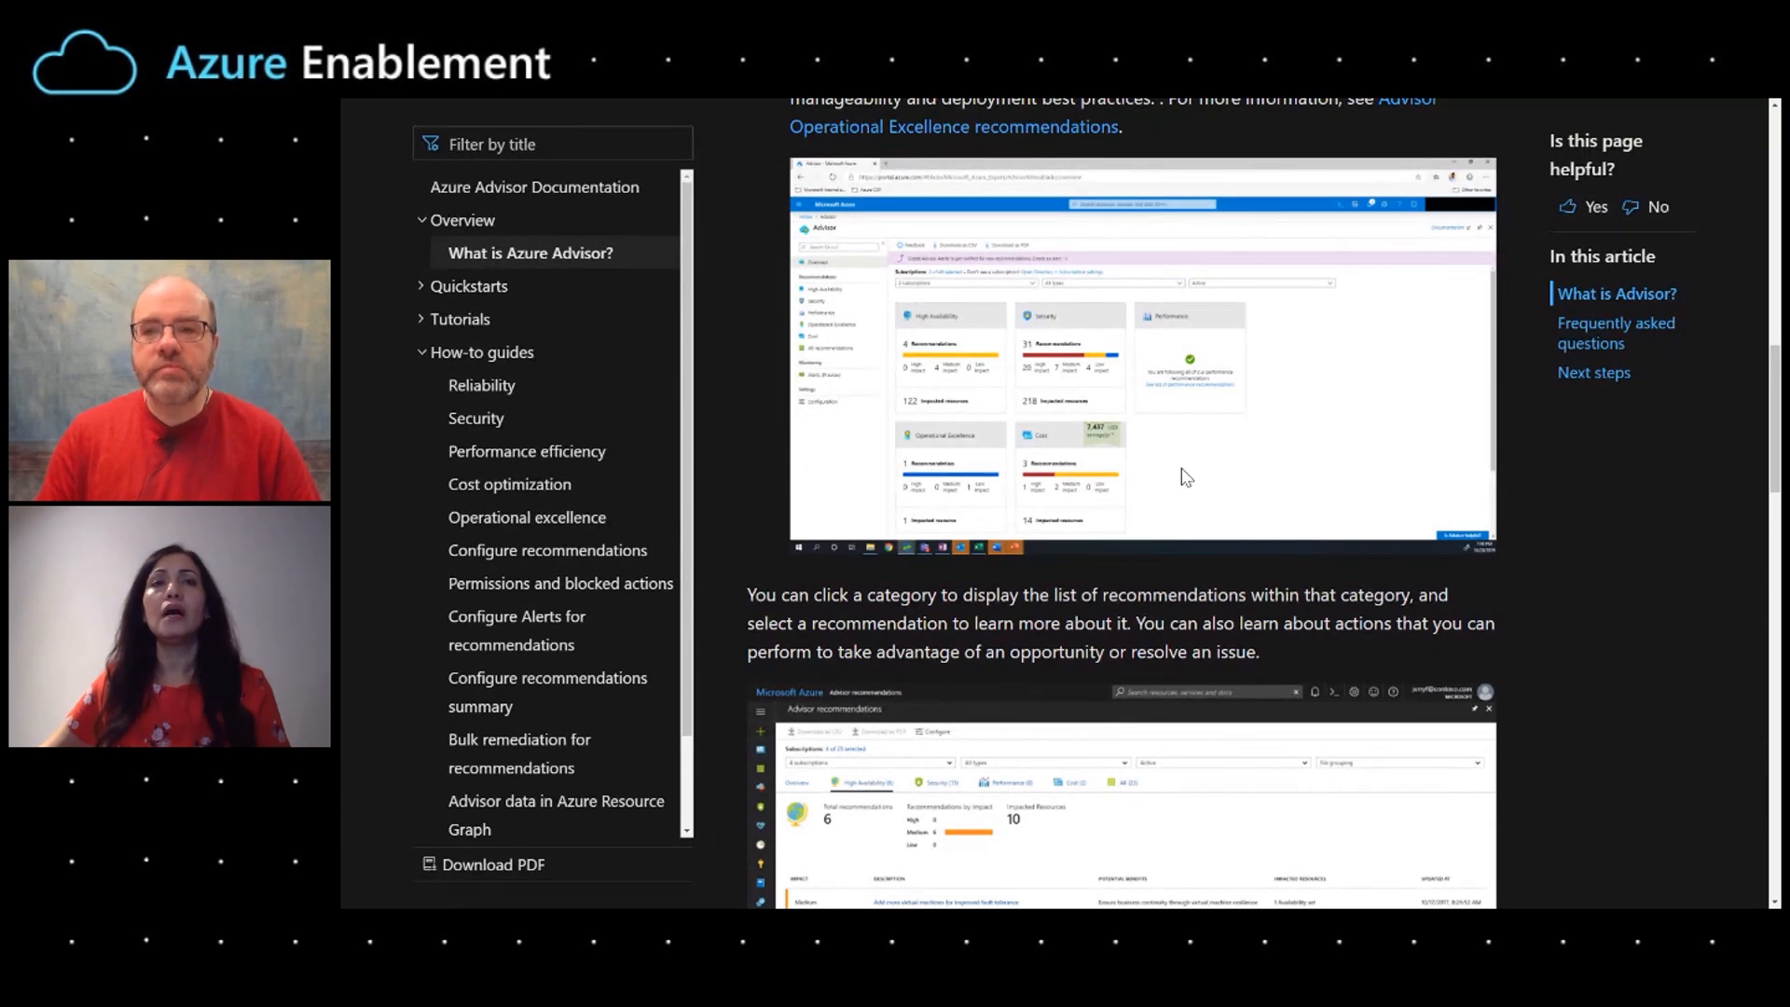
pyautogui.moveTo(923, 235)
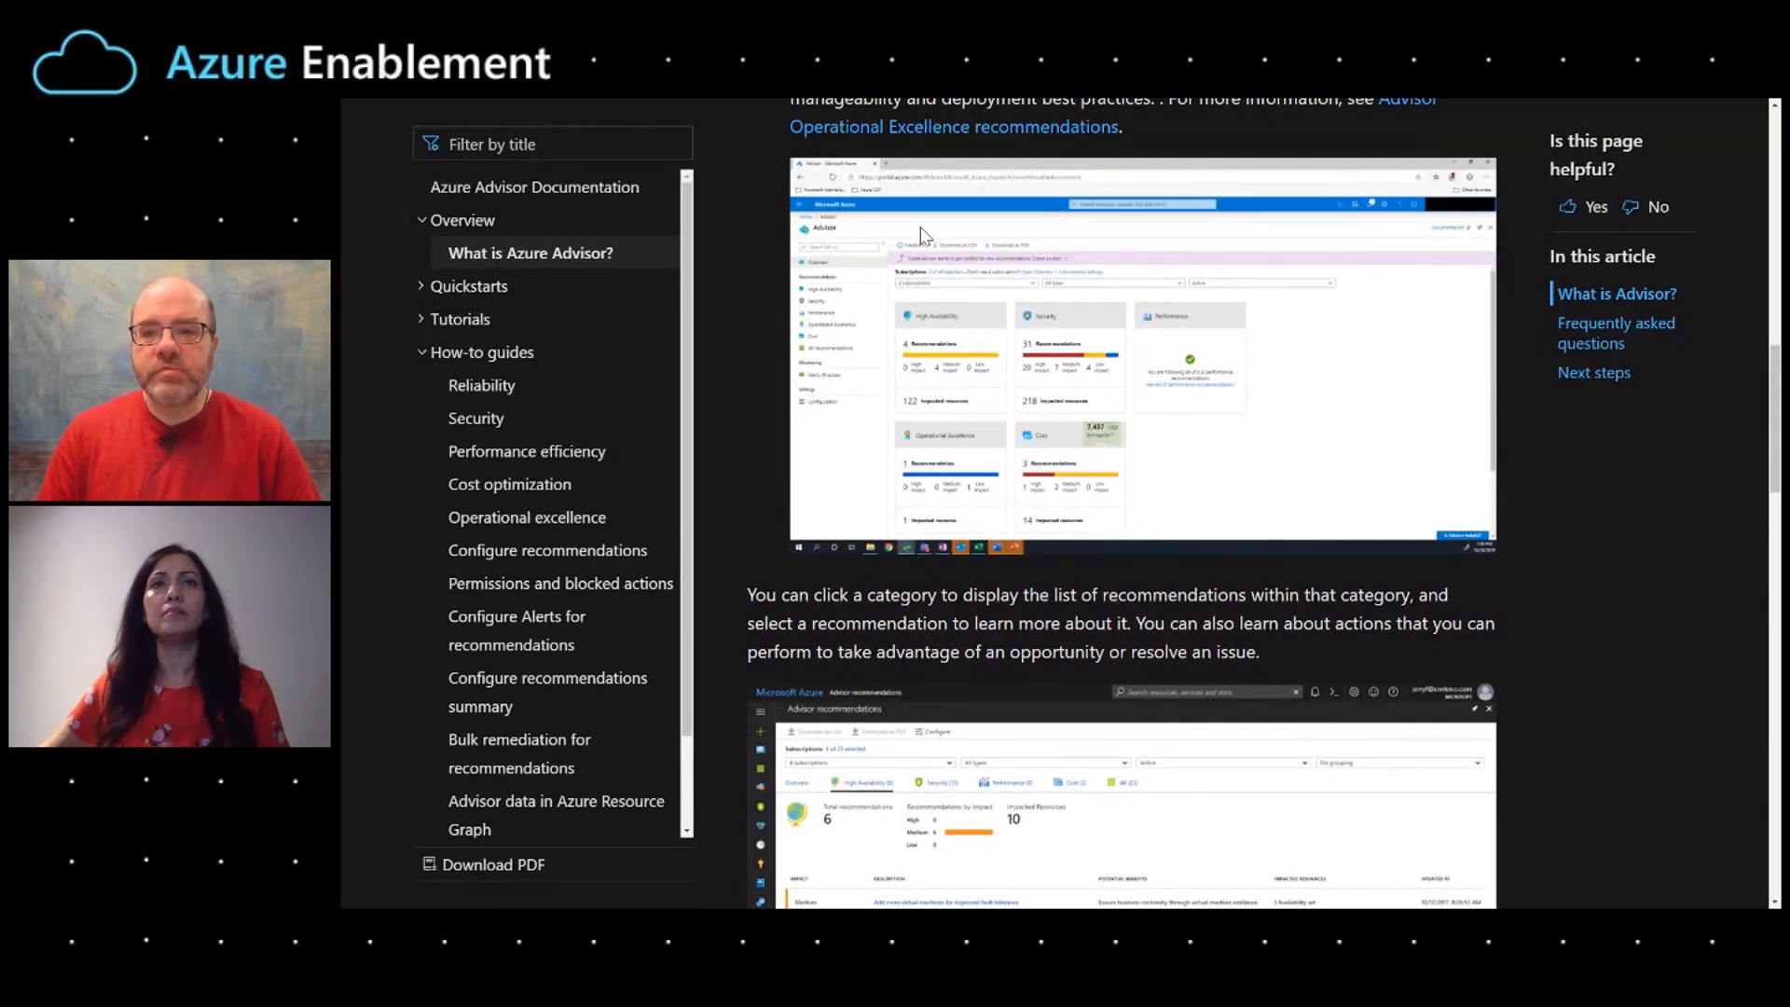
pyautogui.moveTo(1170, 516)
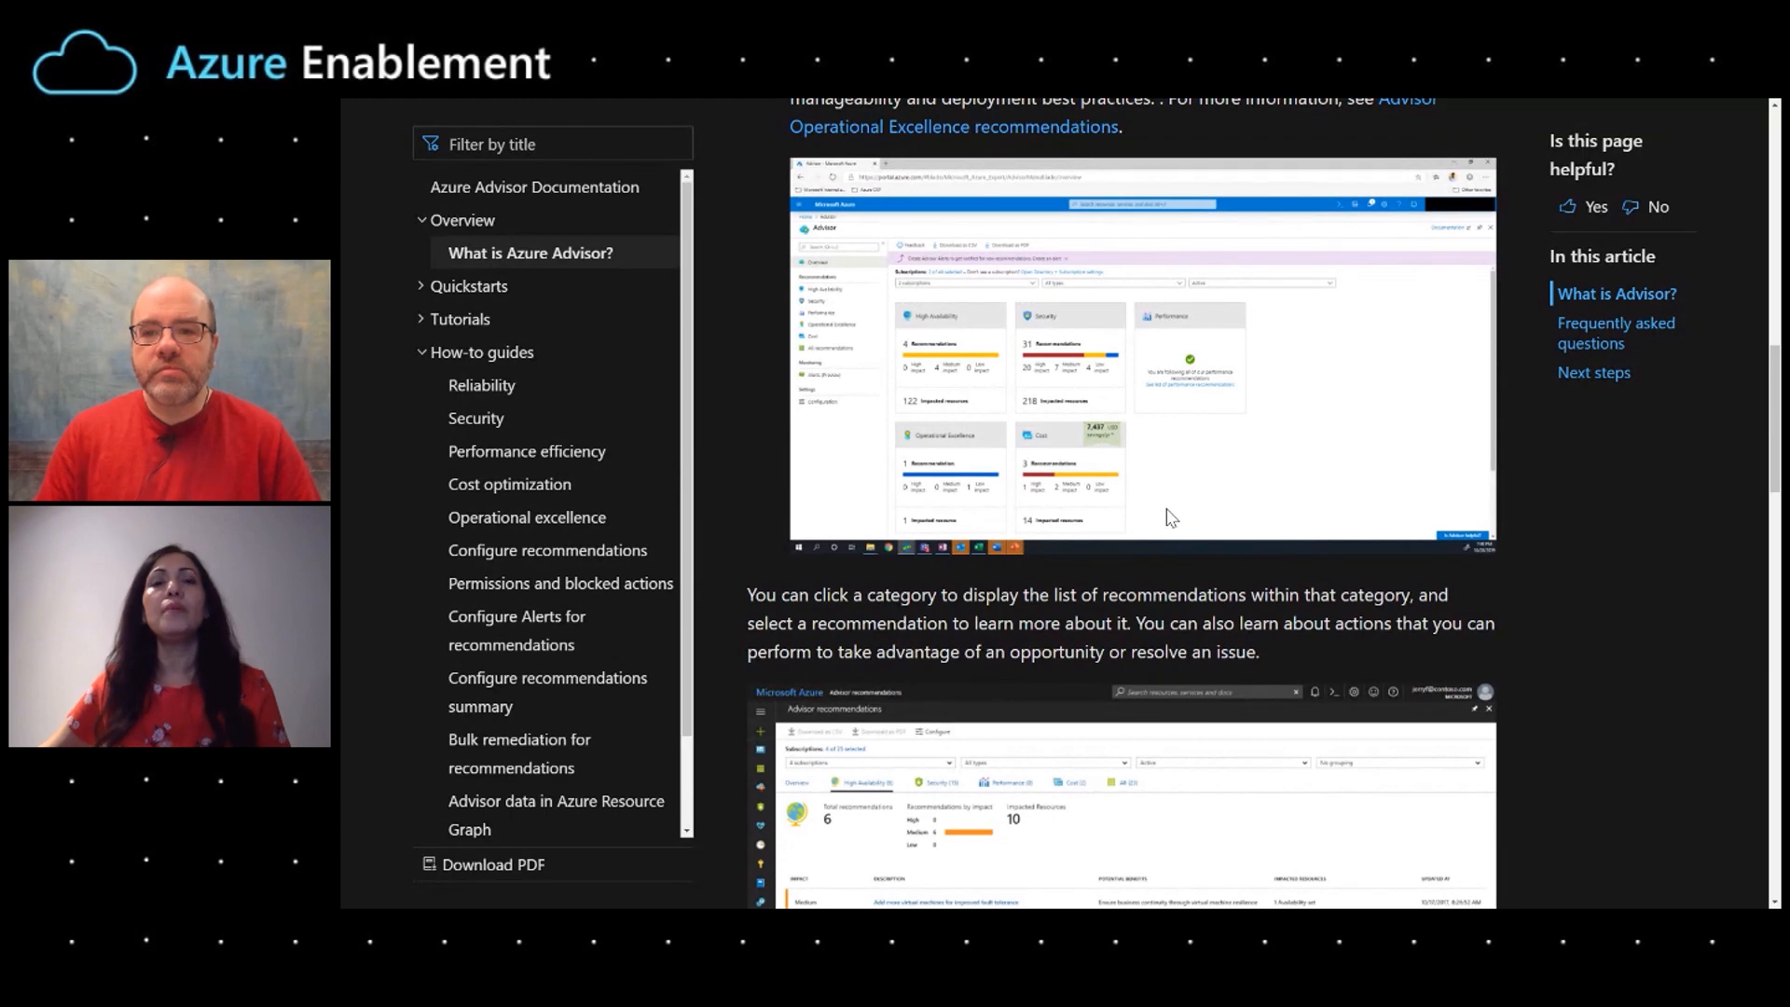
pyautogui.moveTo(1191, 503)
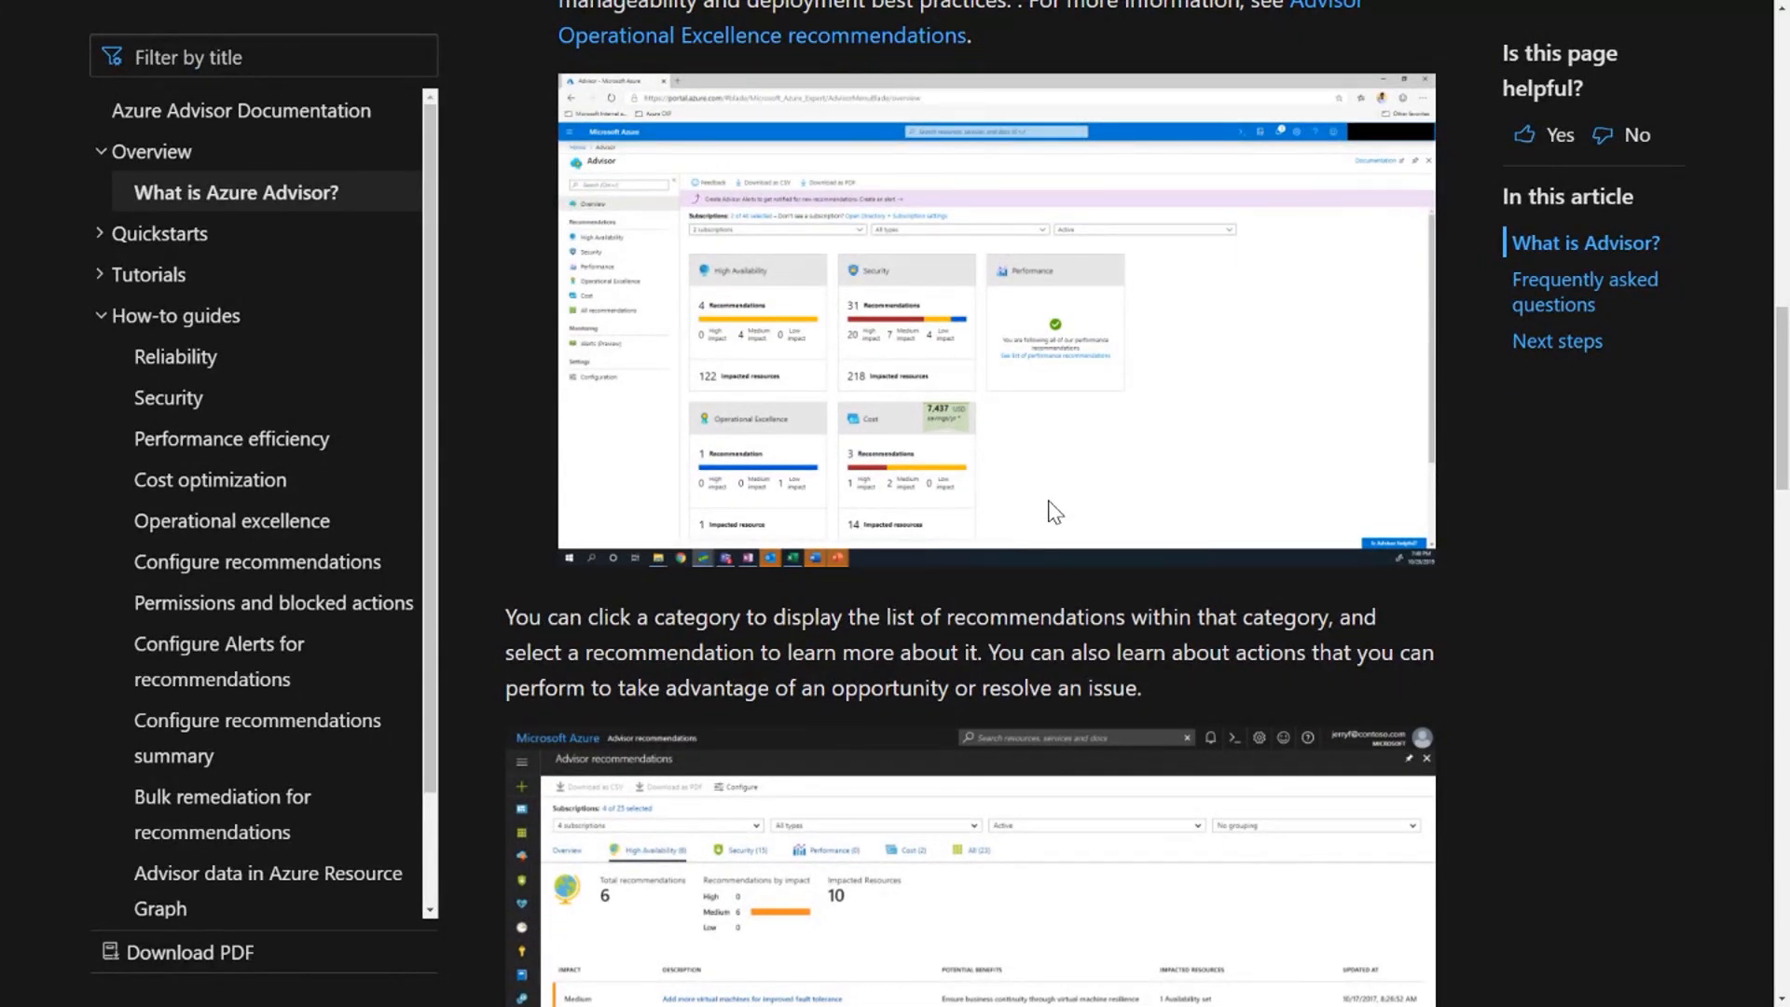
pyautogui.moveTo(972, 426)
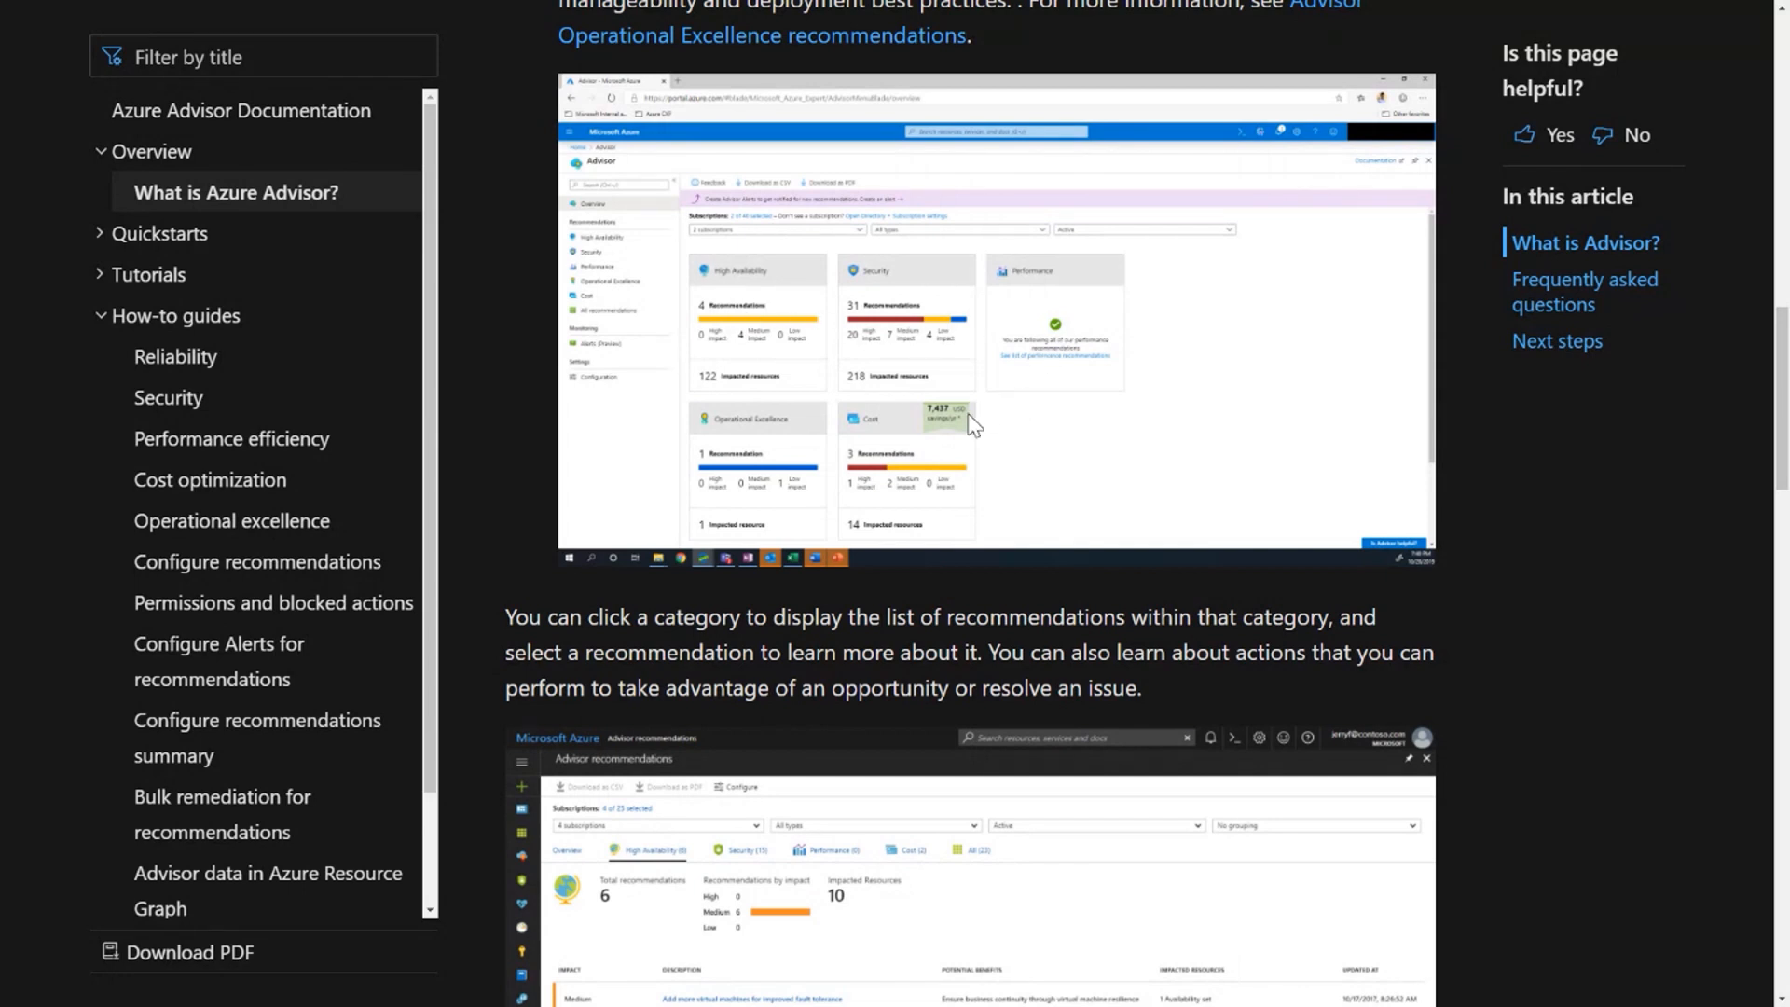
pyautogui.moveTo(727, 312)
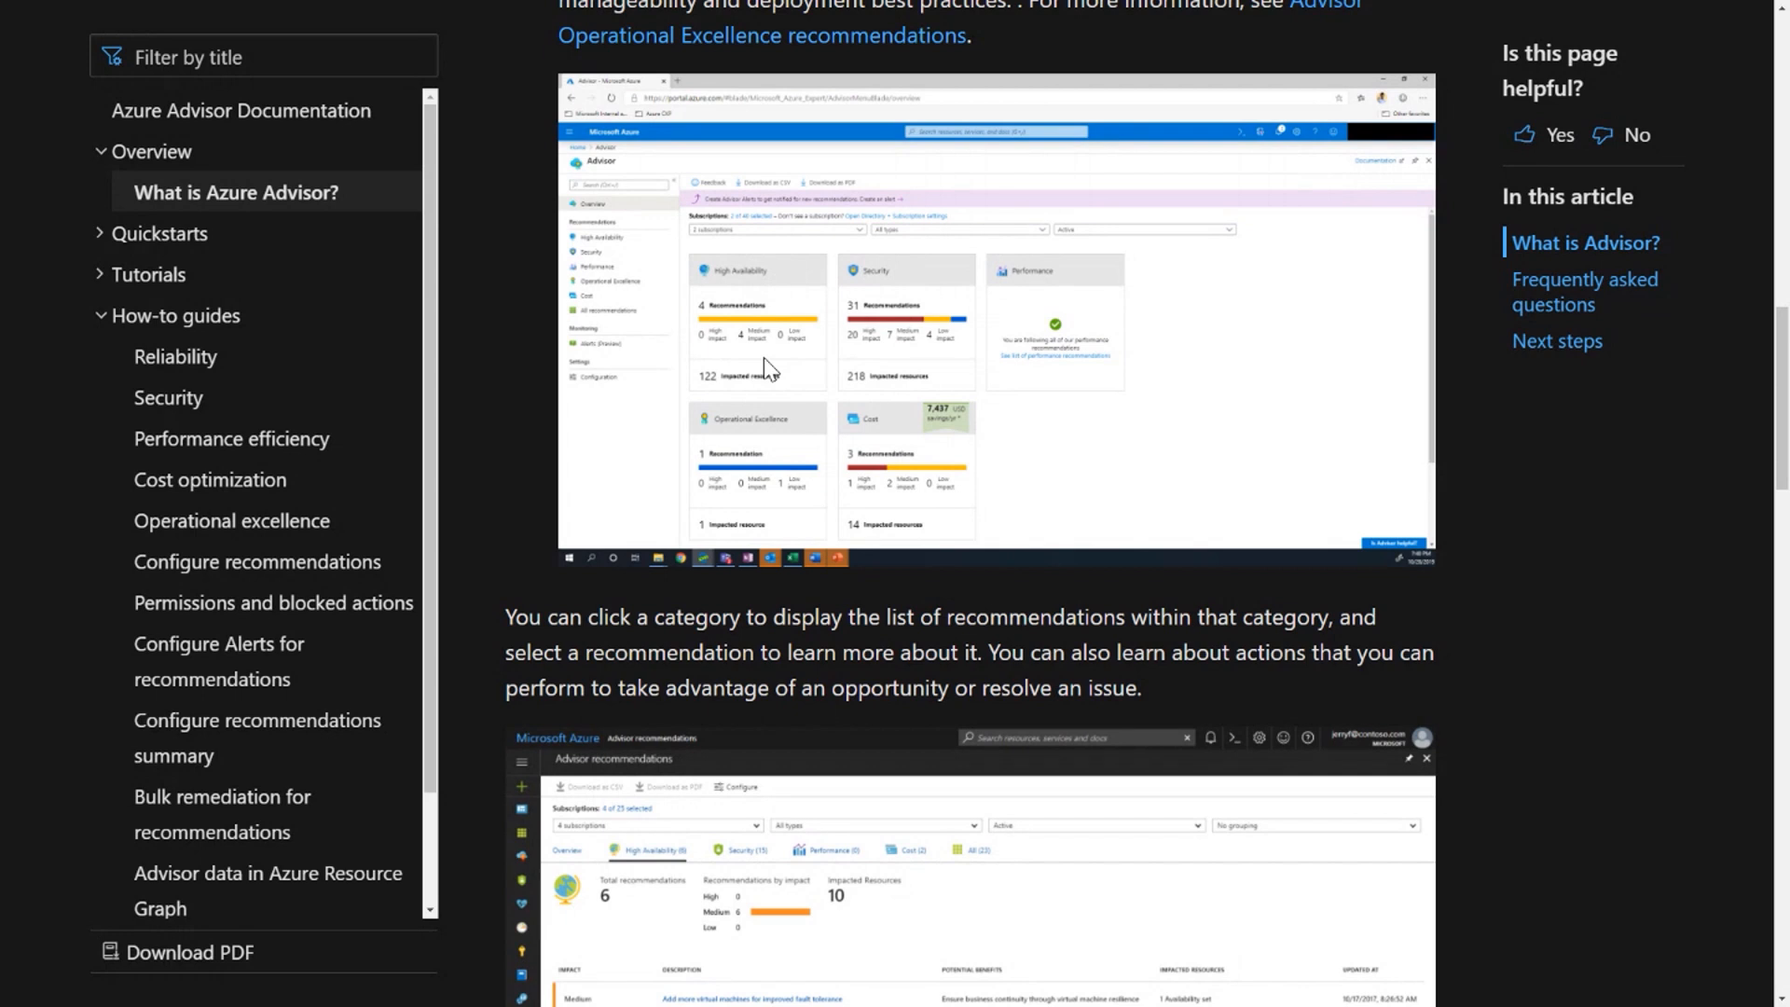
pyautogui.moveTo(757, 355)
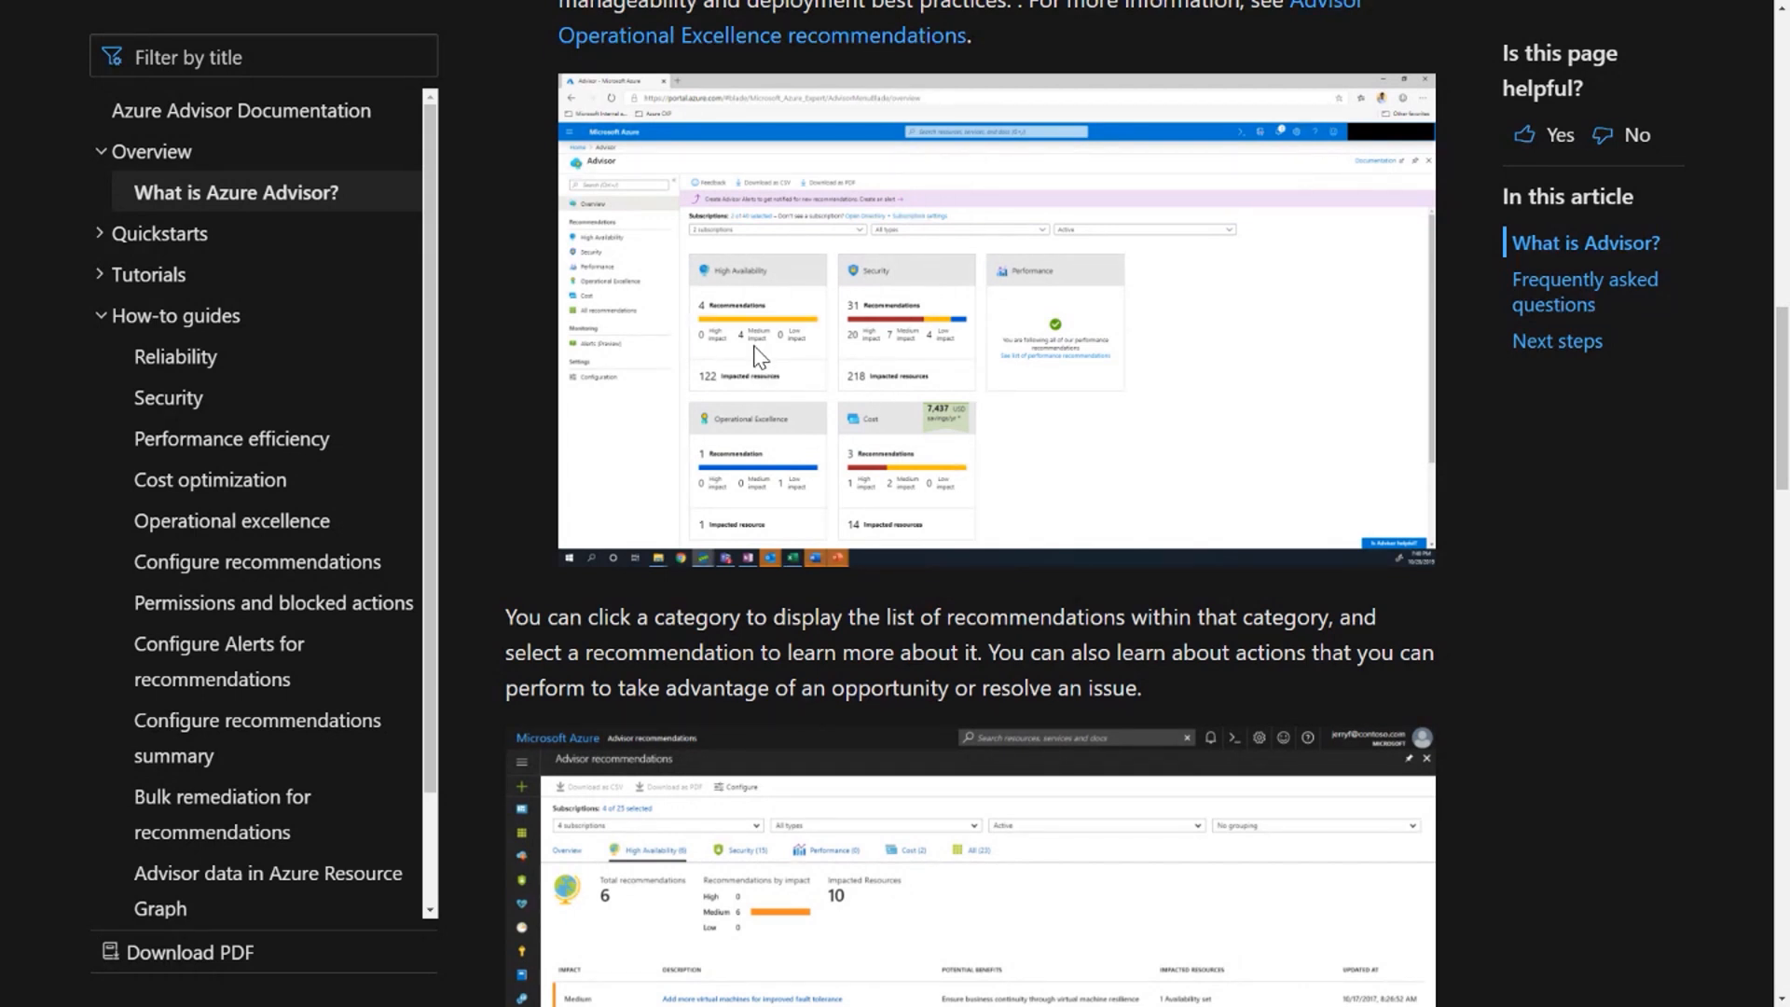
pyautogui.moveTo(1041, 464)
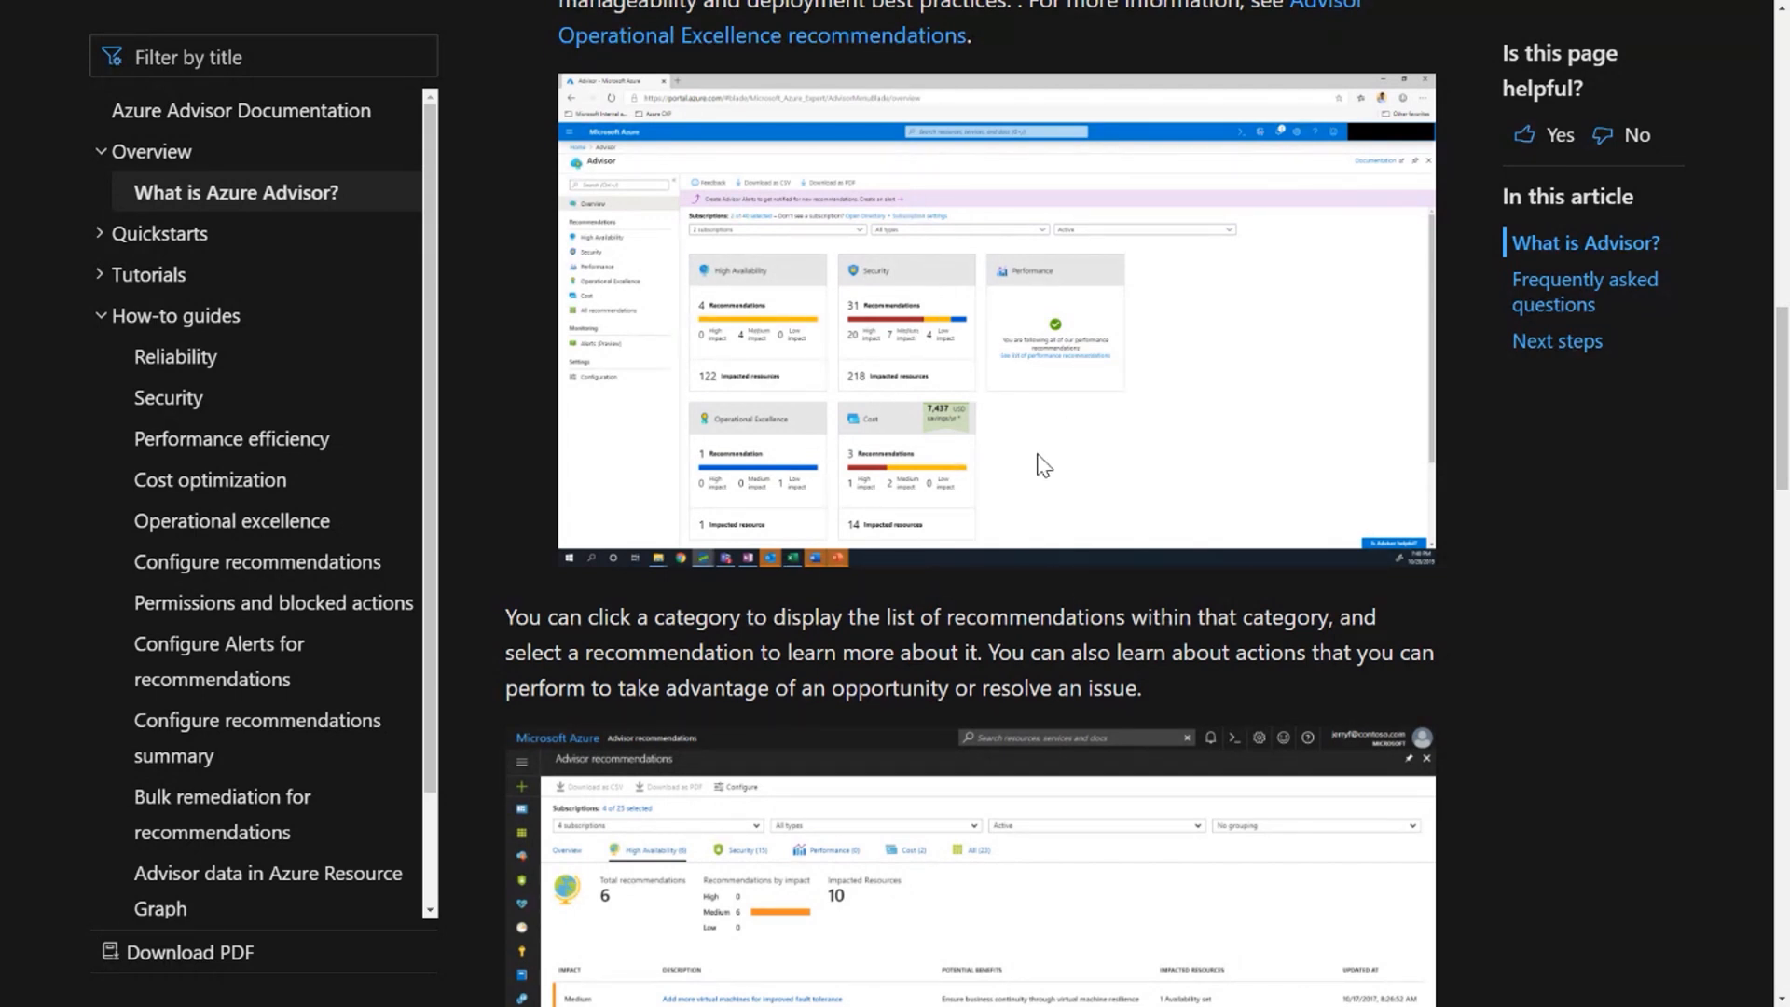
pyautogui.moveTo(826, 338)
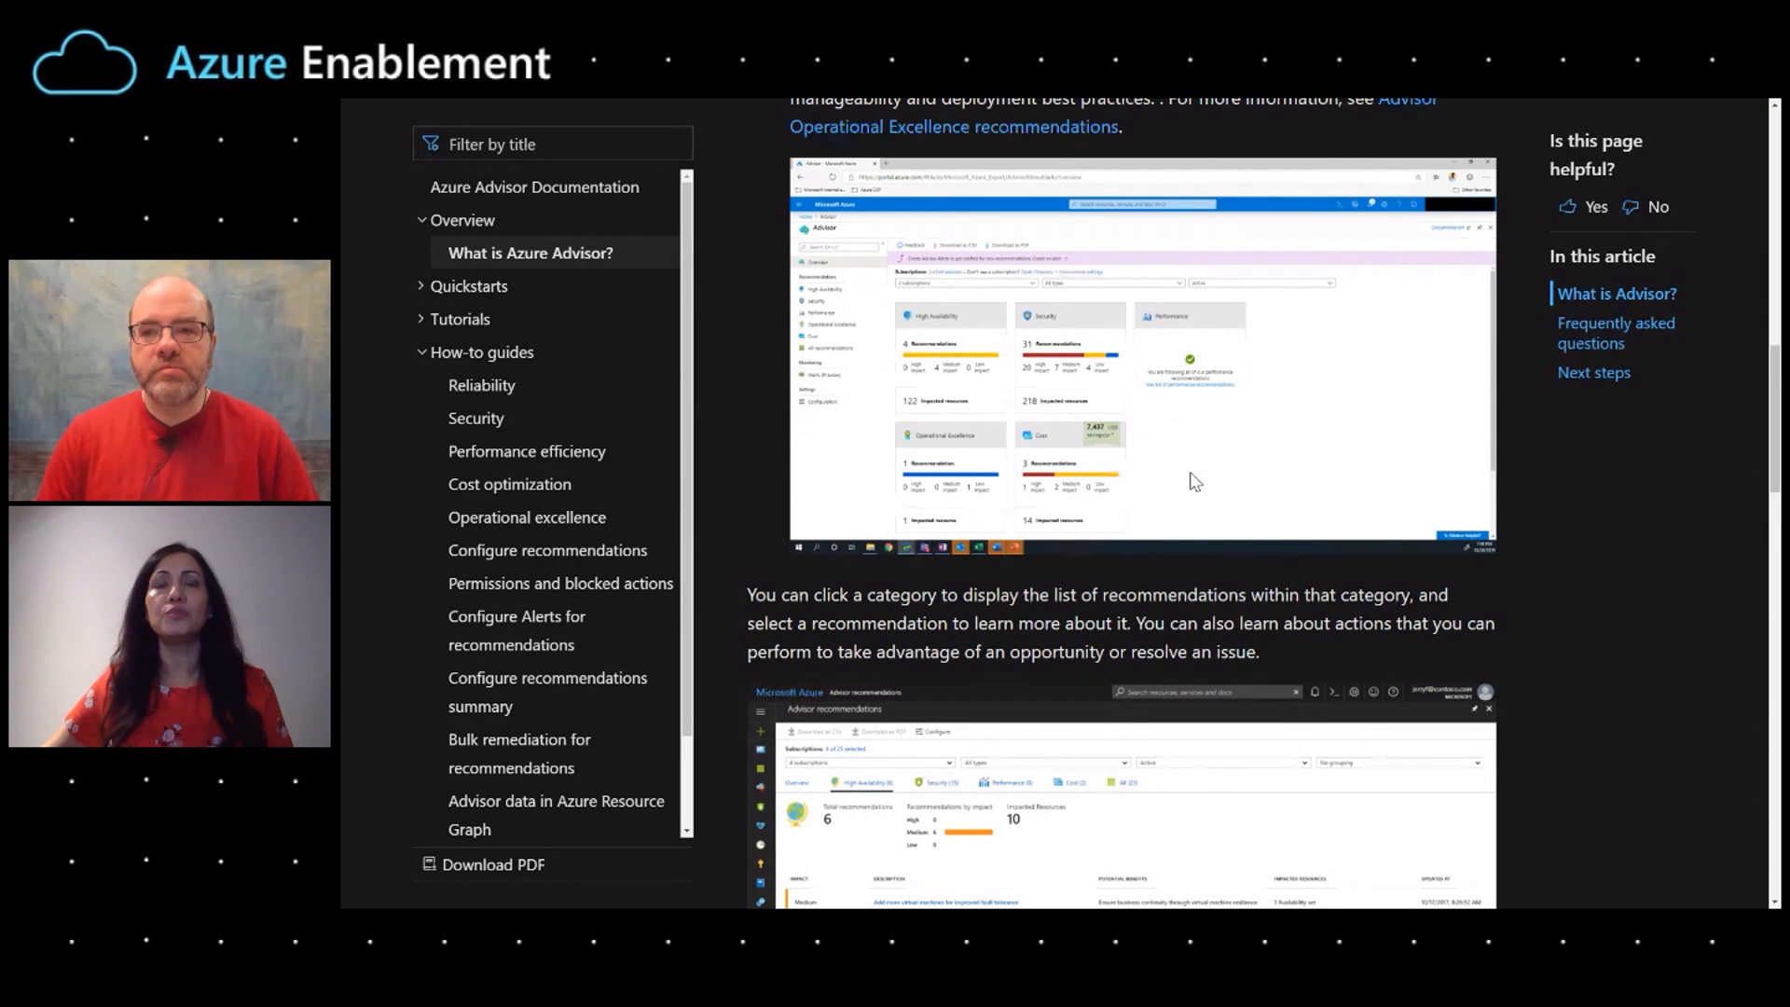
pyautogui.moveTo(1144, 432)
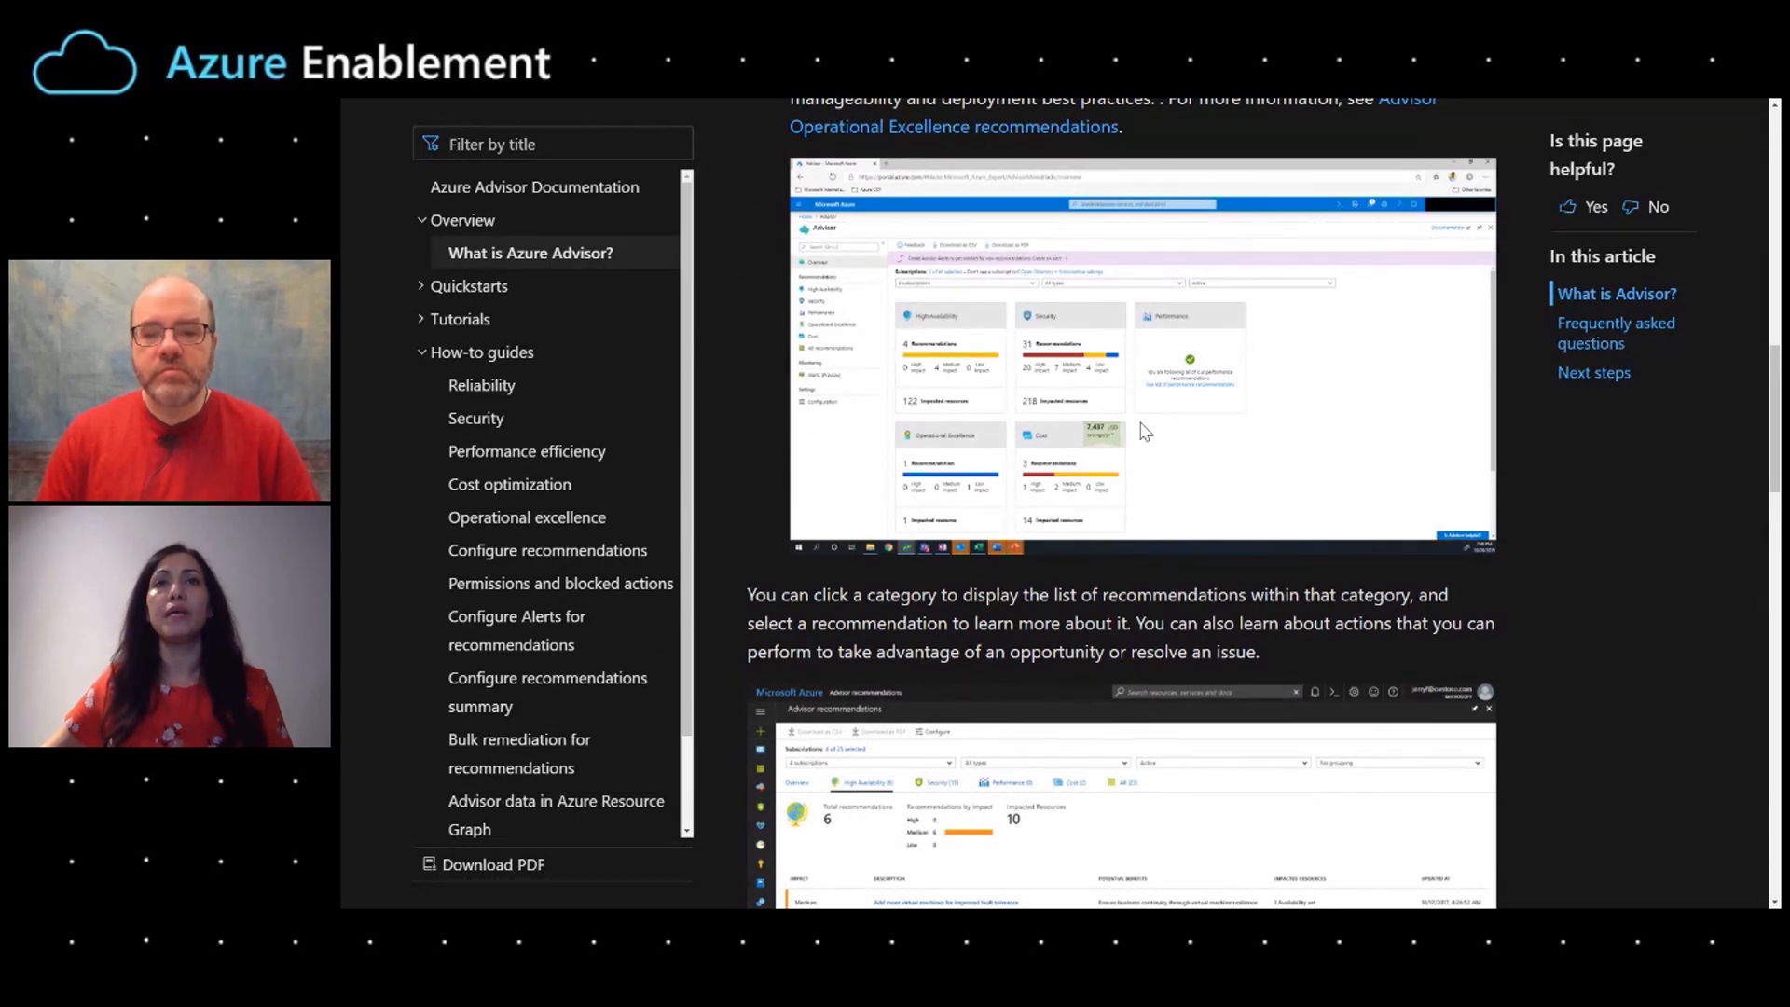
pyautogui.moveTo(1050, 463)
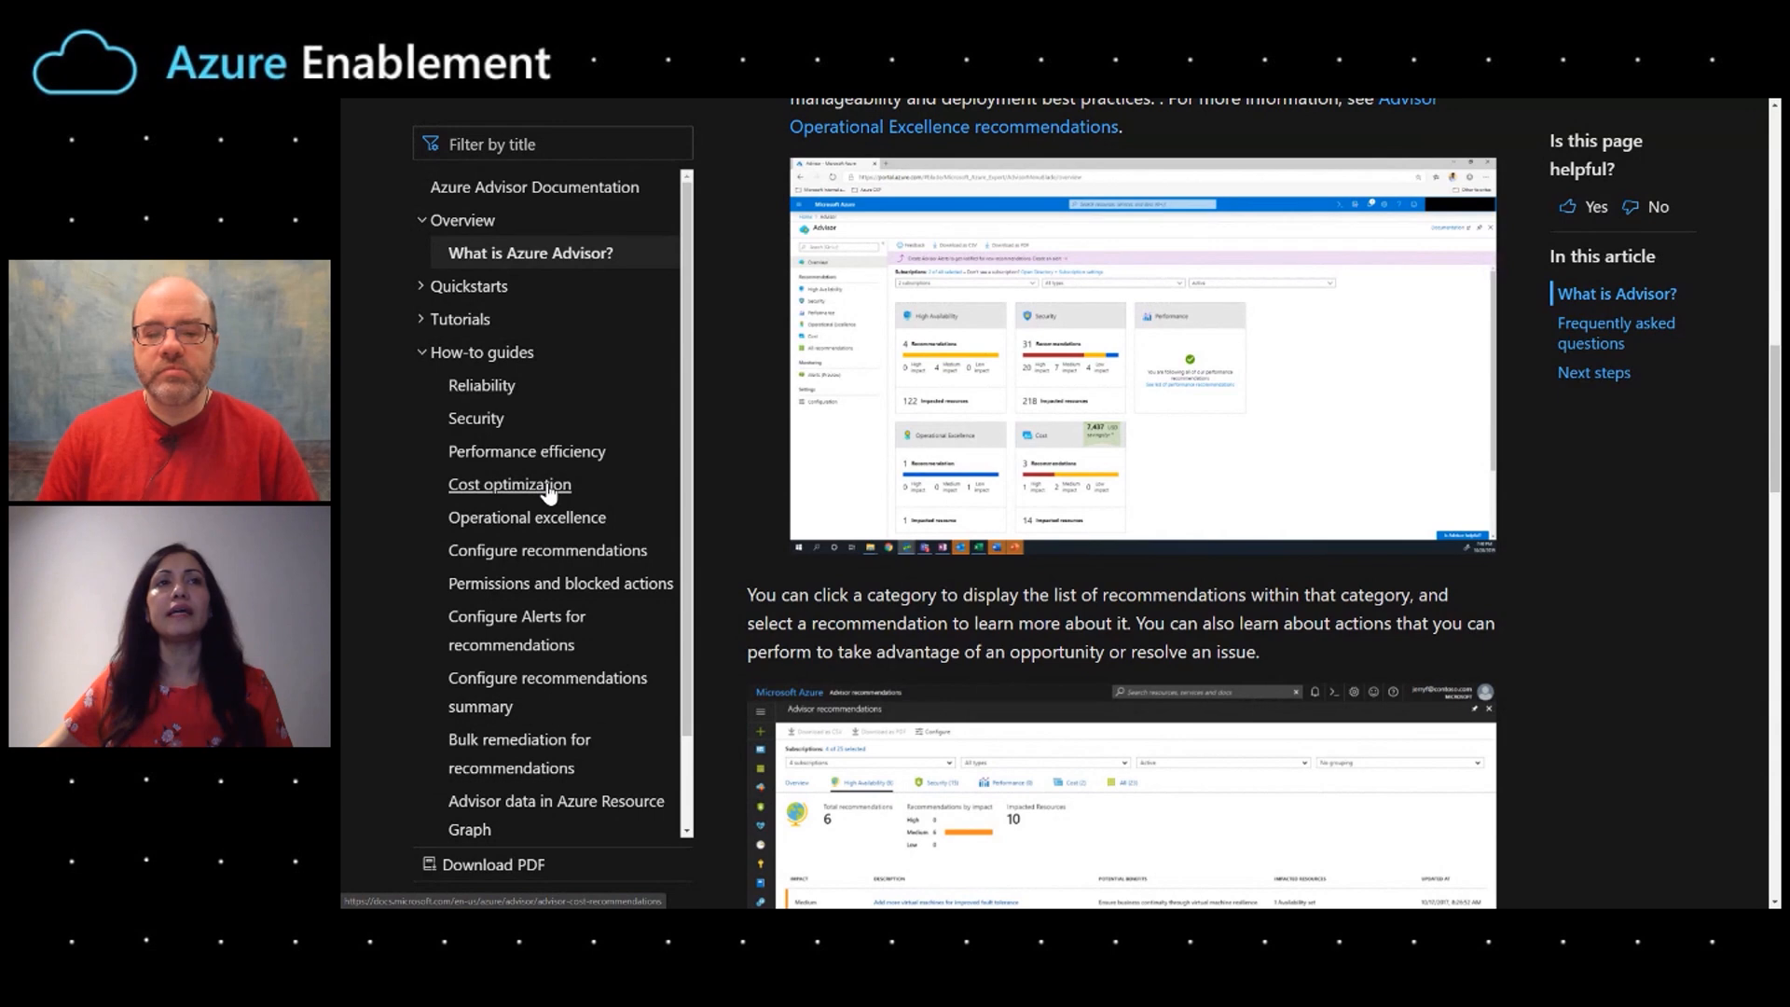
pyautogui.click(509, 484)
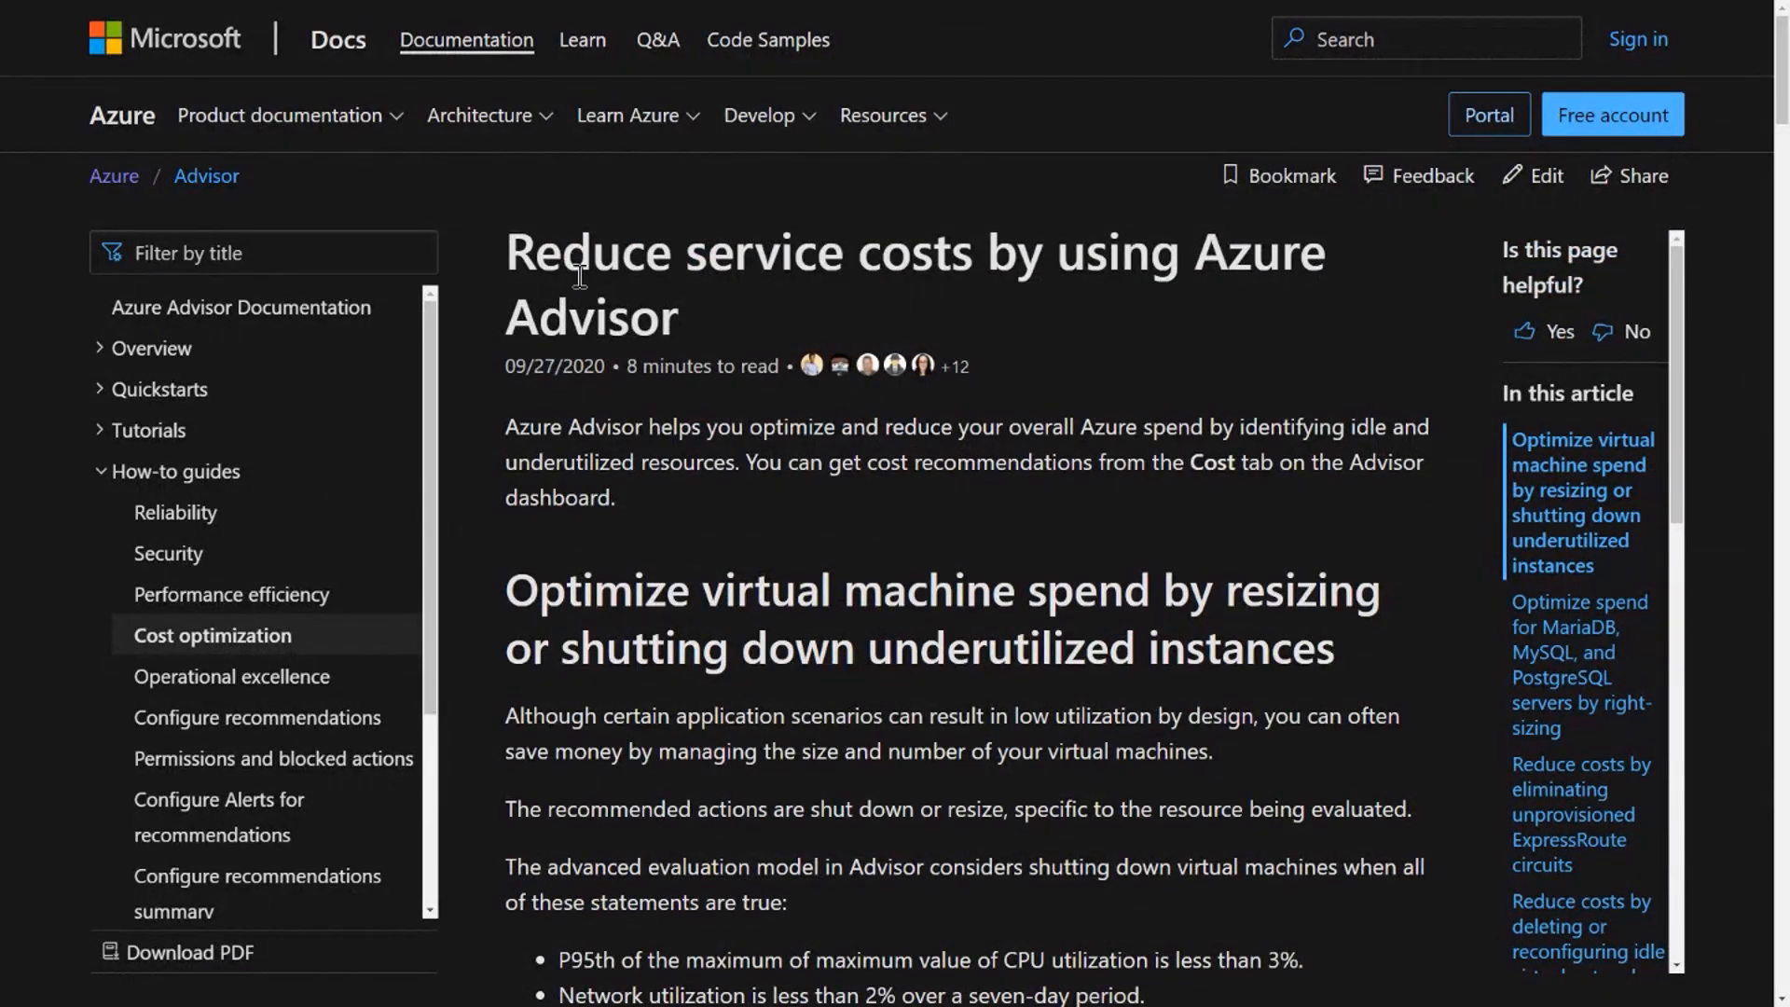
pyautogui.moveTo(1258, 395)
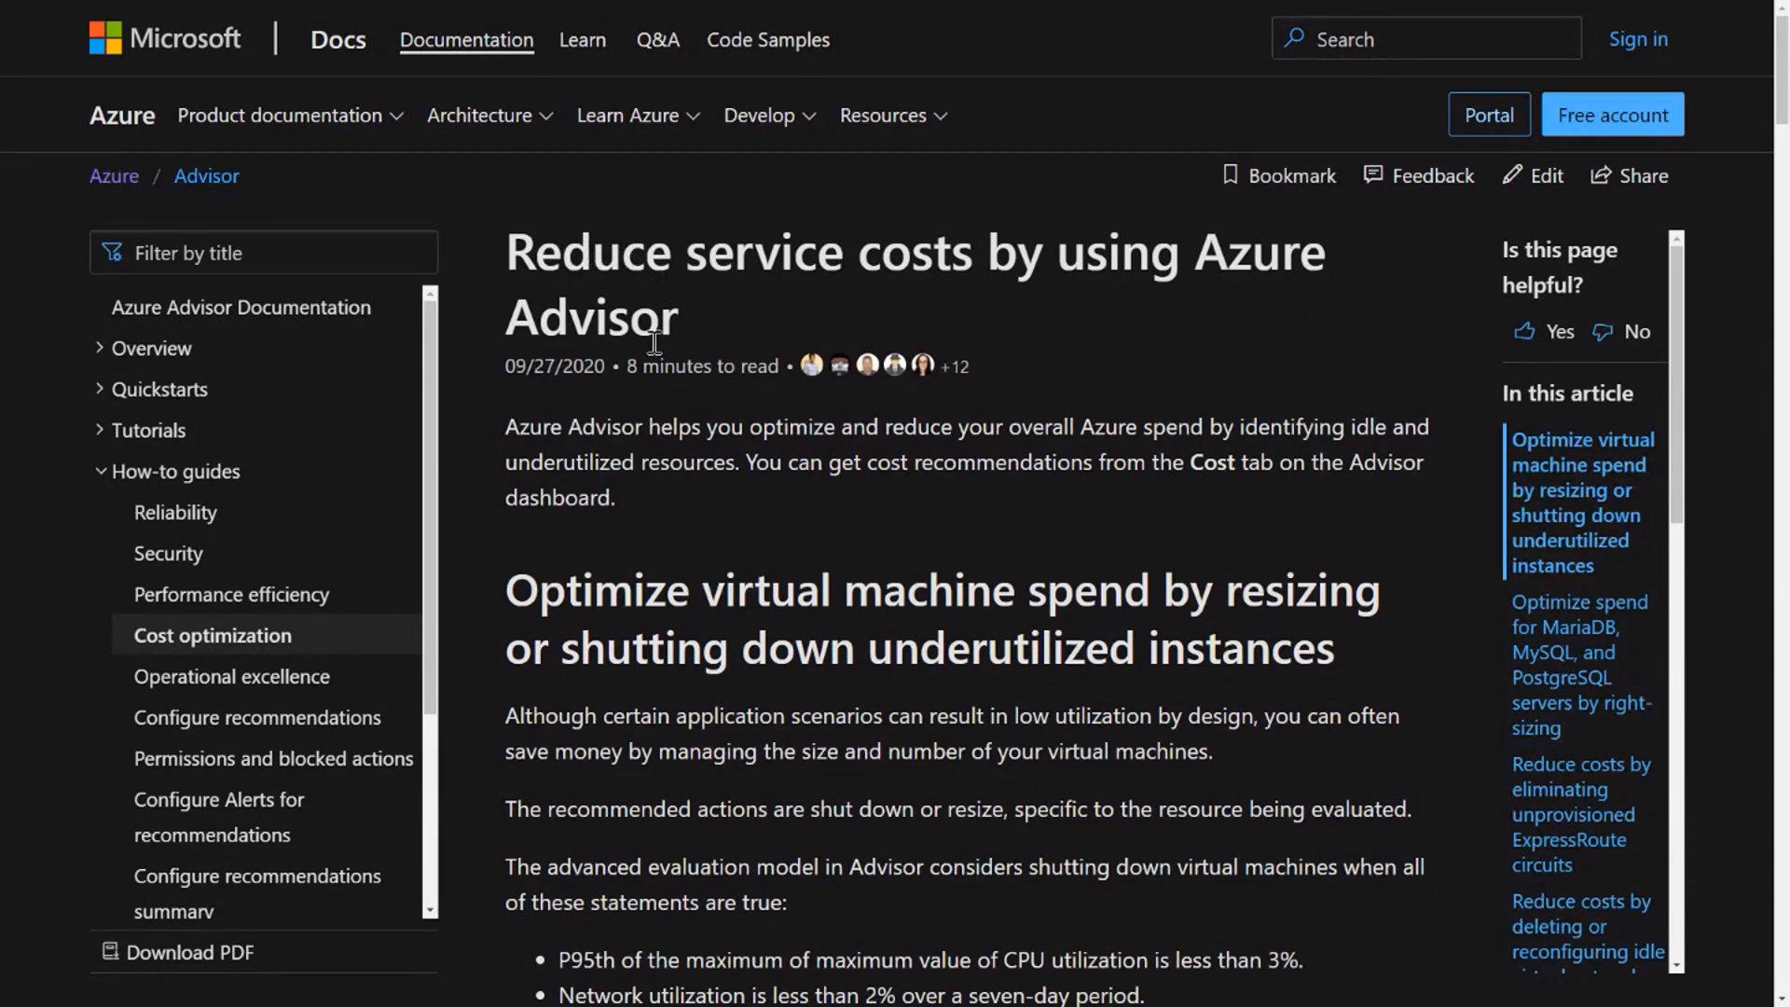
pyautogui.moveTo(1144, 708)
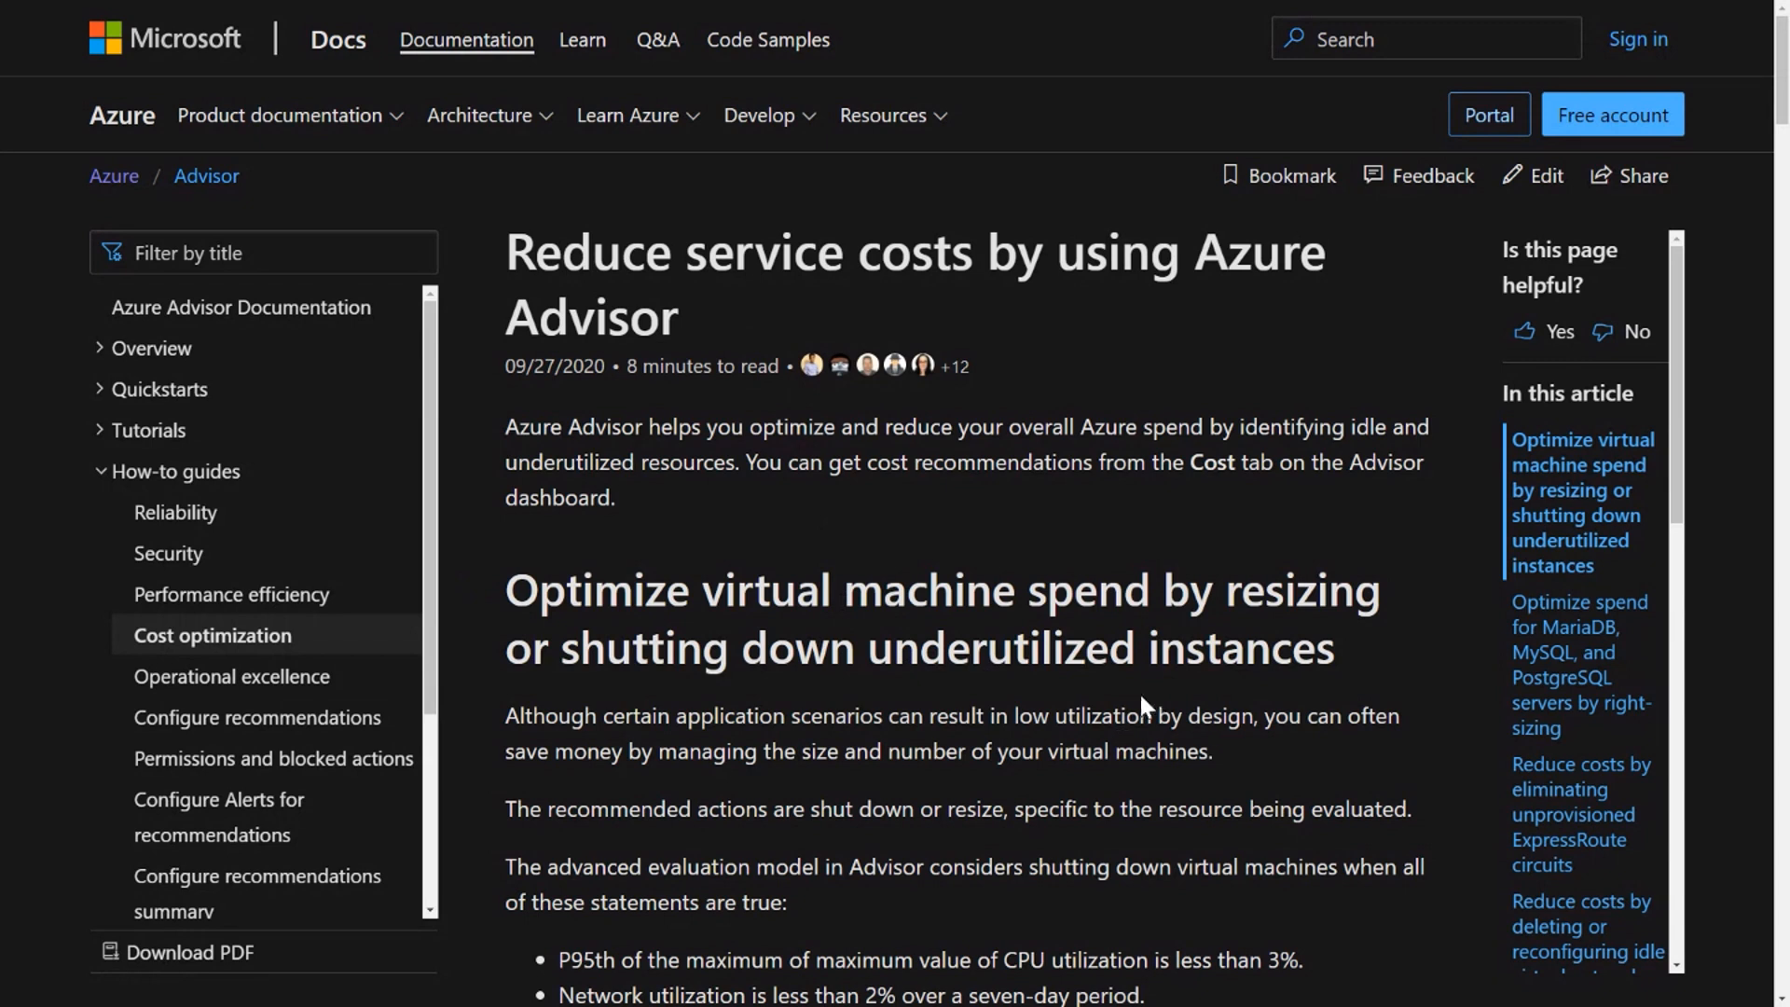
pyautogui.moveTo(1065, 703)
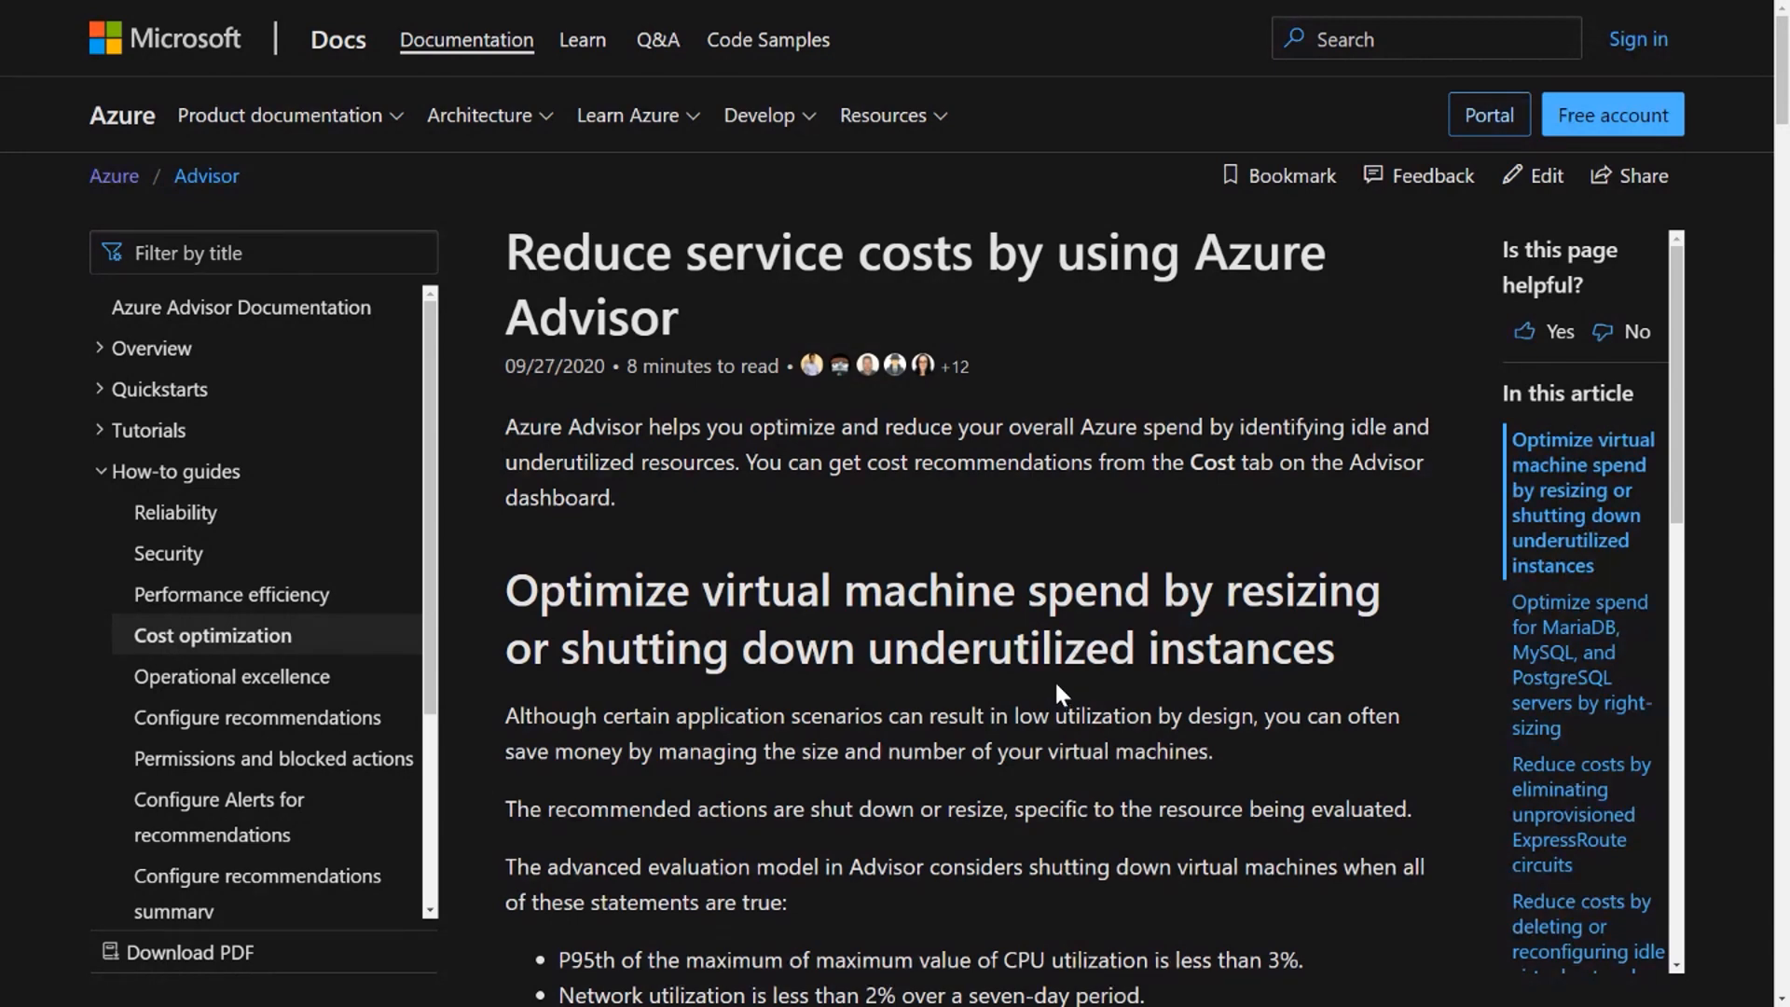
pyautogui.scroll(-3)
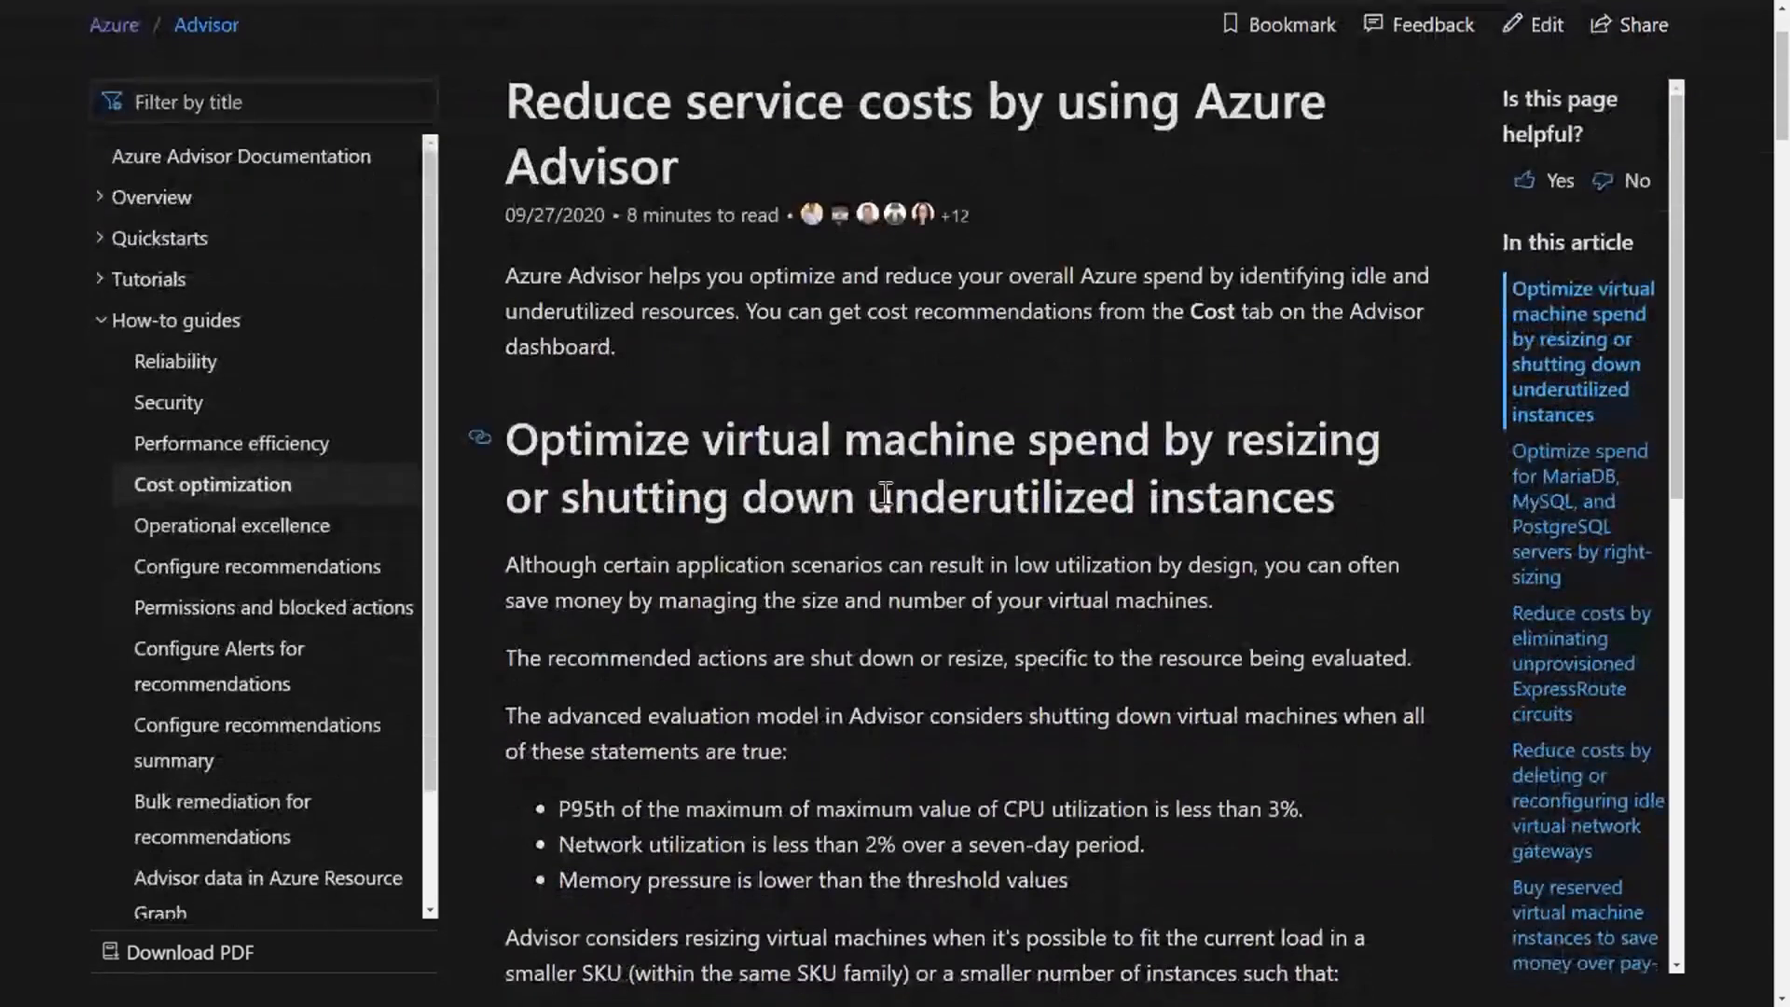
pyautogui.moveTo(1002, 537)
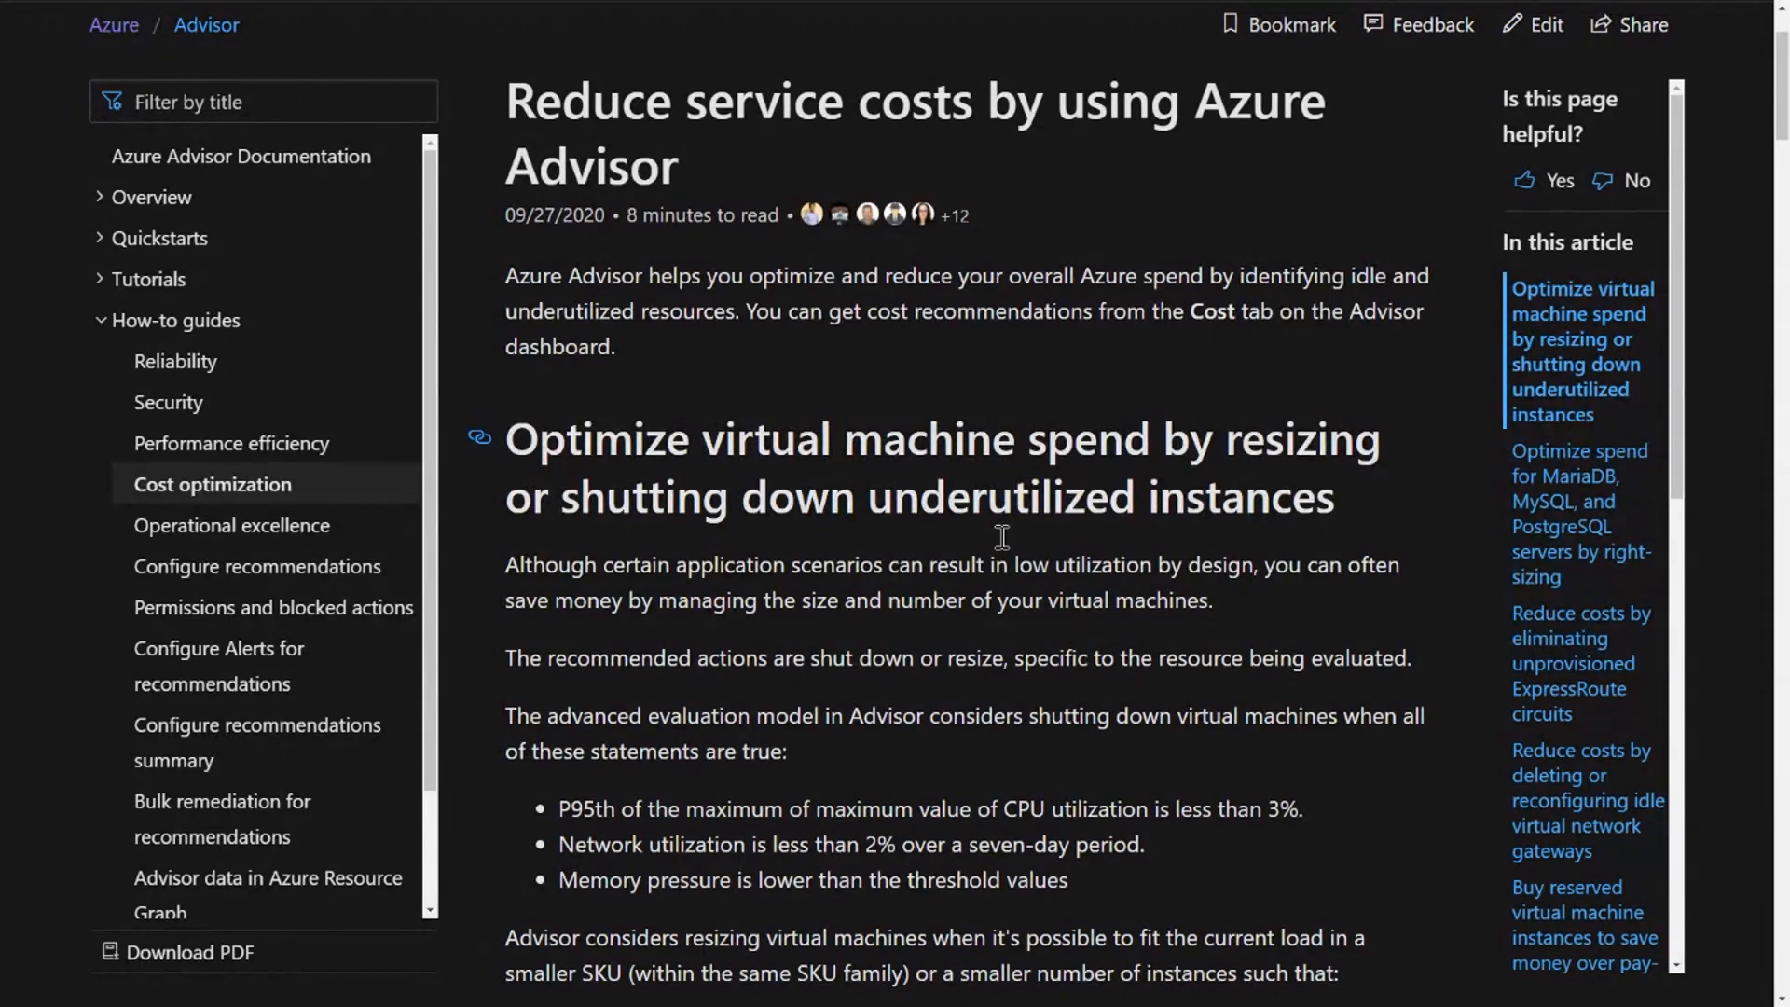
pyautogui.scroll(-3)
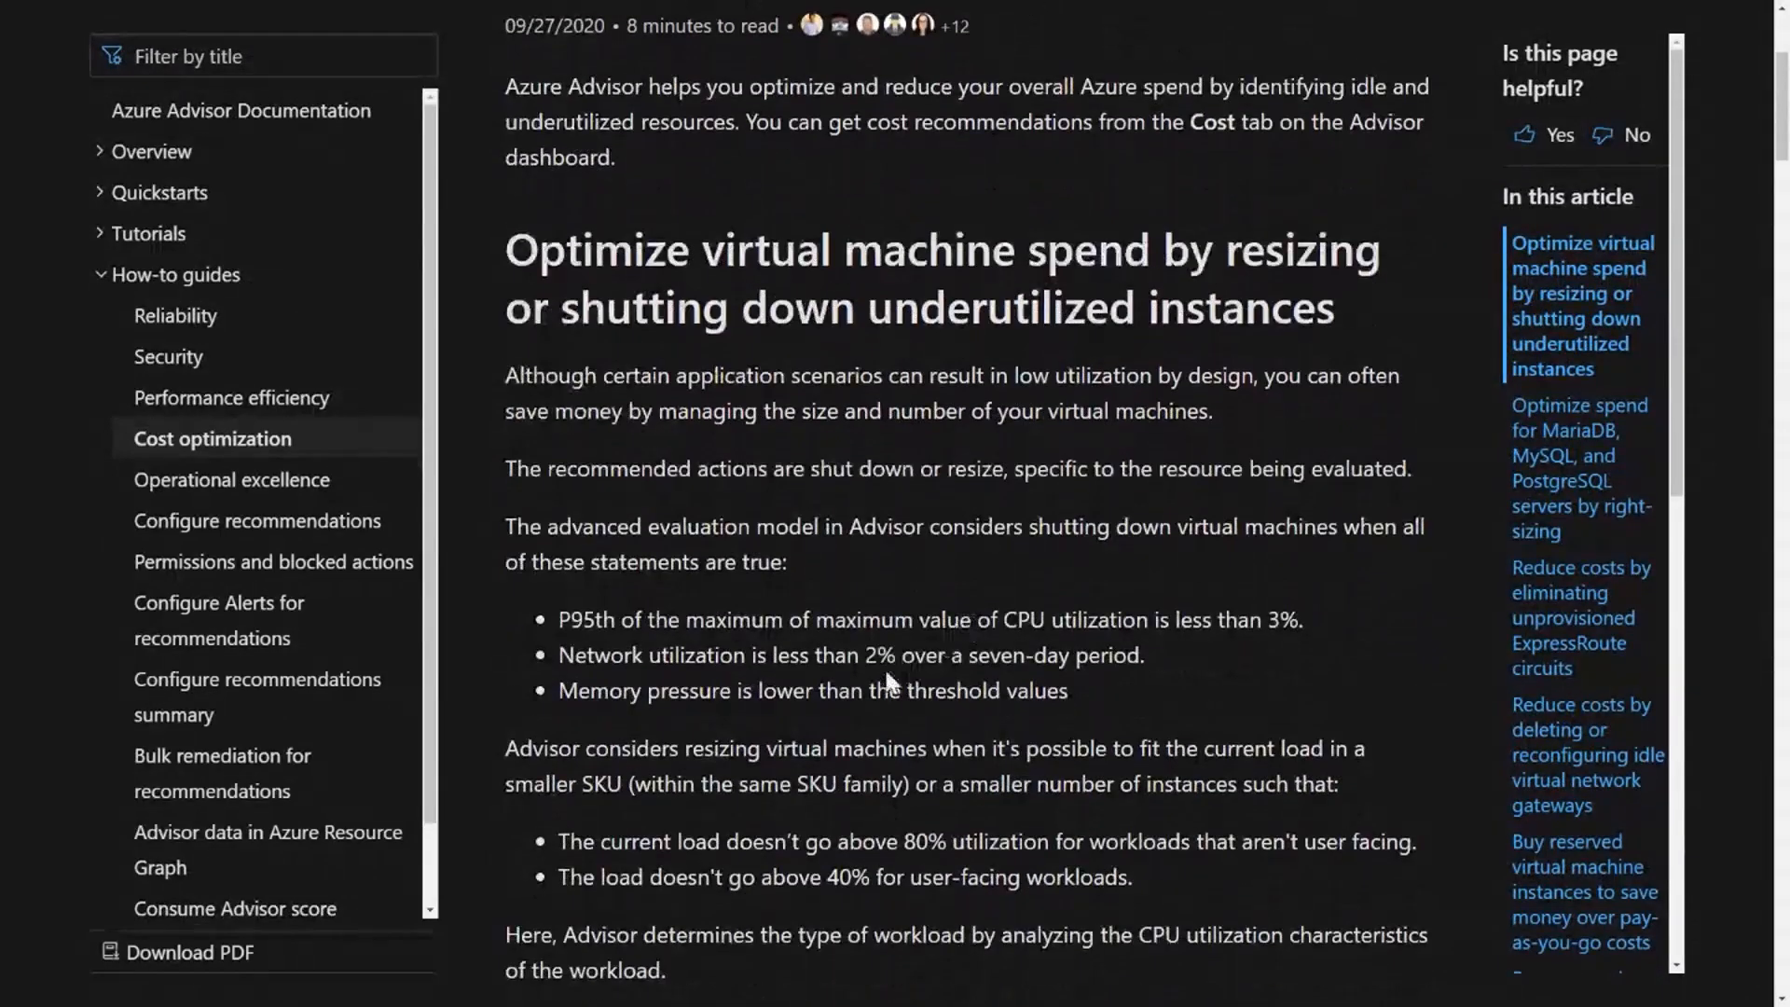
pyautogui.moveTo(840, 681)
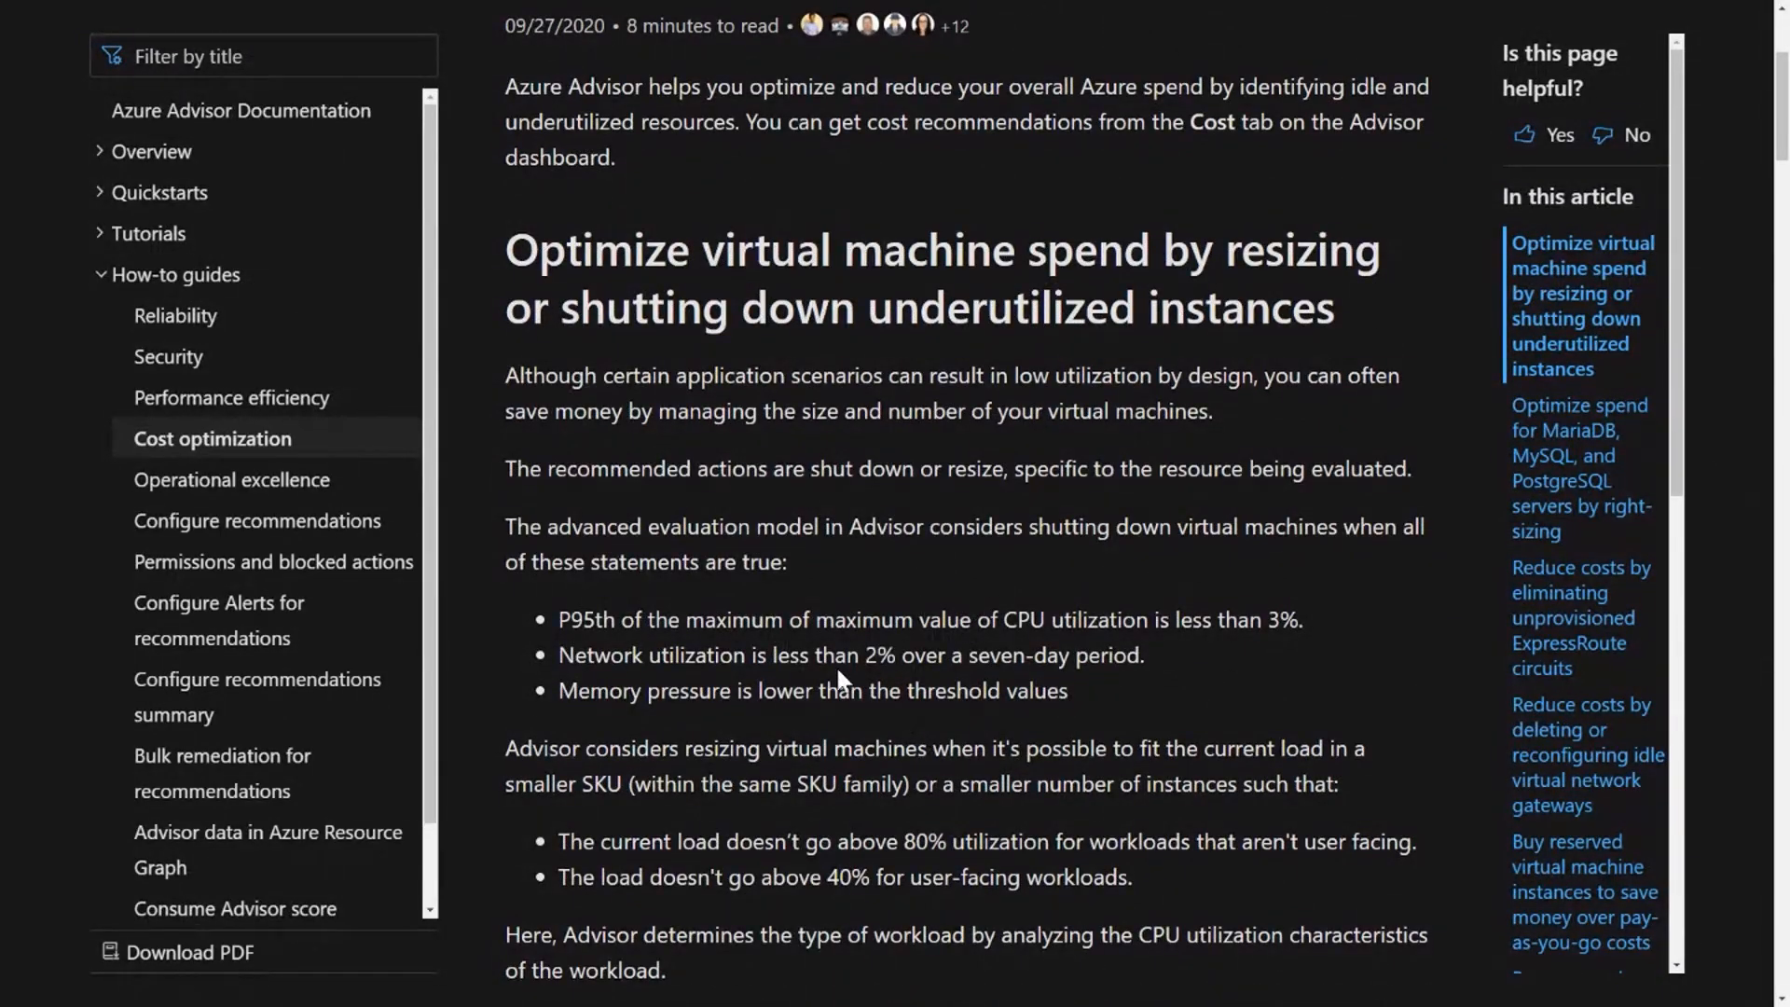
pyautogui.moveTo(1119, 656)
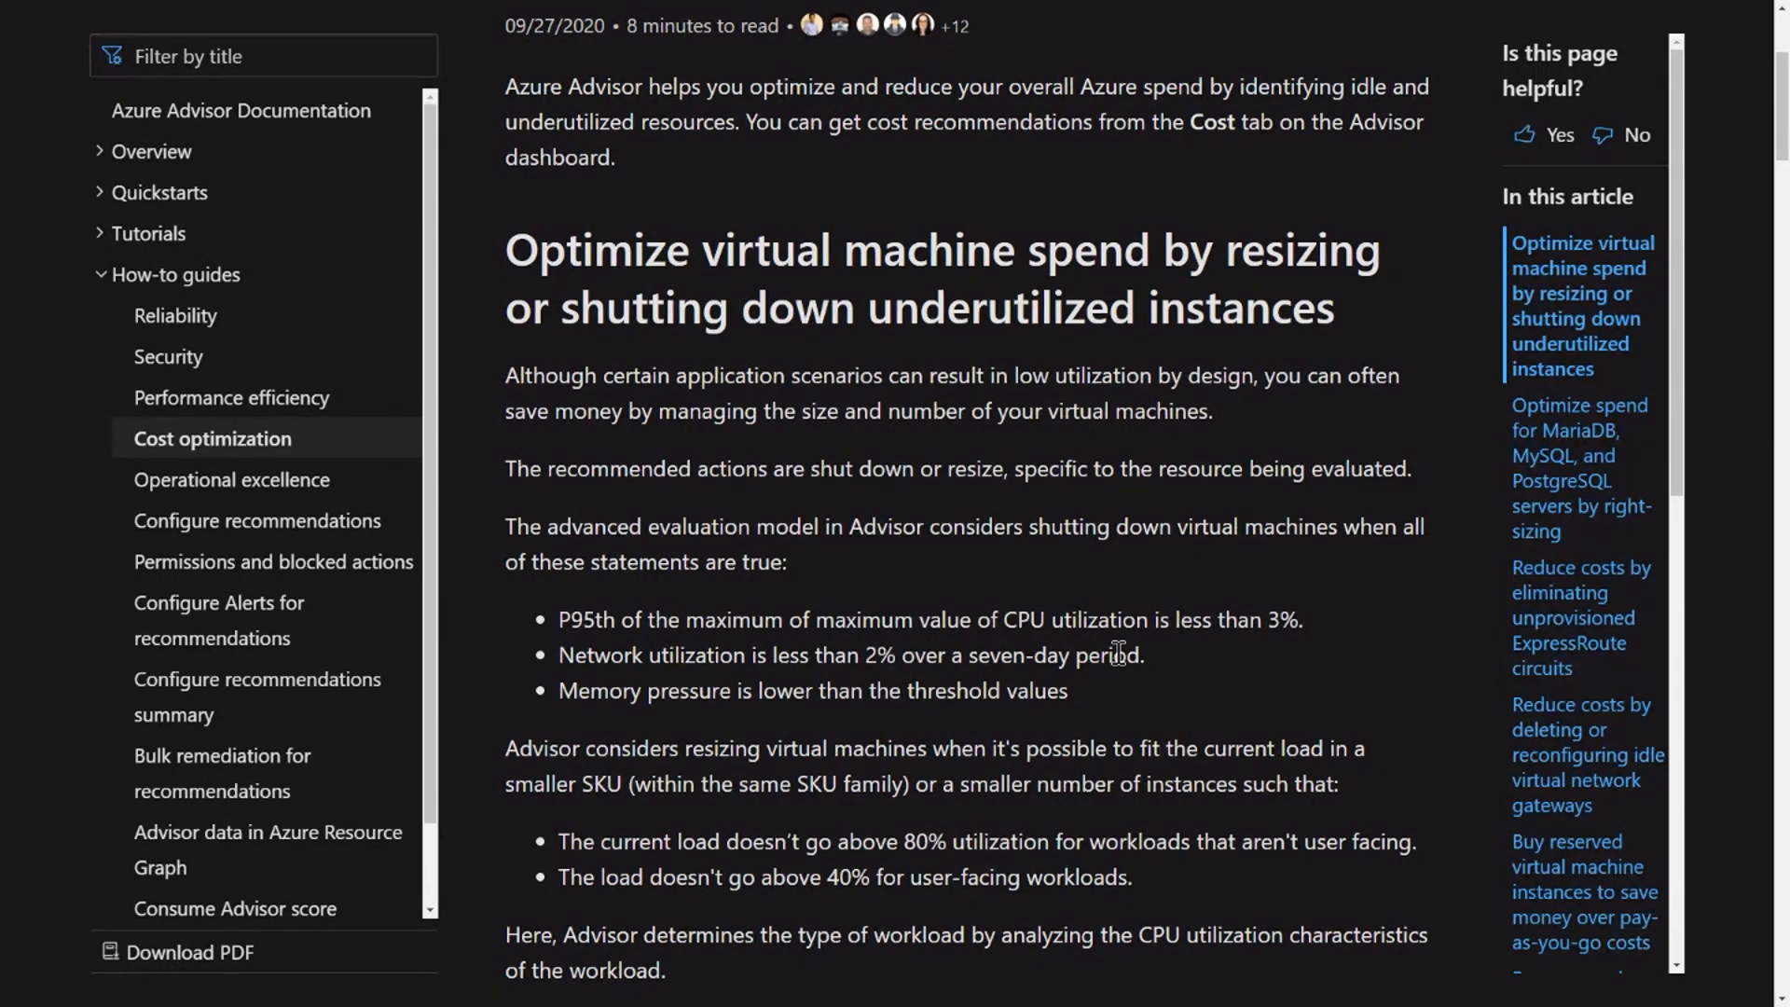
pyautogui.scroll(-3)
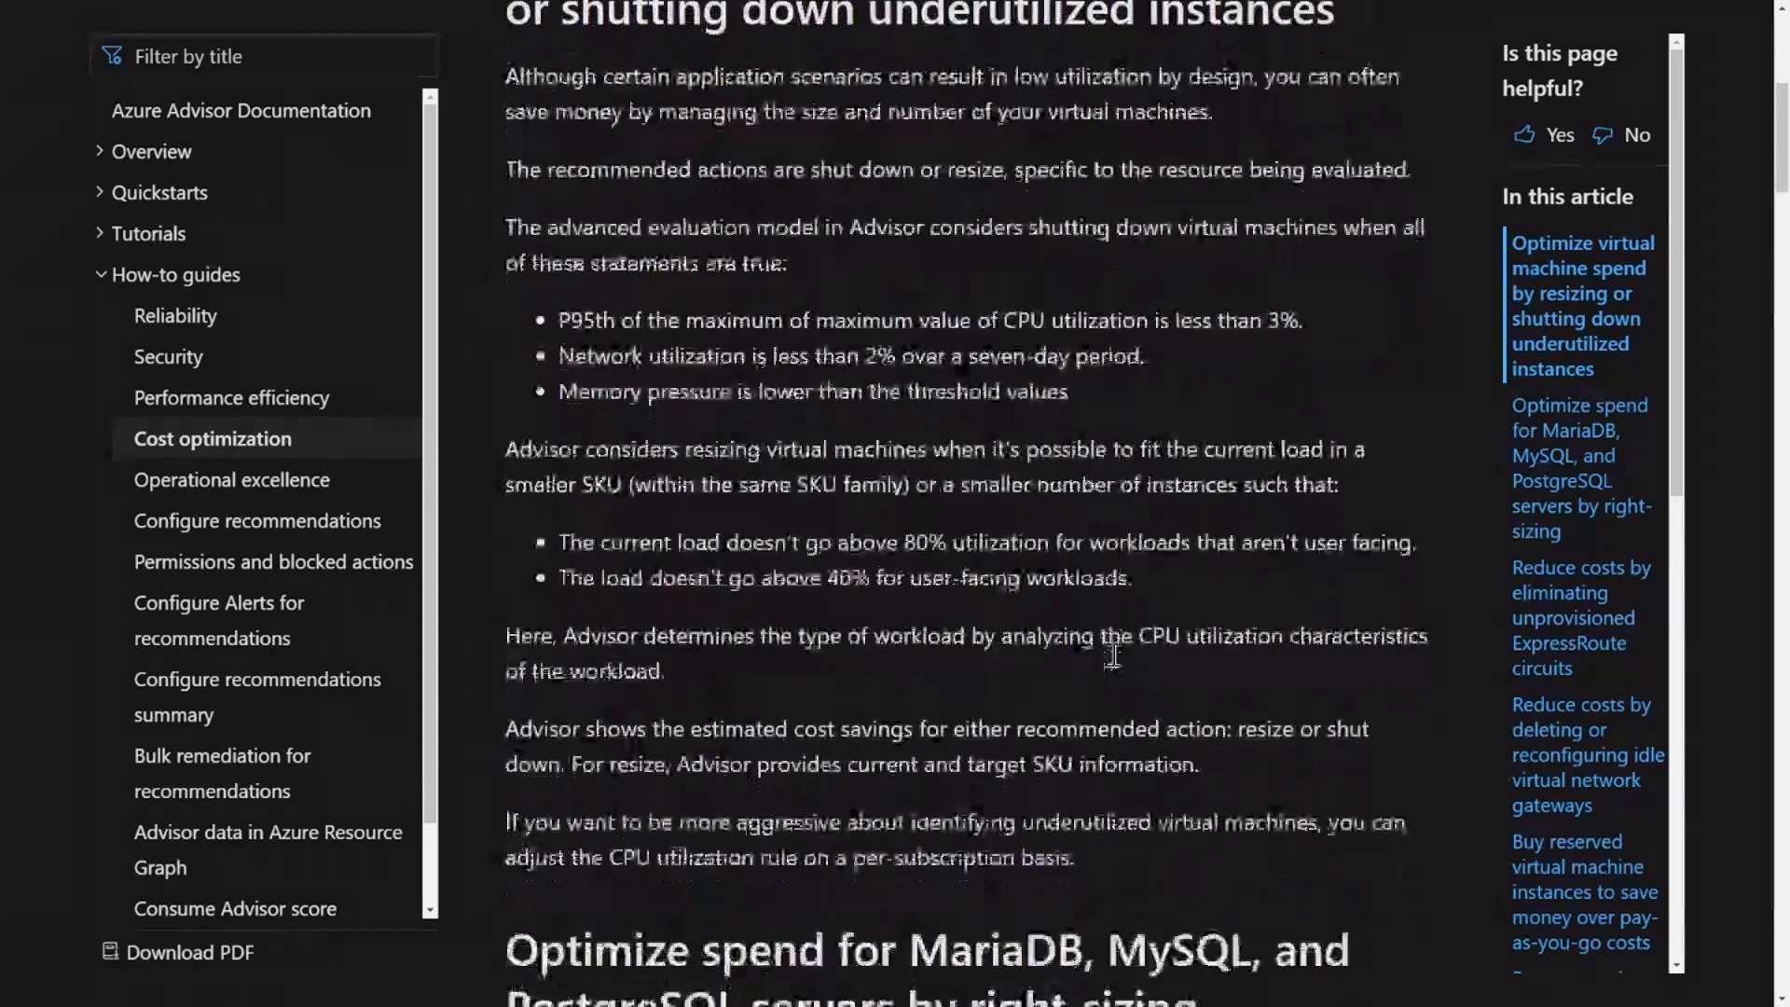
pyautogui.scroll(-3)
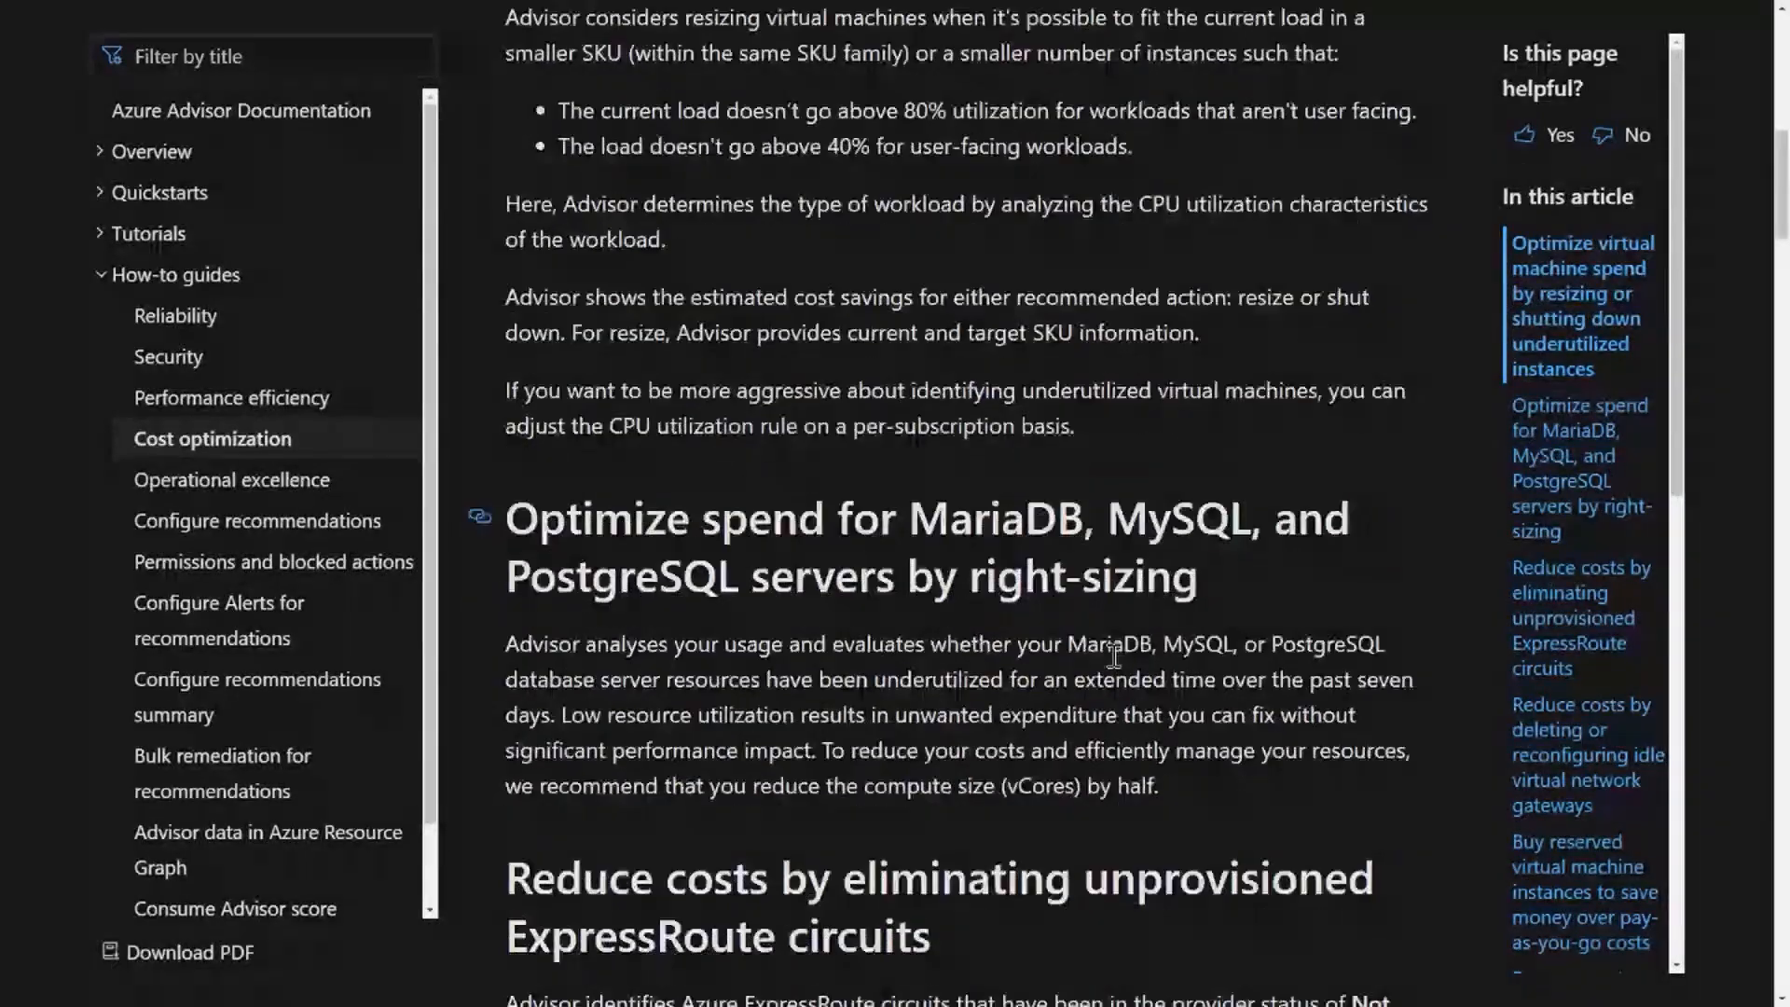
pyautogui.scroll(-3)
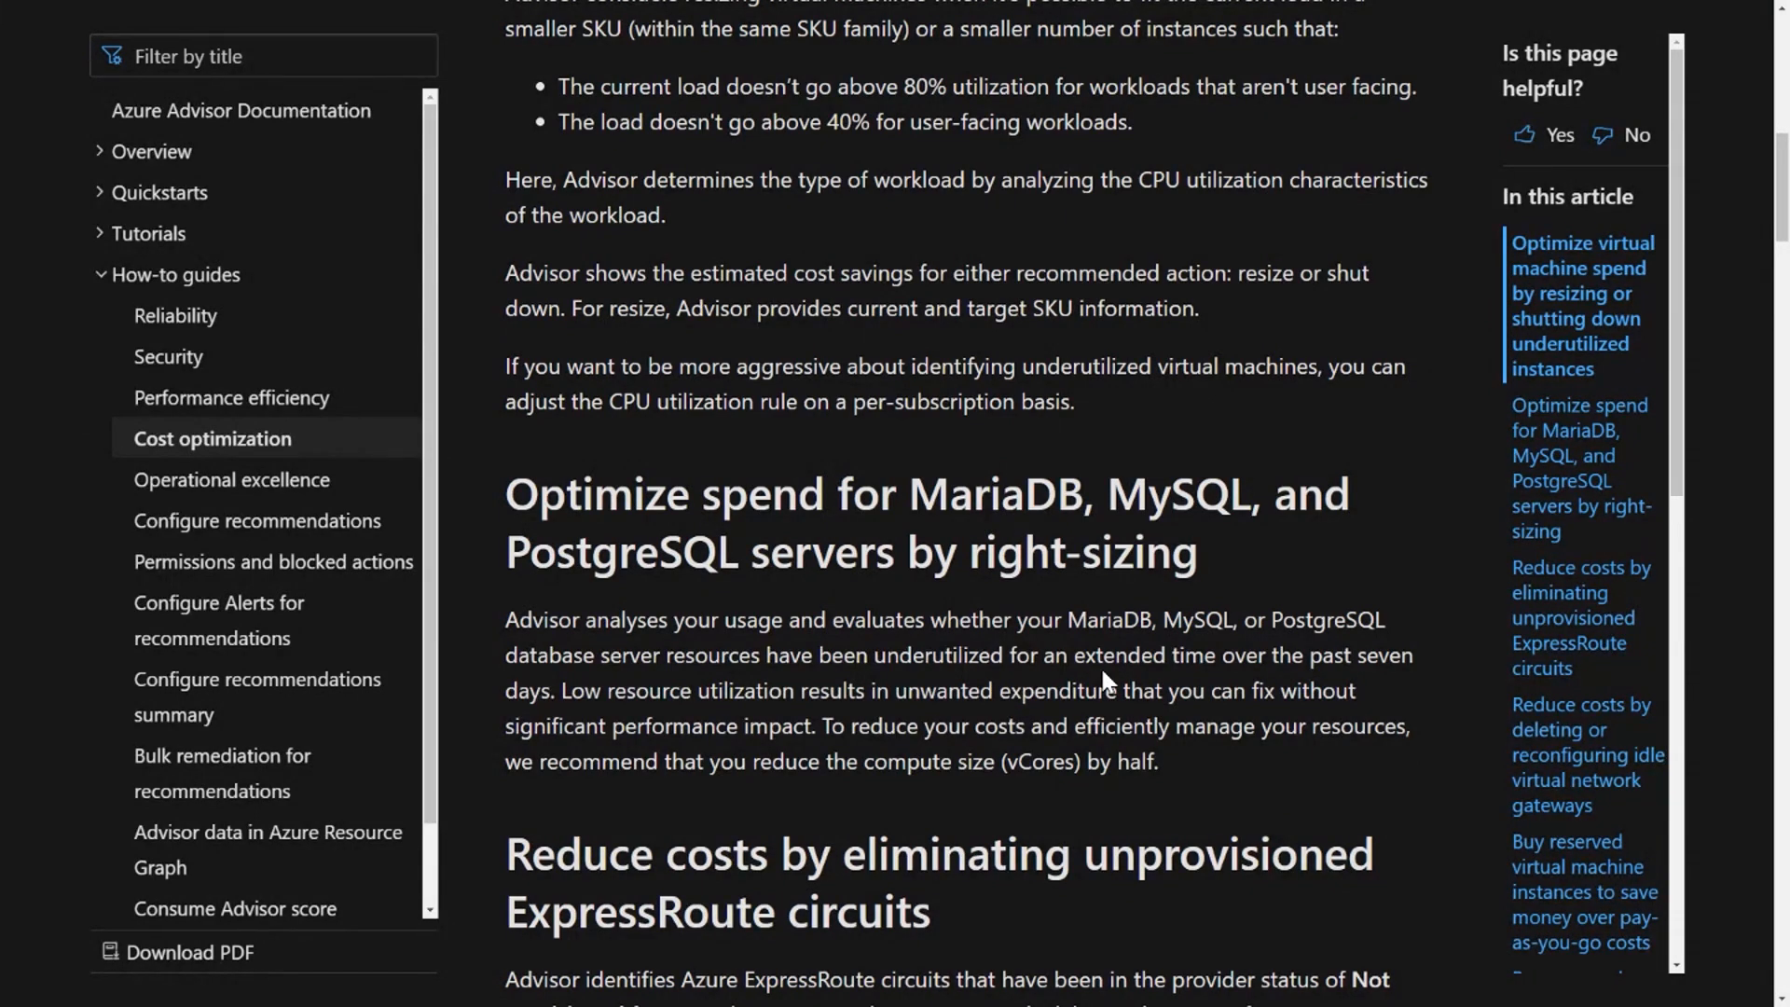
pyautogui.moveTo(946, 584)
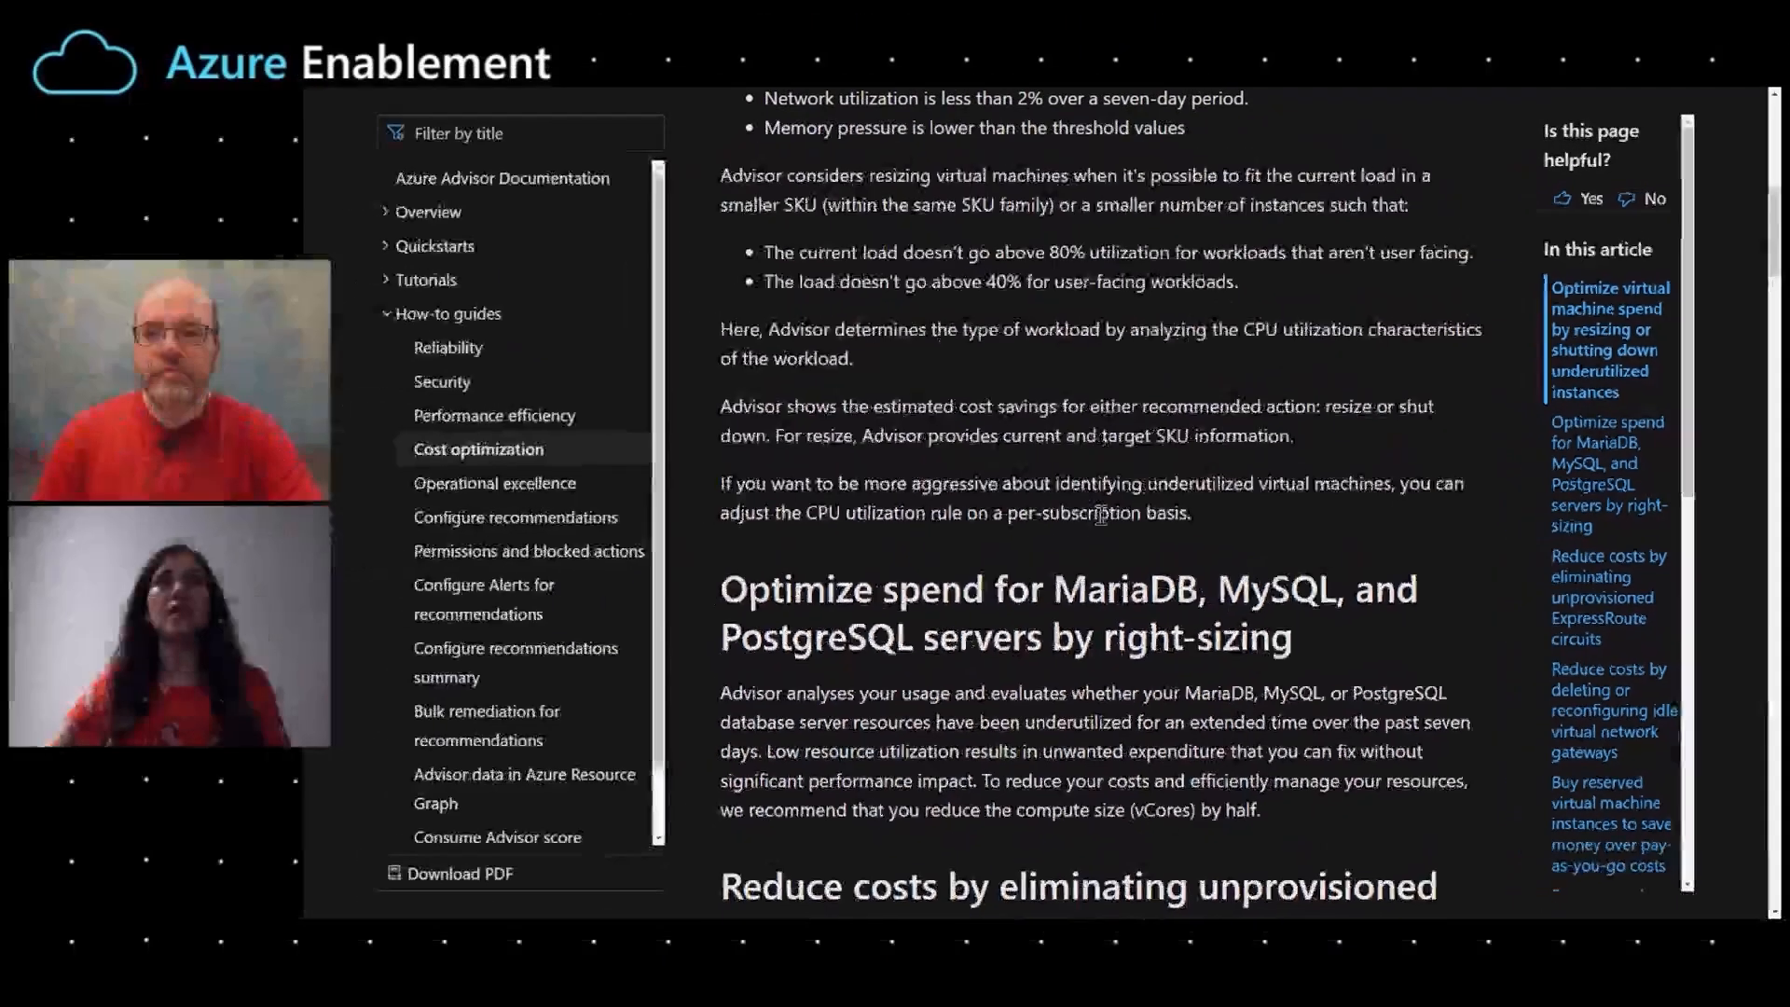
# Open 'What is Azure Advisor?' under Overview and scroll through its recommendations screenshots.
pyautogui.click(455, 222)
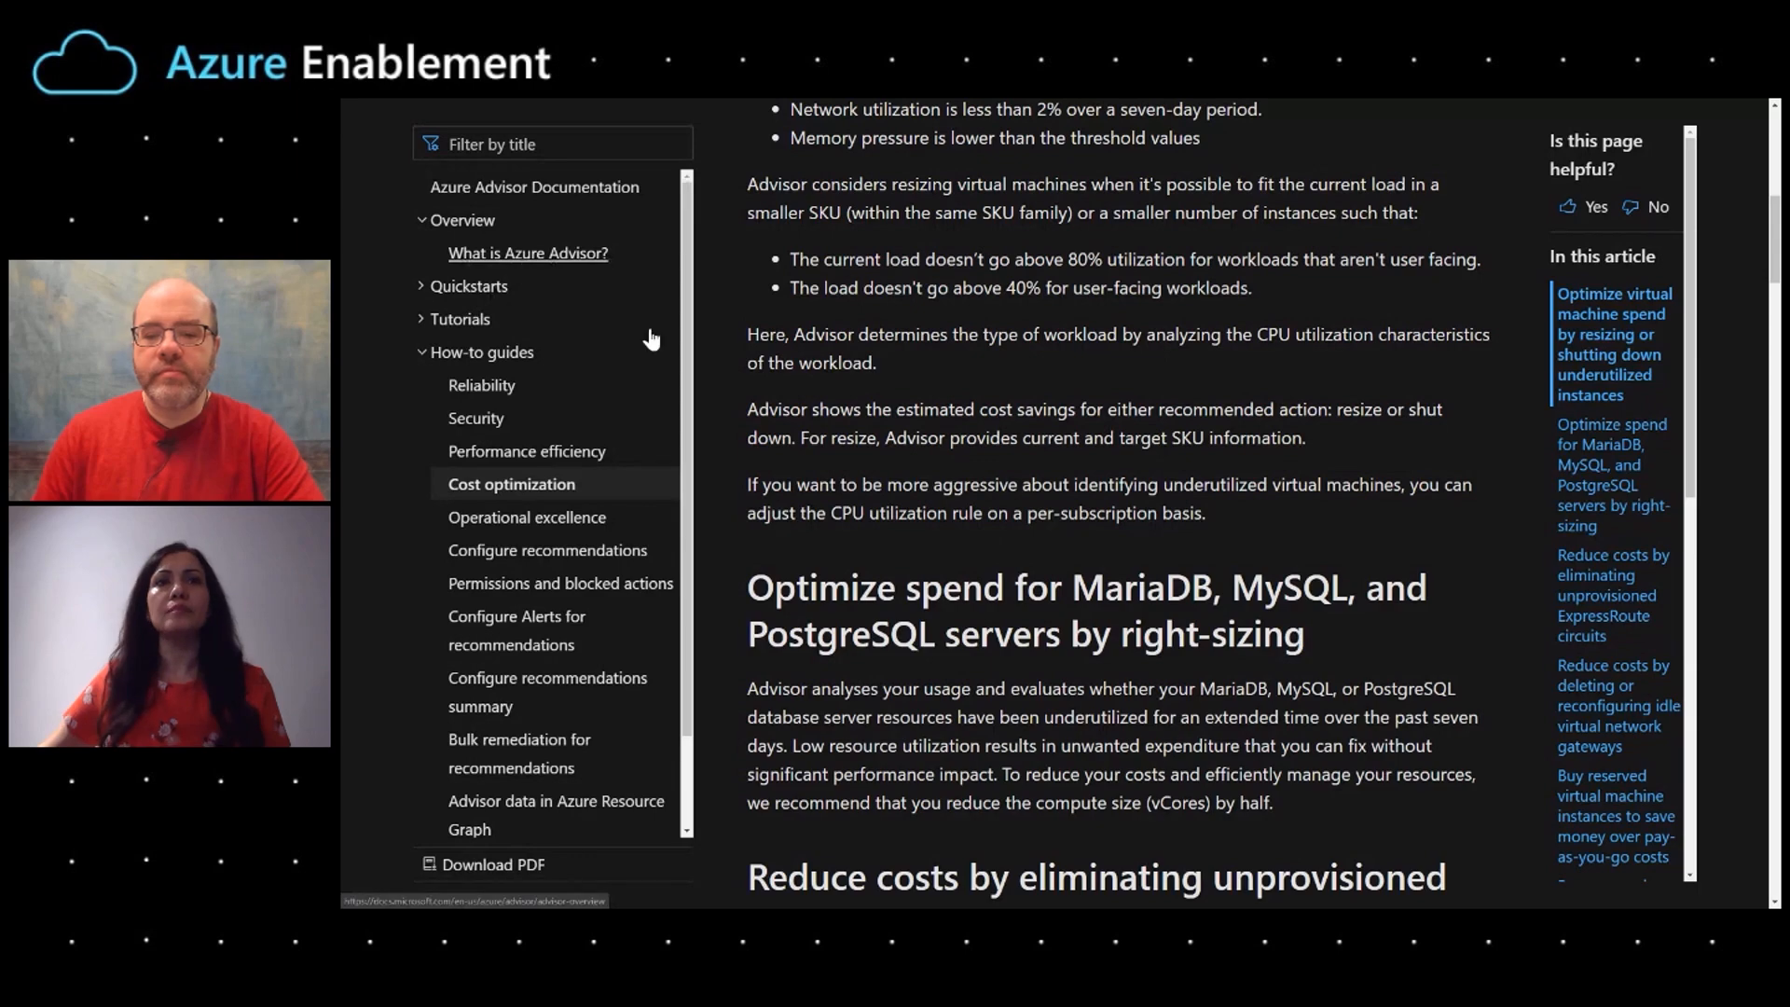
pyautogui.click(527, 253)
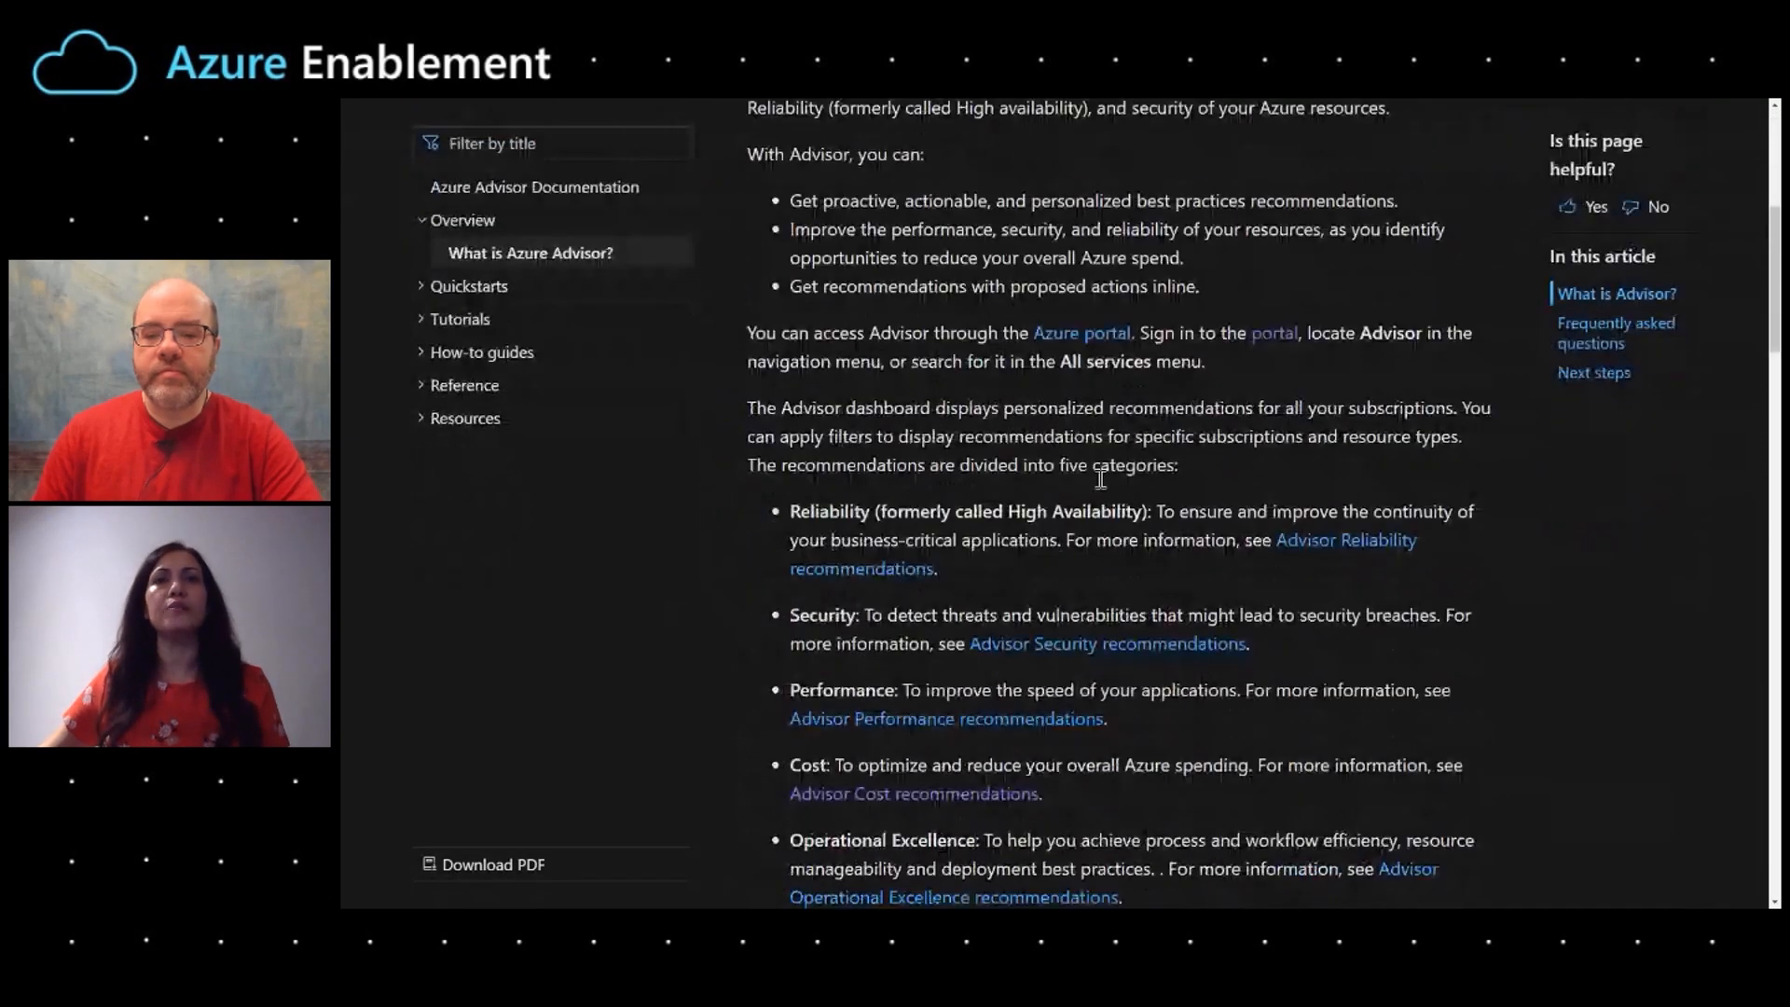
pyautogui.scroll(-3)
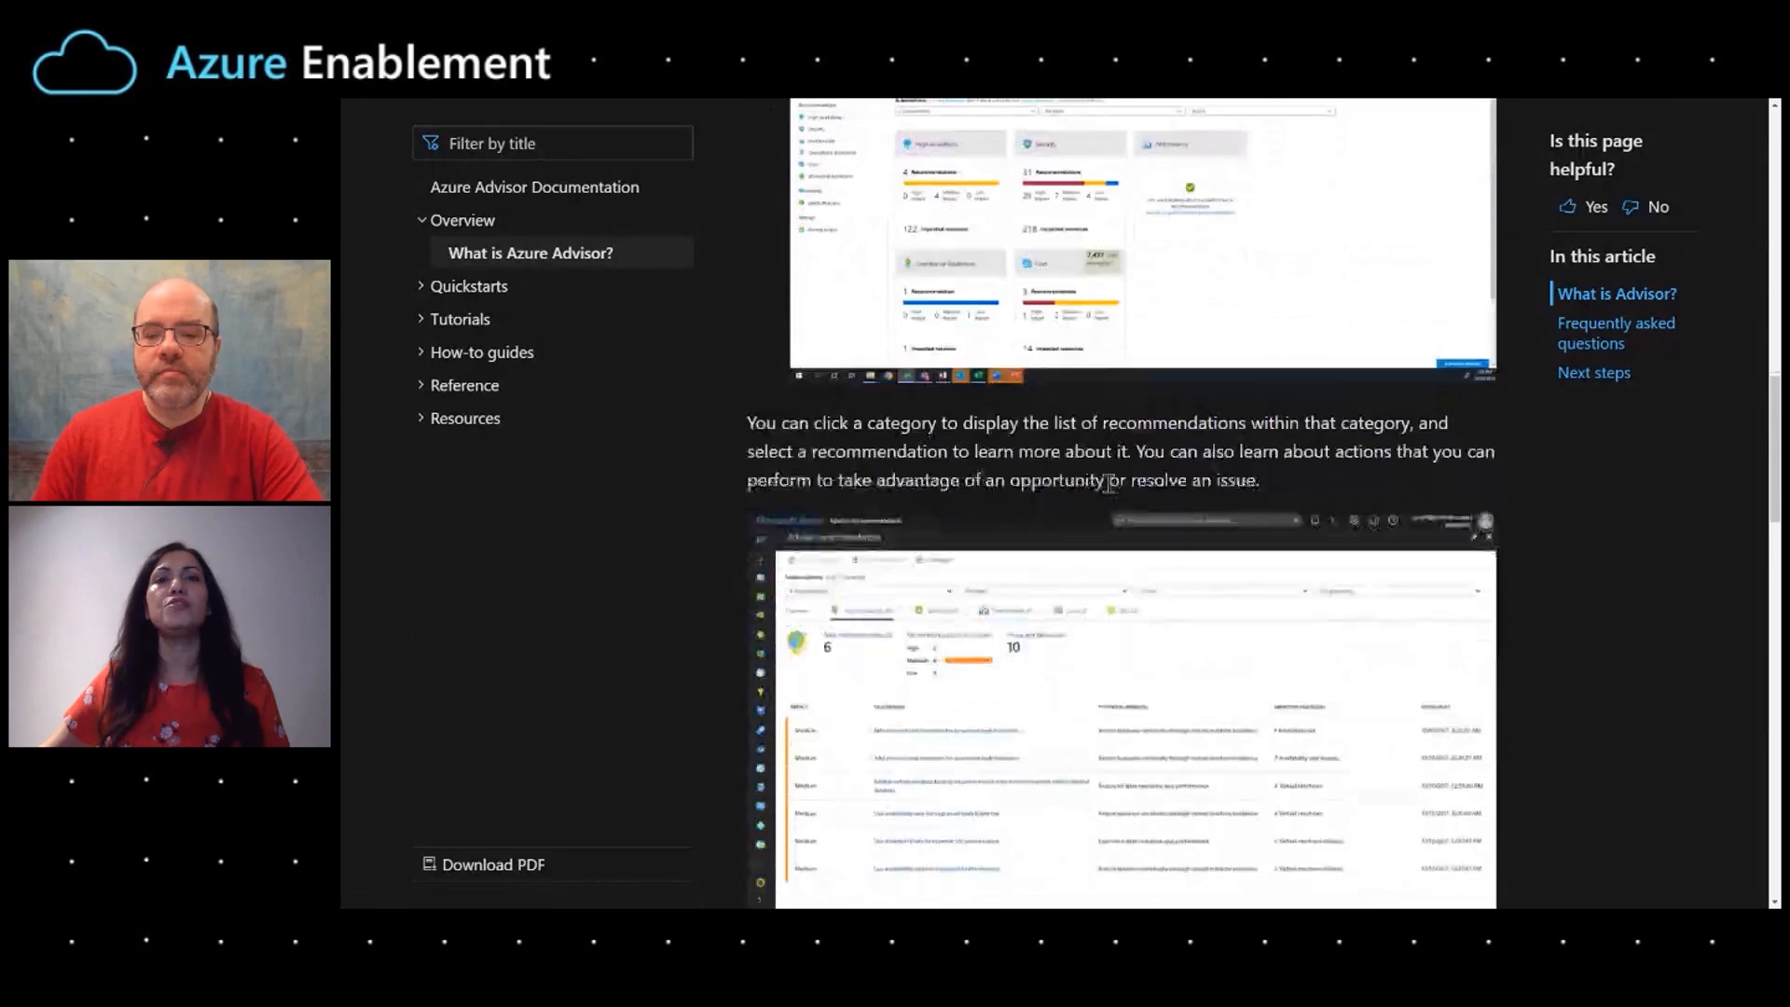
pyautogui.scroll(-3)
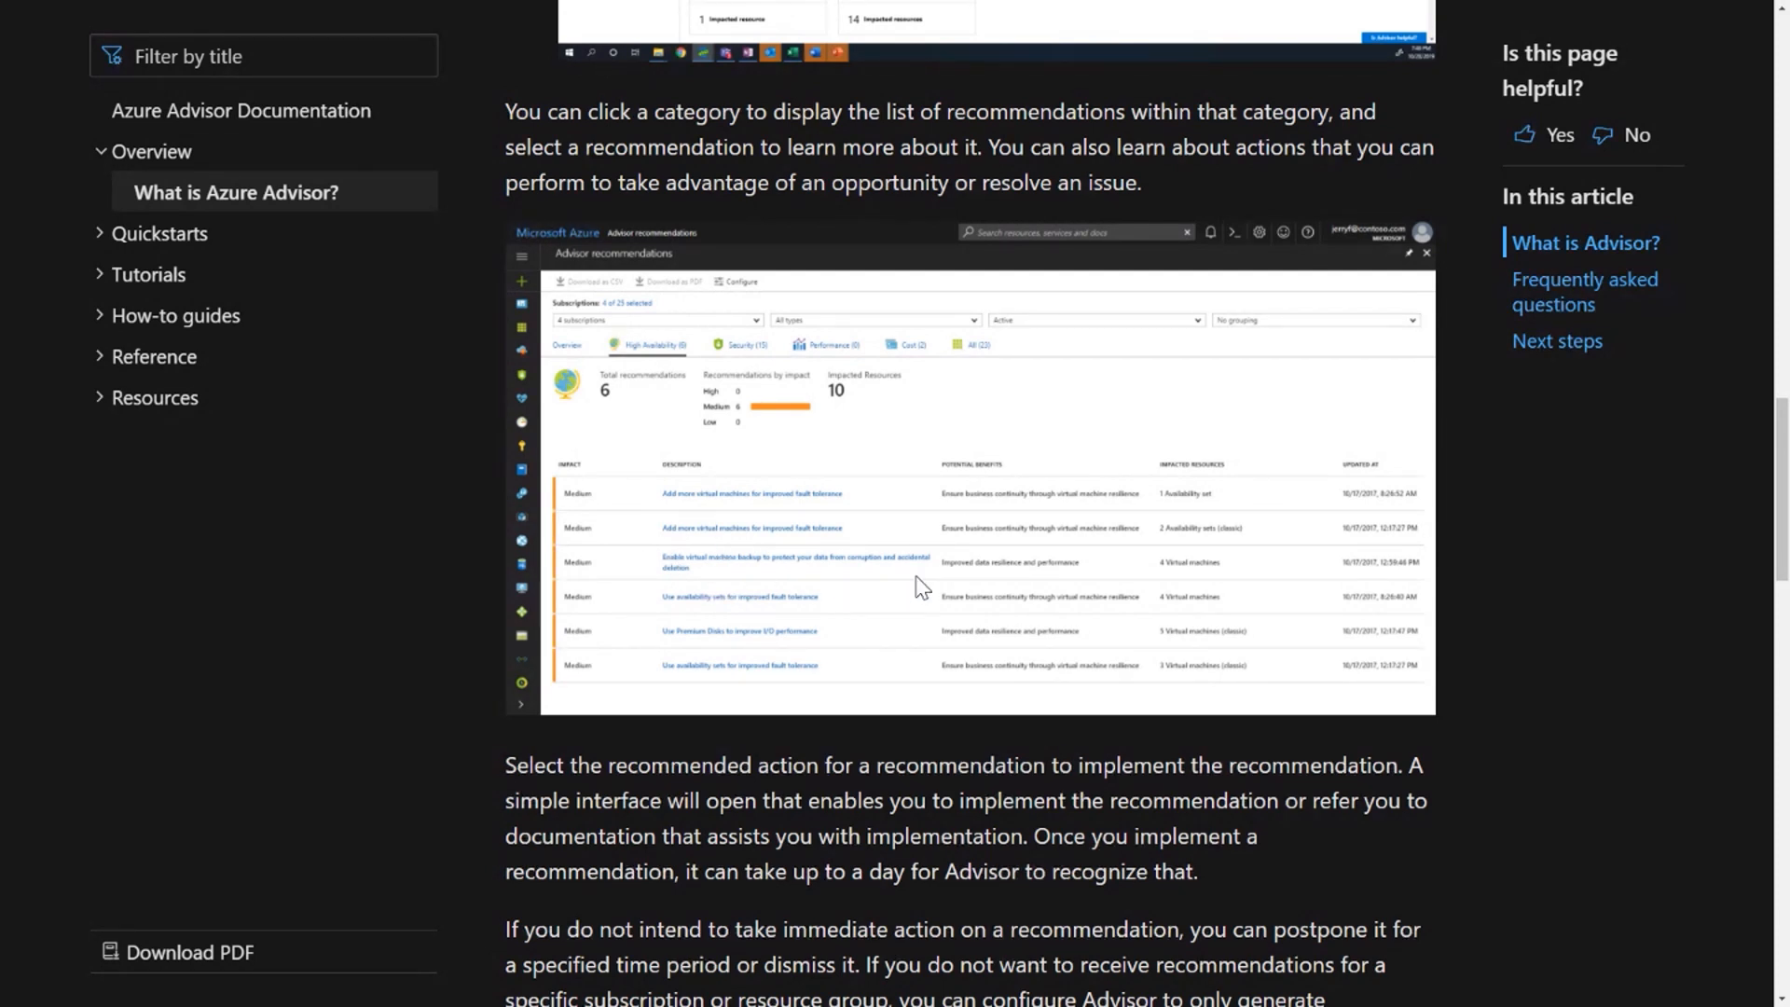
pyautogui.moveTo(1048, 565)
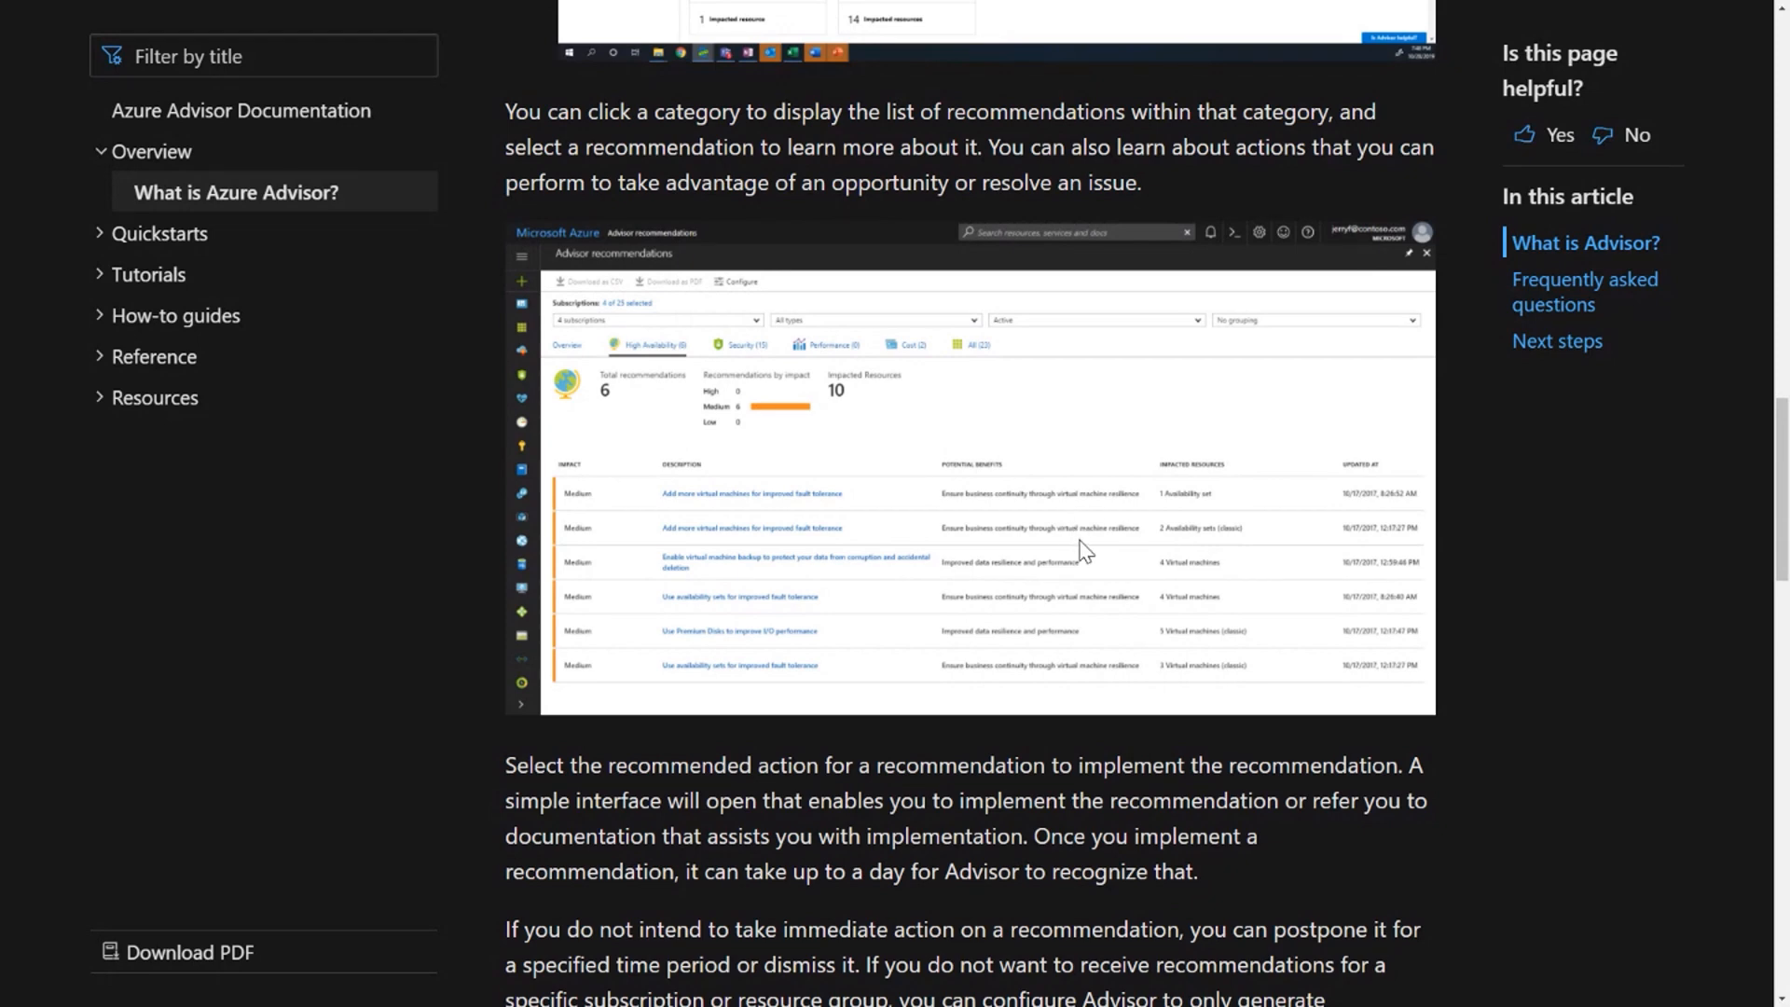
pyautogui.moveTo(1118, 586)
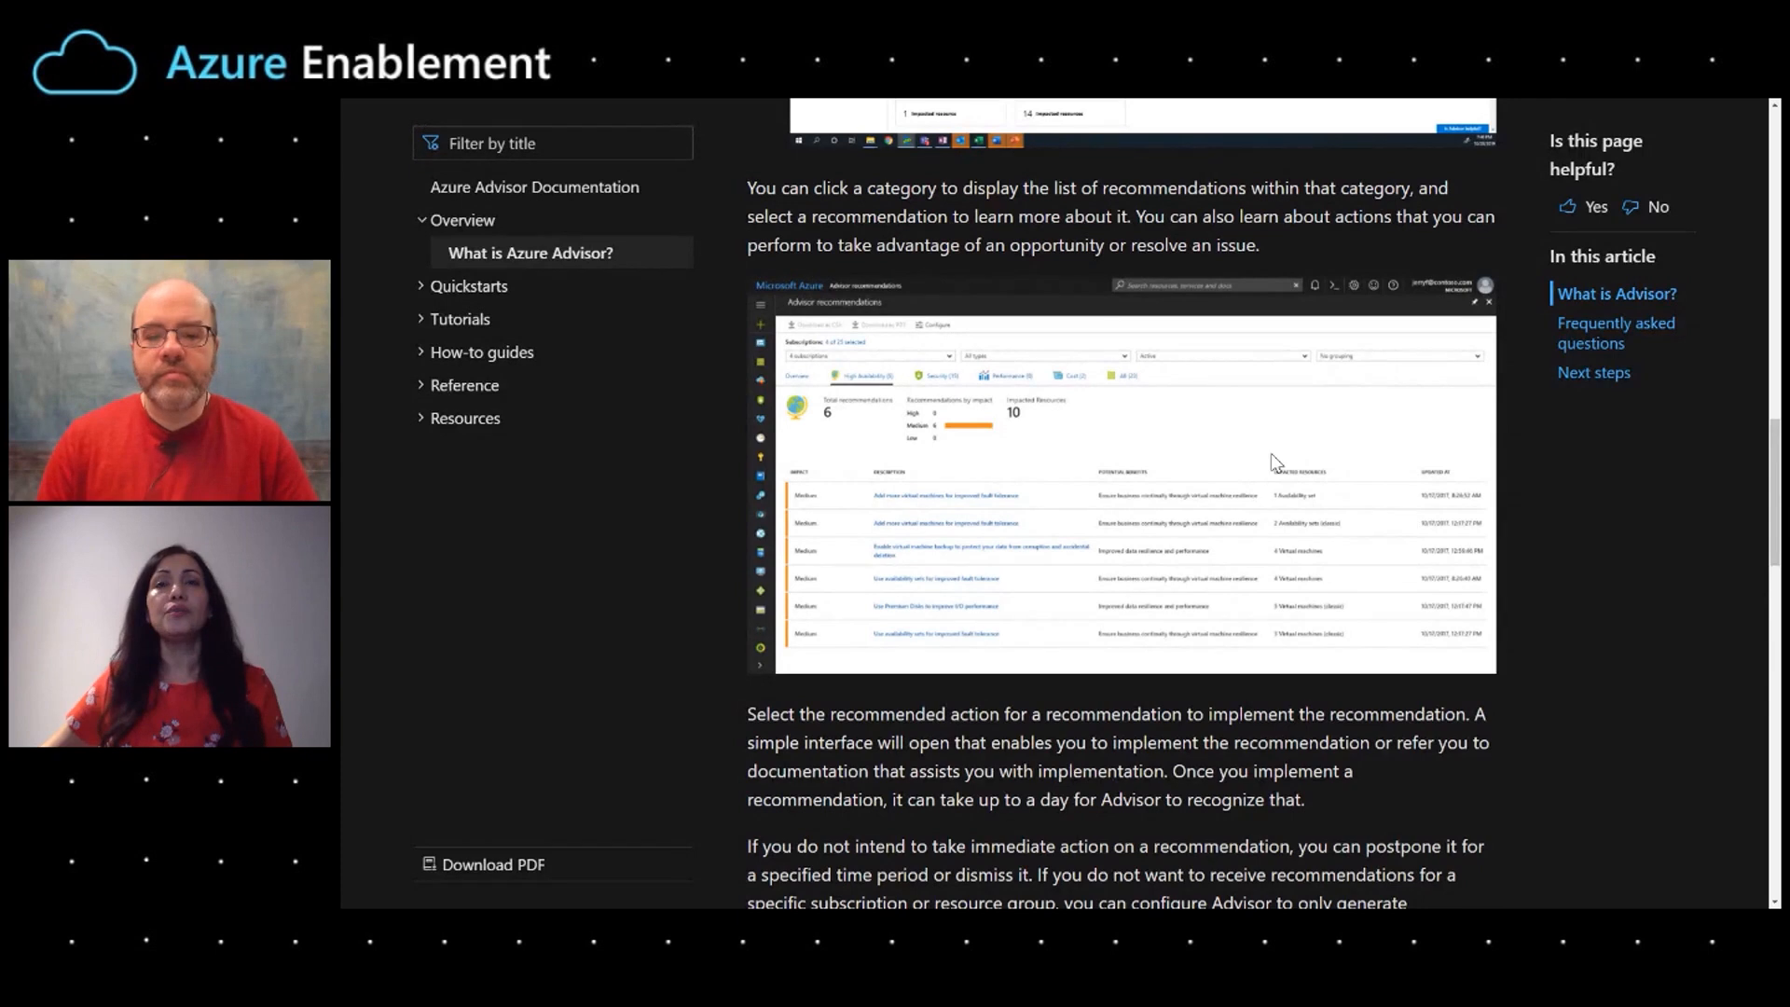
pyautogui.moveTo(1190, 519)
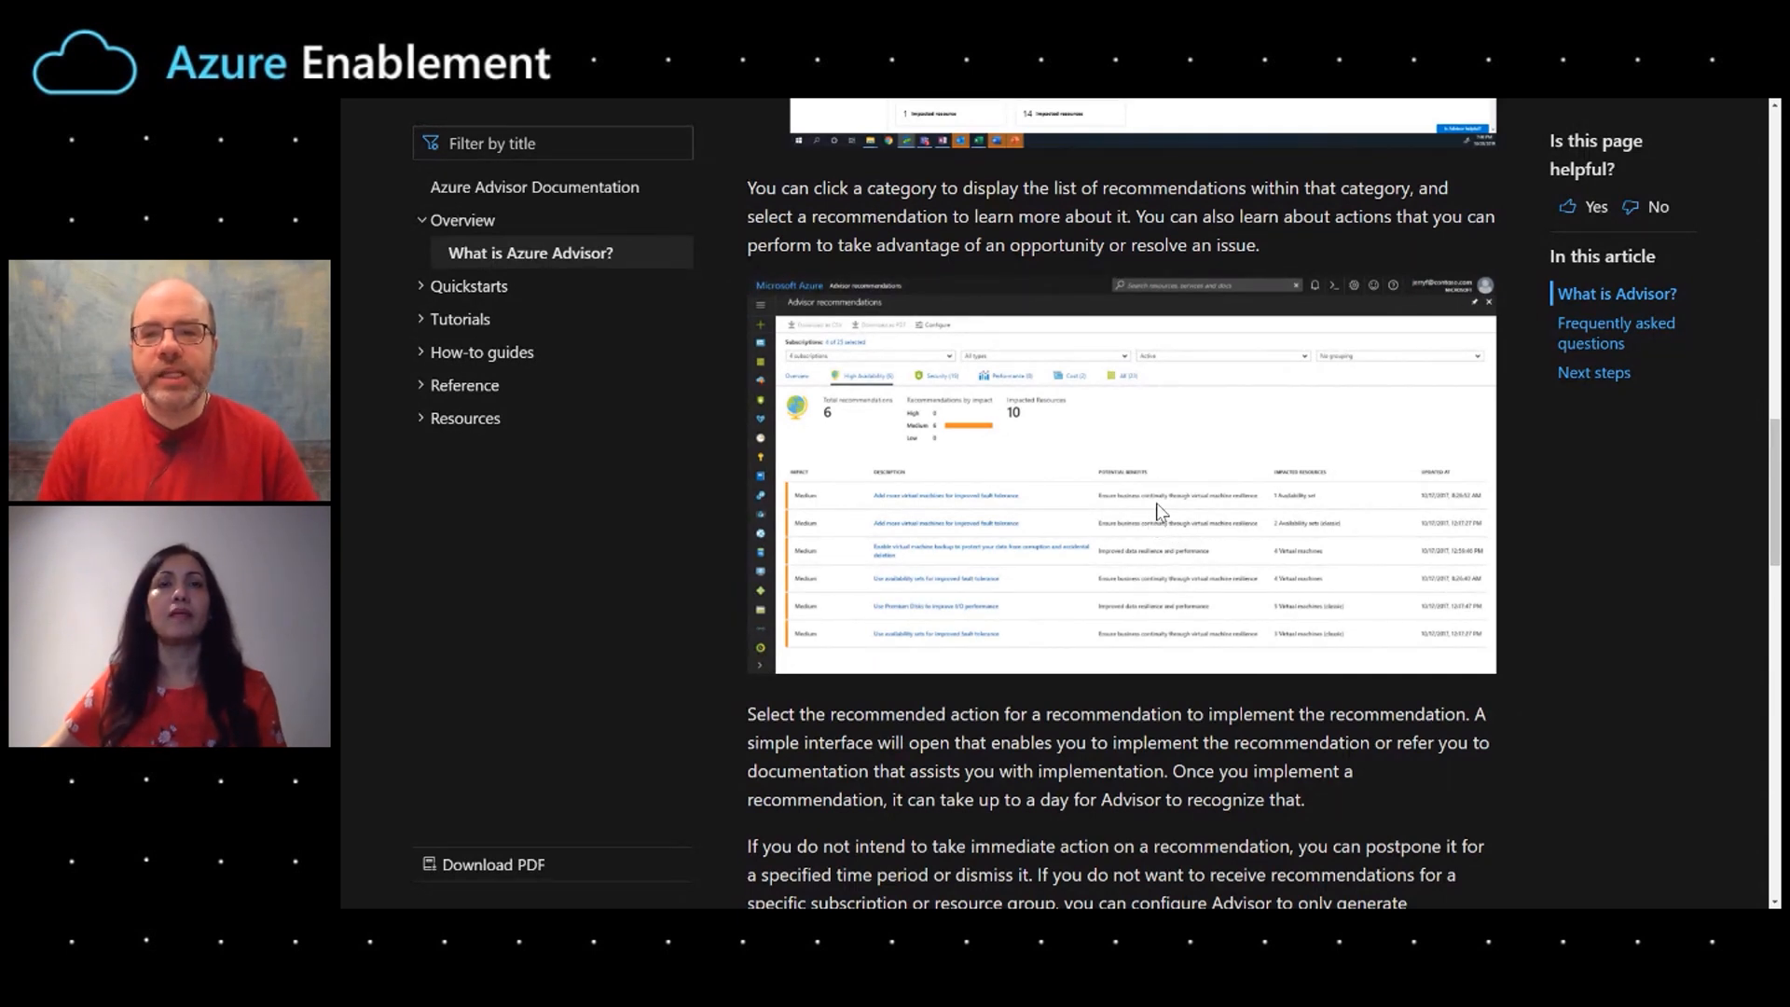
pyautogui.moveTo(1237, 526)
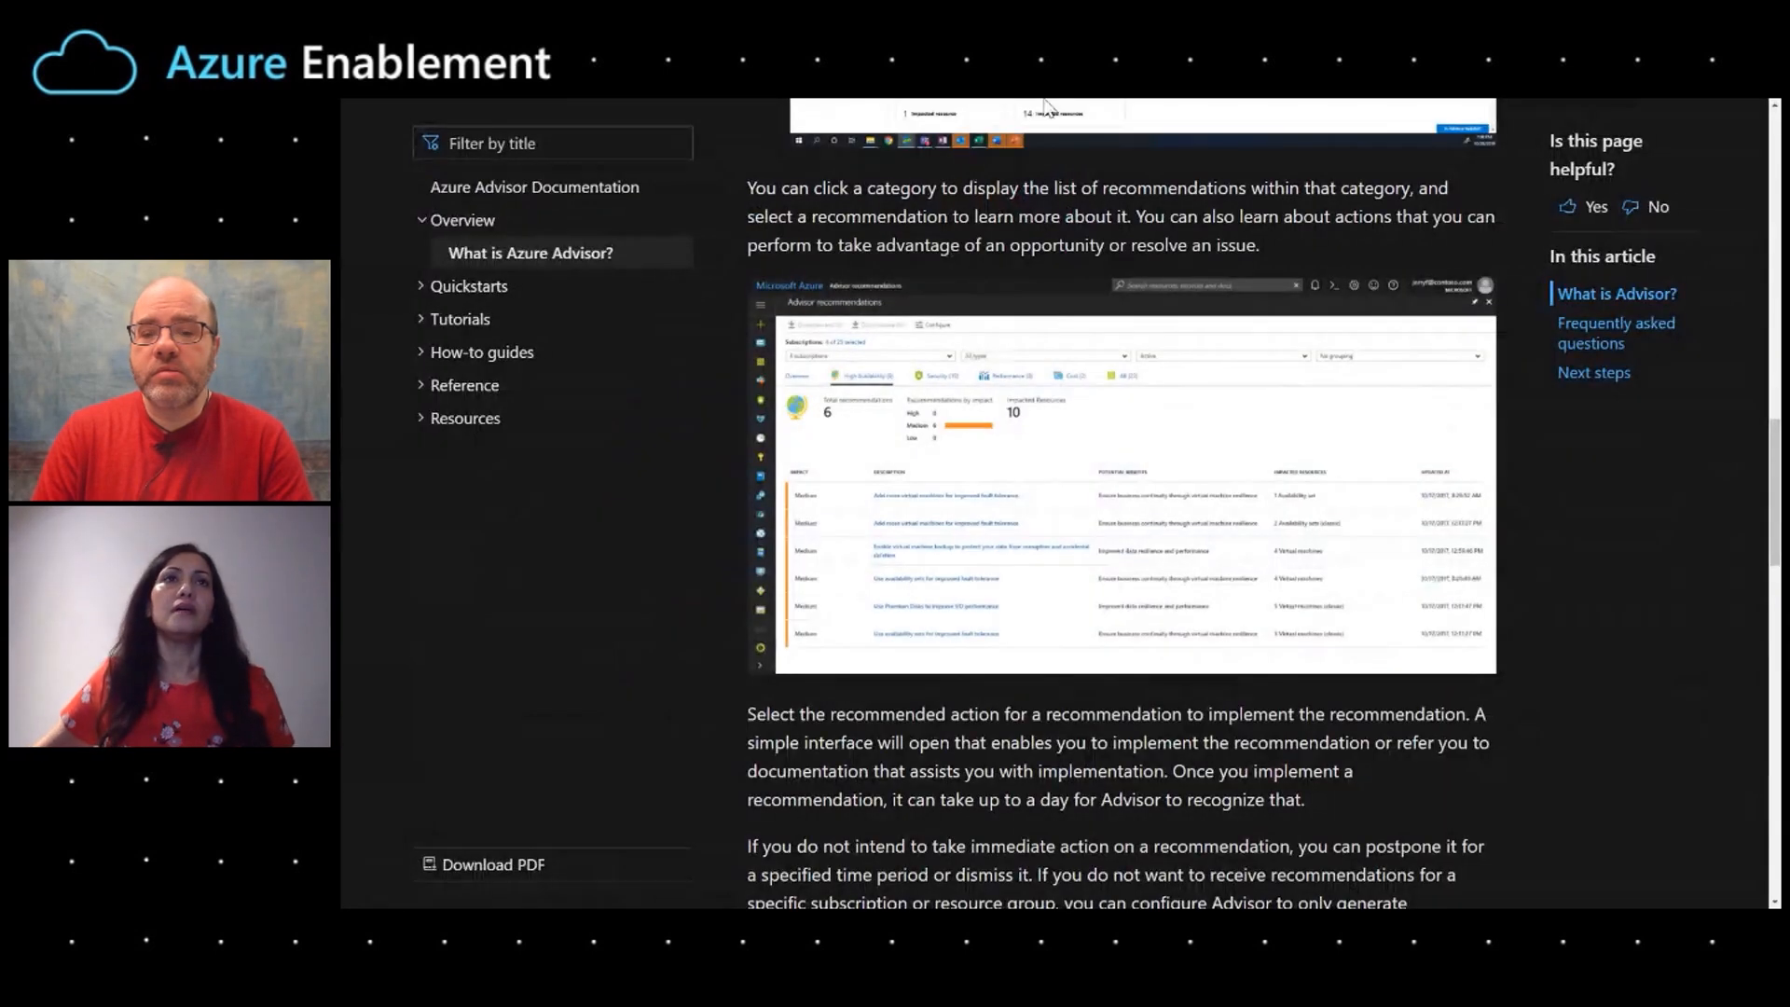
pyautogui.scroll(-3)
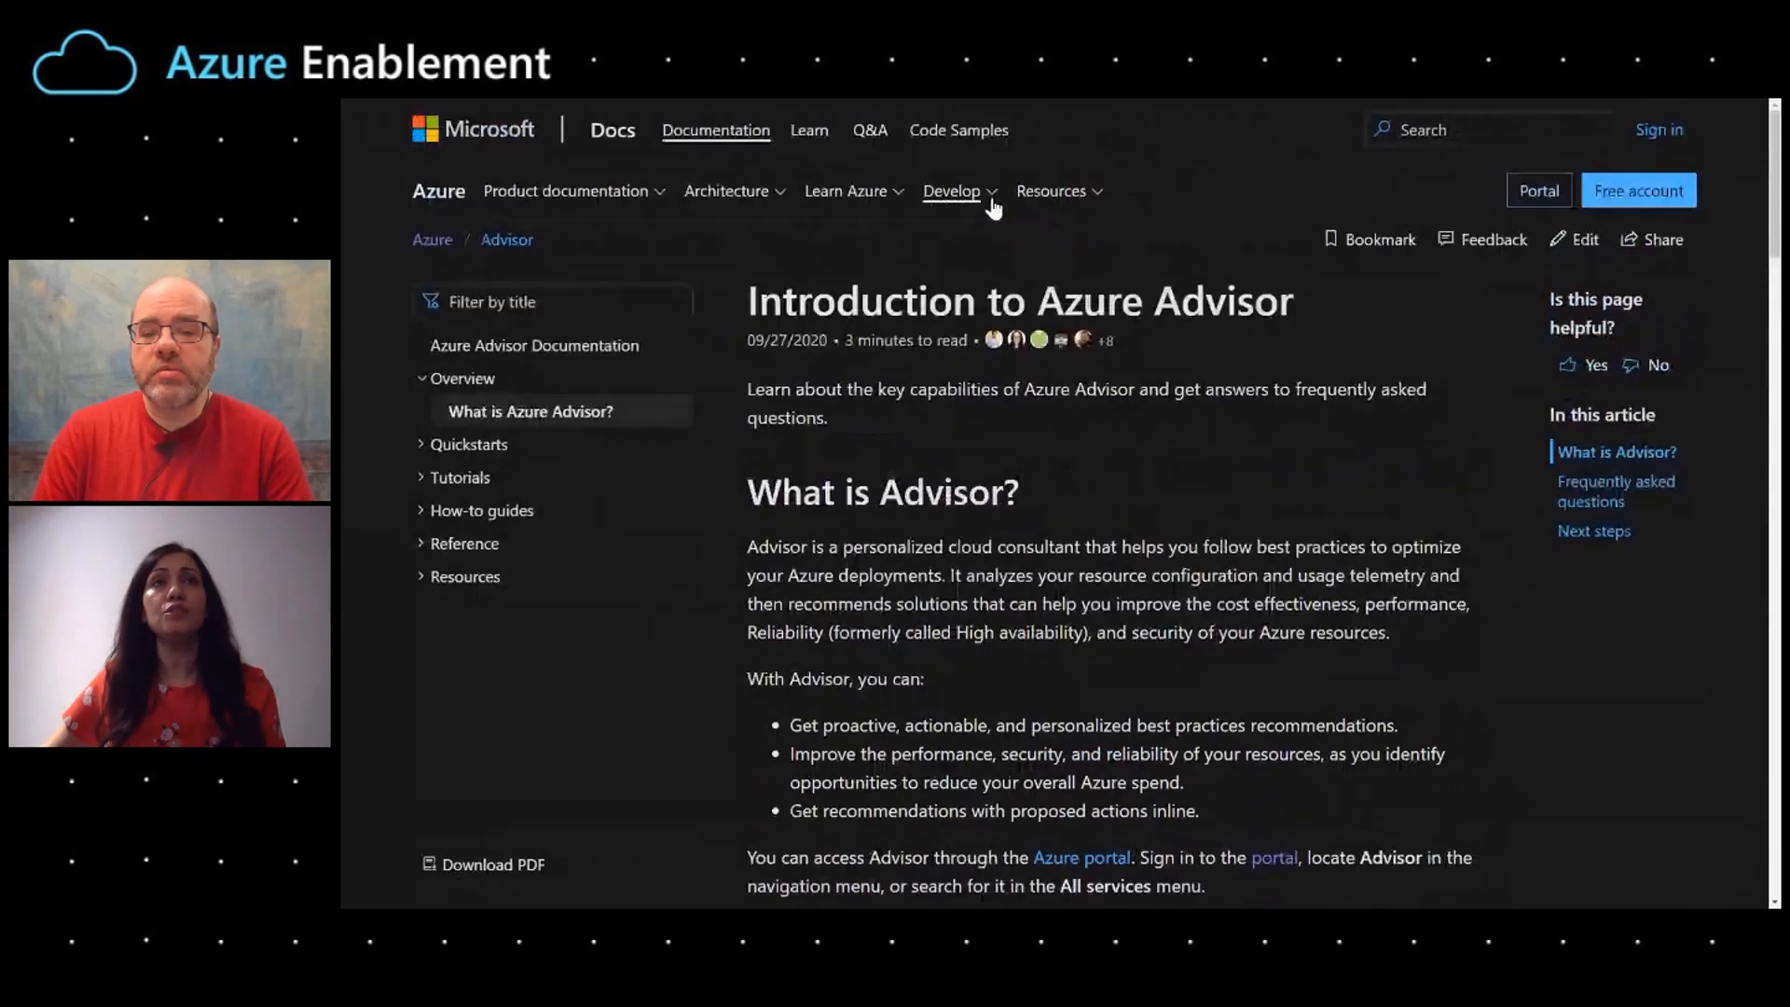
pyautogui.moveTo(341, 110)
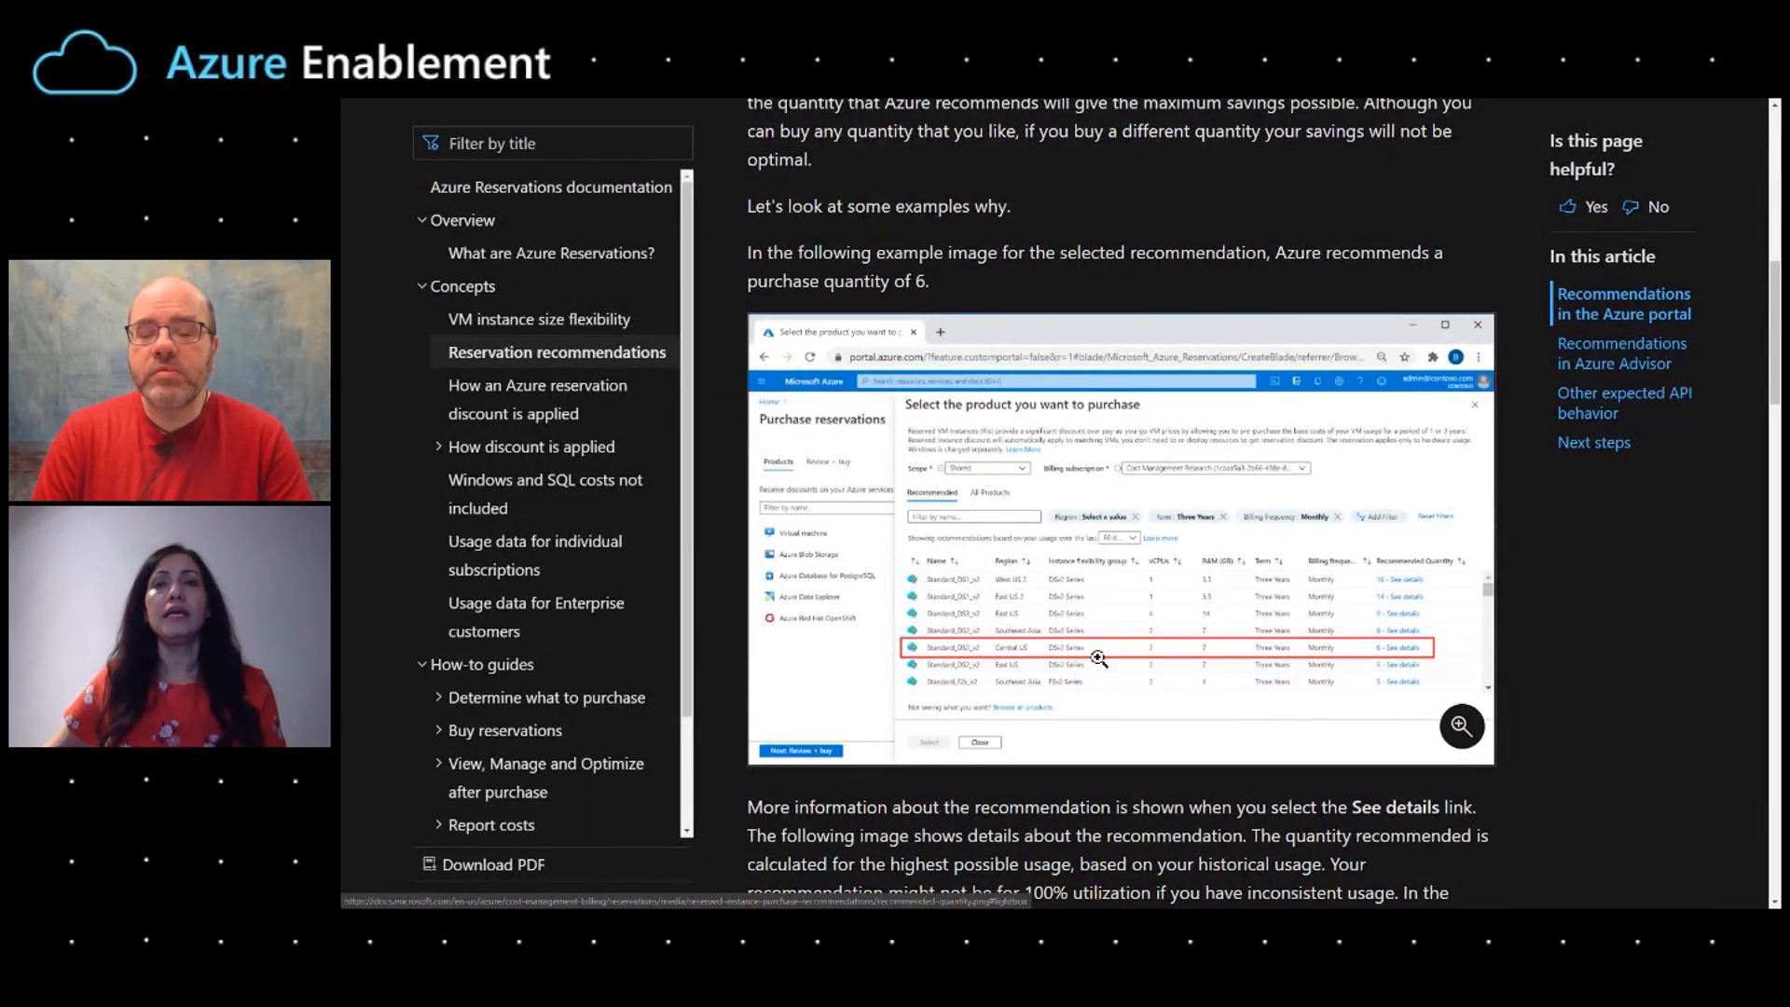
pyautogui.moveTo(980, 650)
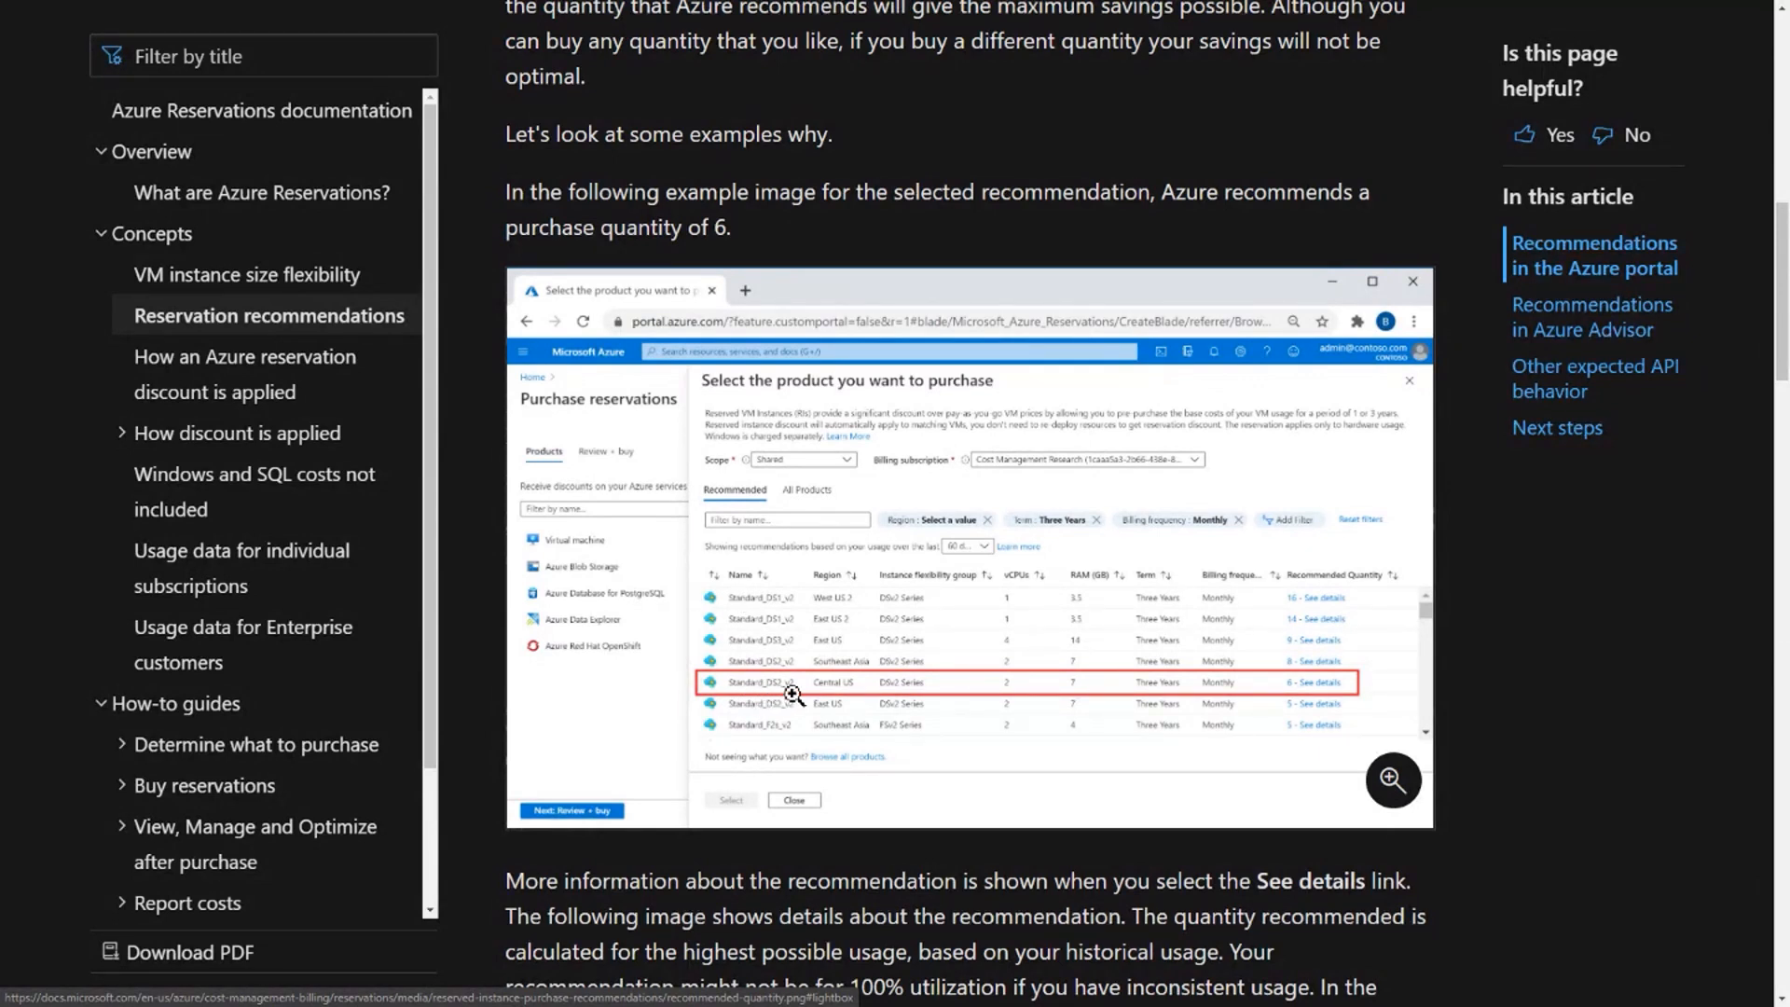
pyautogui.moveTo(880, 692)
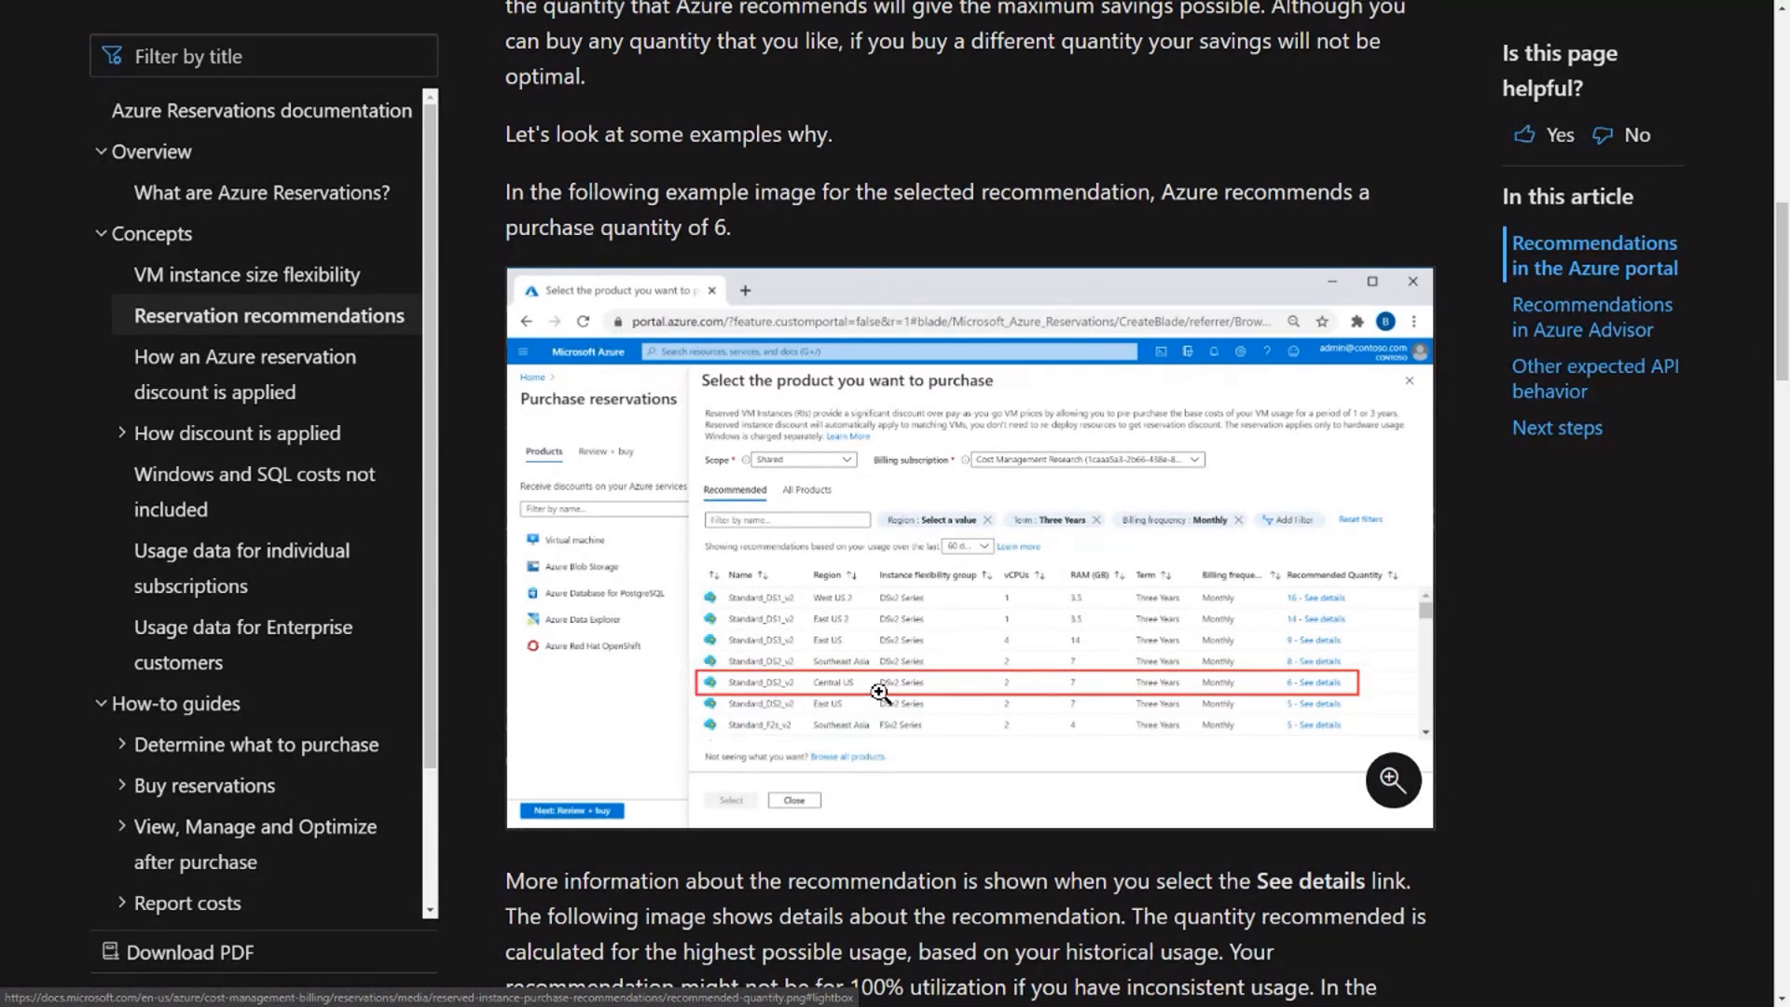
pyautogui.moveTo(947, 609)
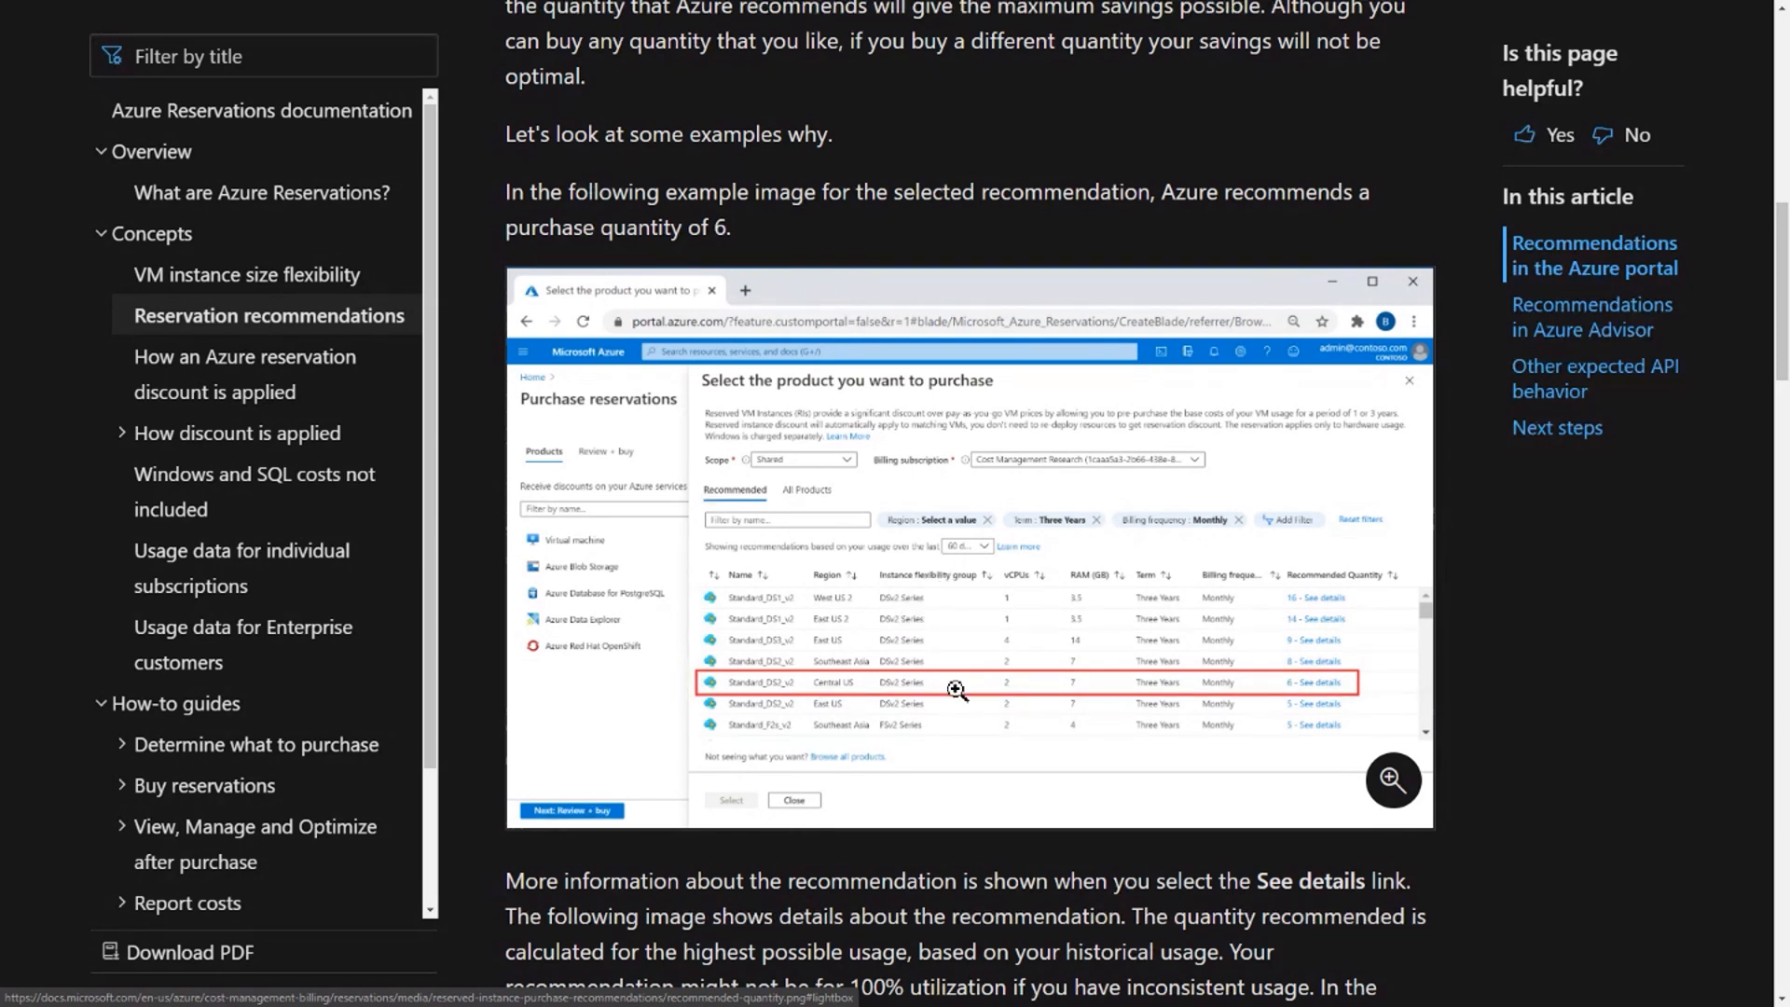
pyautogui.moveTo(780, 685)
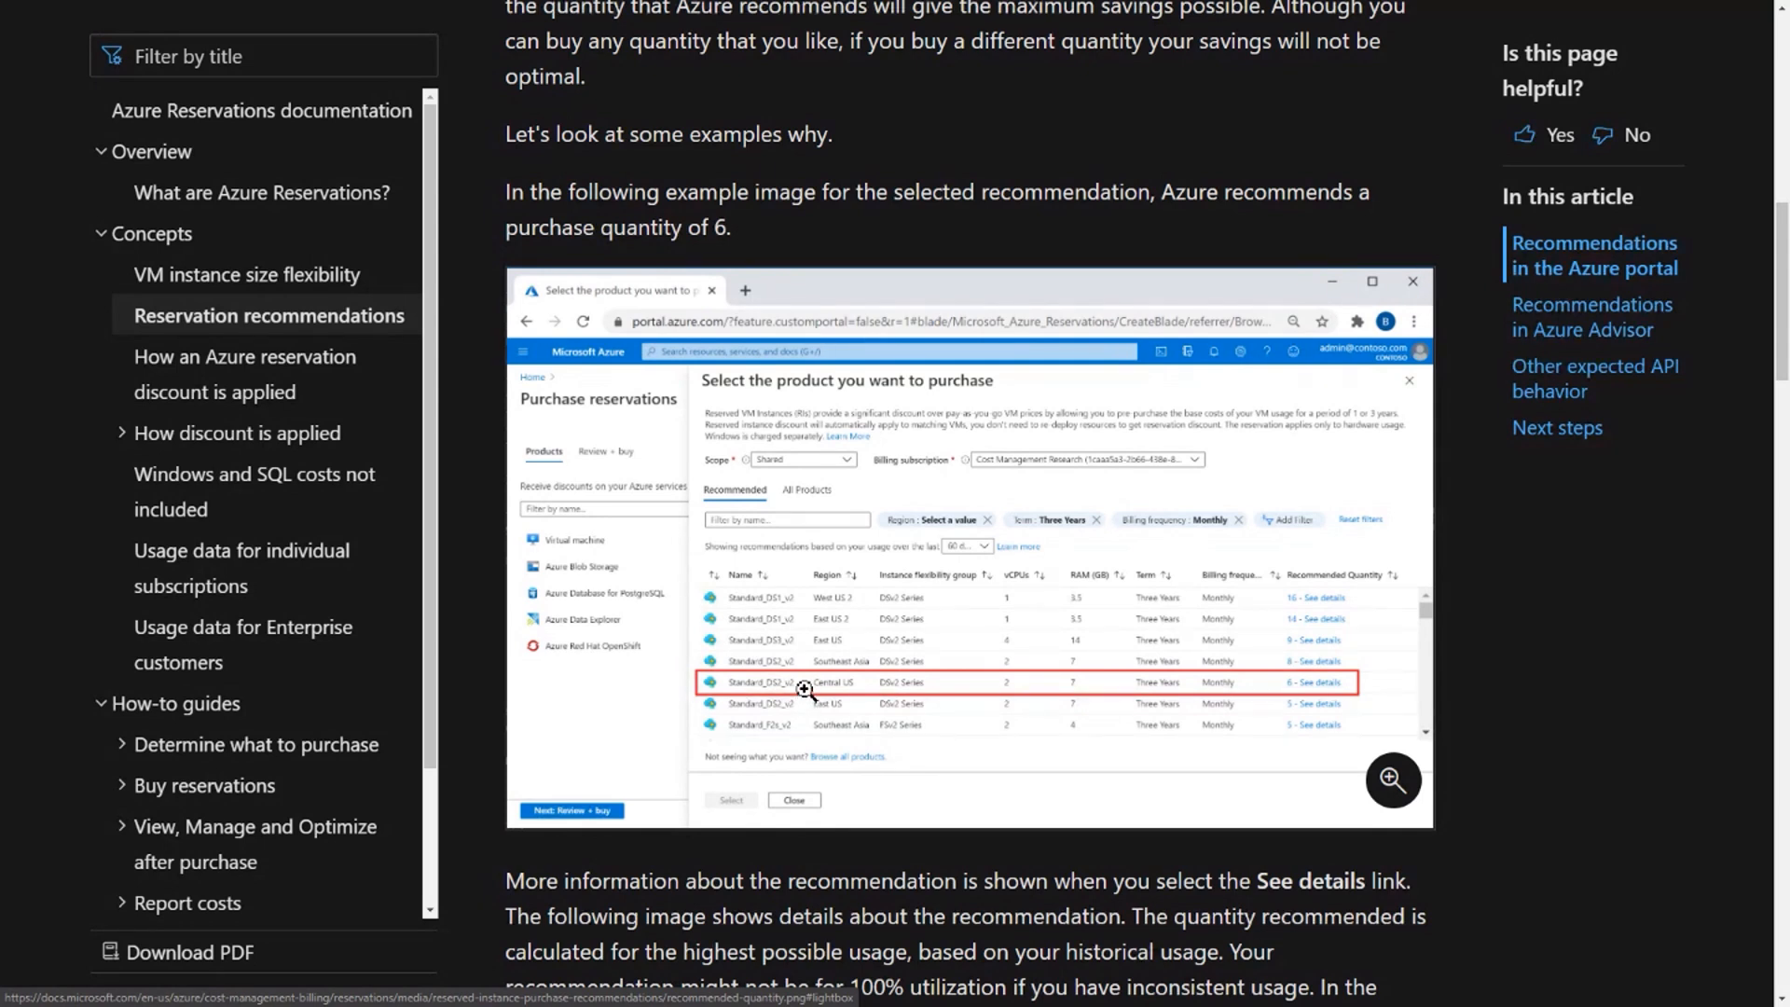
pyautogui.moveTo(863, 684)
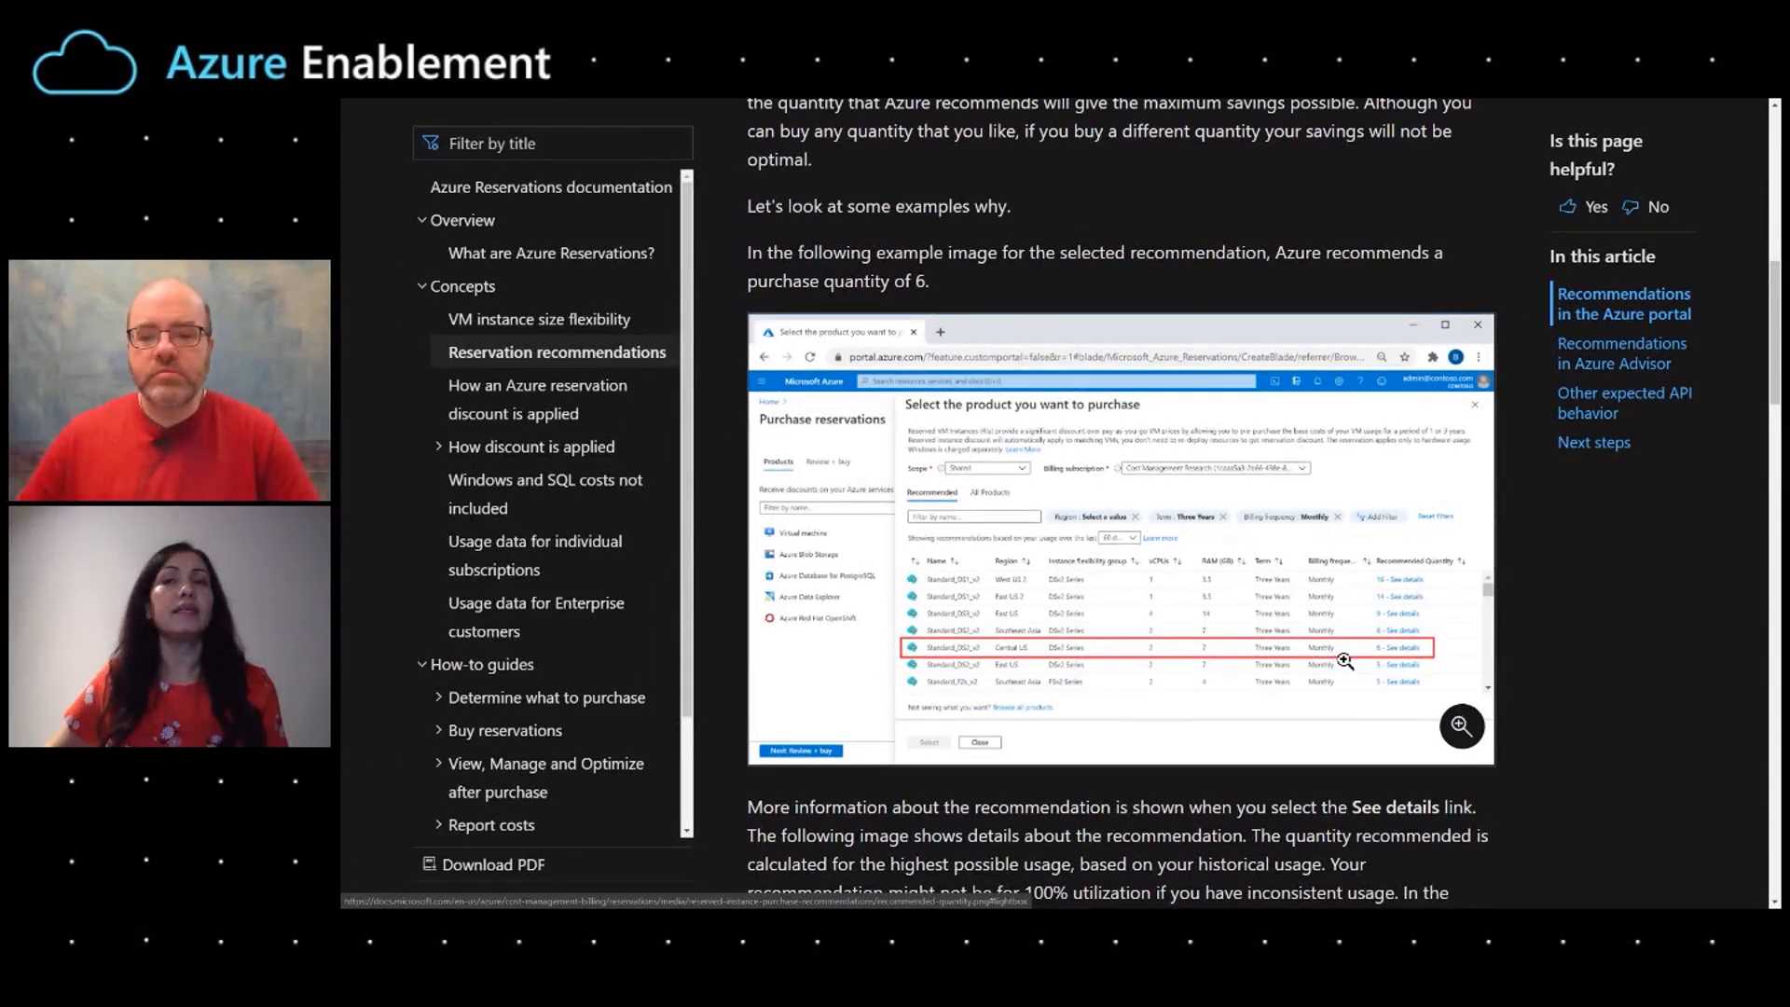
pyautogui.moveTo(1270, 652)
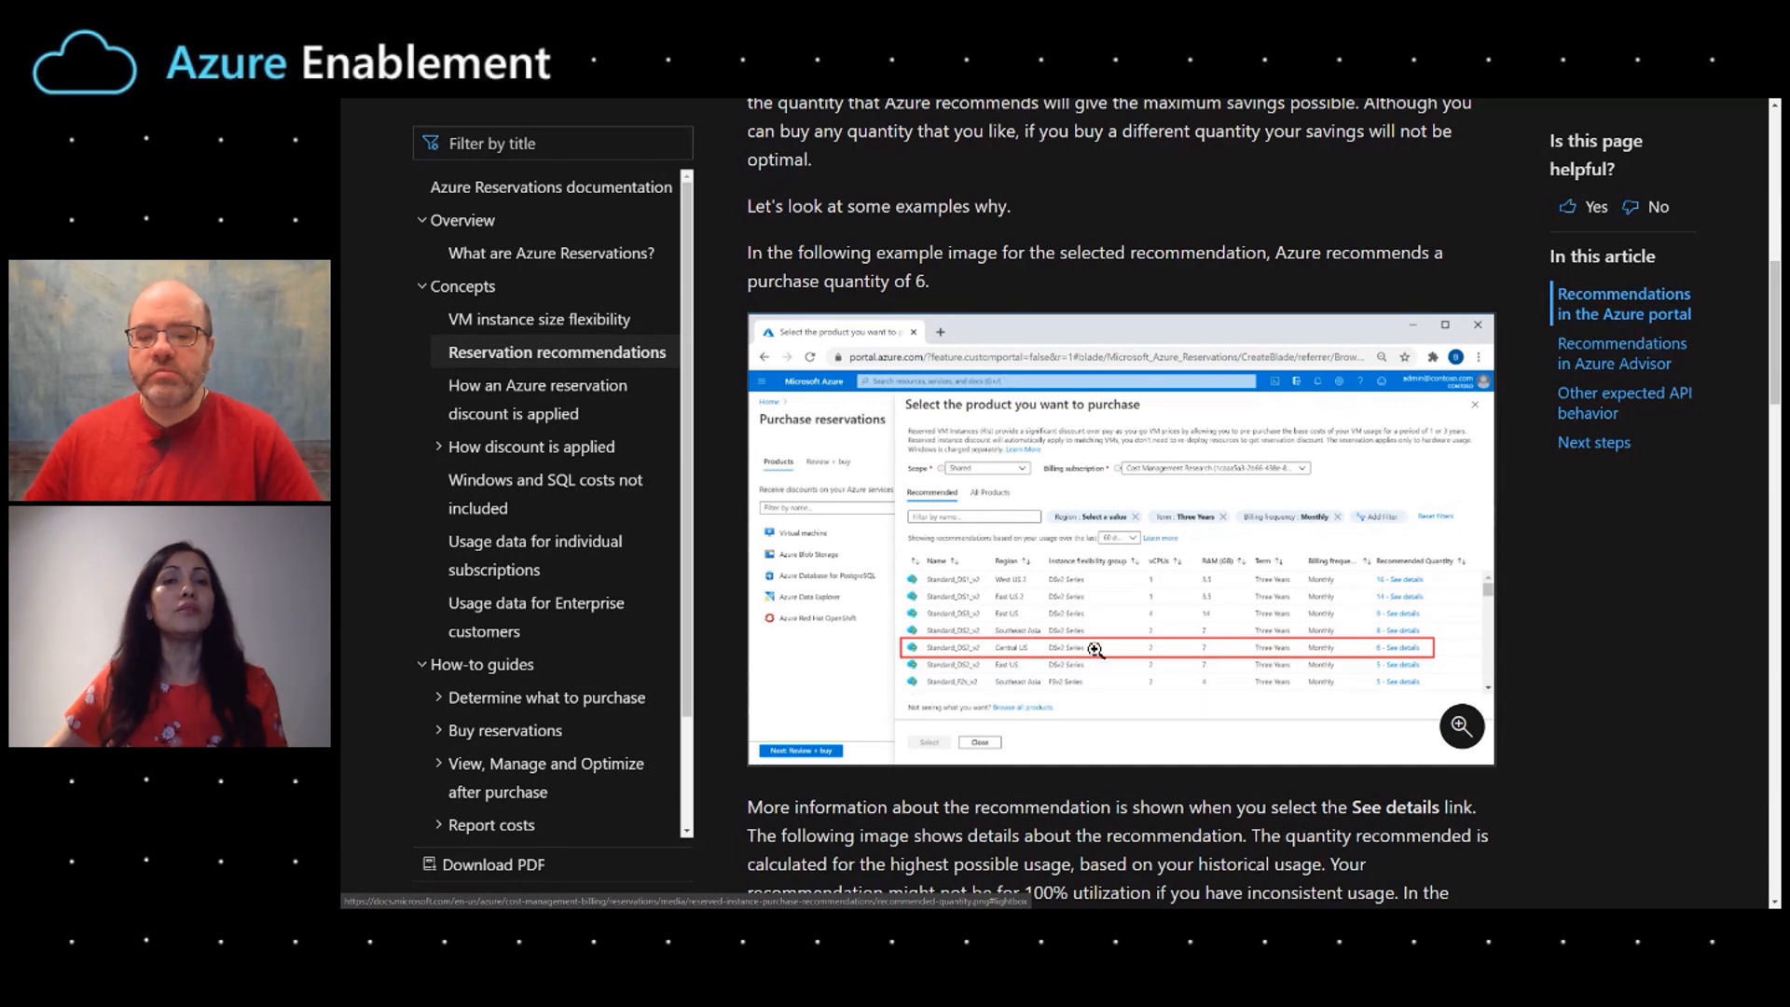
pyautogui.moveTo(1311, 664)
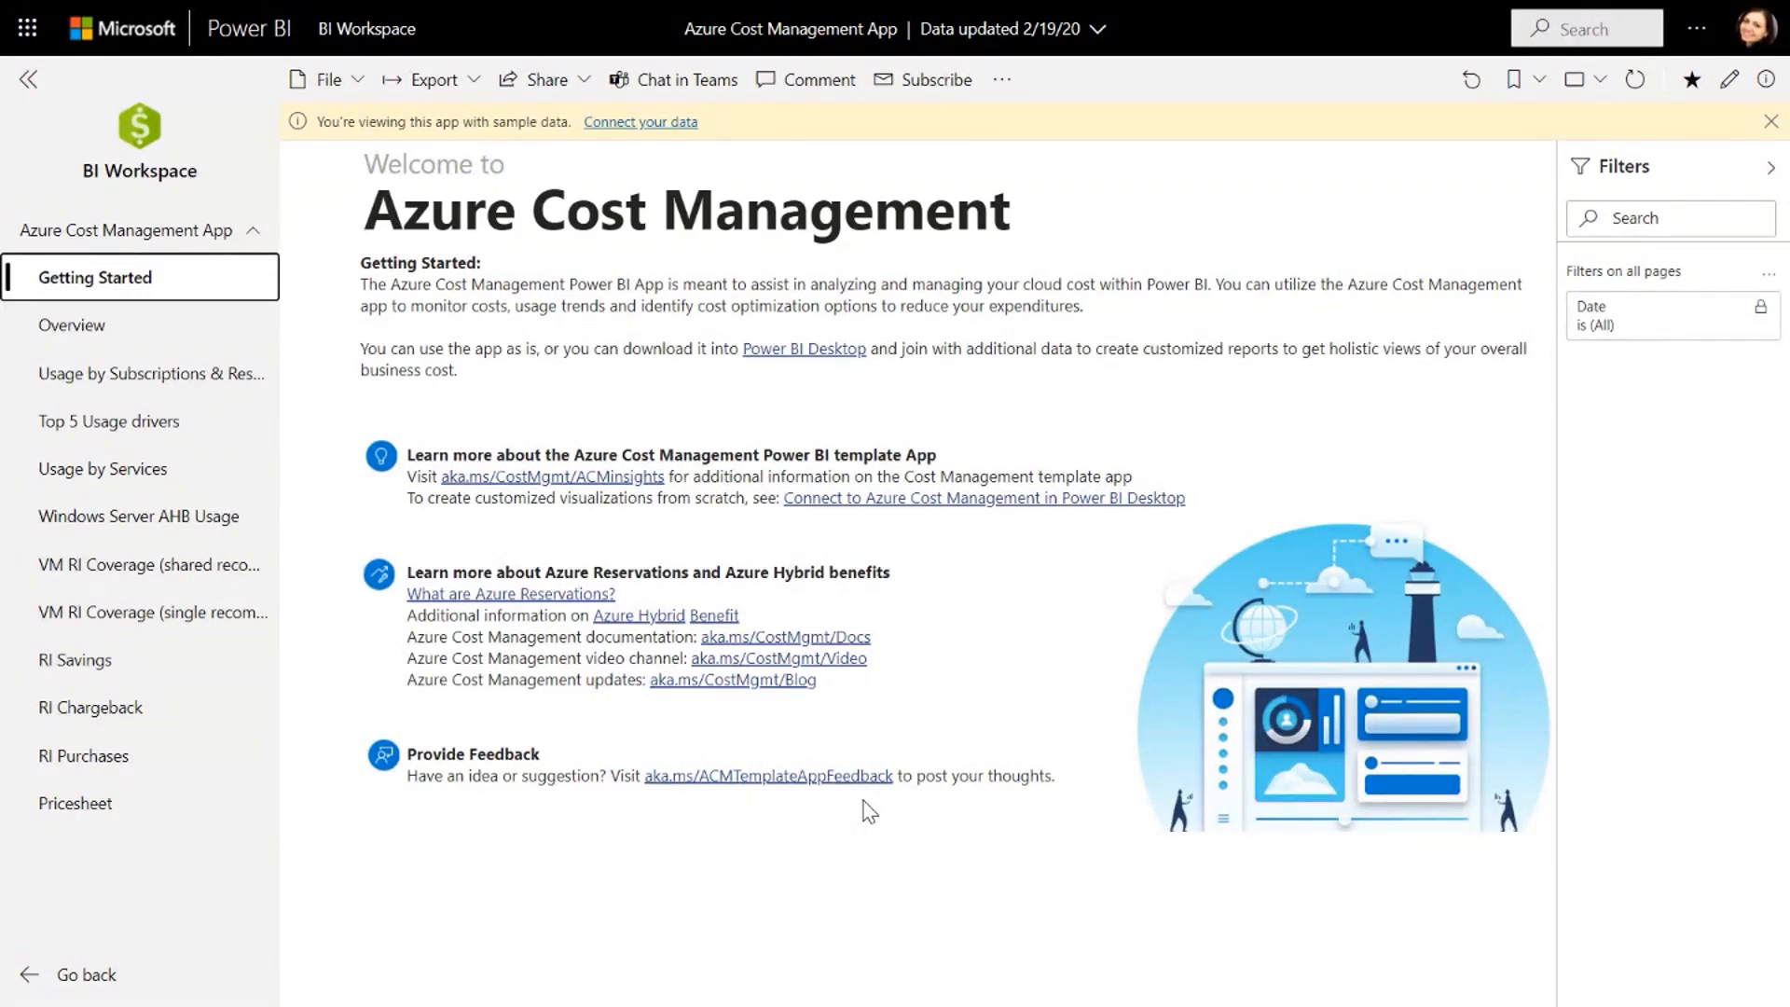
pyautogui.moveTo(773, 657)
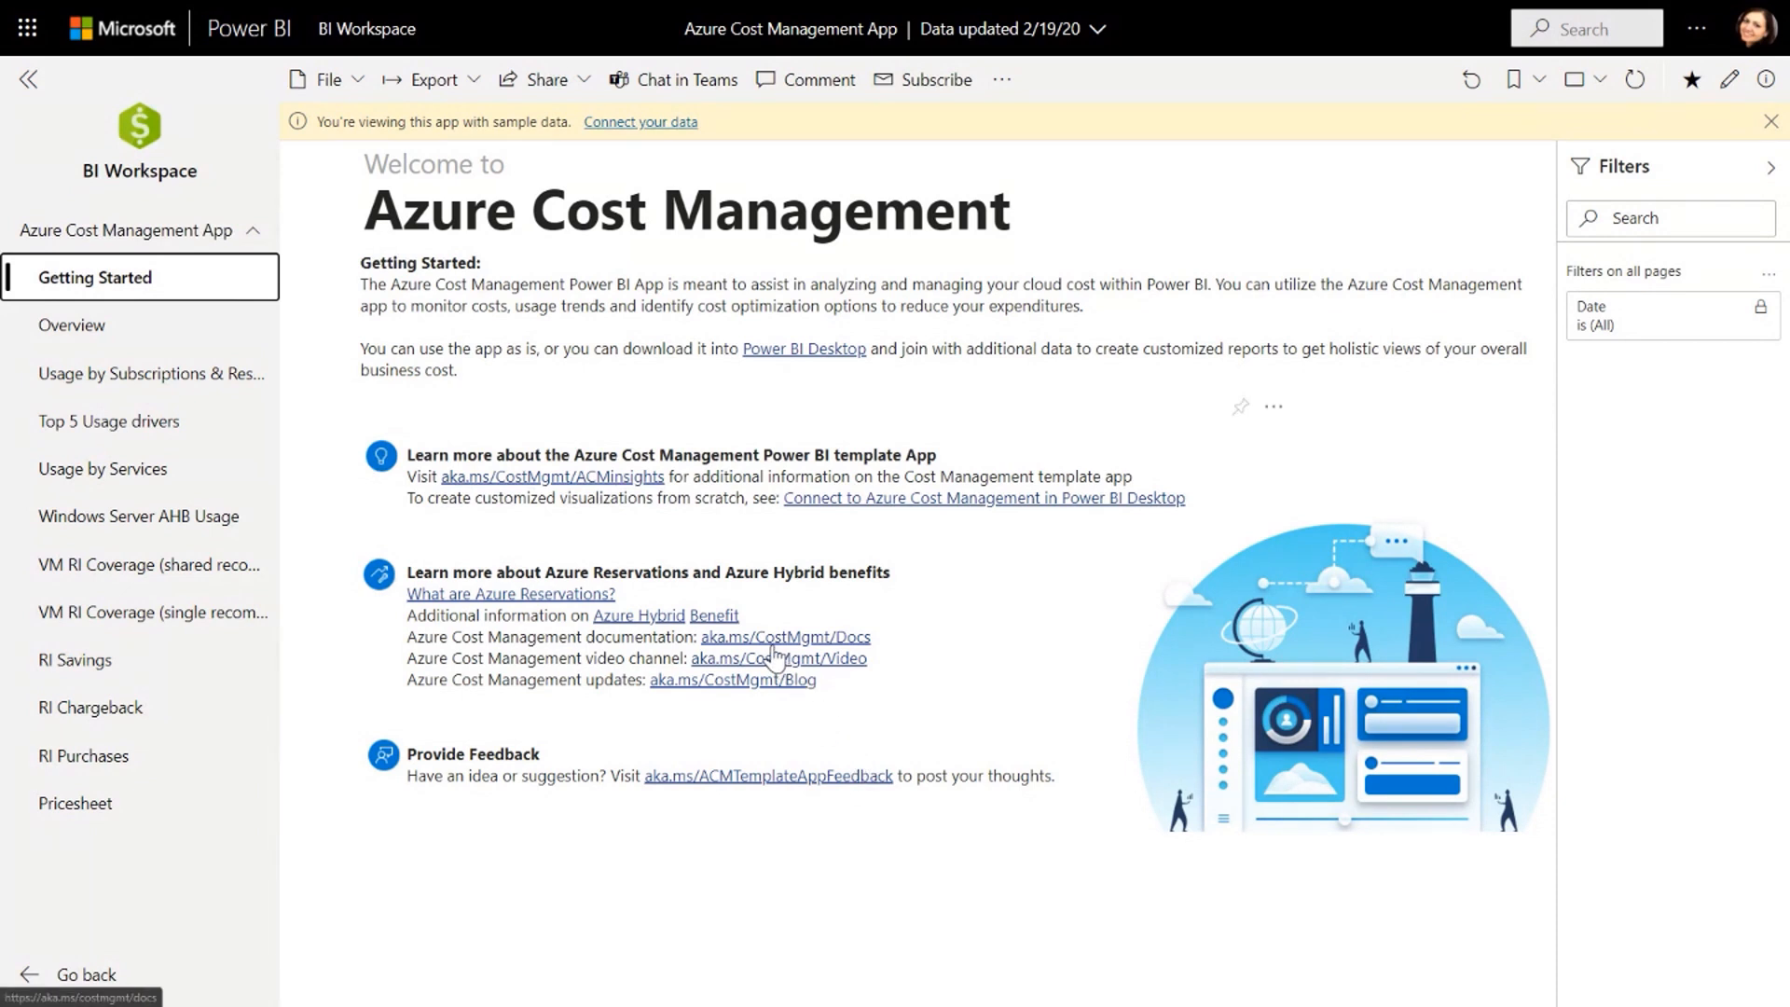
pyautogui.moveTo(930, 714)
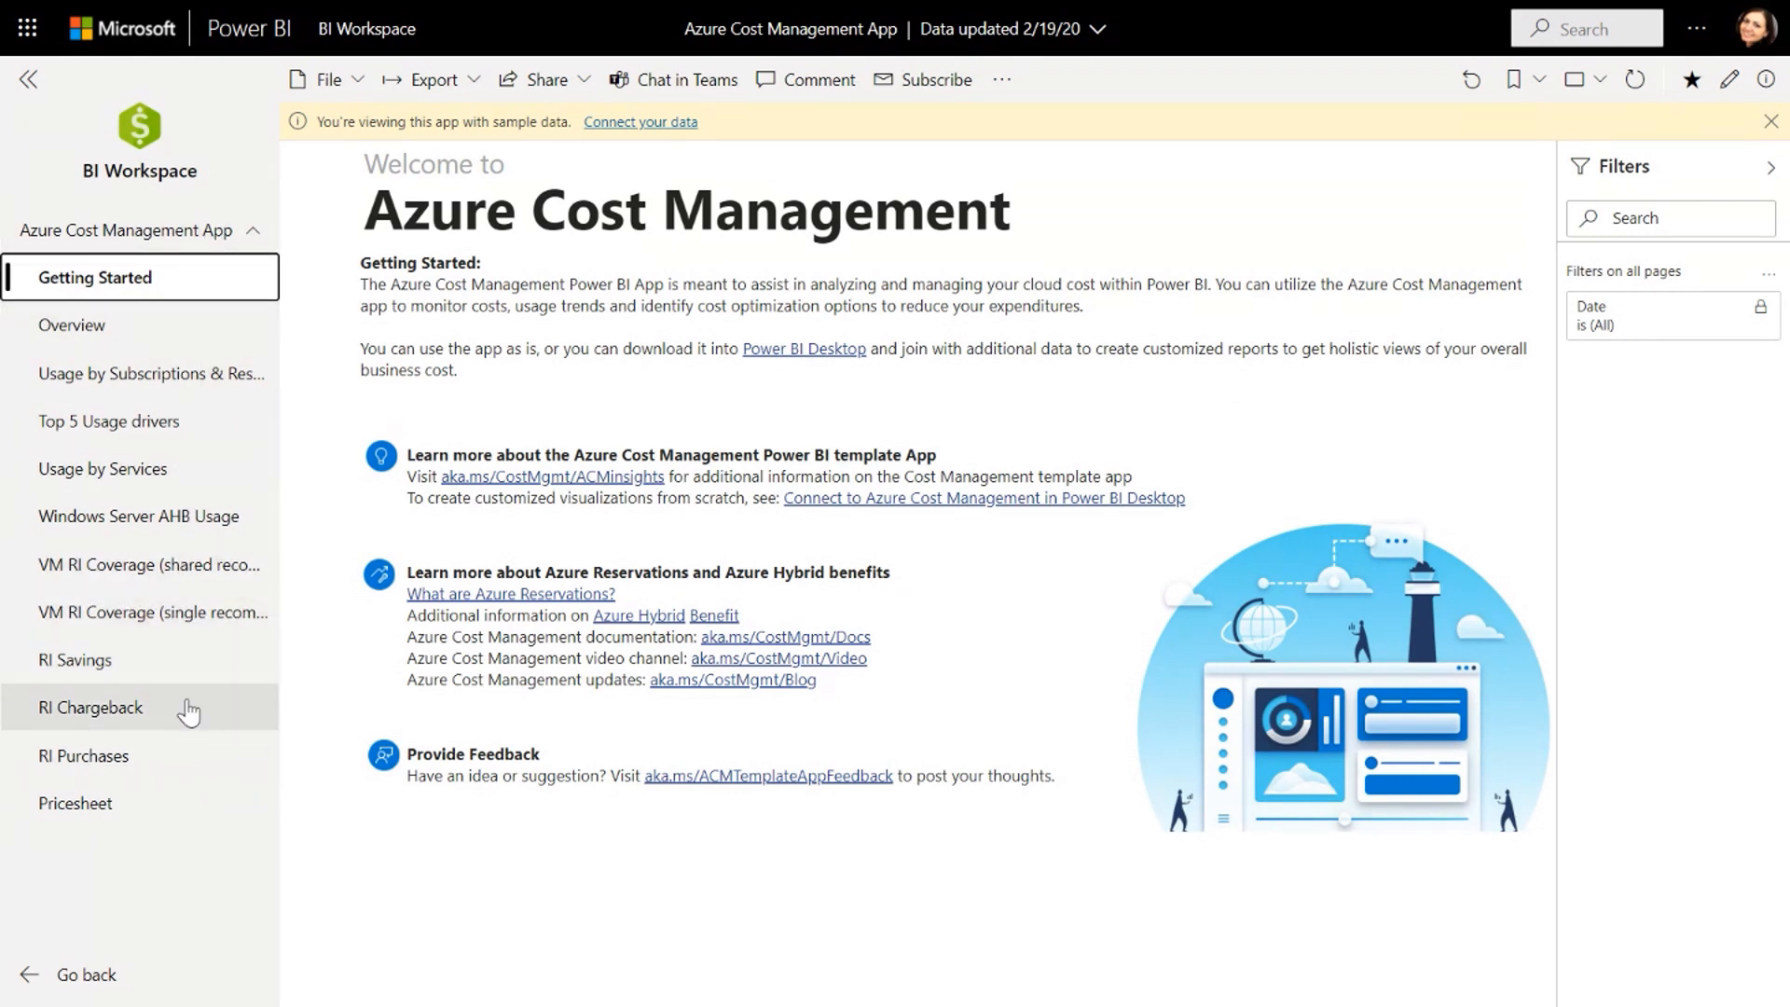
pyautogui.moveTo(105, 347)
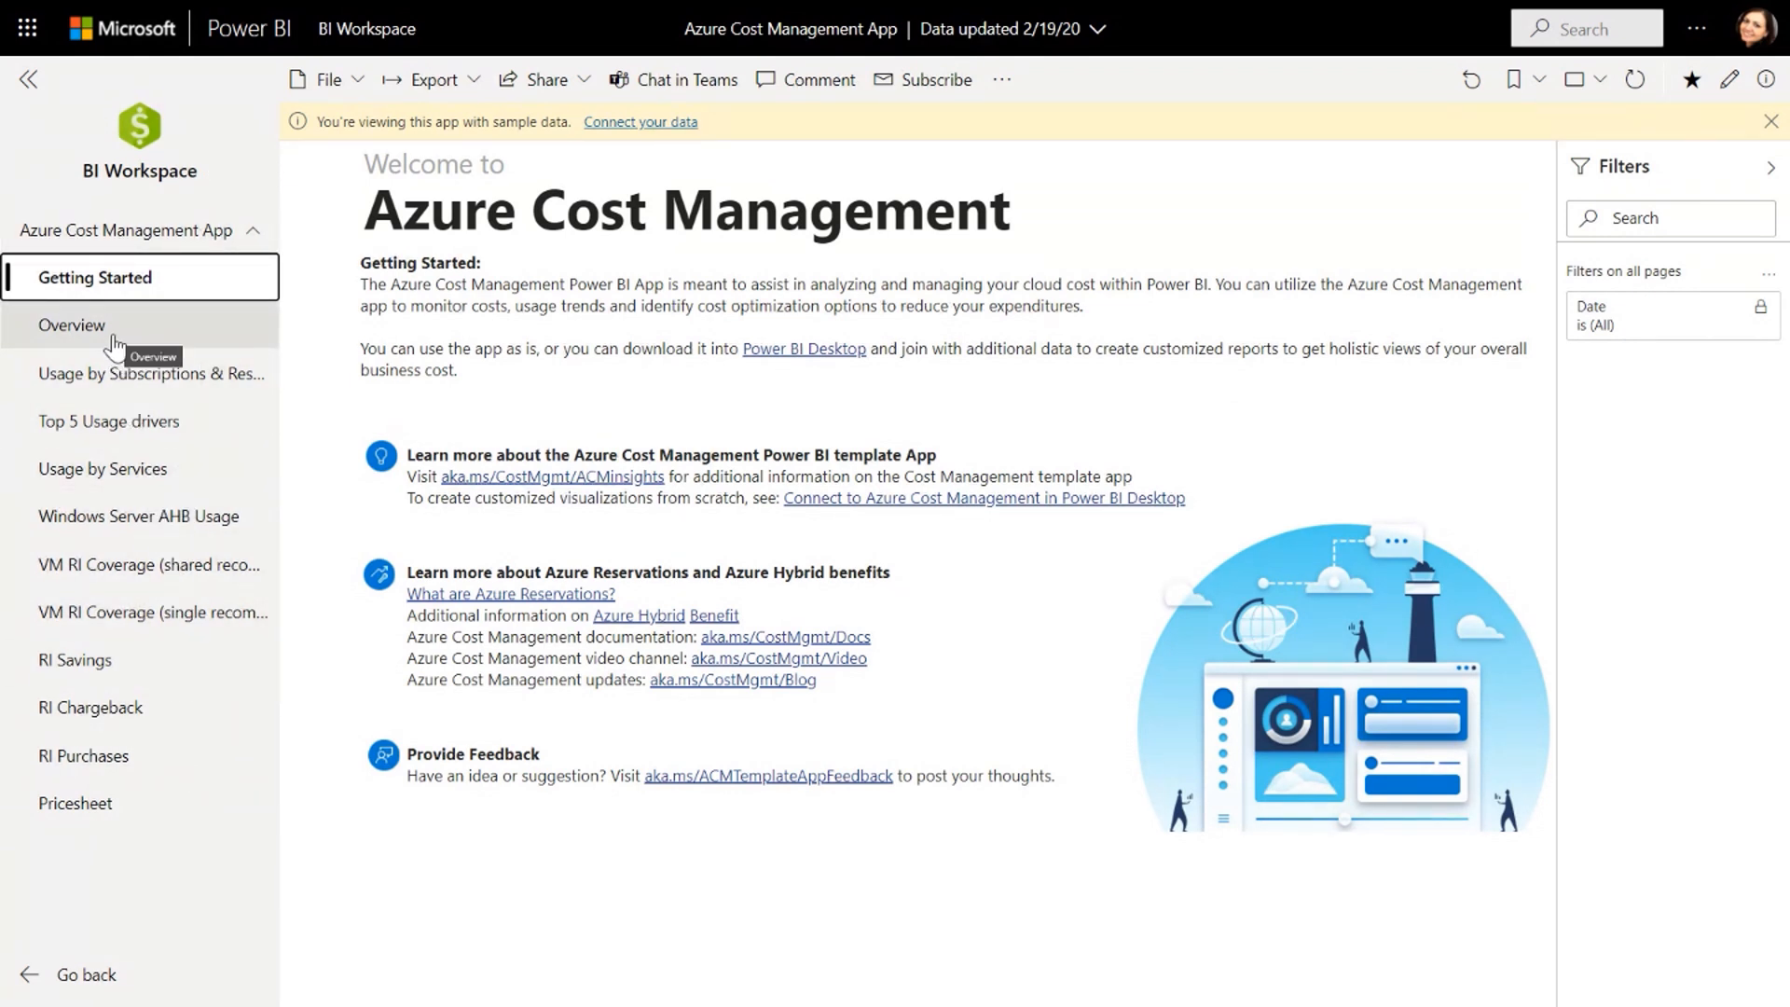
pyautogui.moveTo(123, 350)
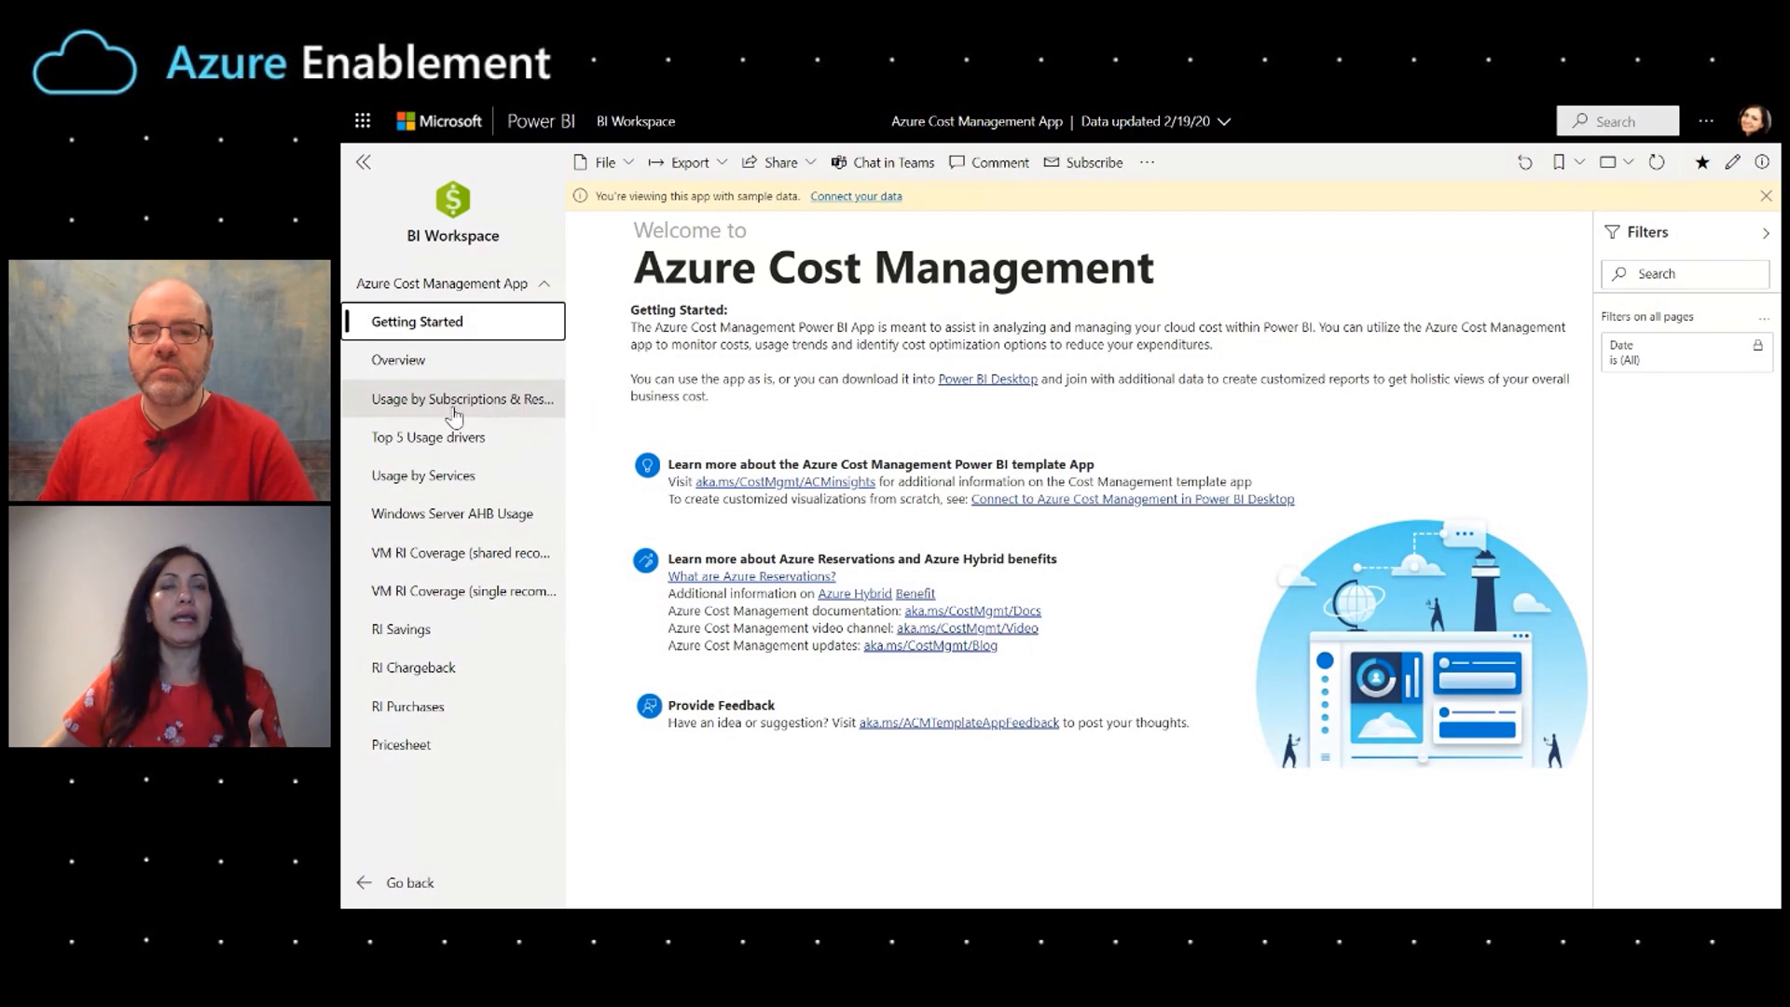
pyautogui.moveTo(454, 412)
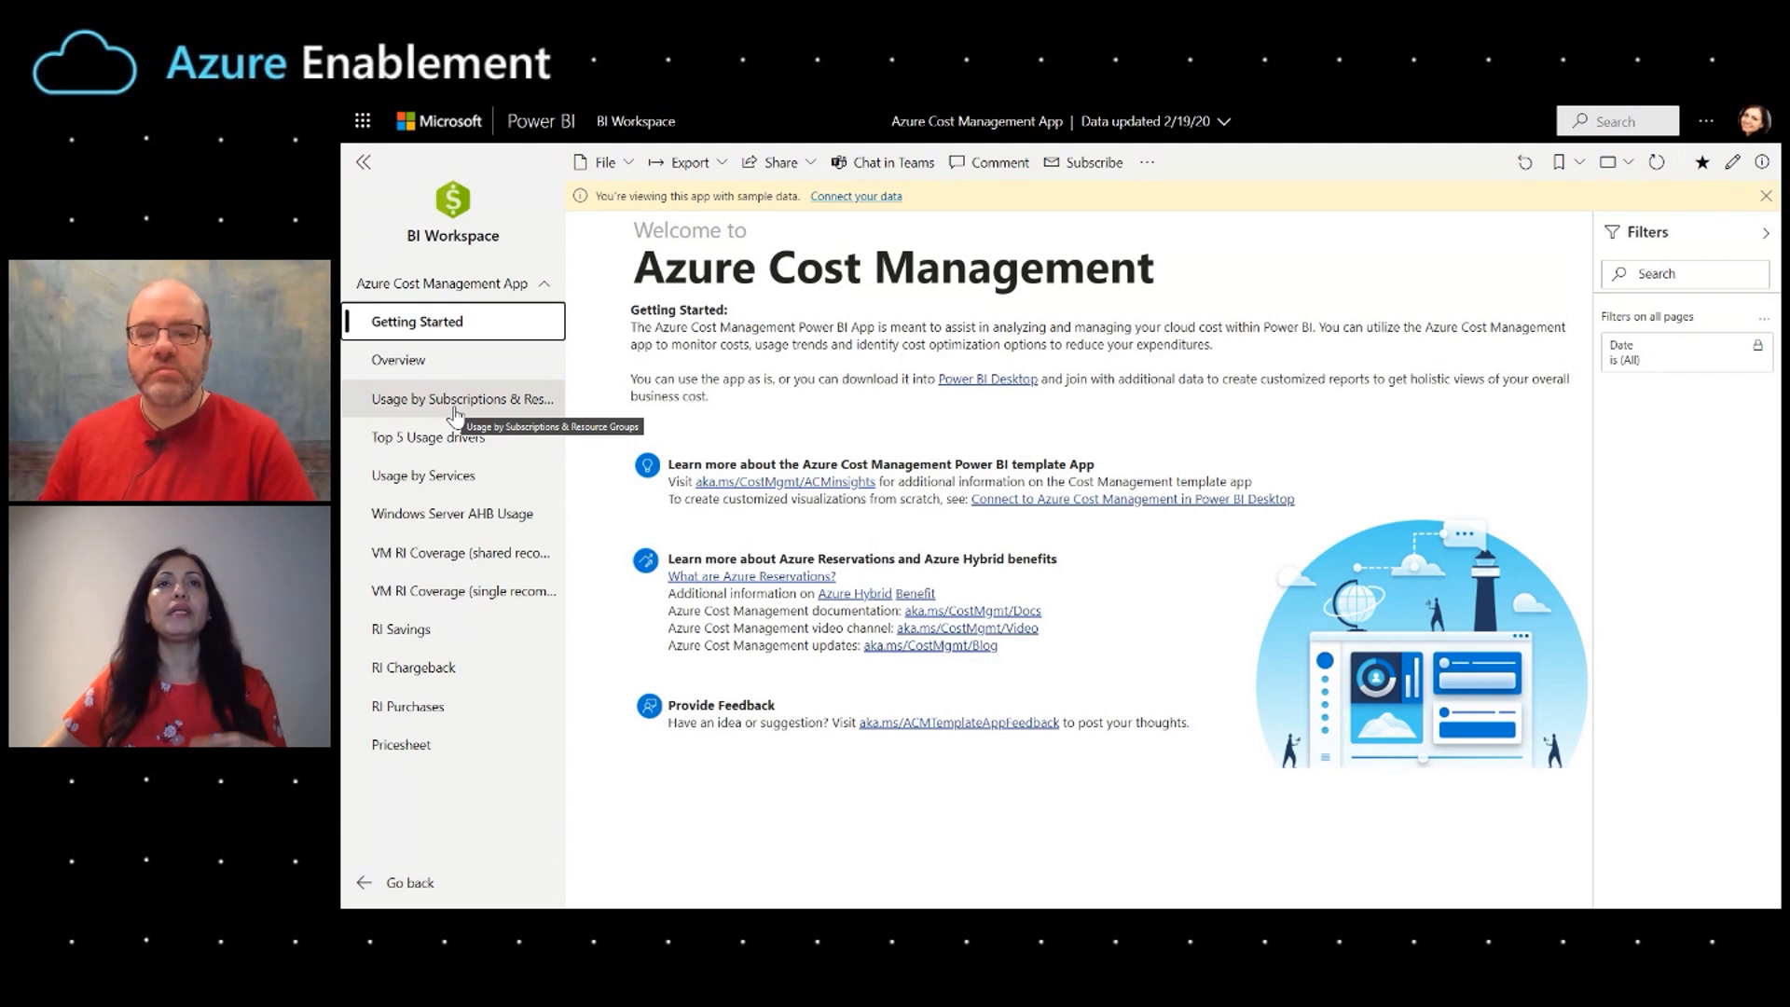
pyautogui.moveTo(458, 421)
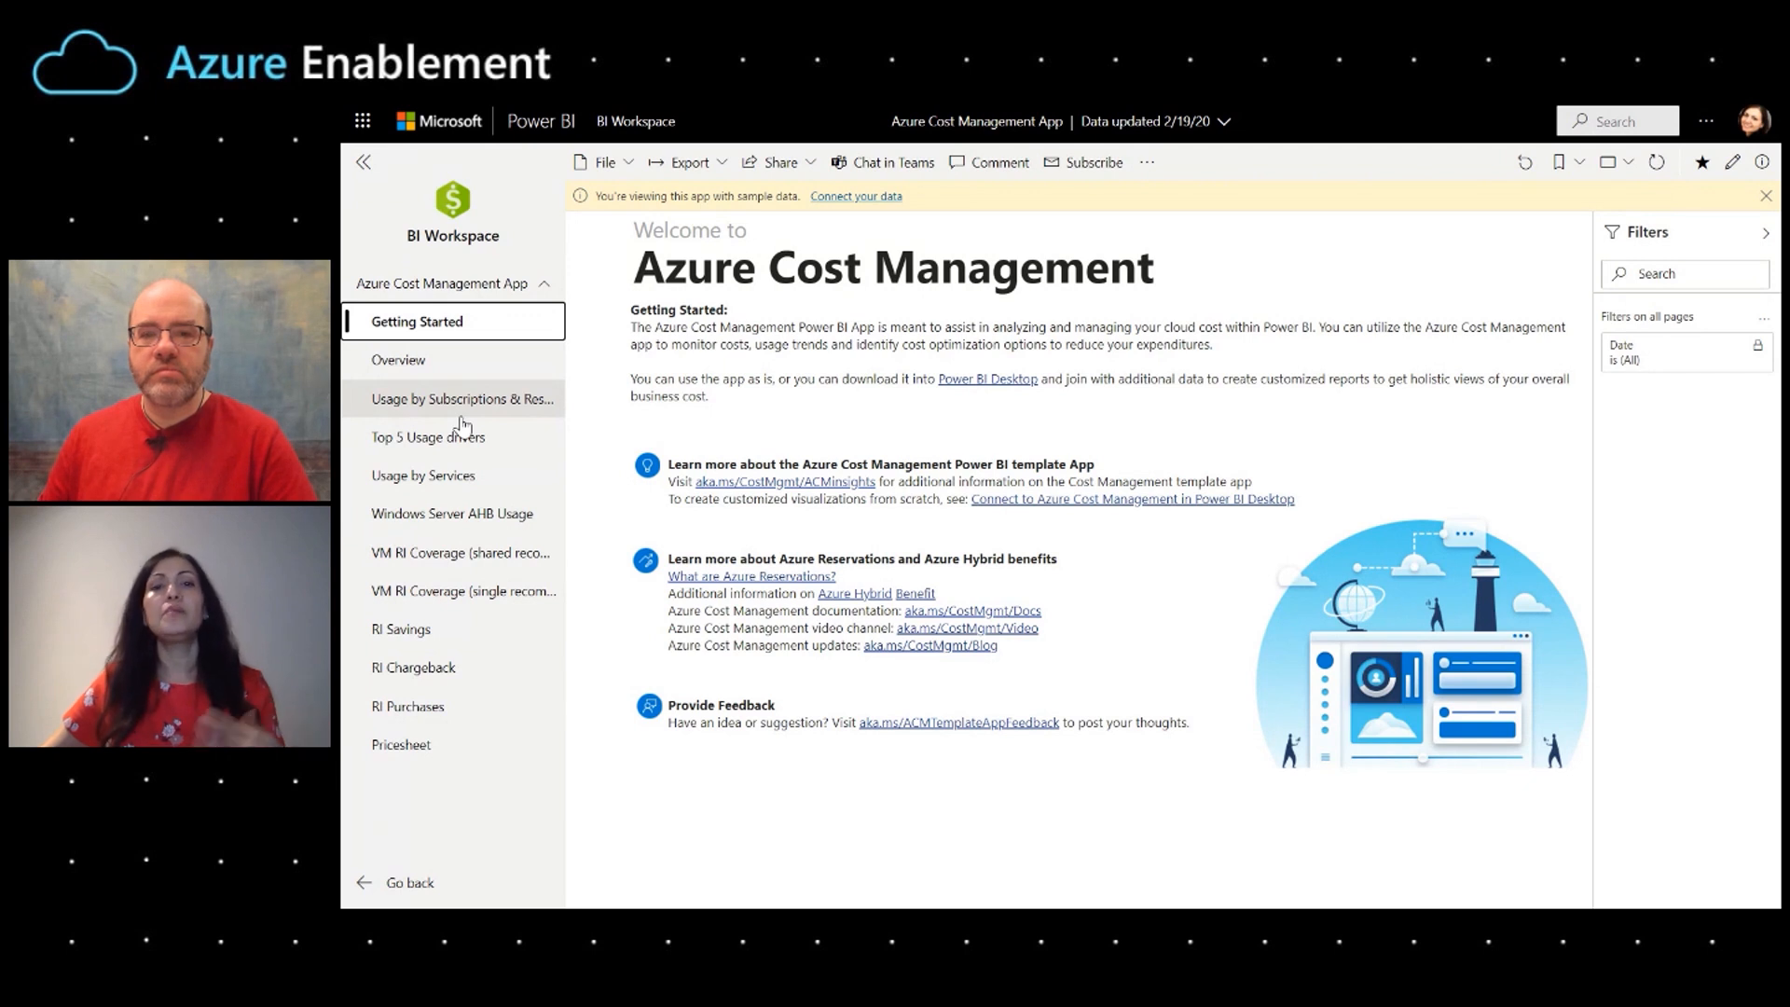
pyautogui.moveTo(452, 357)
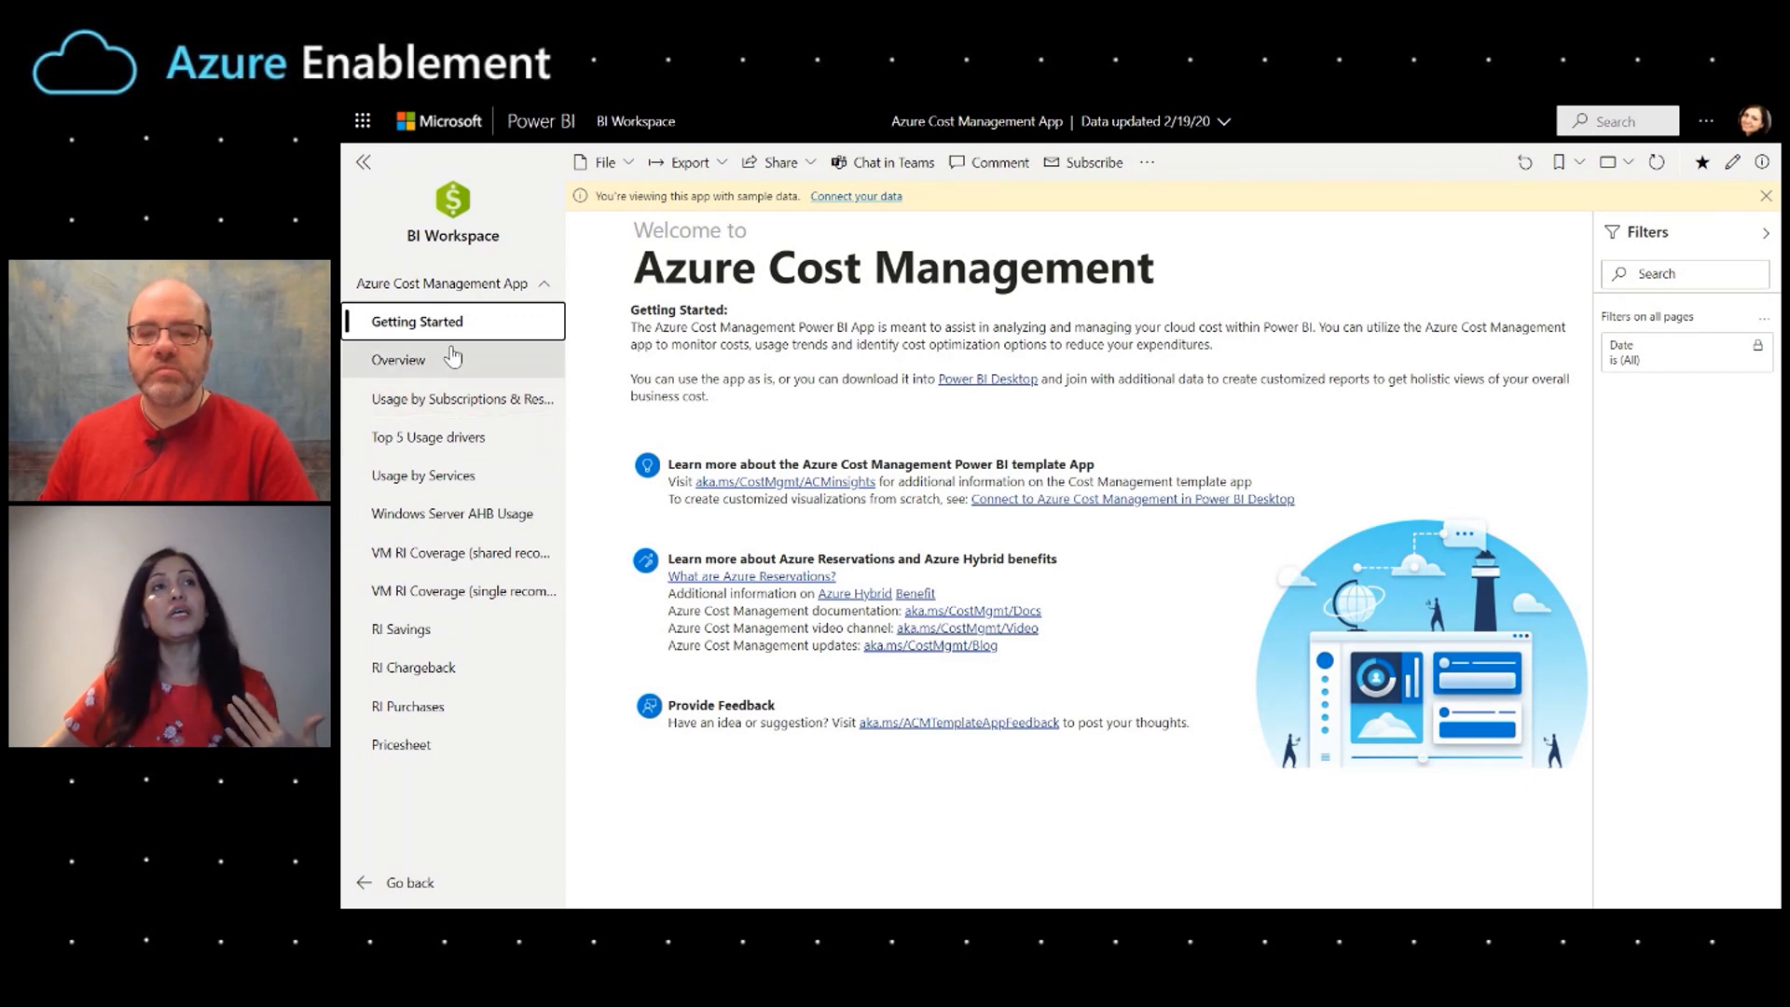
pyautogui.moveTo(440, 579)
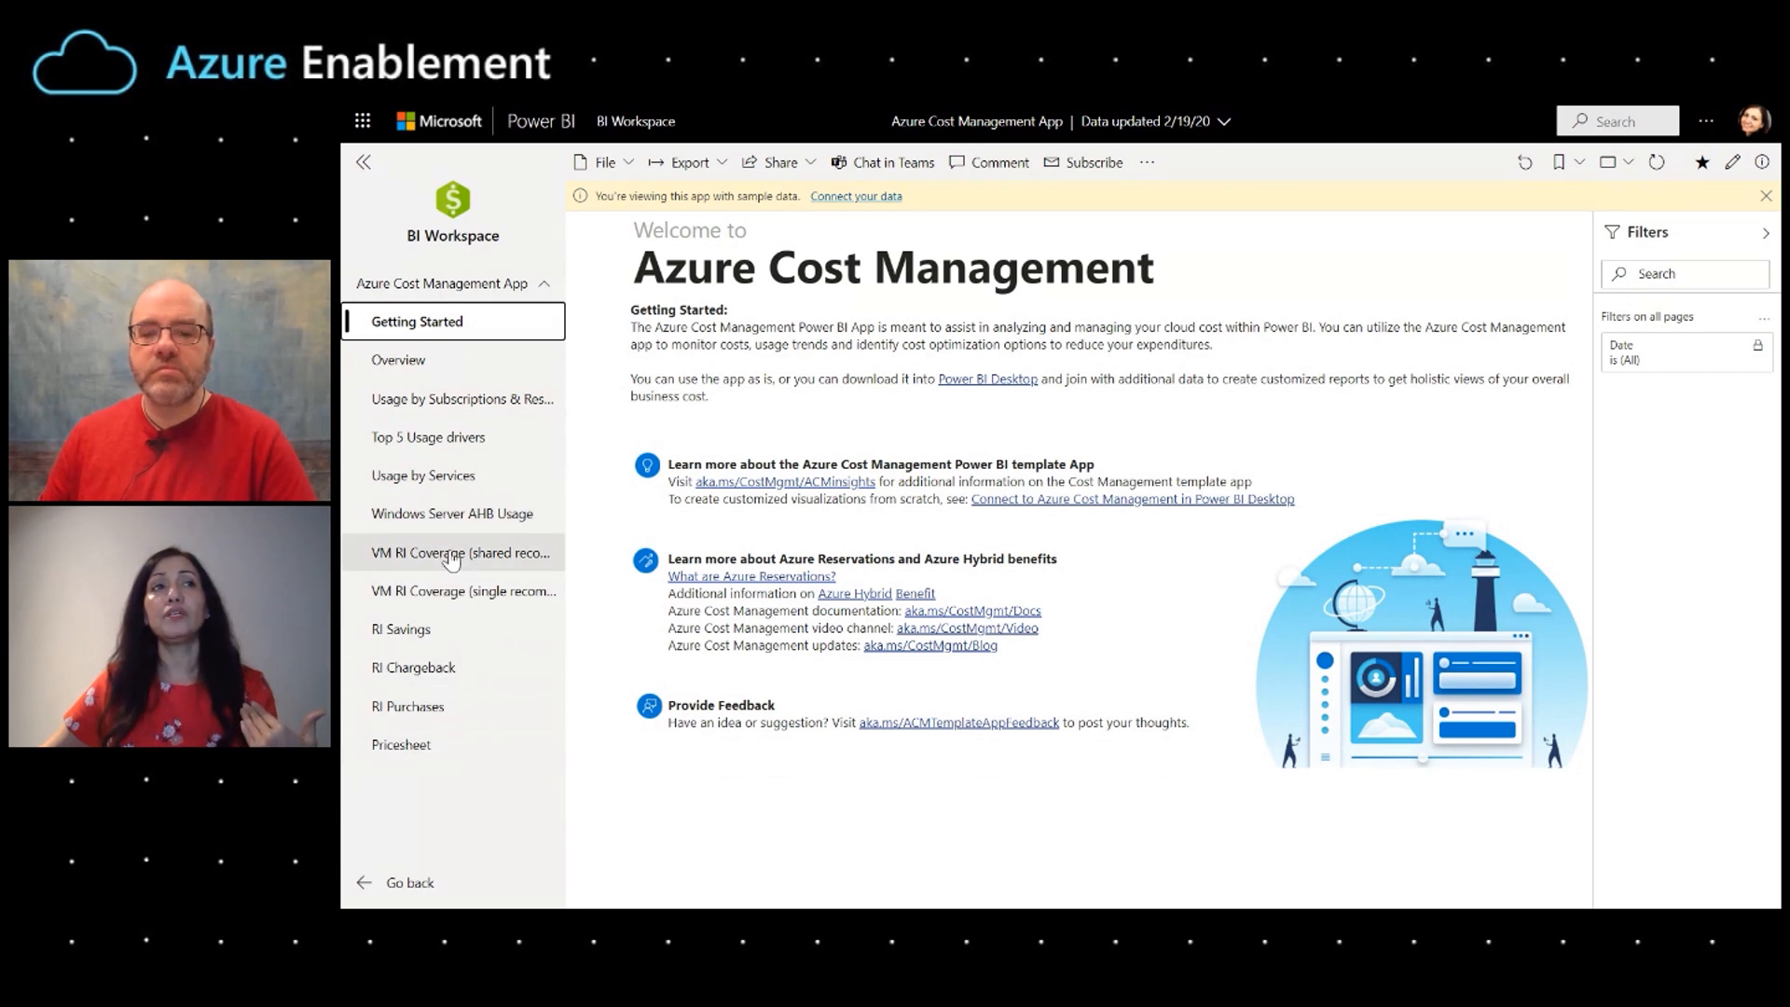
pyautogui.moveTo(459, 378)
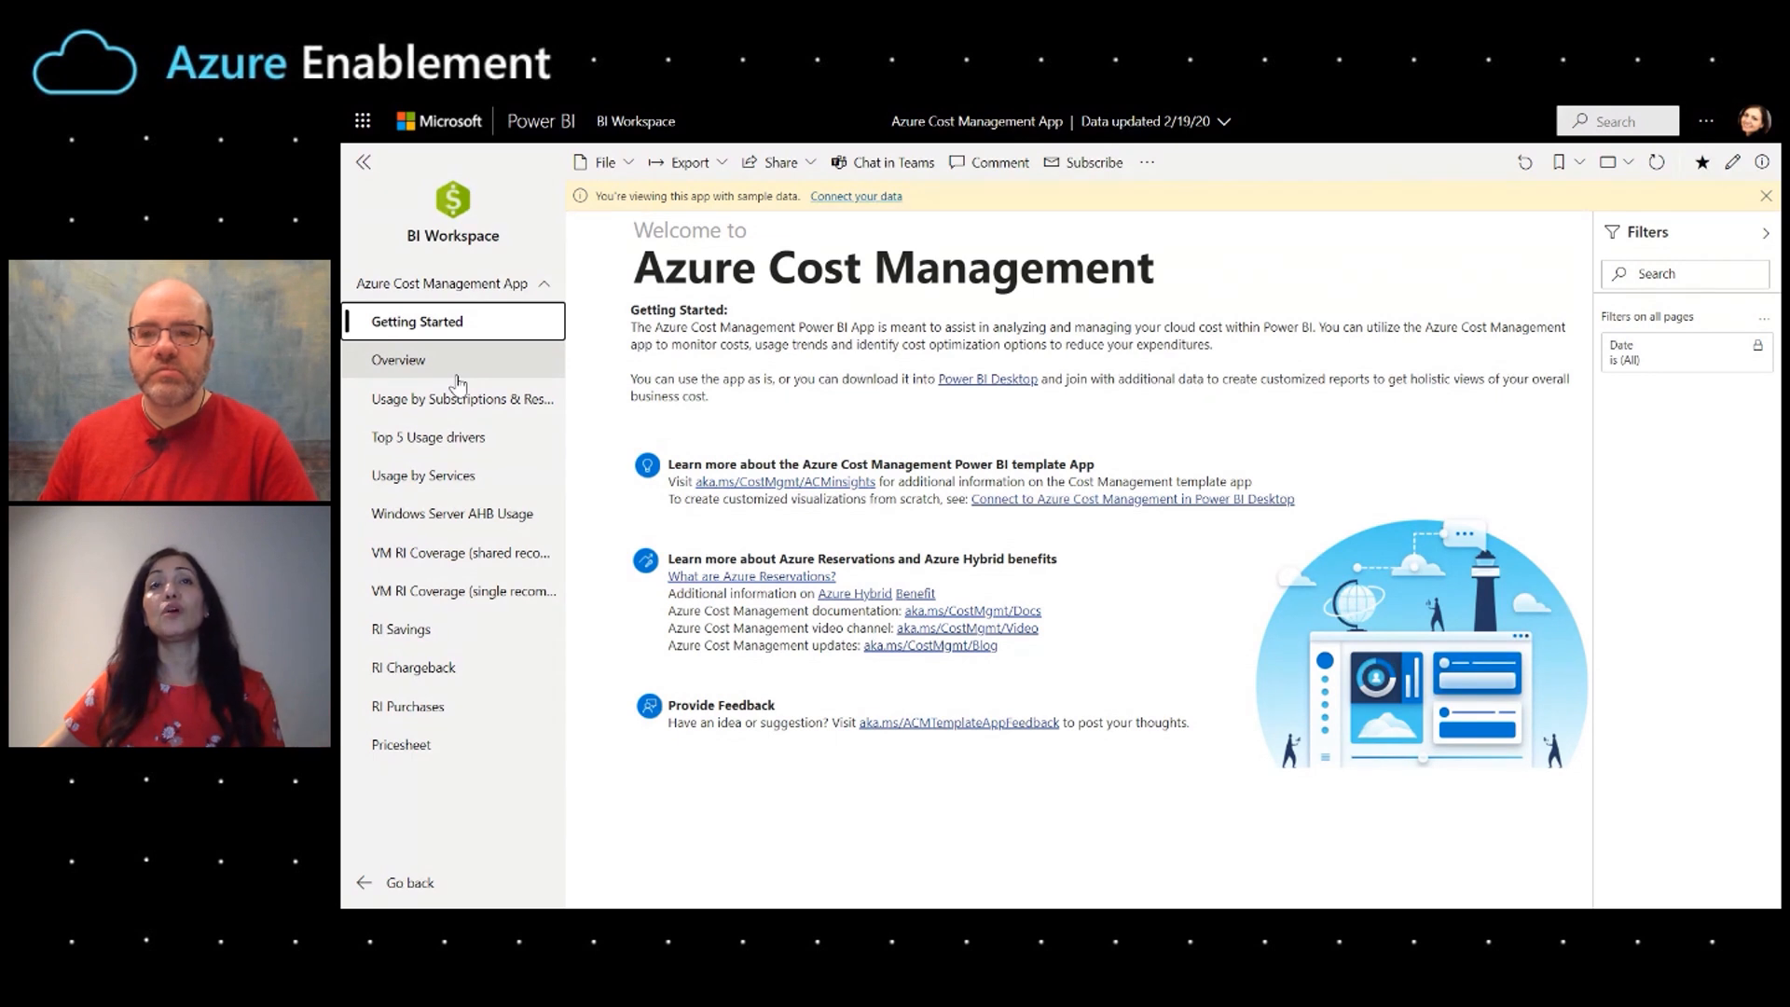
pyautogui.moveTo(458, 393)
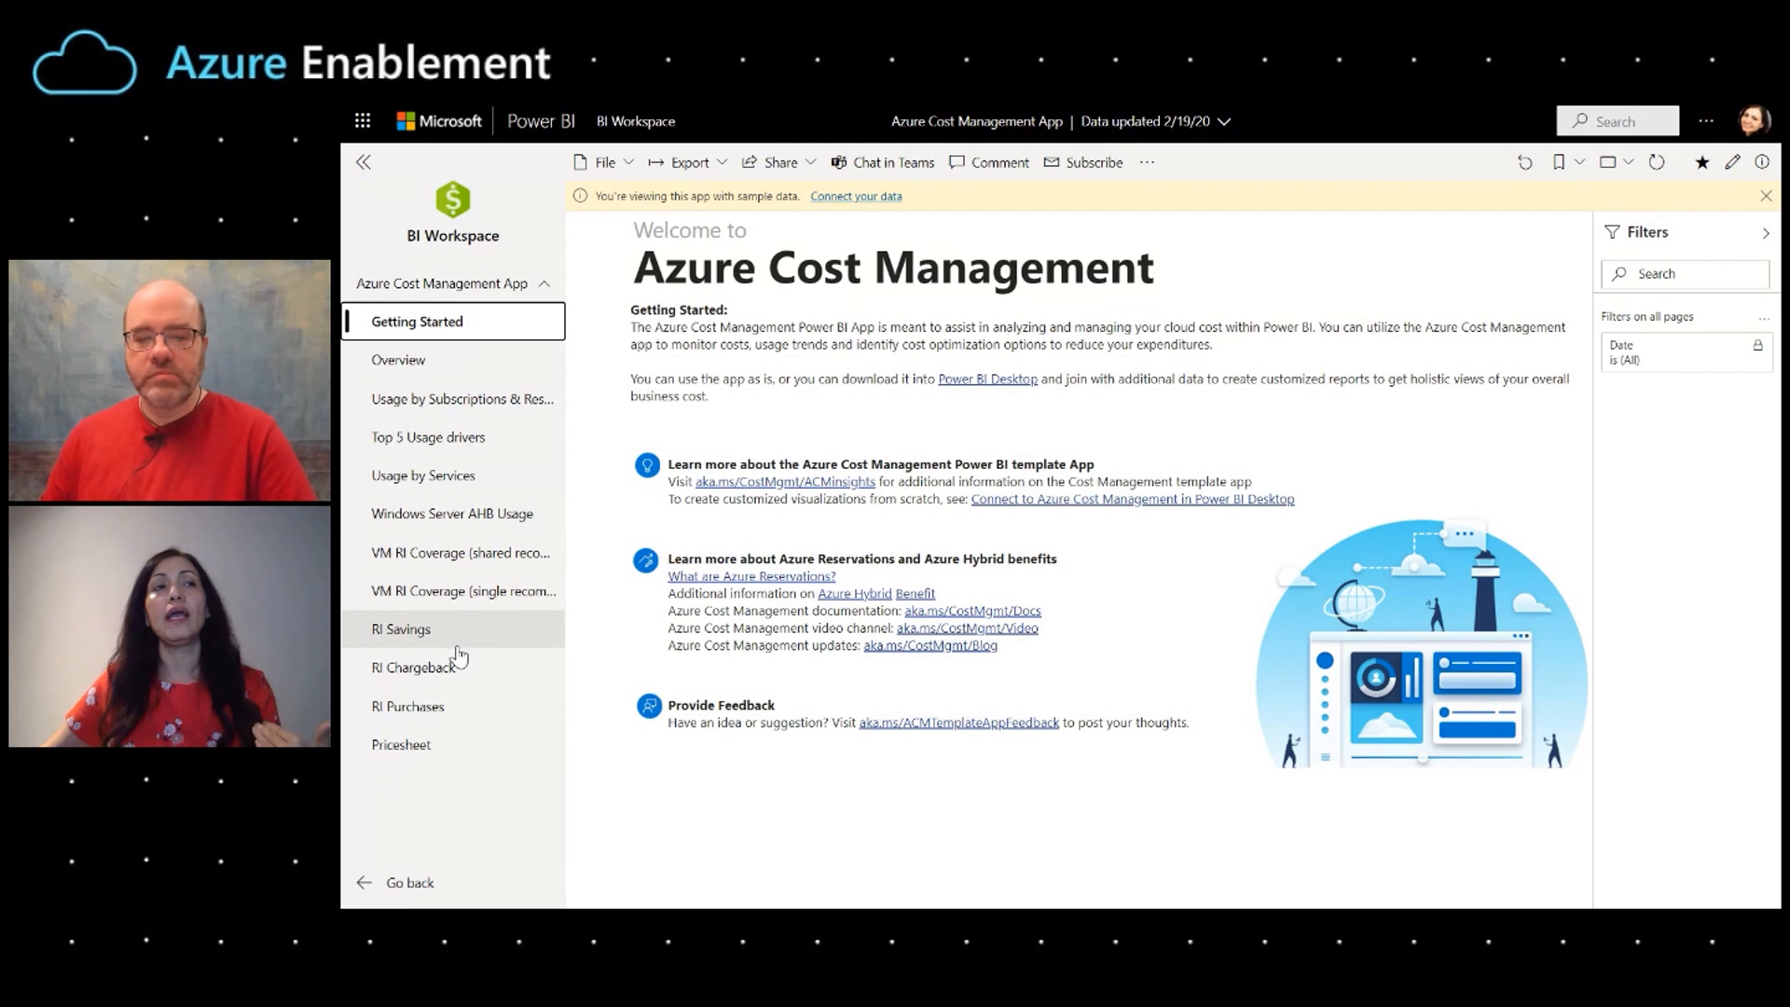
pyautogui.moveTo(472, 475)
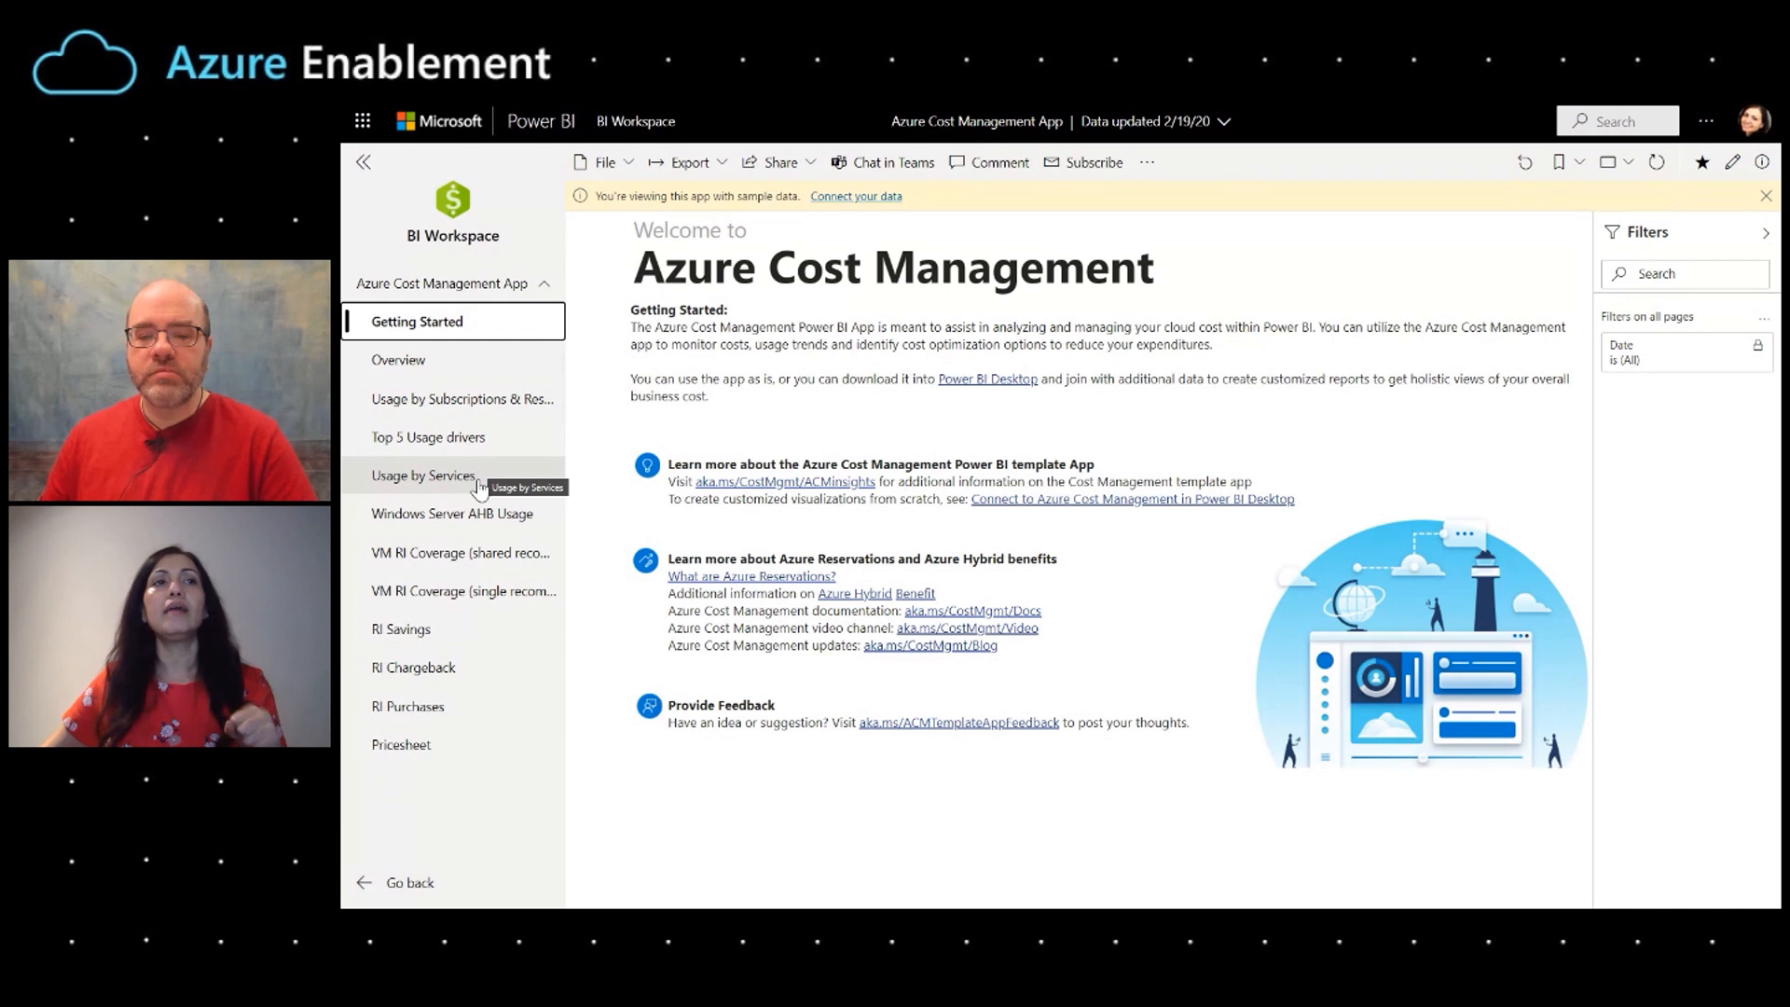
pyautogui.moveTo(479, 559)
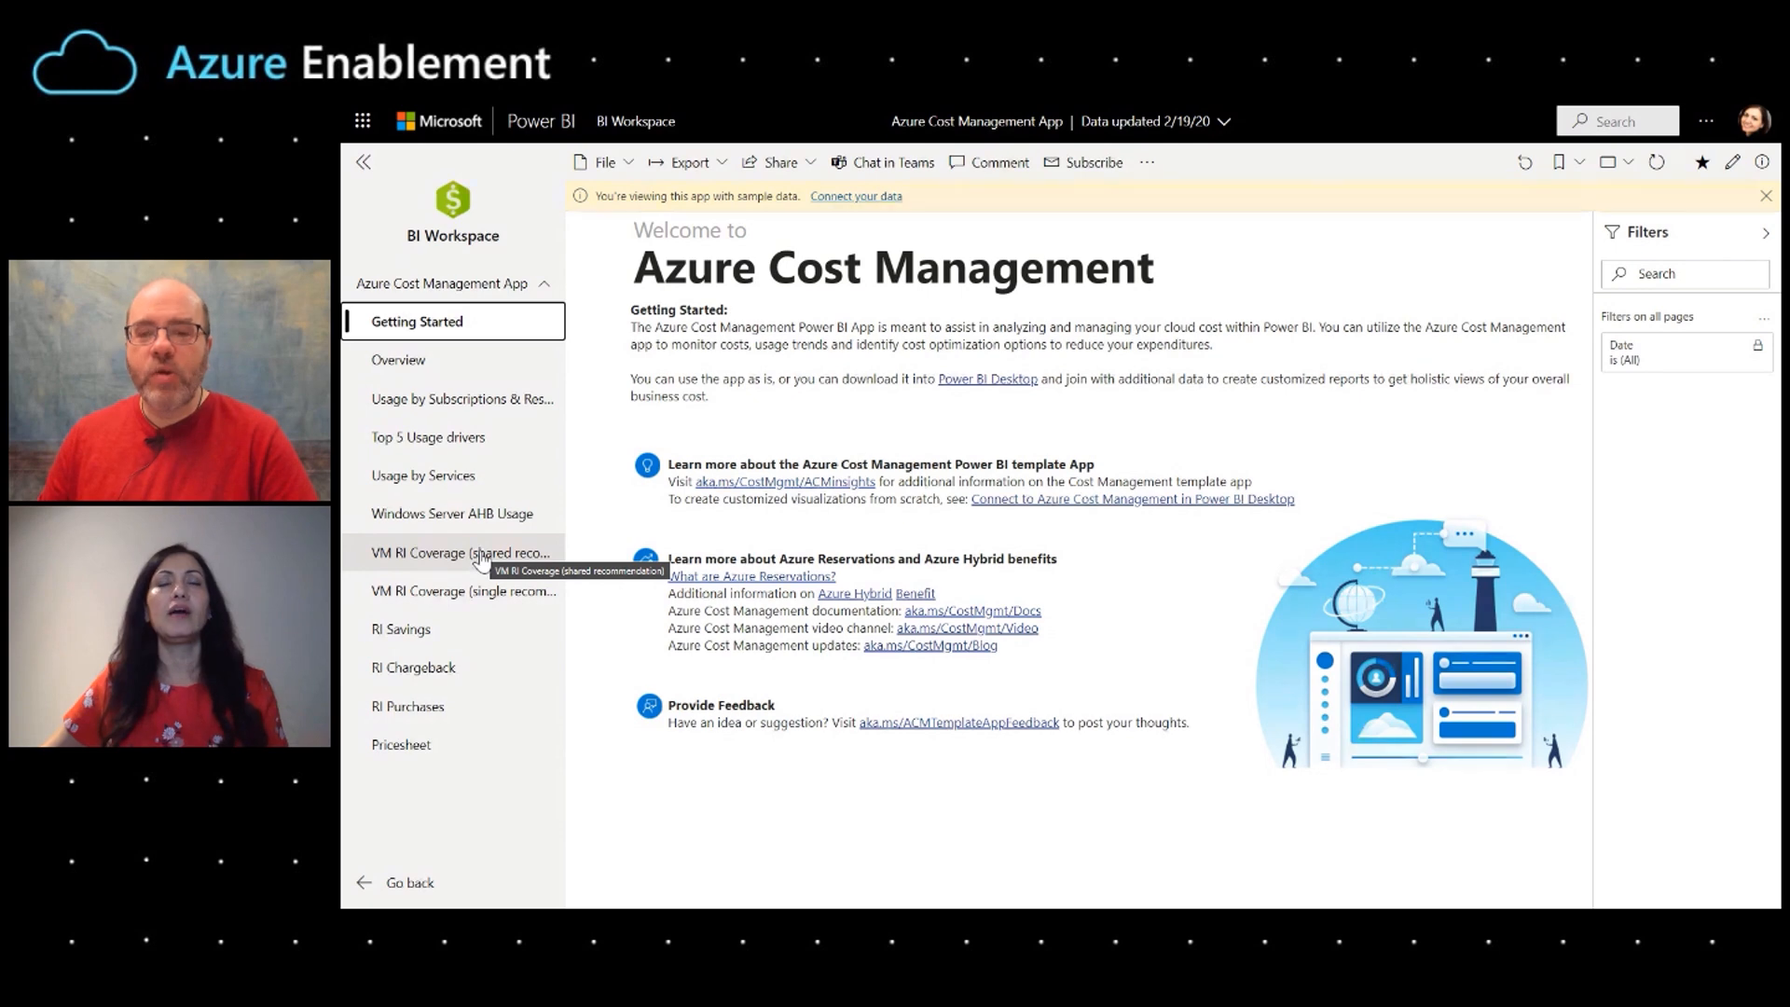
# Open the VM RI Coverage (shared recommendation) report from the left navigation pane.
pyautogui.click(465, 553)
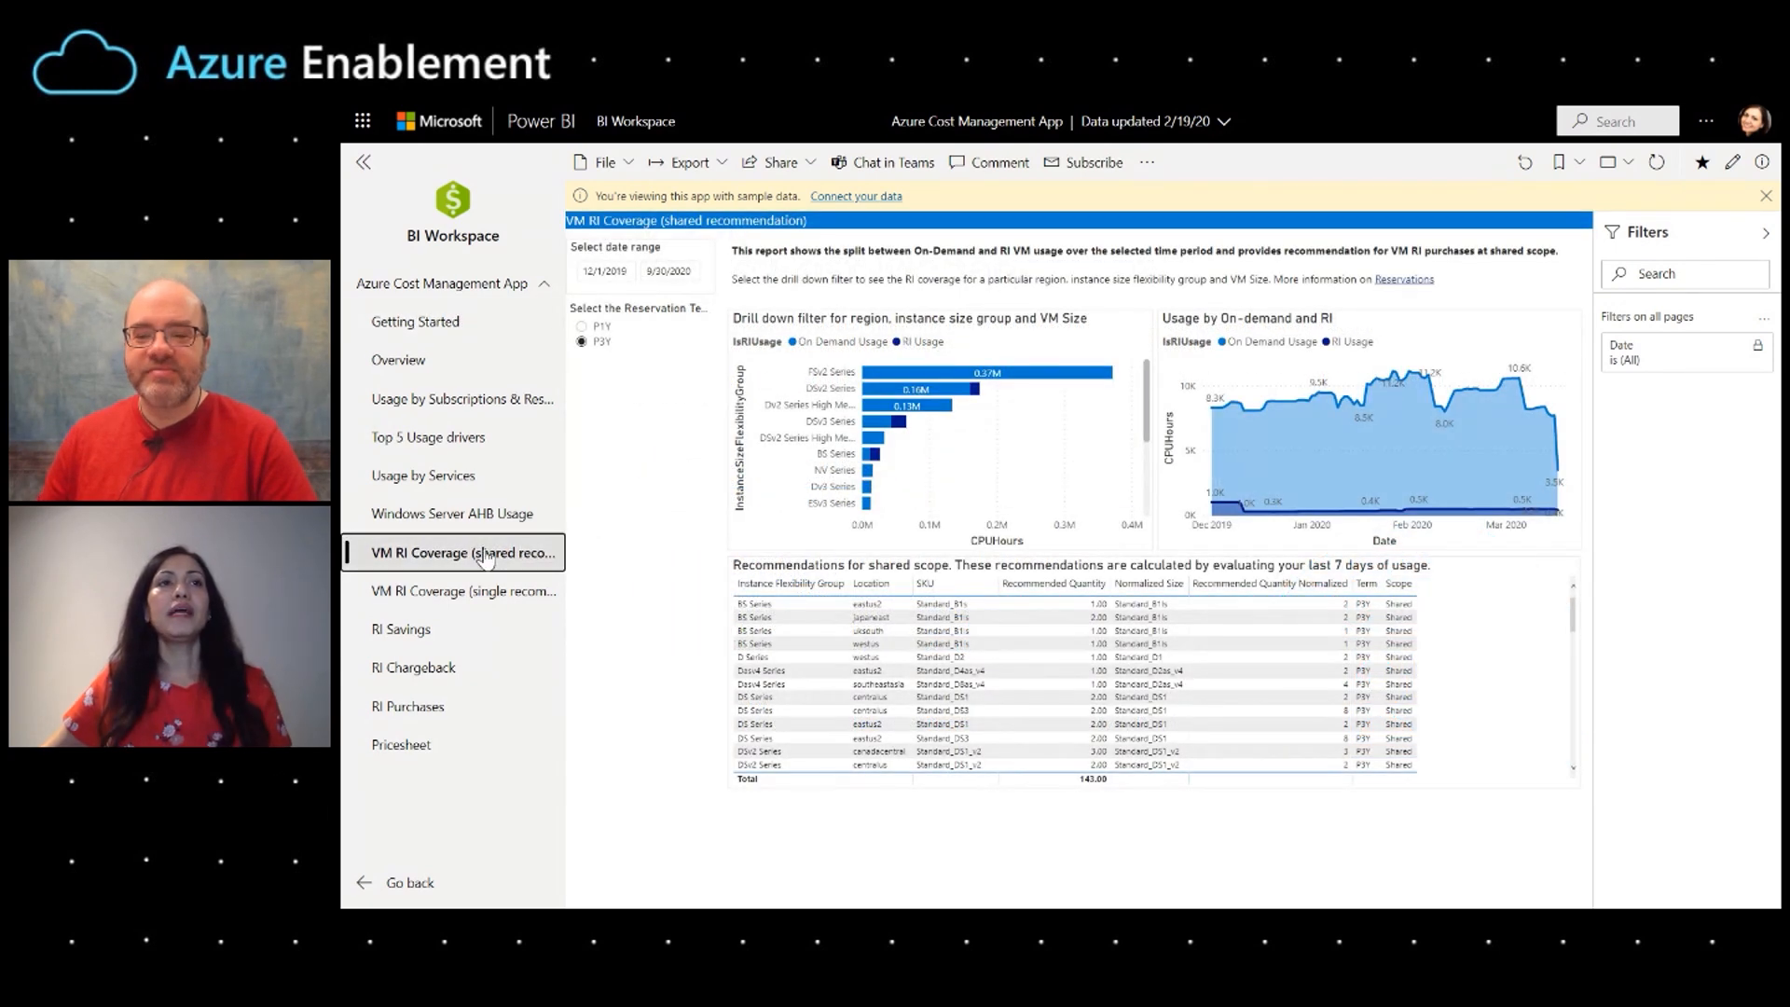
pyautogui.moveTo(422, 560)
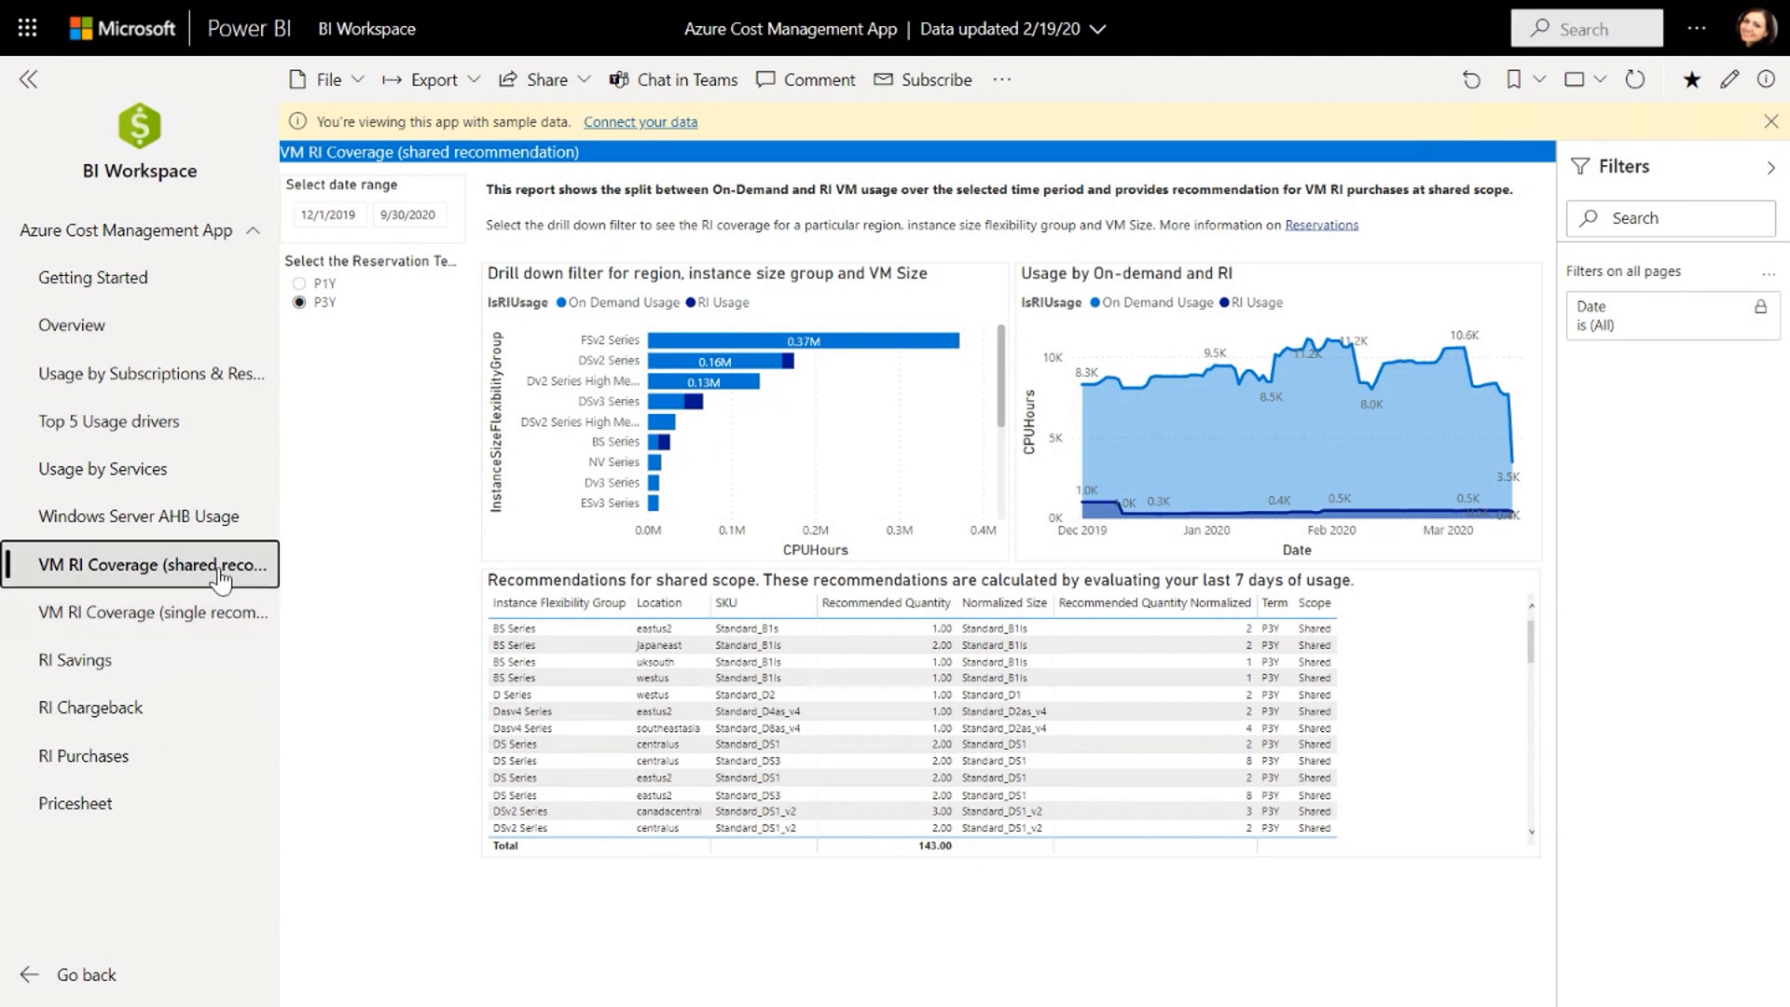
pyautogui.moveTo(436, 568)
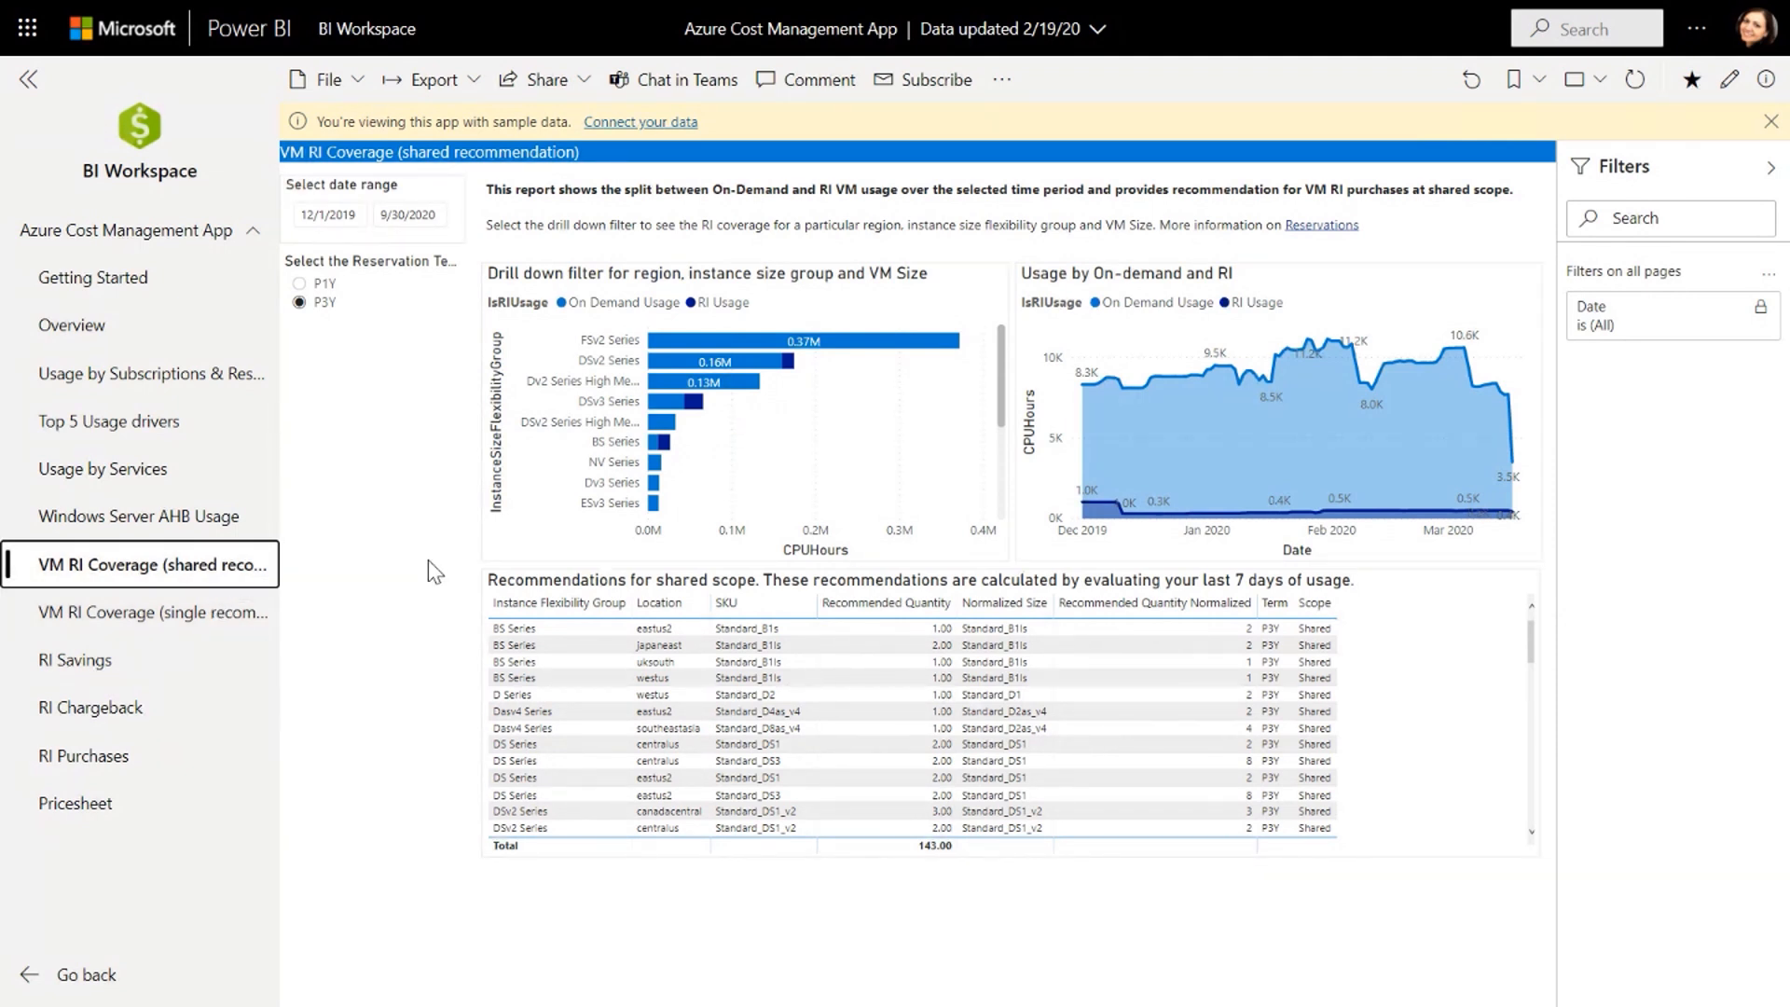
pyautogui.moveTo(492, 417)
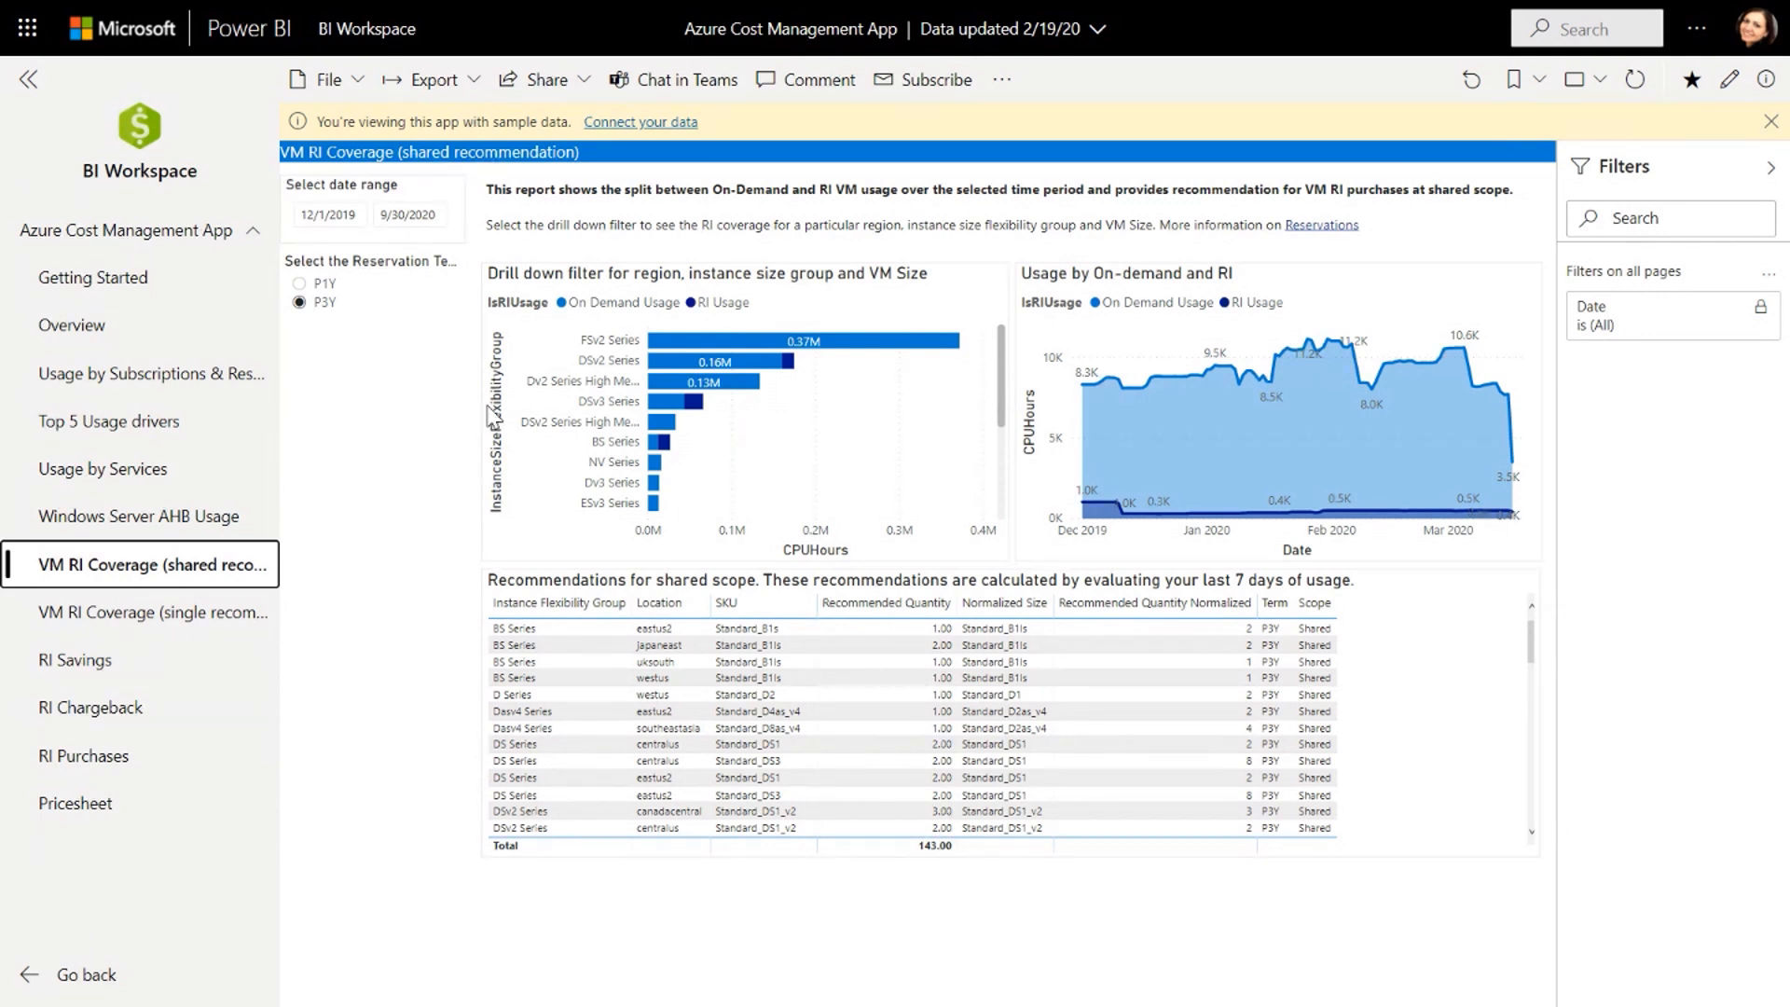
pyautogui.moveTo(686, 310)
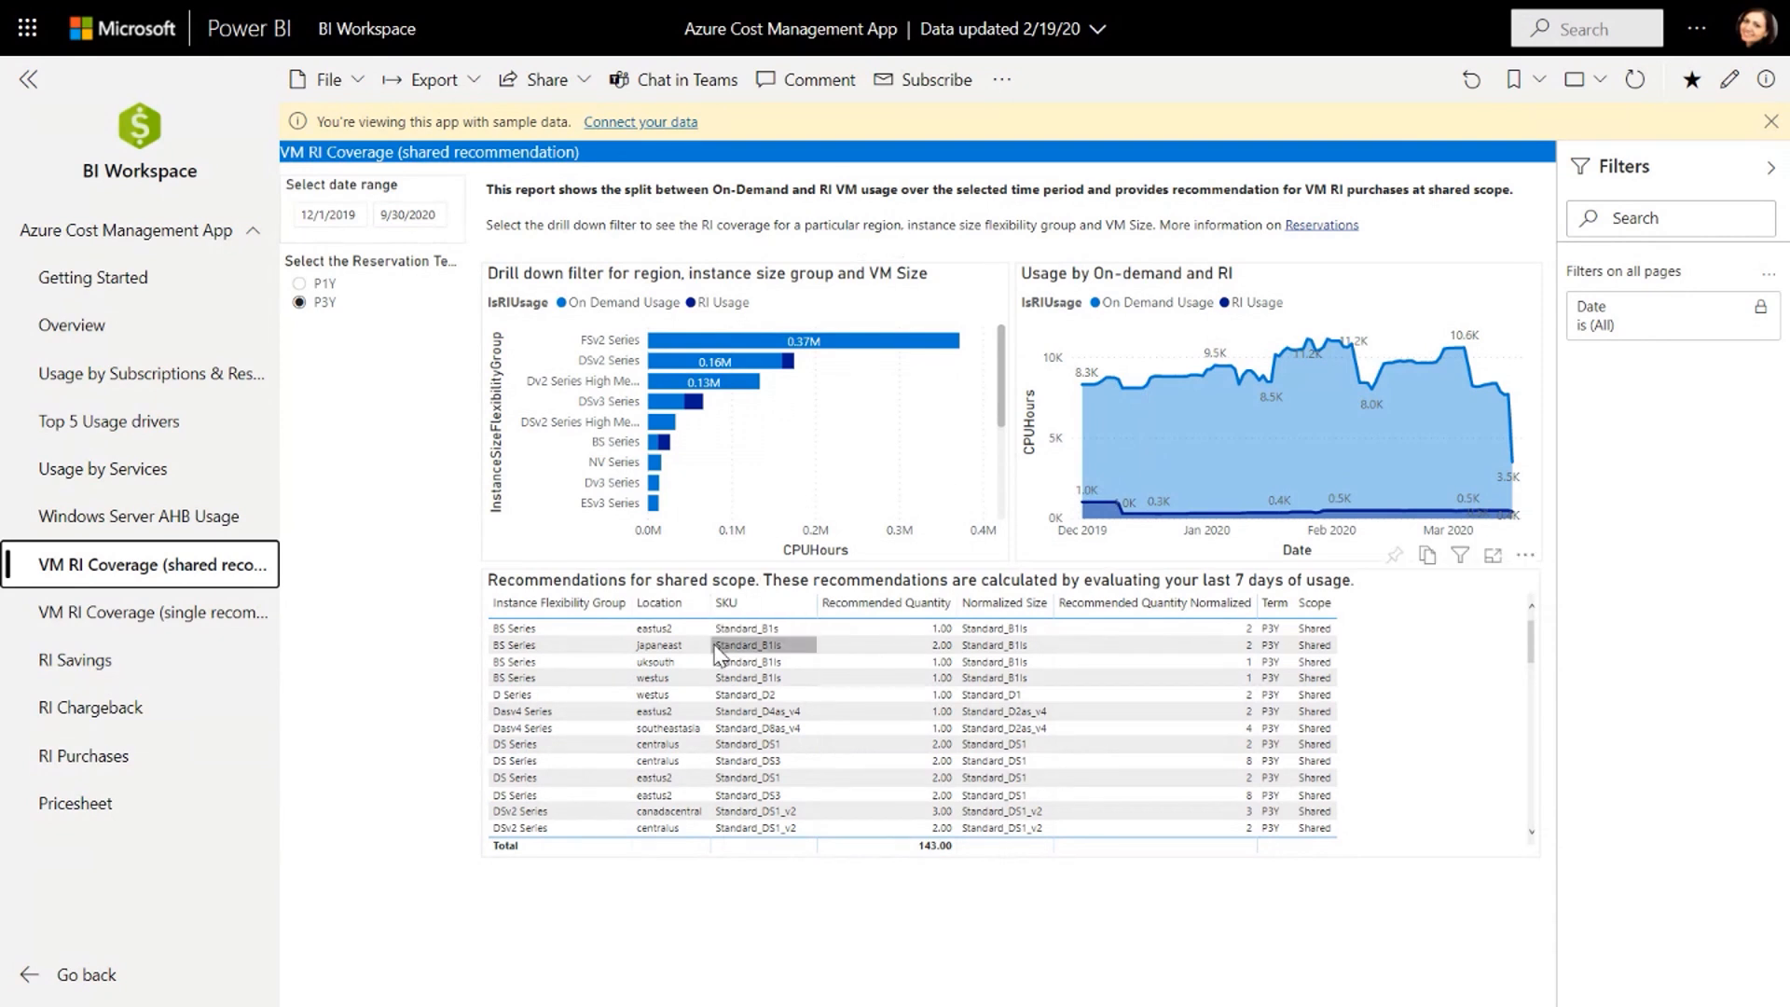
pyautogui.moveTo(718, 655)
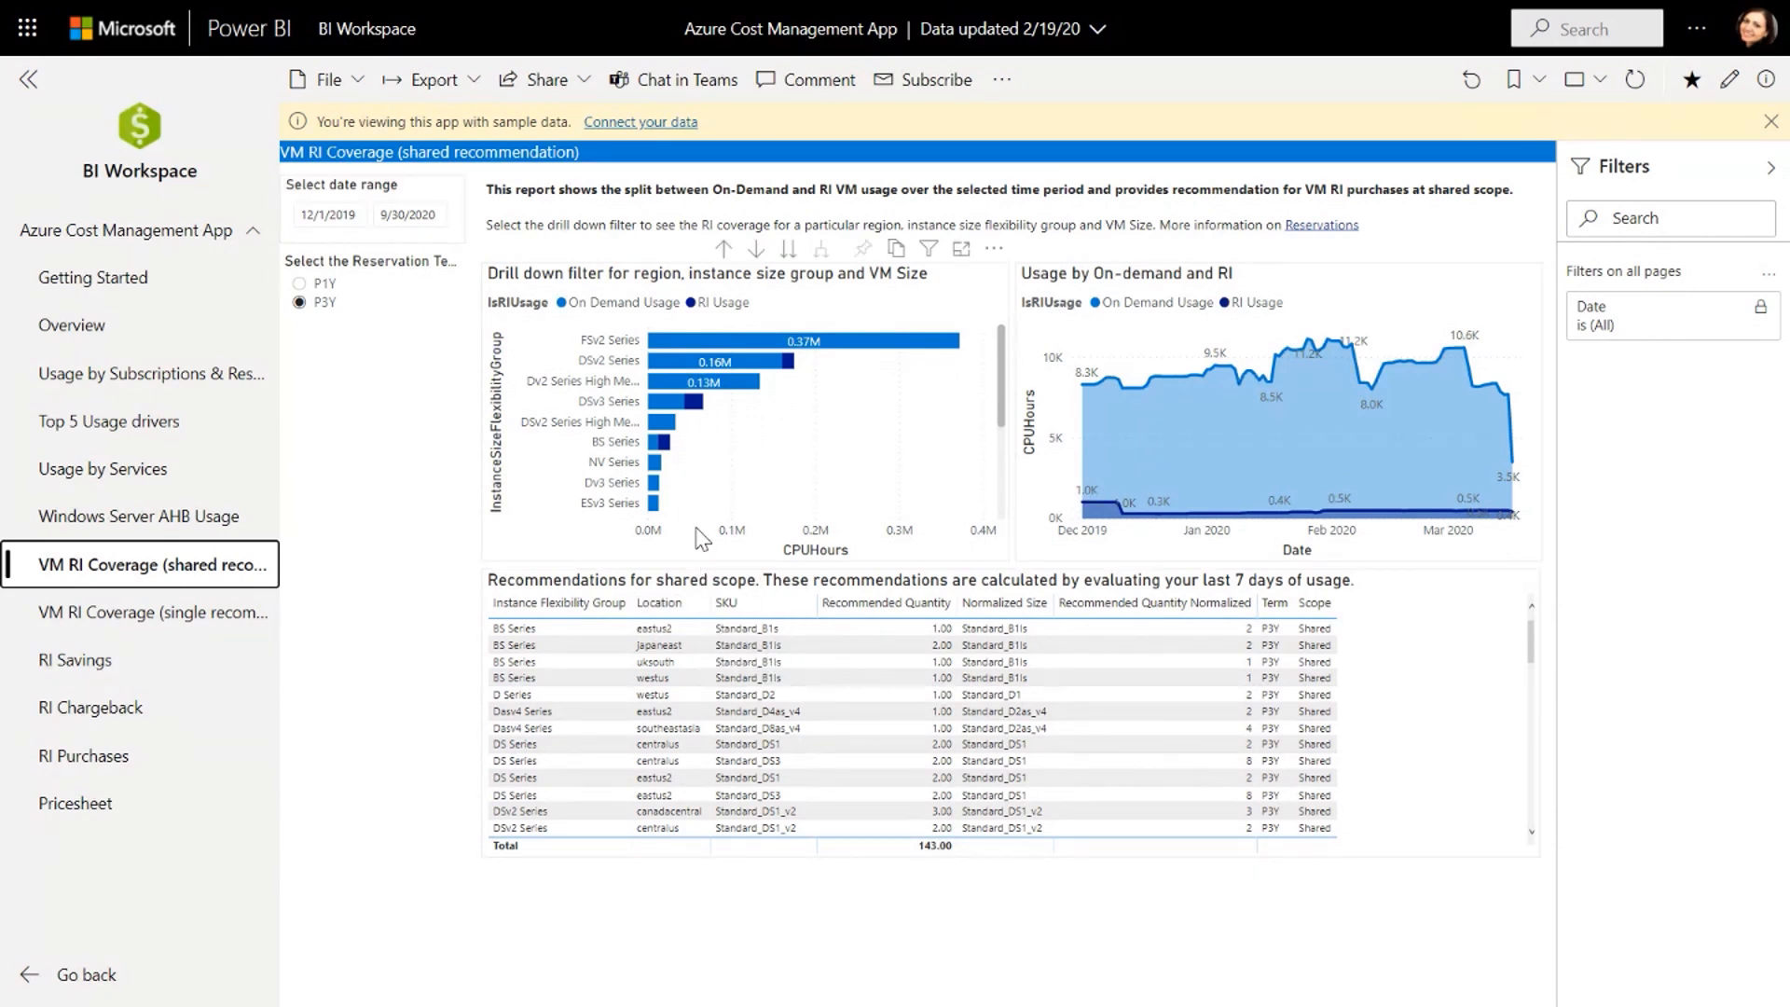
pyautogui.moveTo(692, 428)
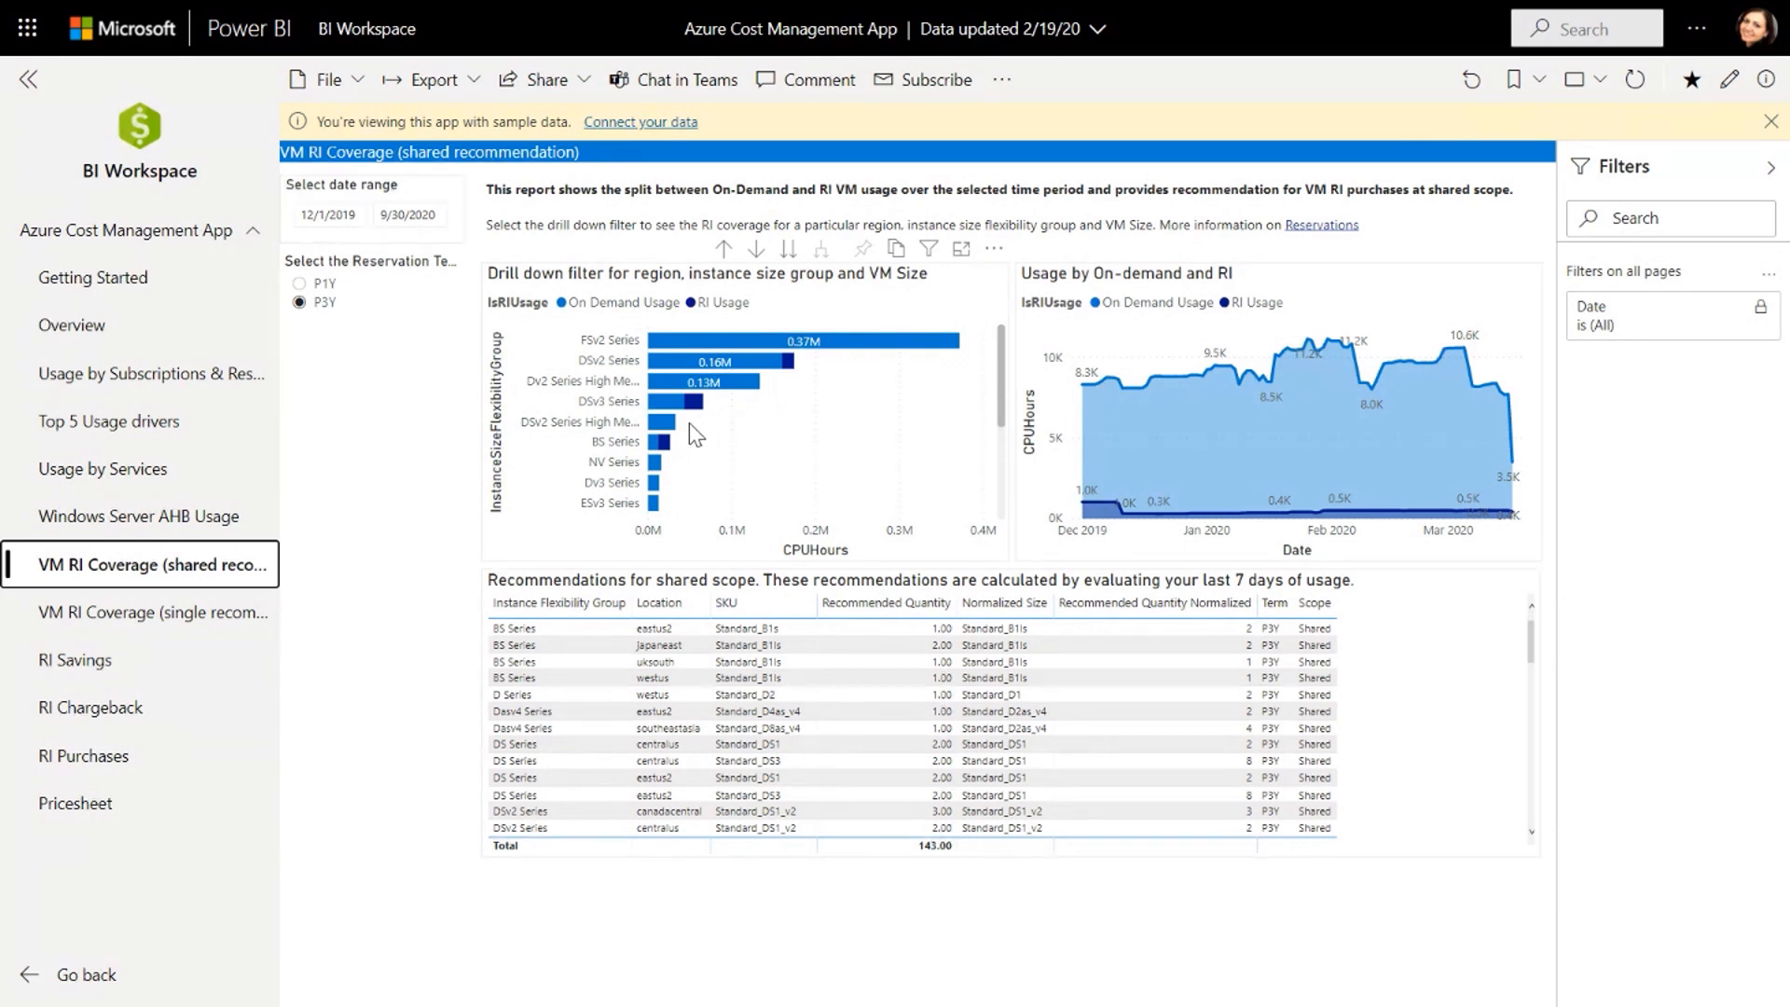
pyautogui.moveTo(762, 565)
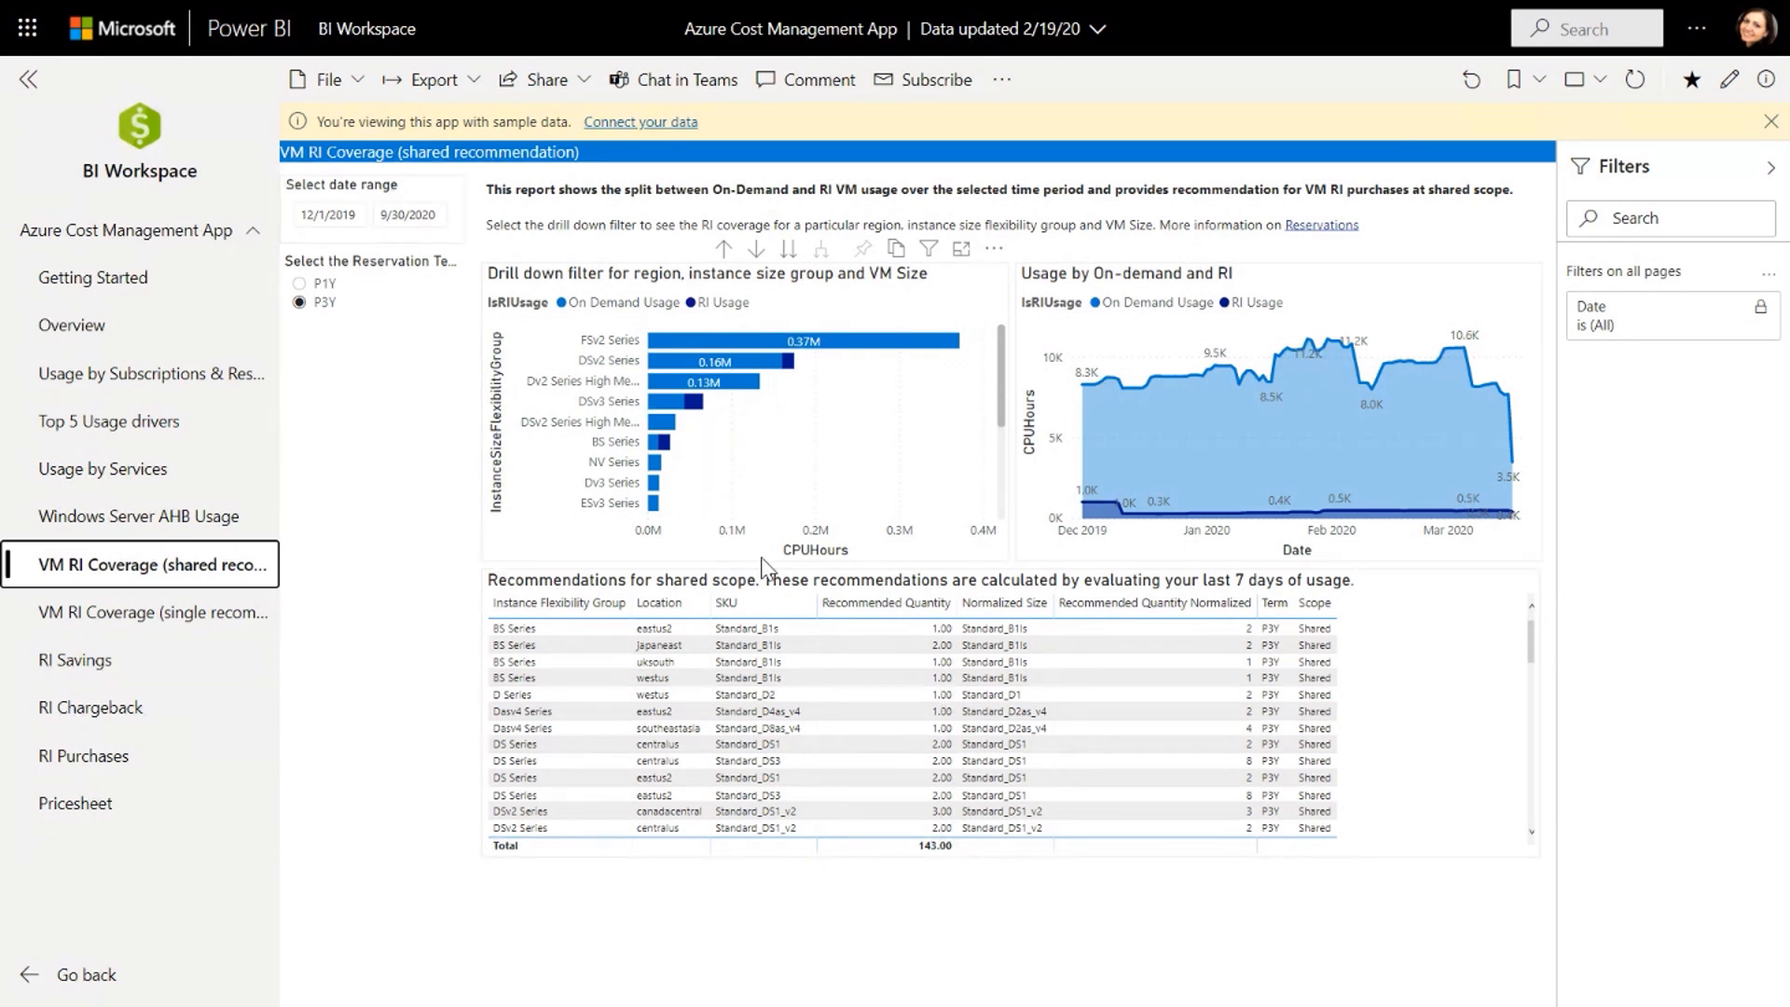
pyautogui.moveTo(832, 553)
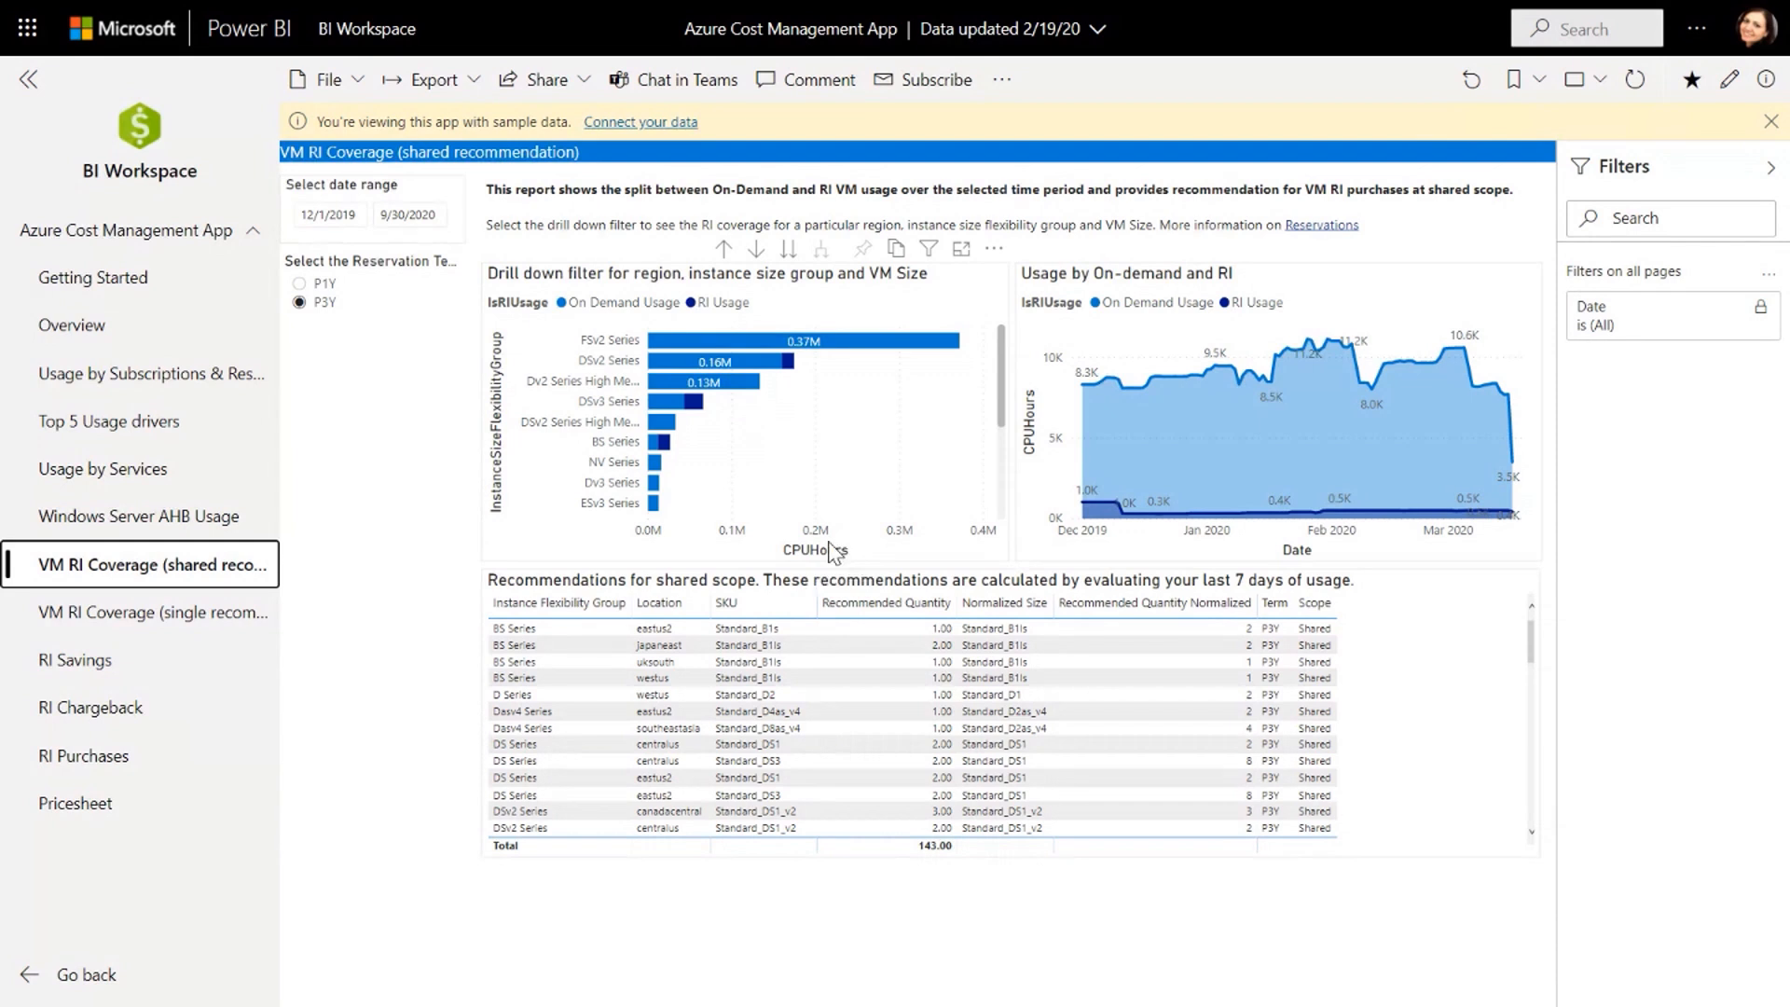
pyautogui.moveTo(833, 547)
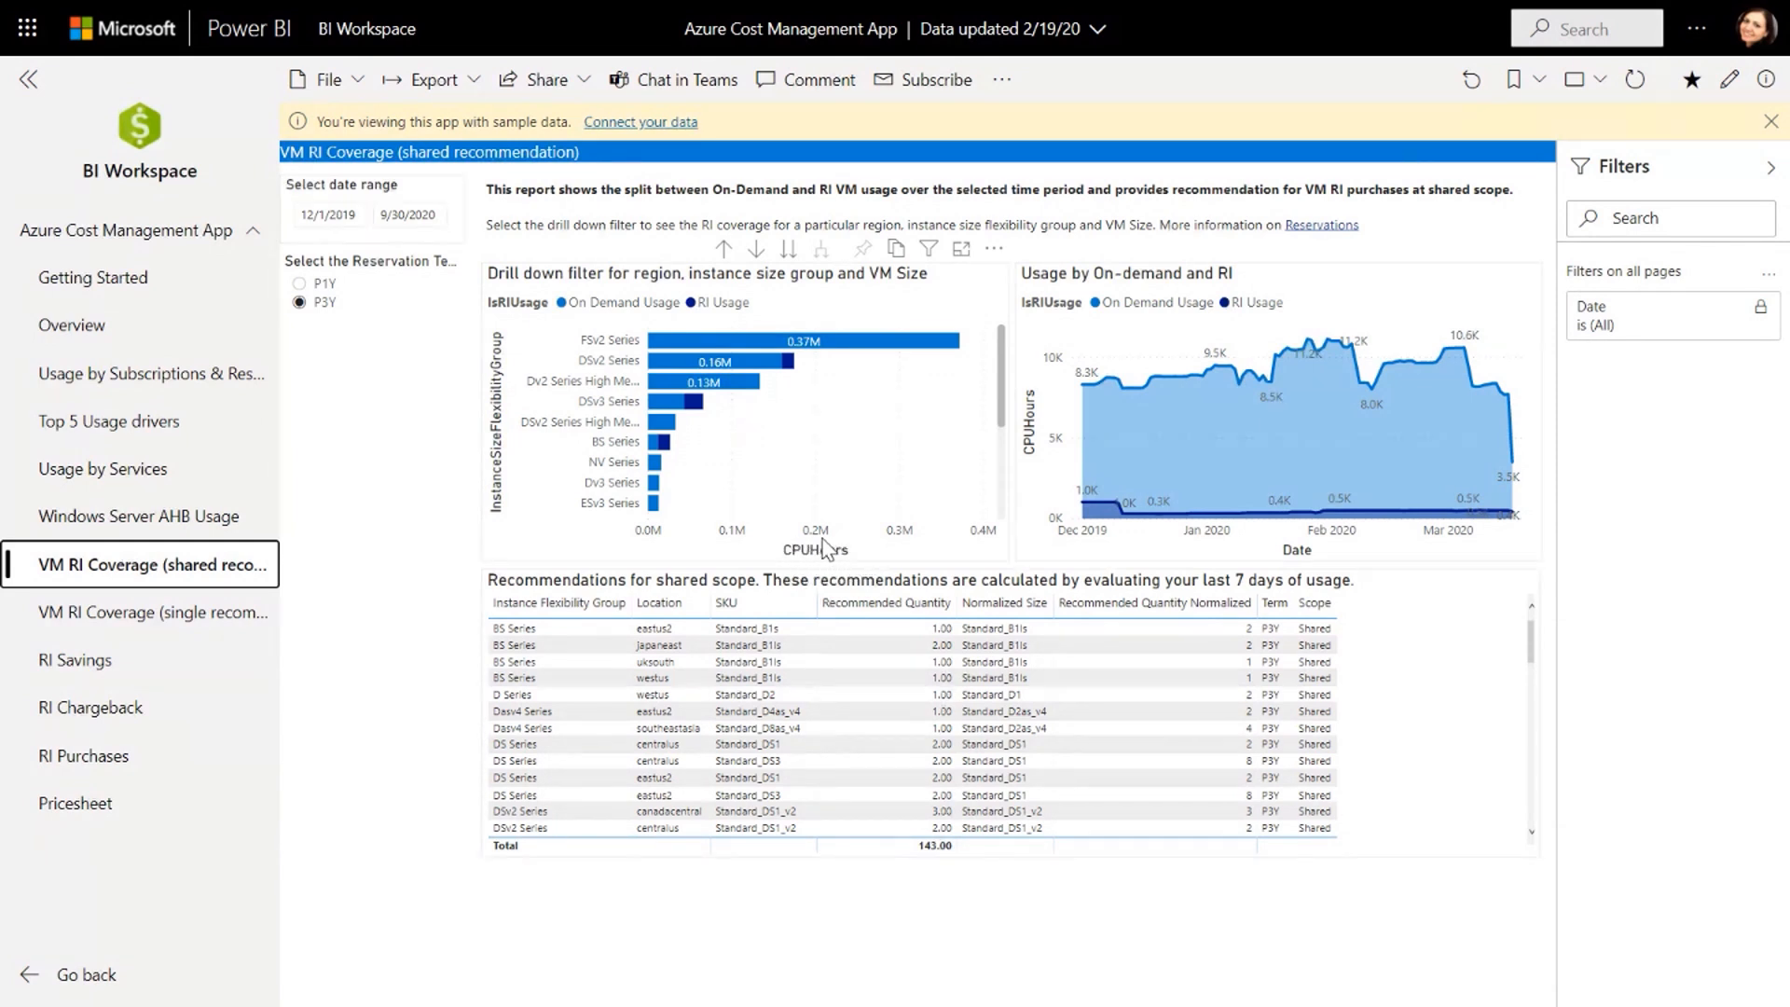
pyautogui.moveTo(614, 345)
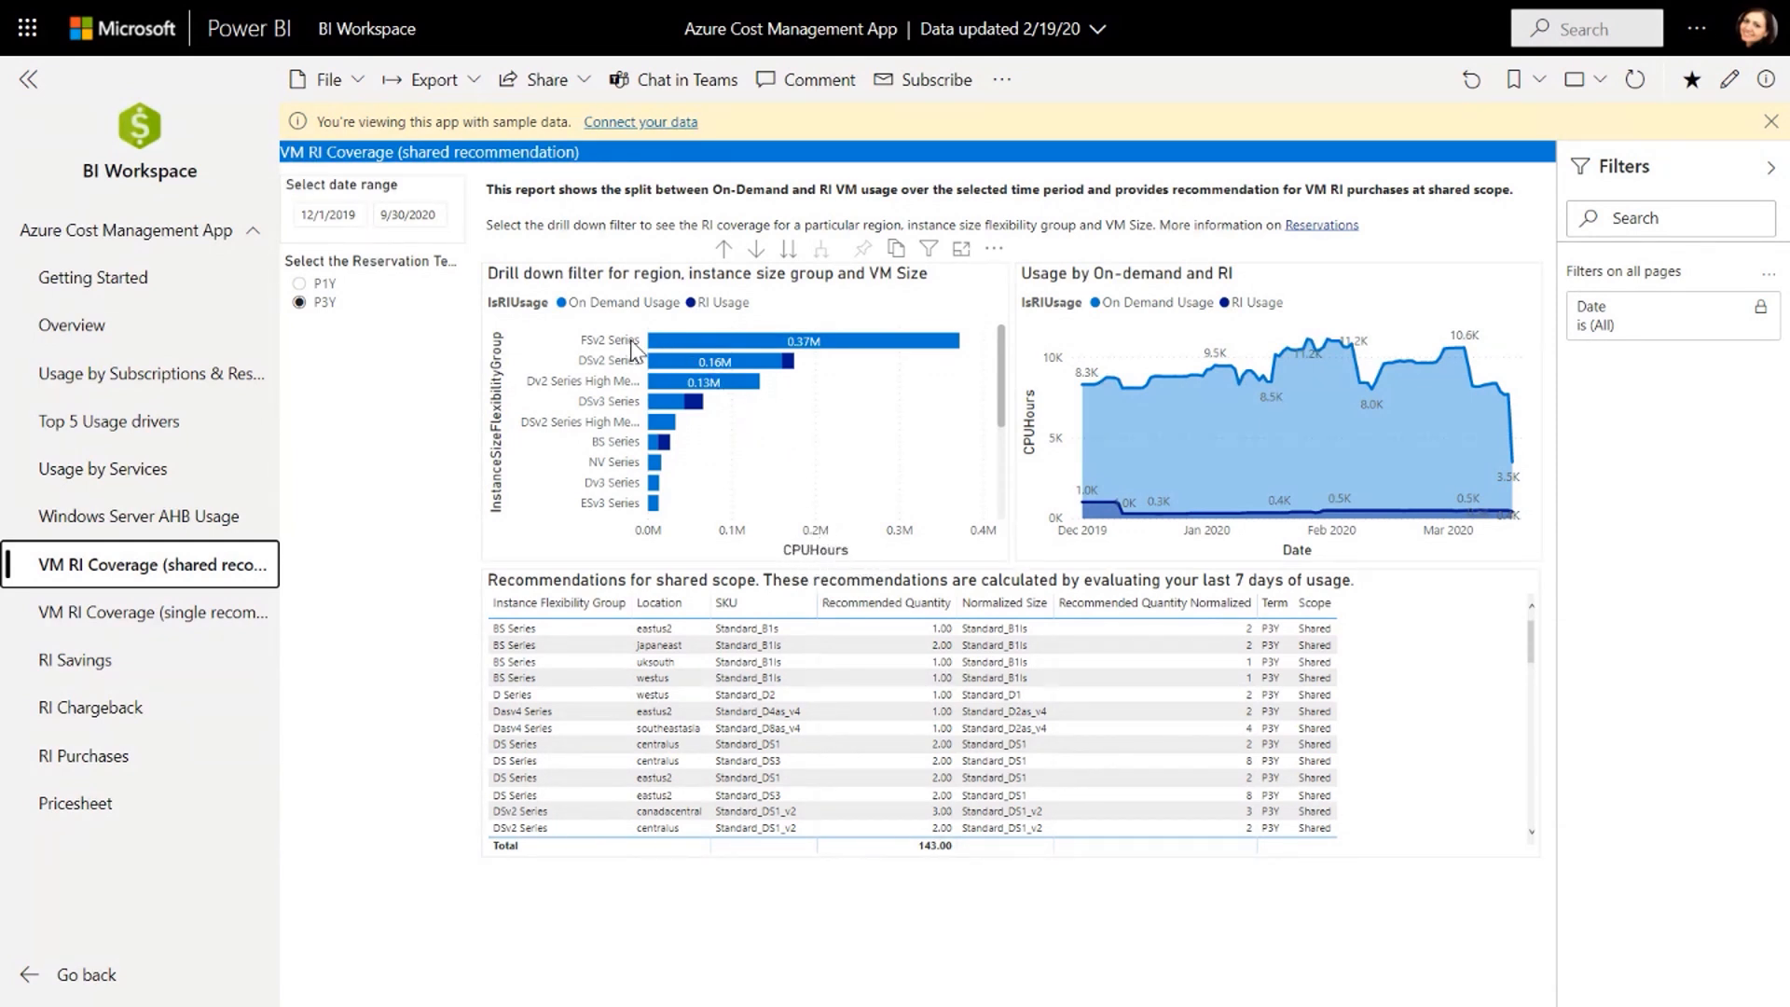
pyautogui.moveTo(599, 351)
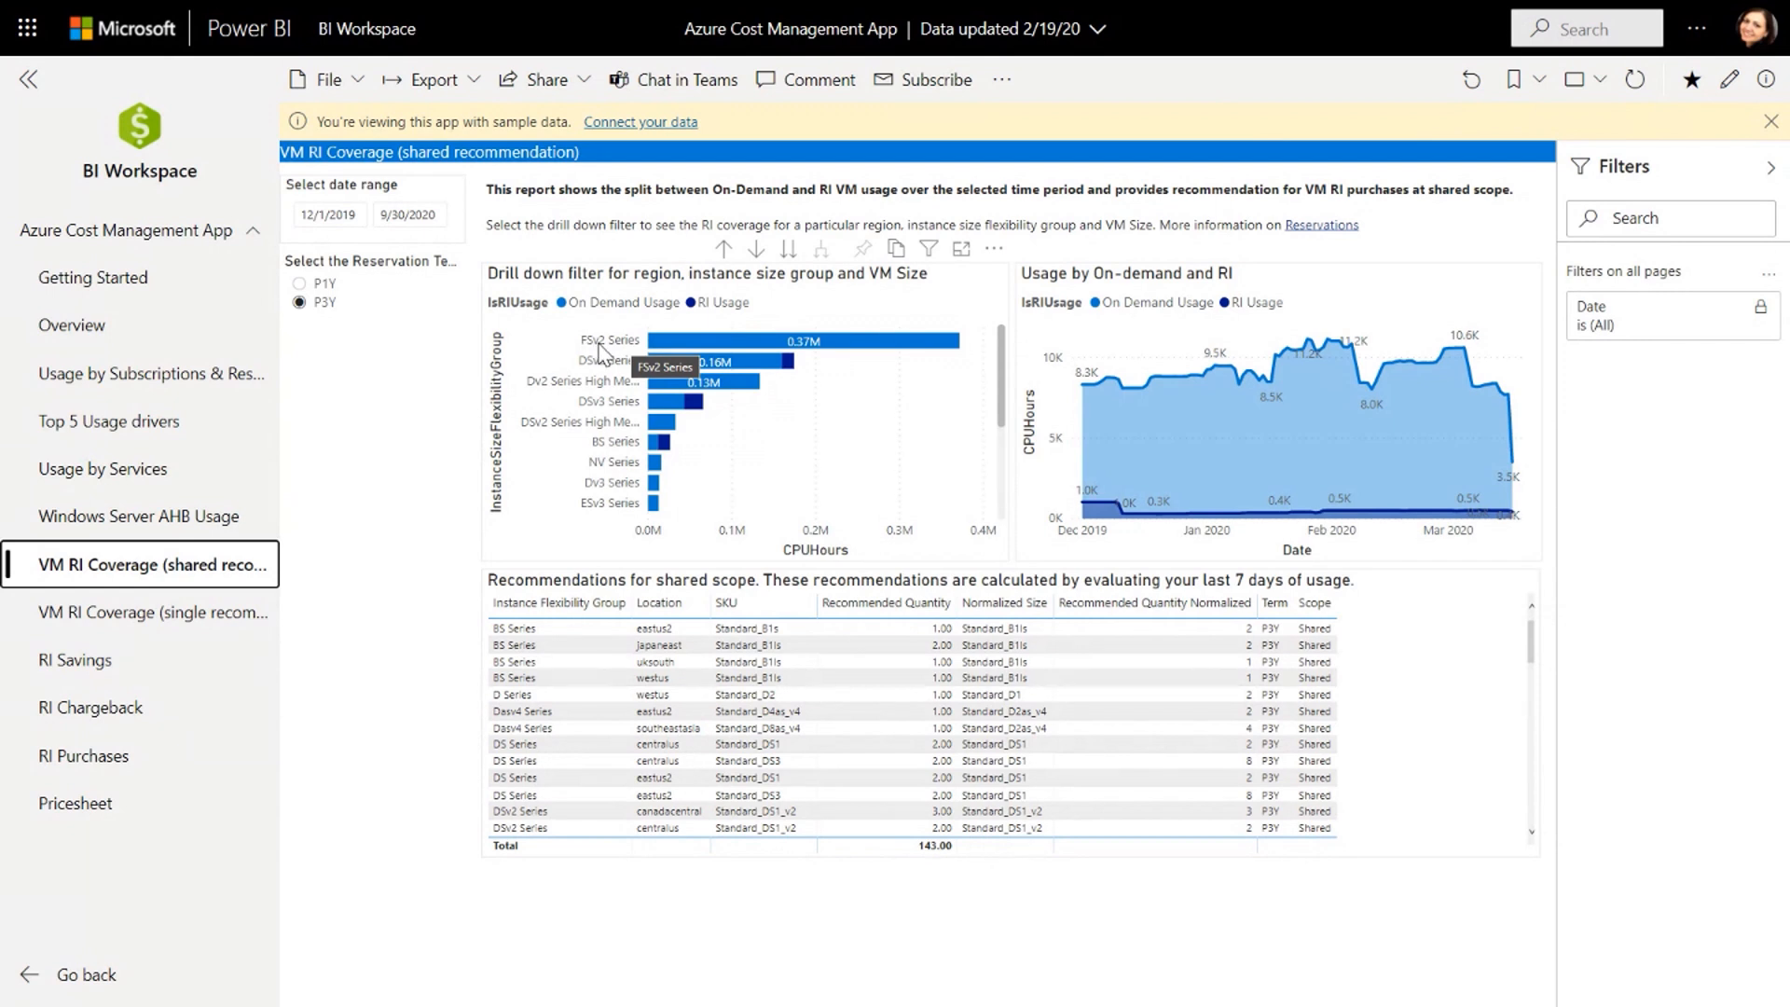
pyautogui.moveTo(640, 353)
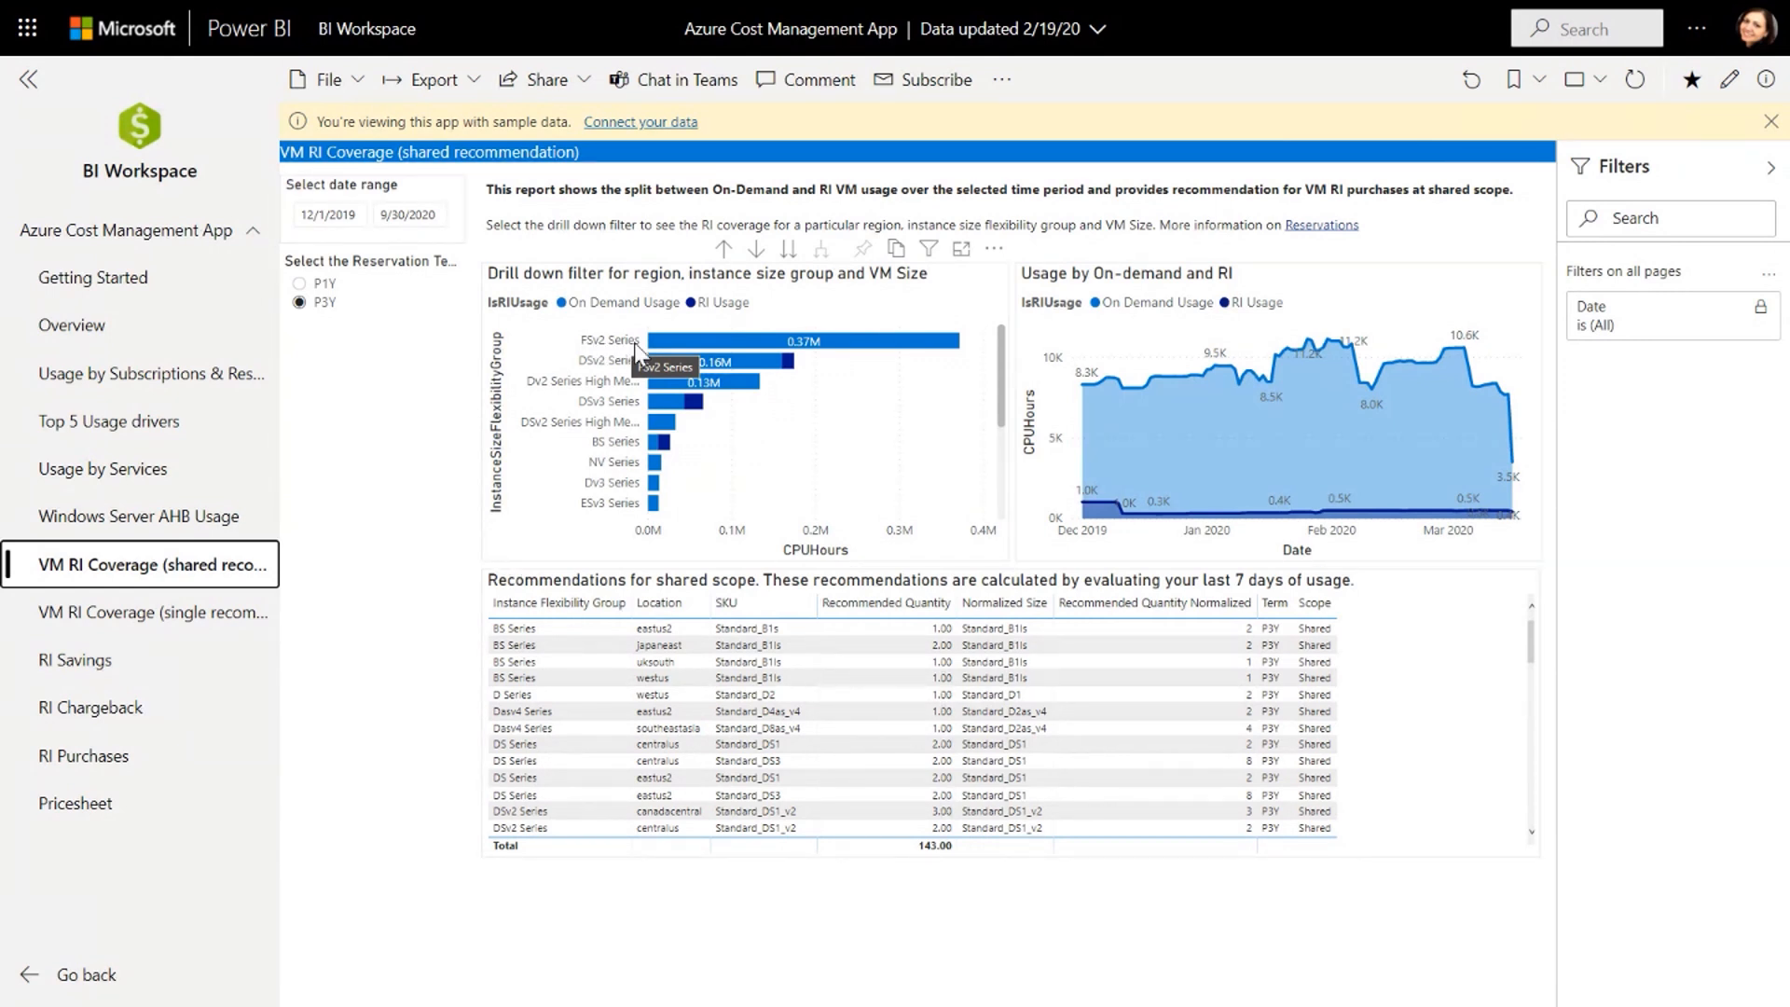
pyautogui.moveTo(818, 408)
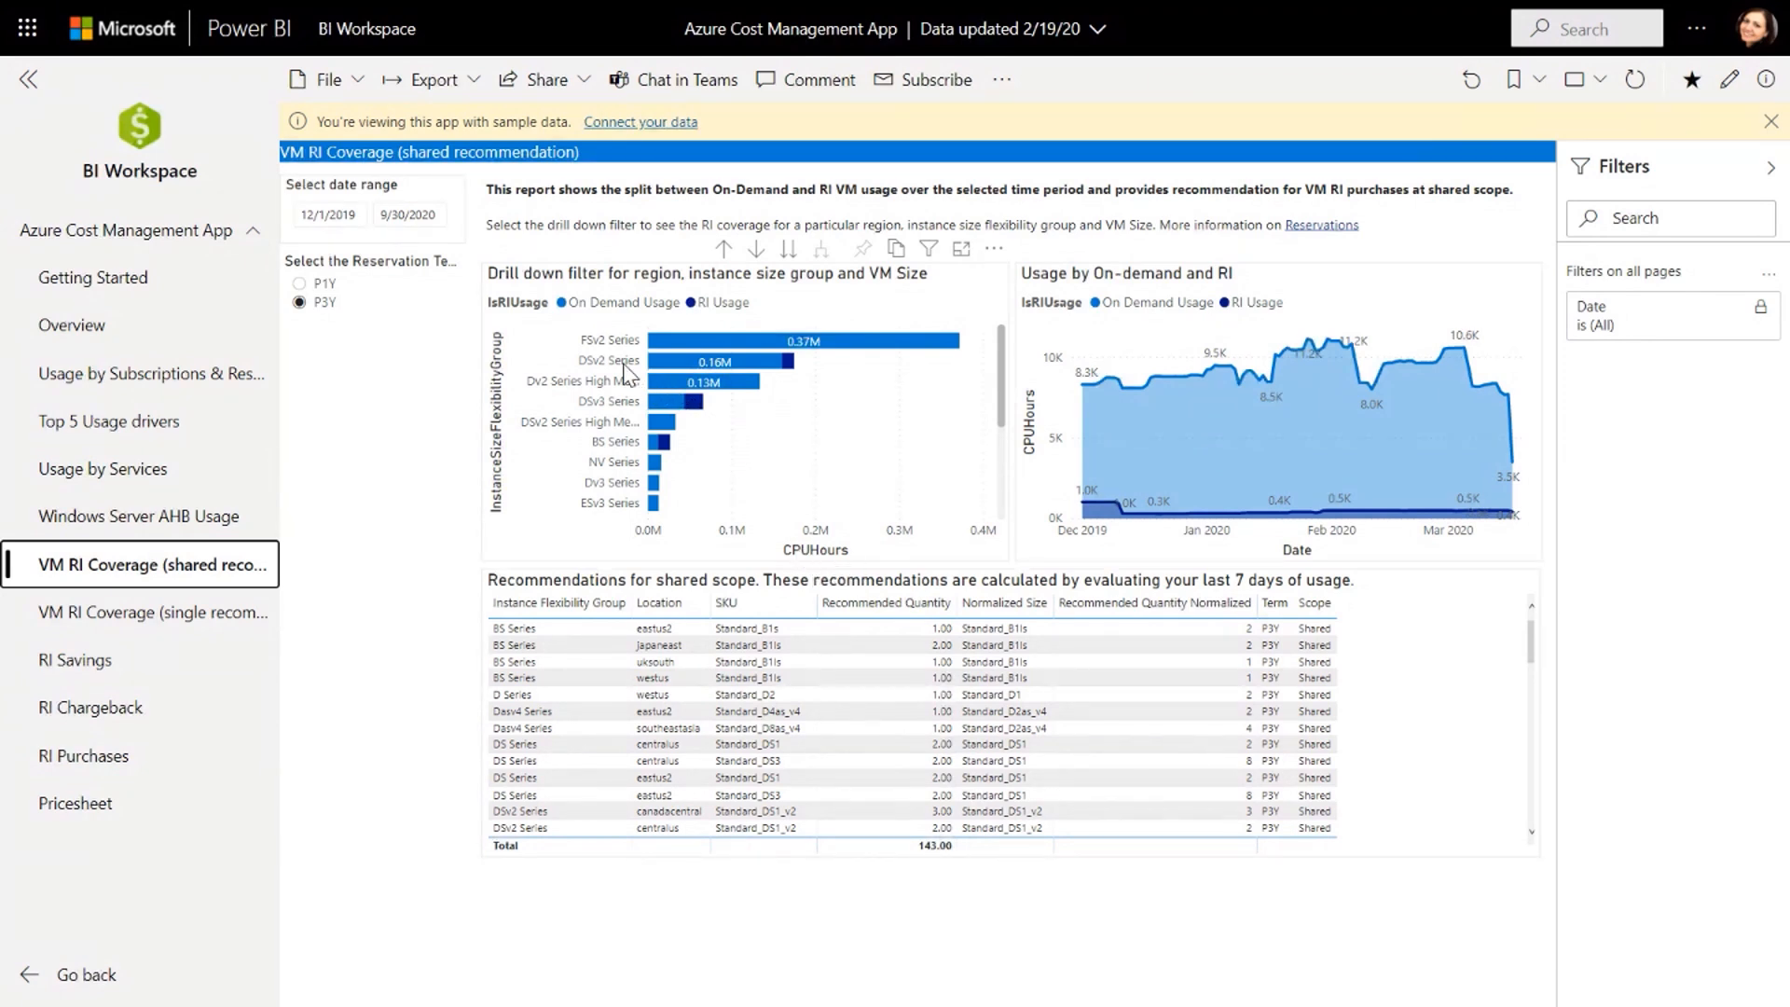
pyautogui.moveTo(640, 382)
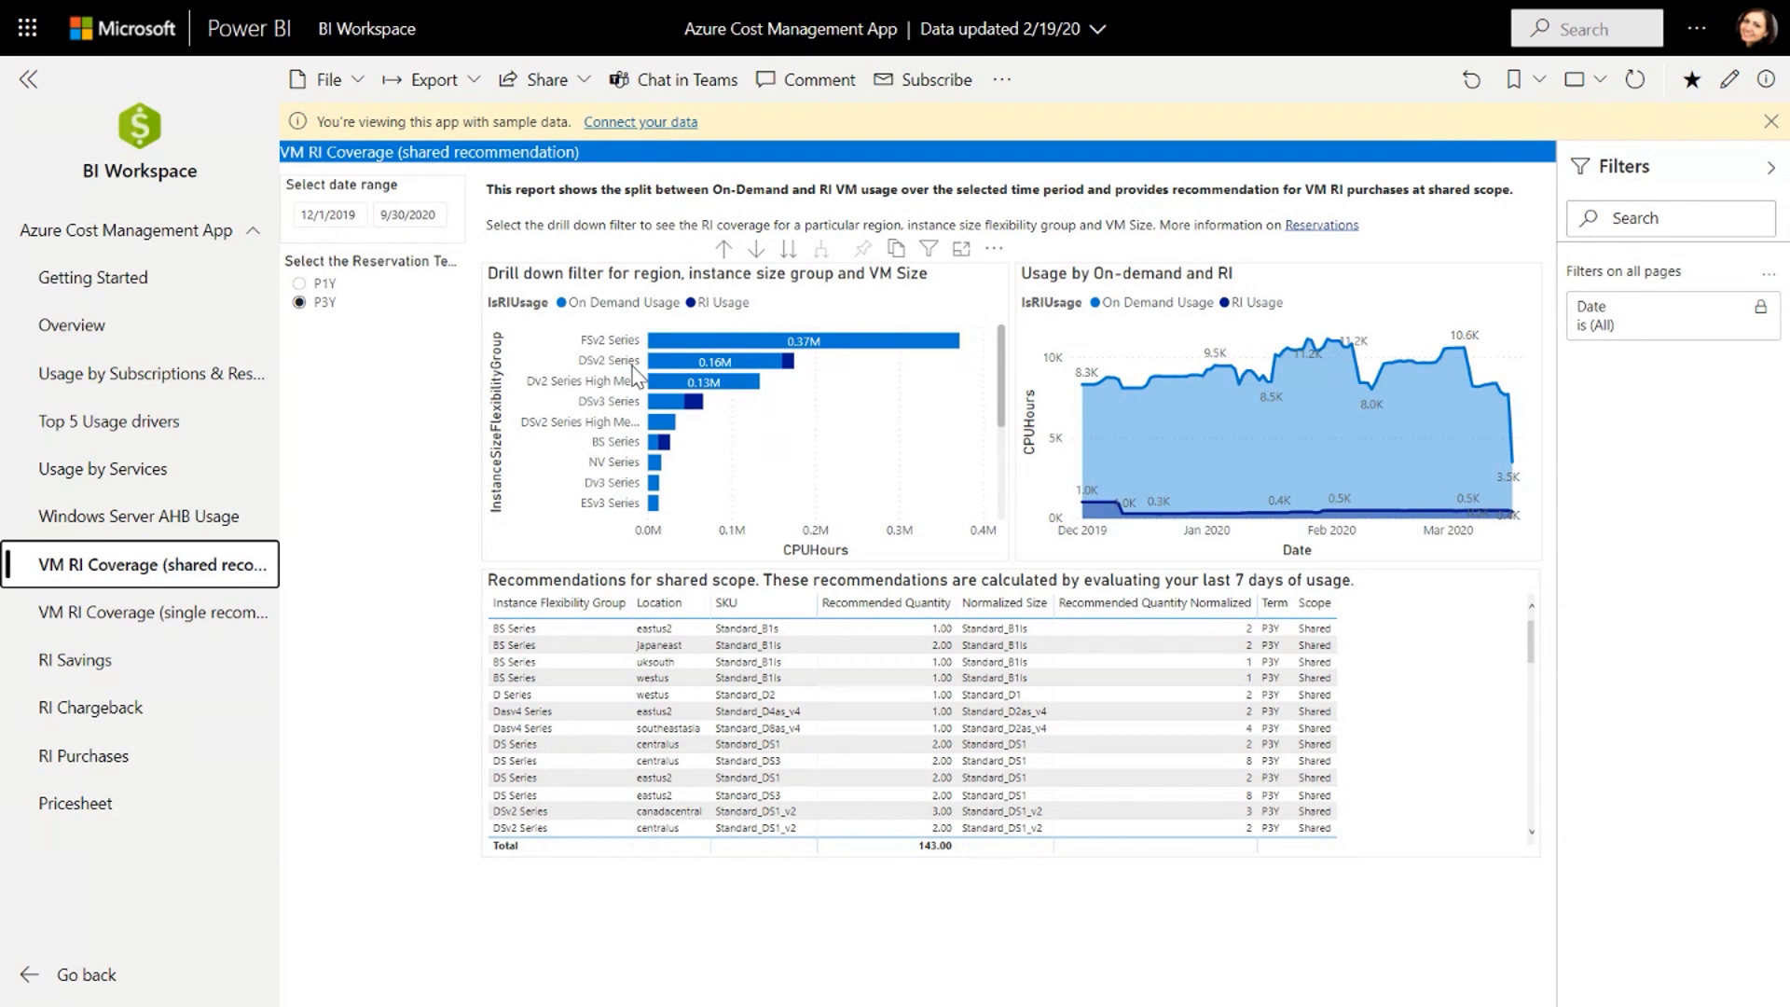
pyautogui.moveTo(641, 374)
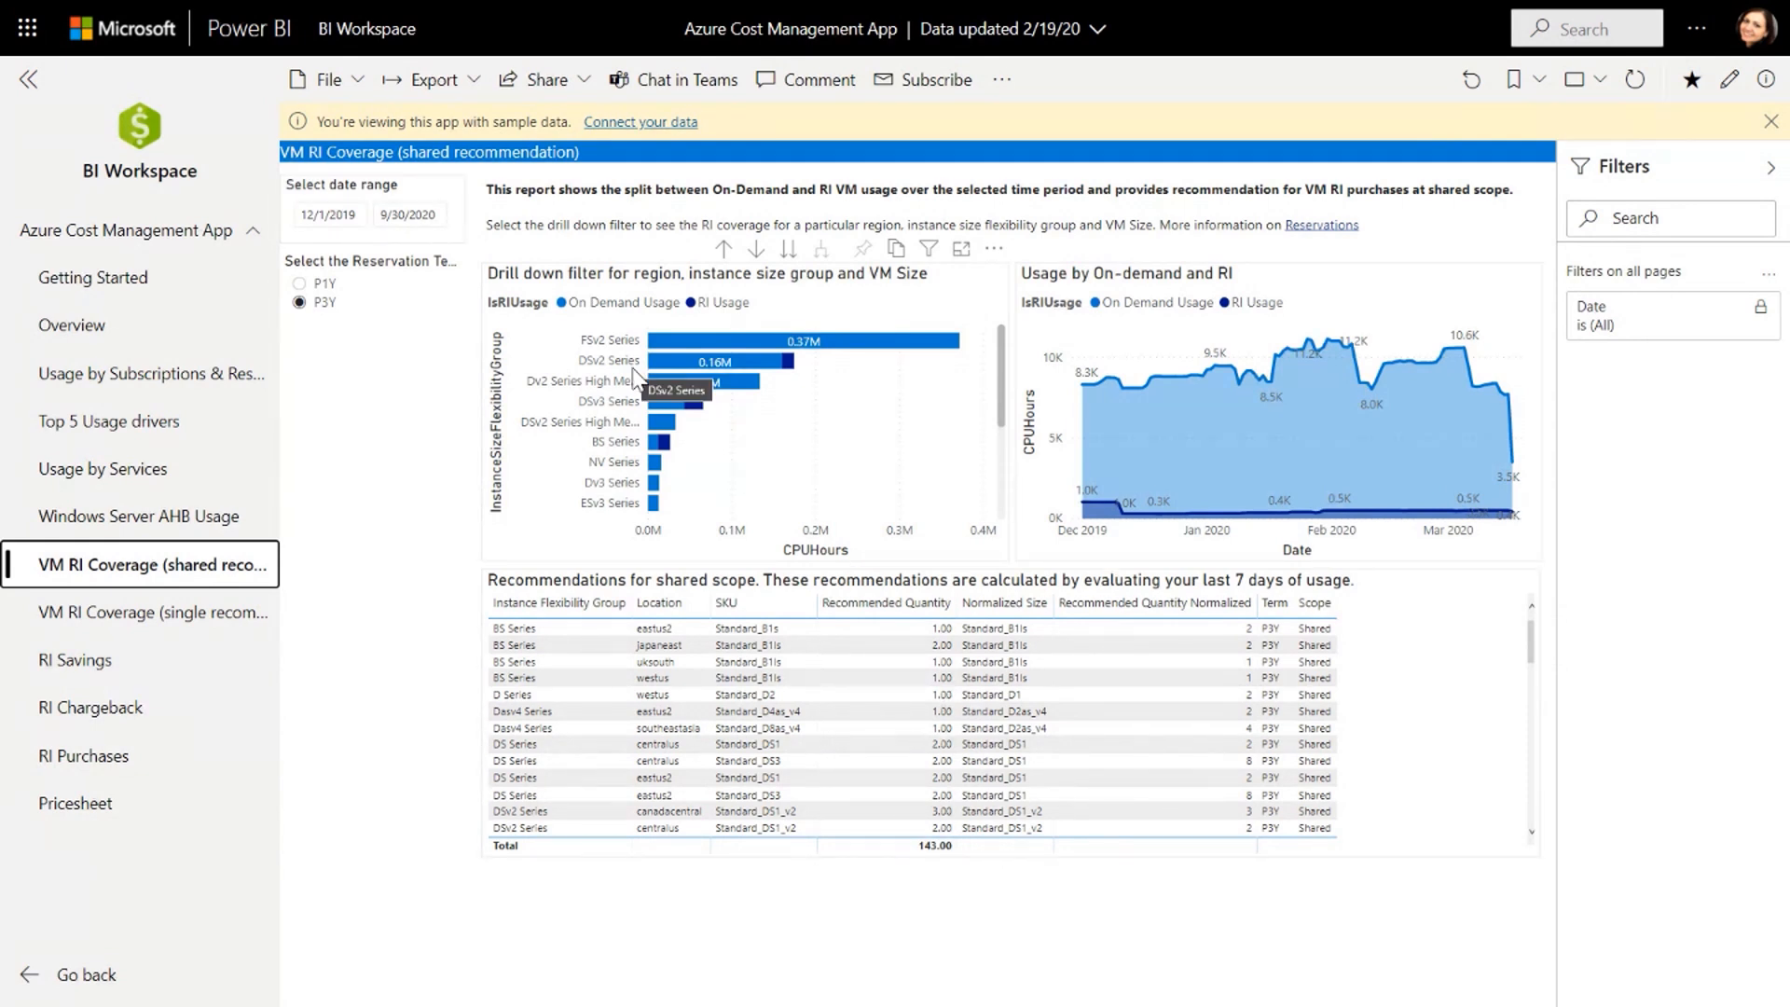
pyautogui.moveTo(638, 381)
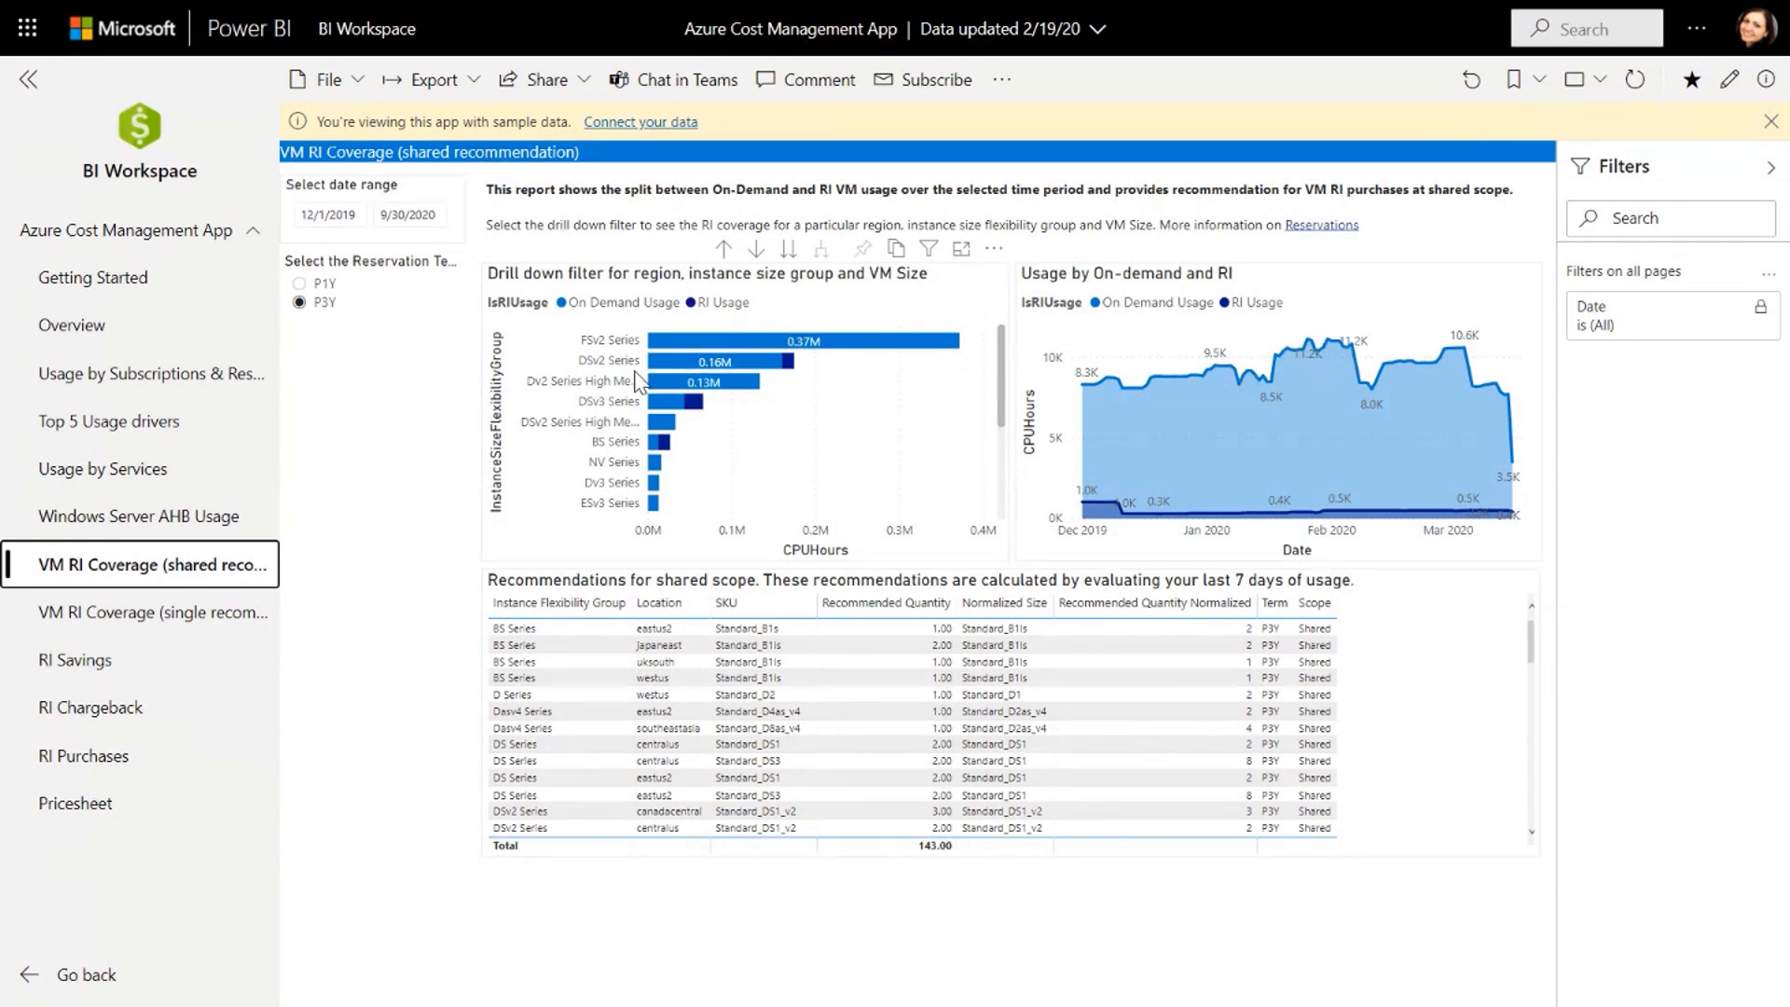
pyautogui.moveTo(642, 380)
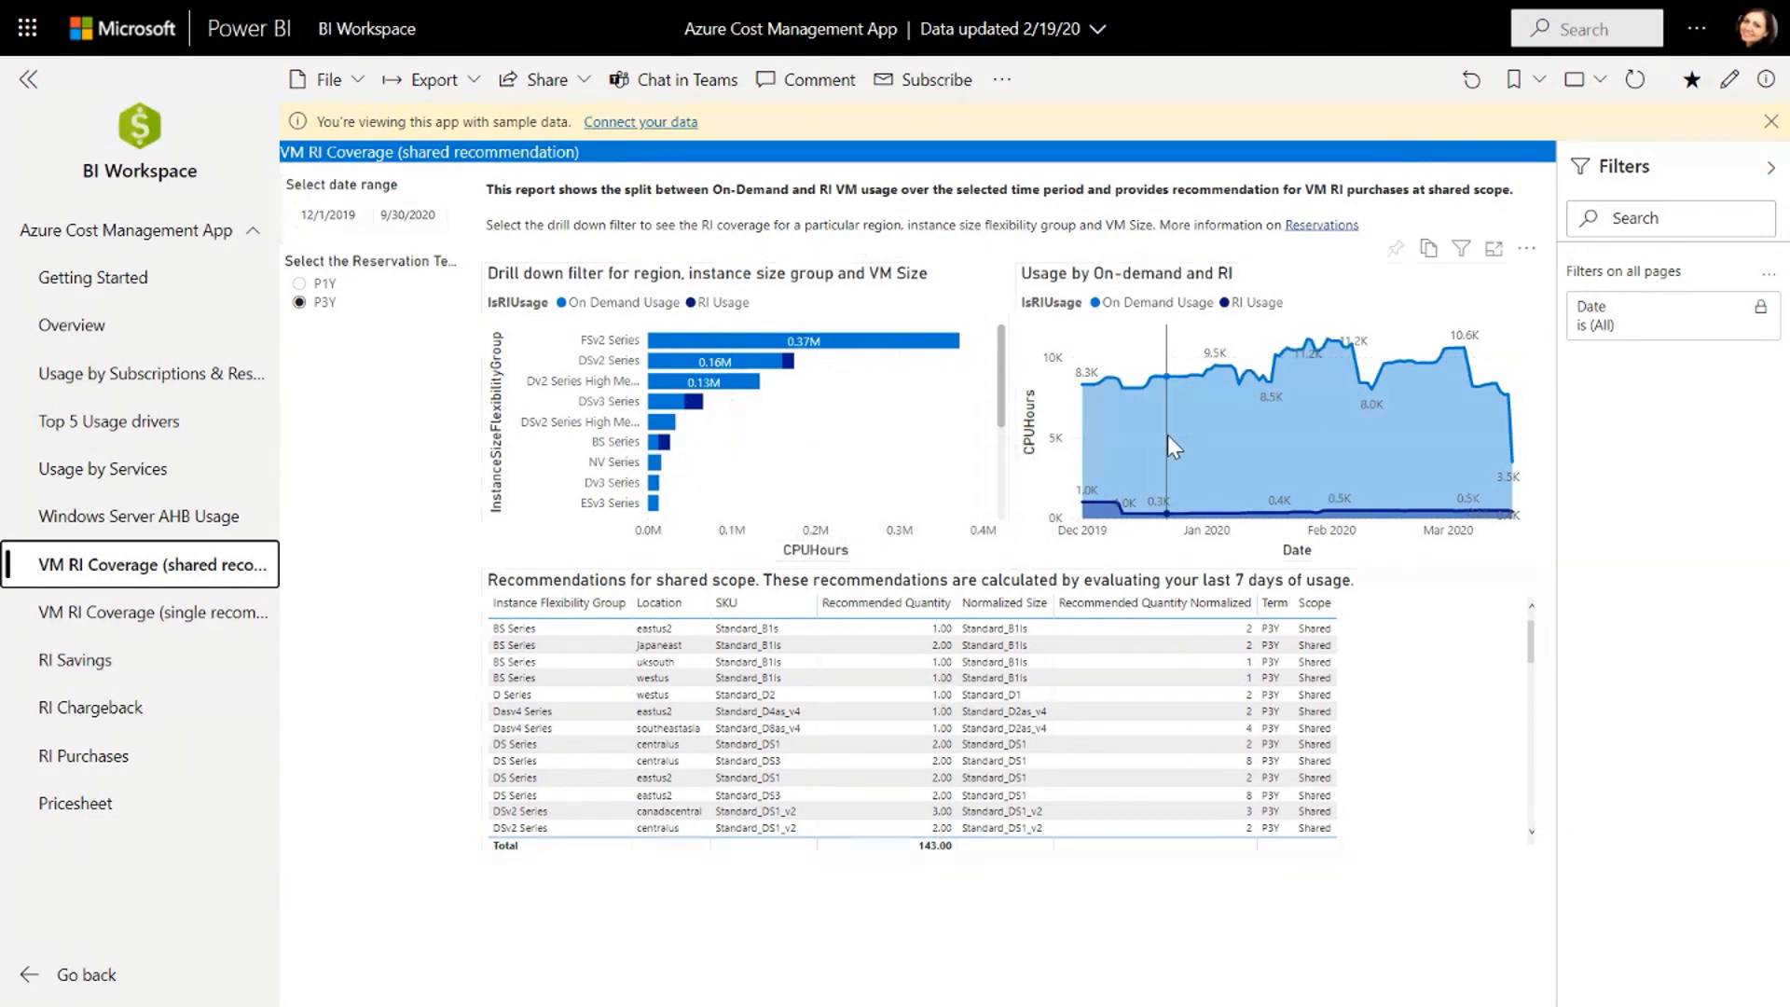
pyautogui.moveTo(1168, 442)
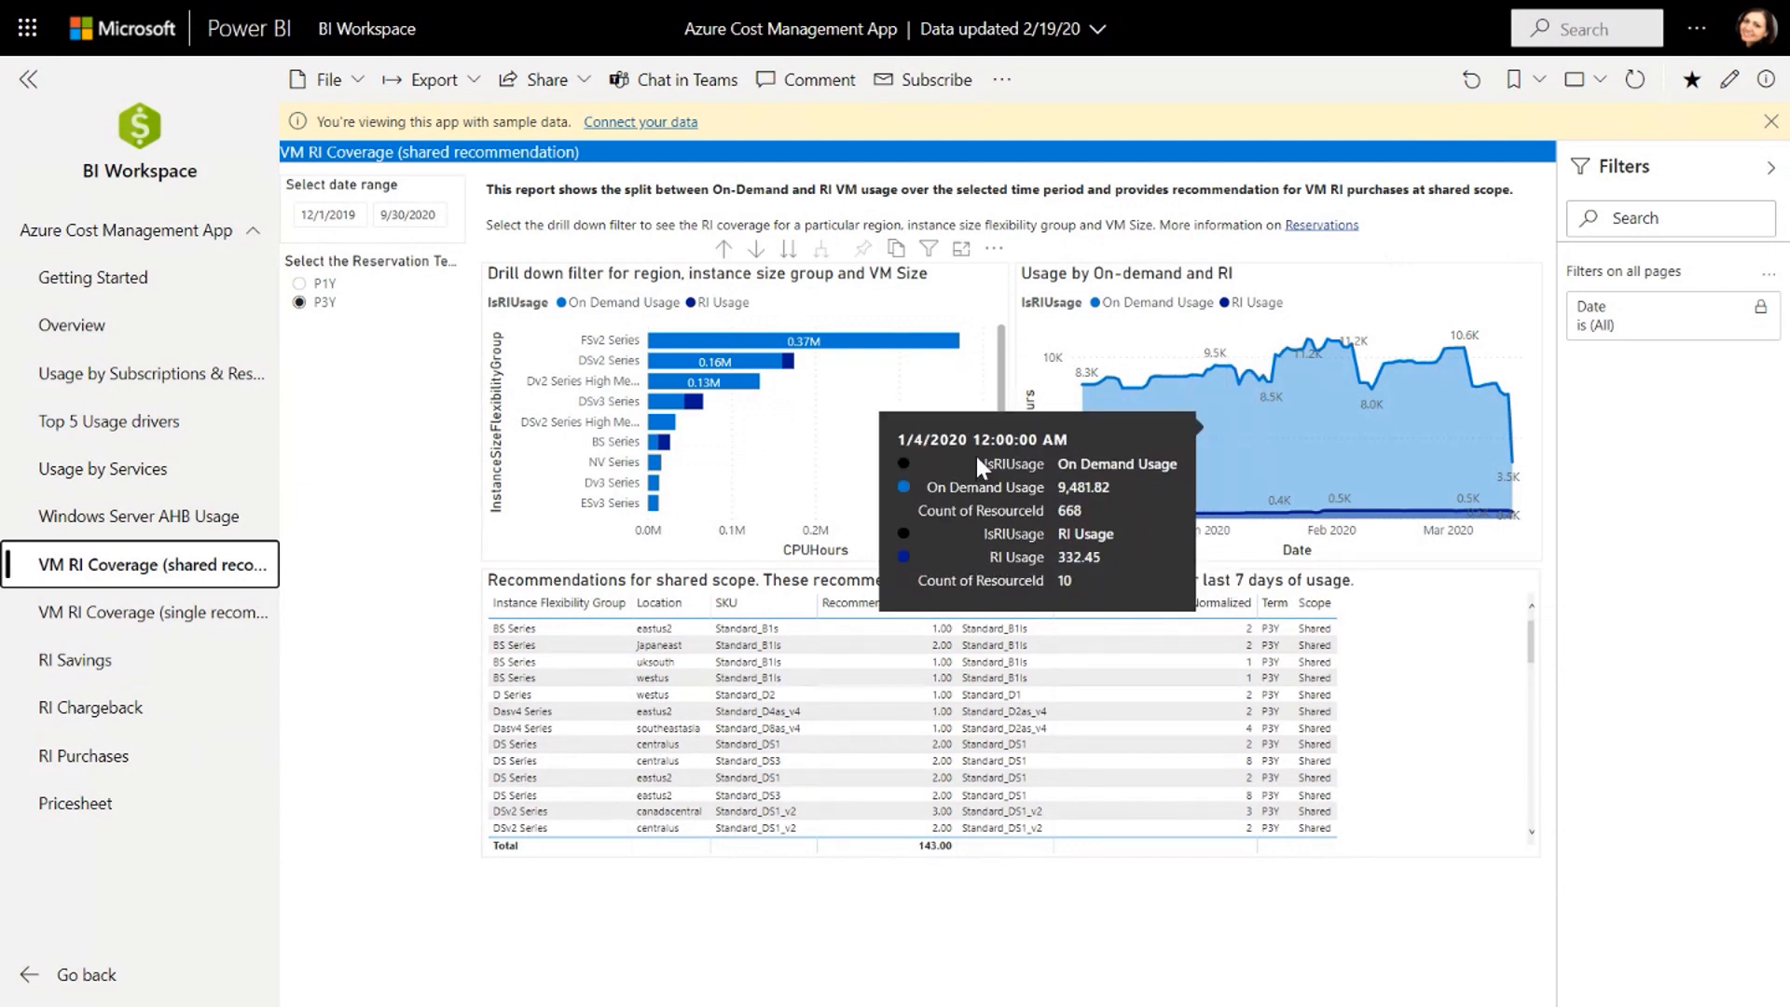
pyautogui.moveTo(1257, 418)
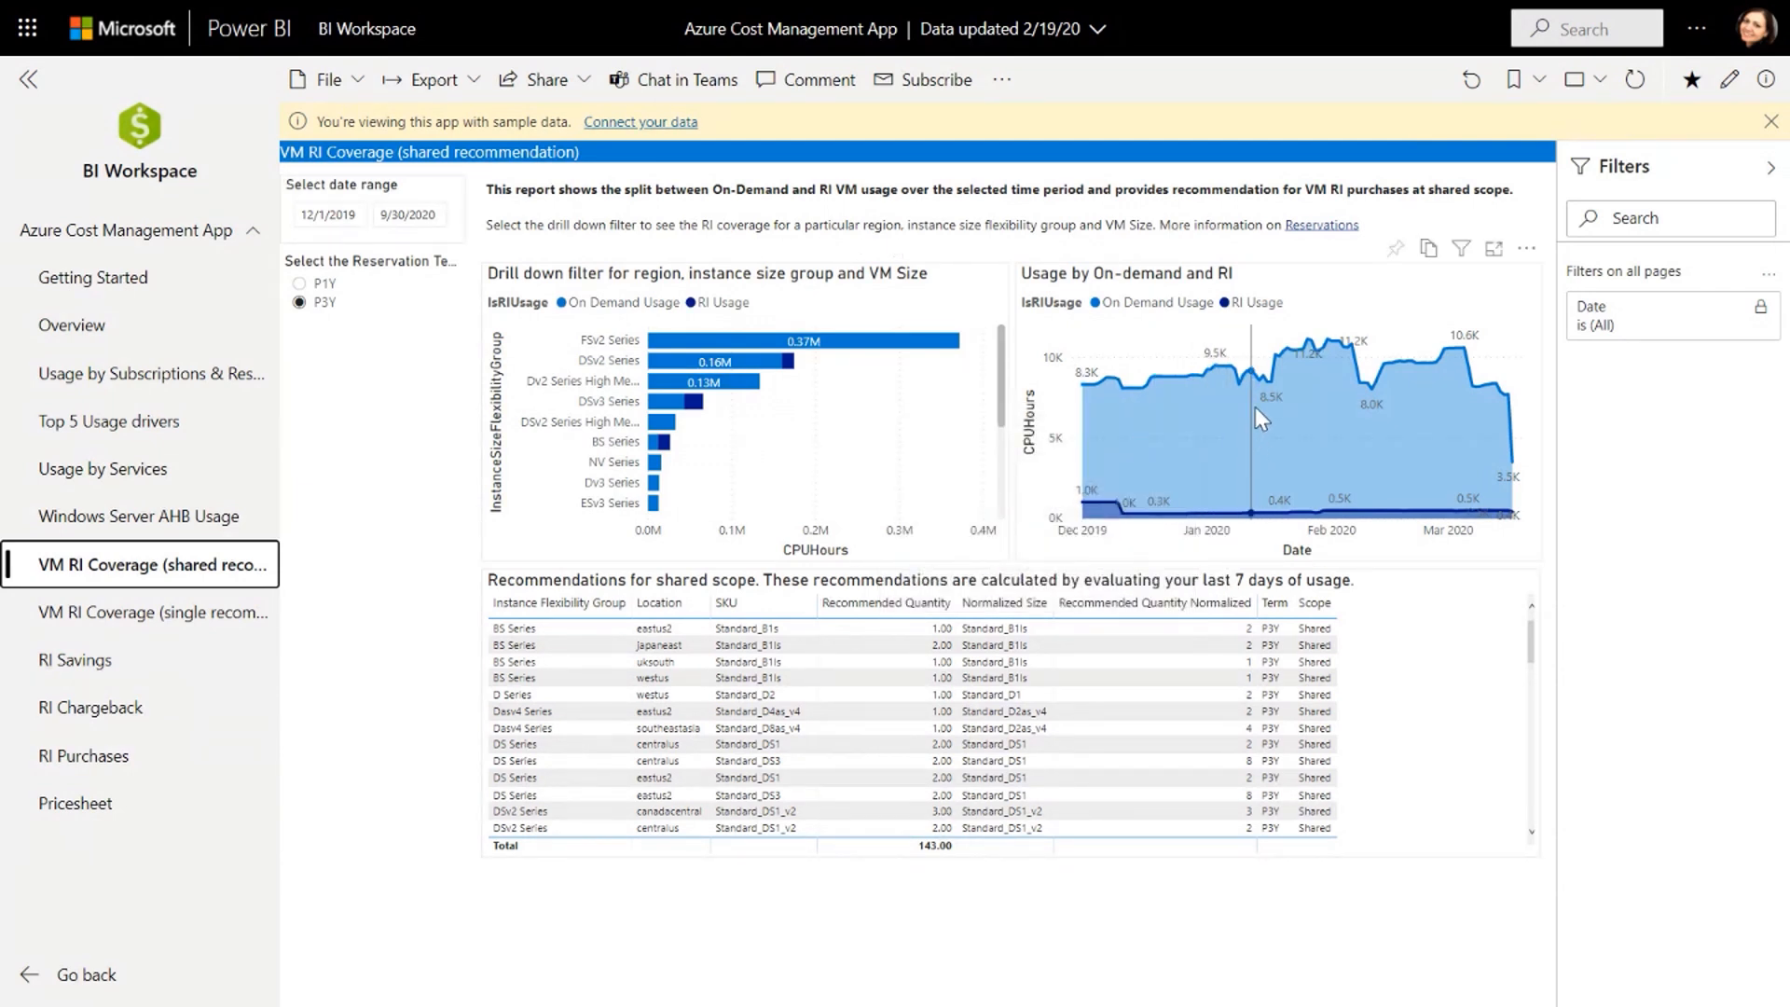
pyautogui.moveTo(1248, 464)
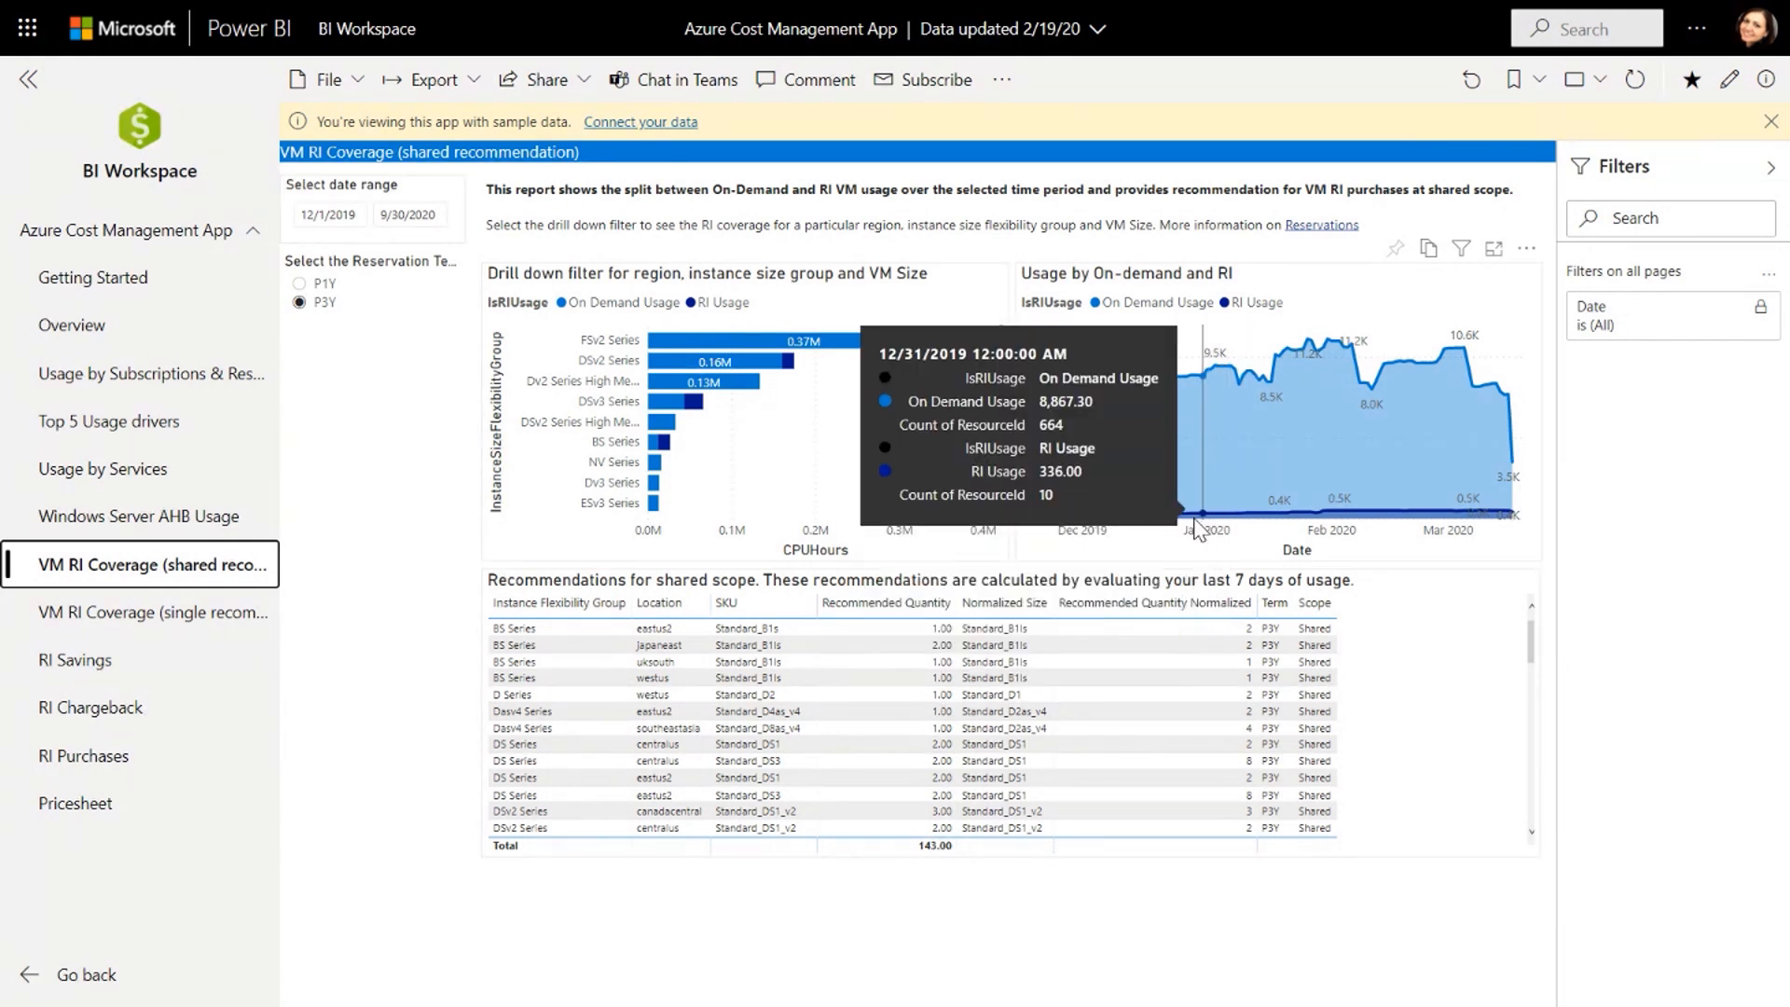
pyautogui.moveTo(1232, 527)
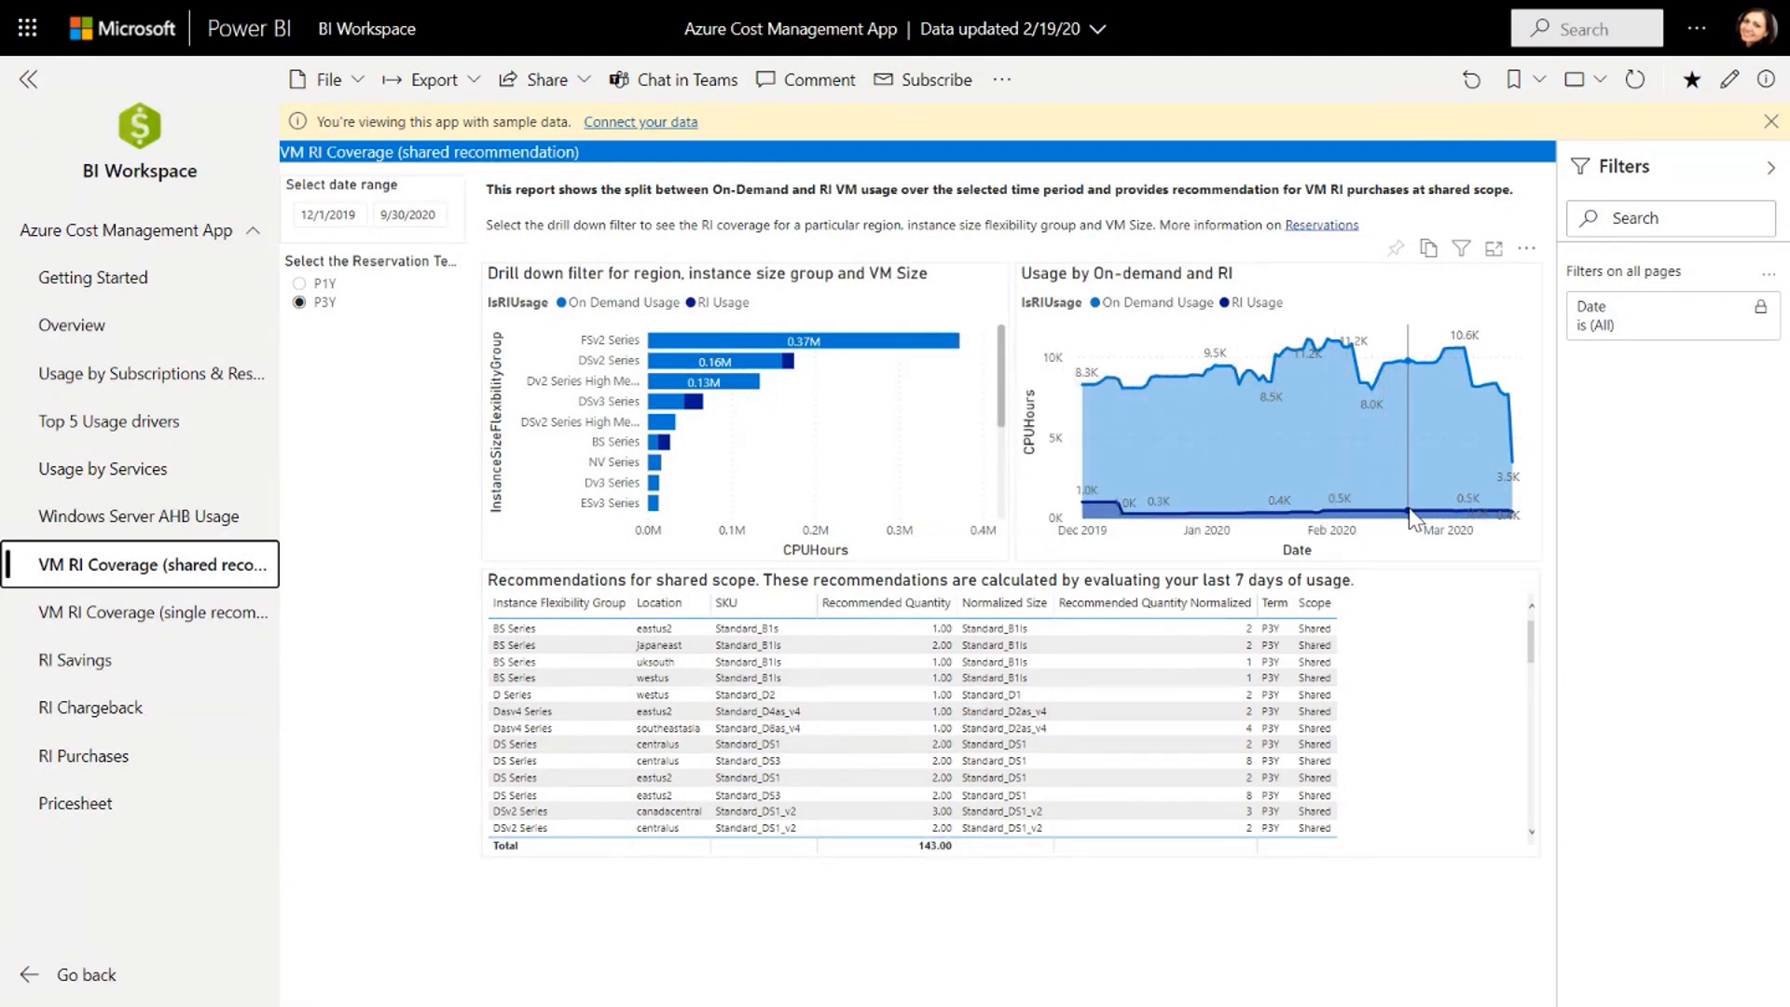
pyautogui.moveTo(1480, 526)
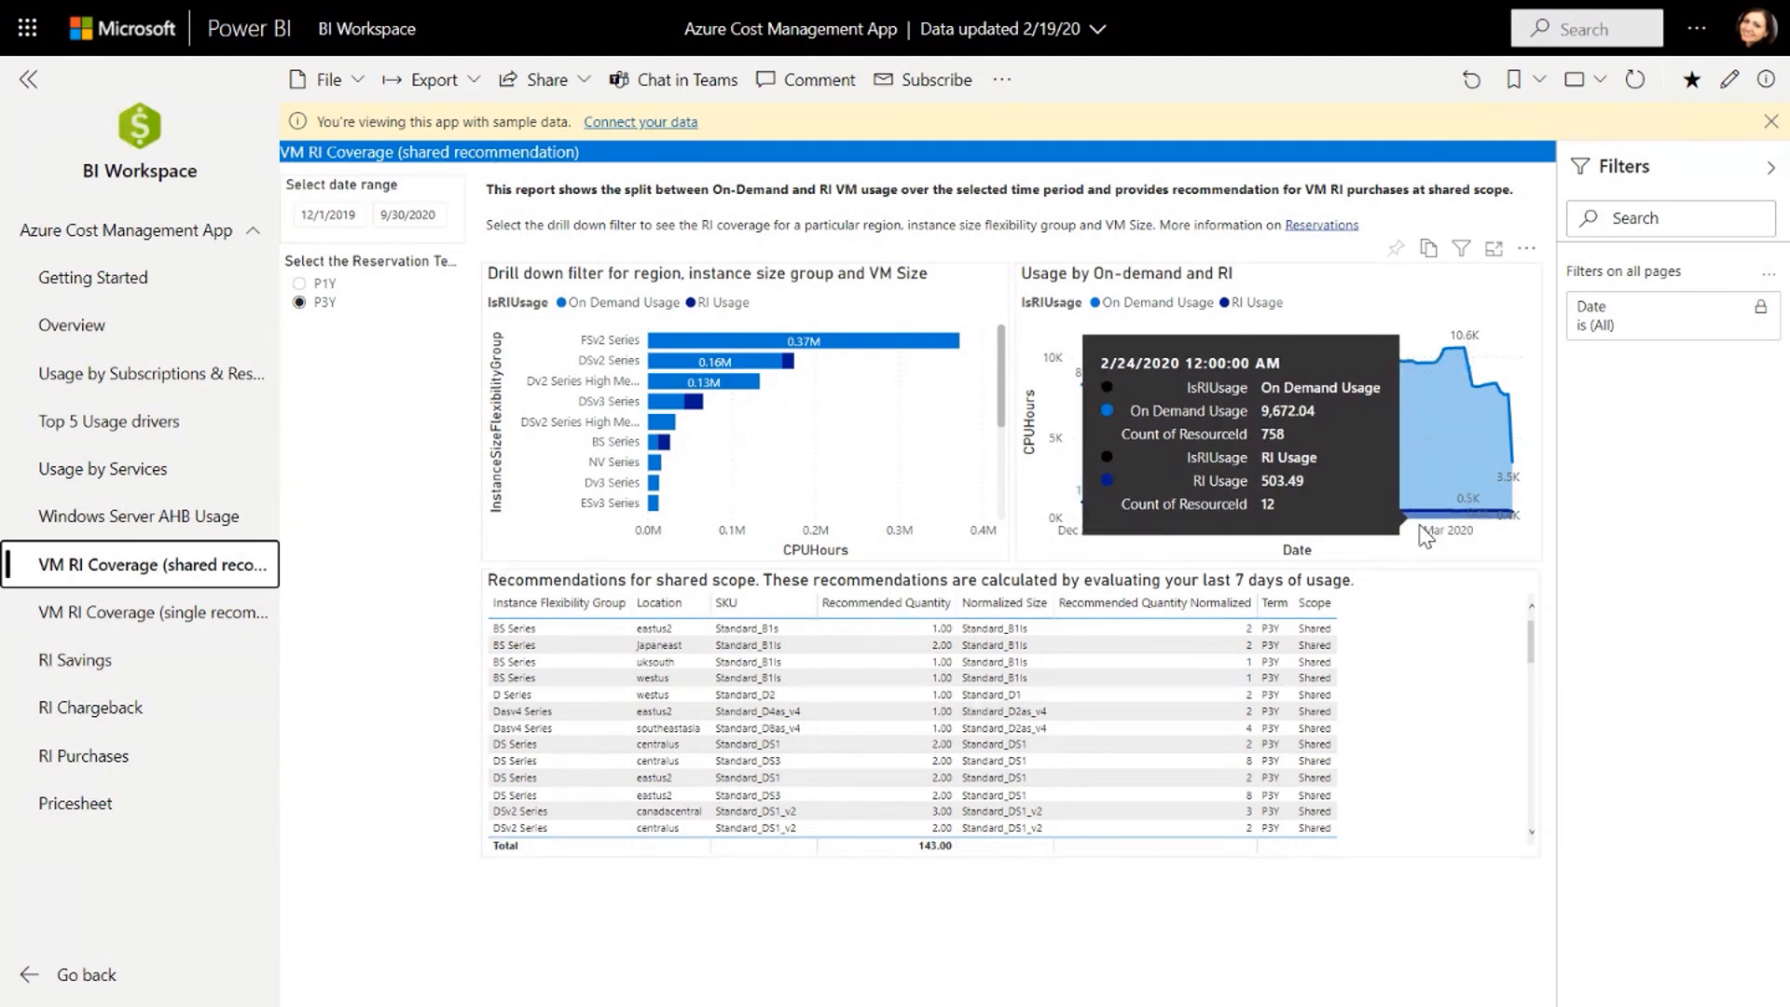
pyautogui.moveTo(1255, 512)
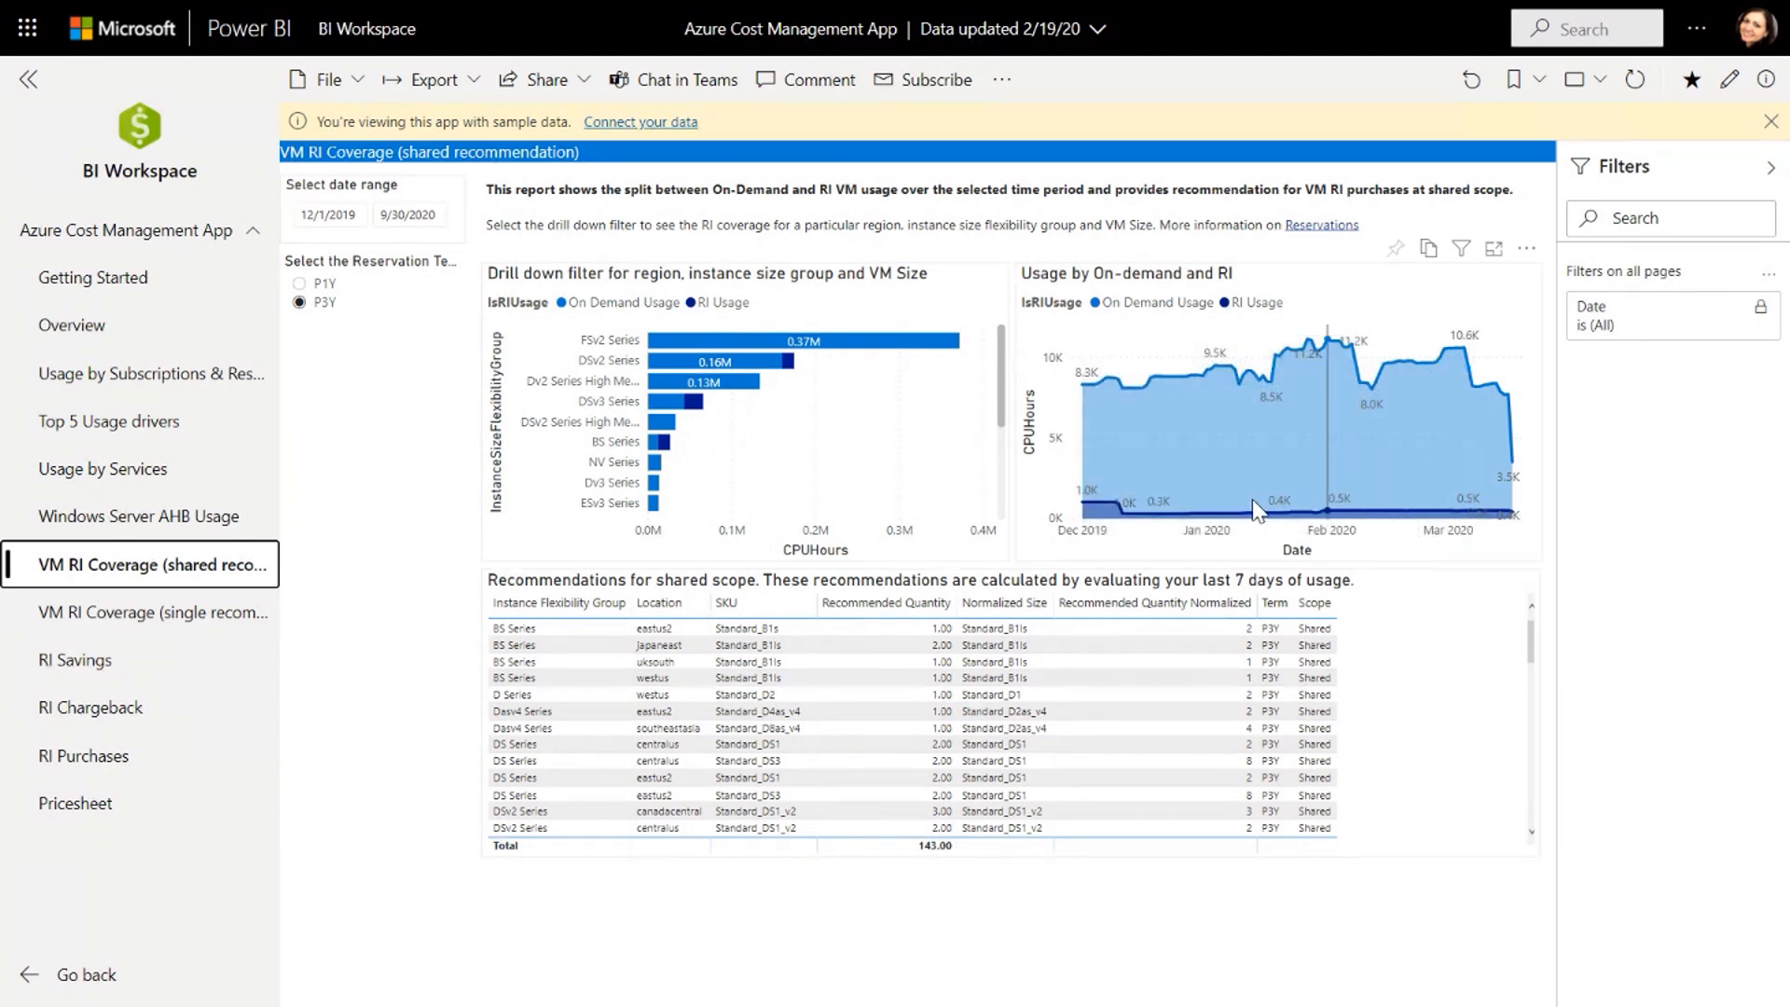
pyautogui.moveTo(1321, 384)
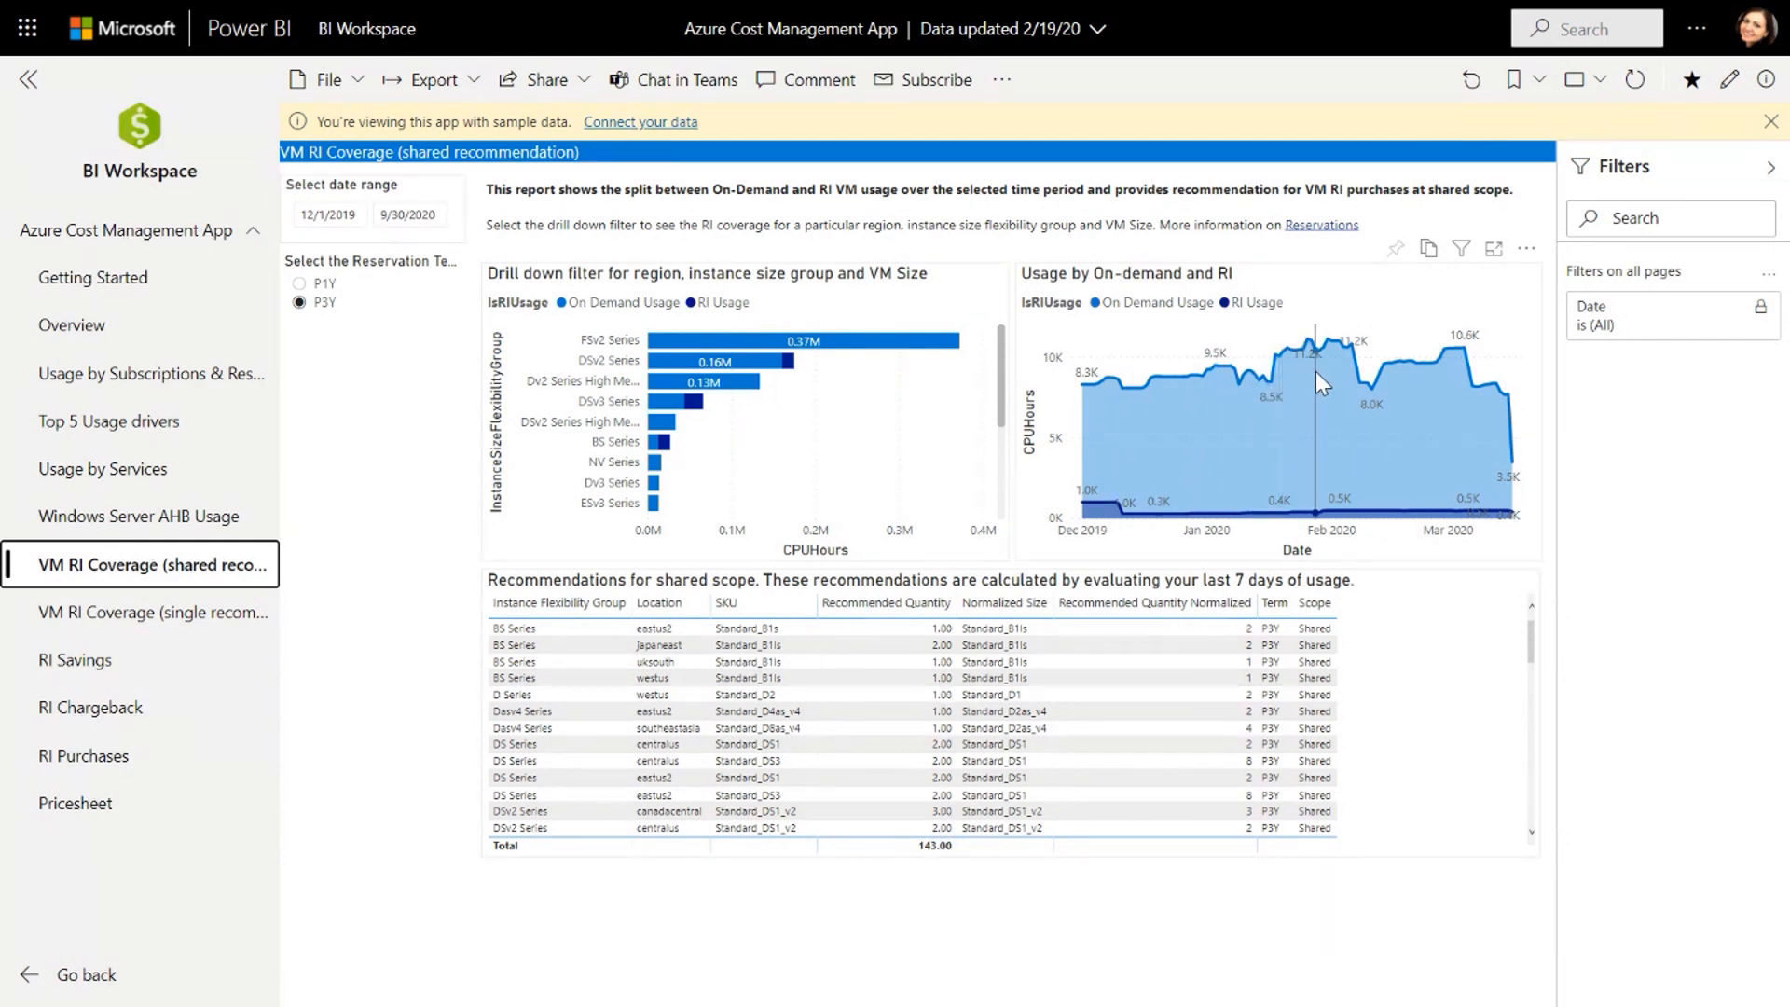
pyautogui.moveTo(1495, 428)
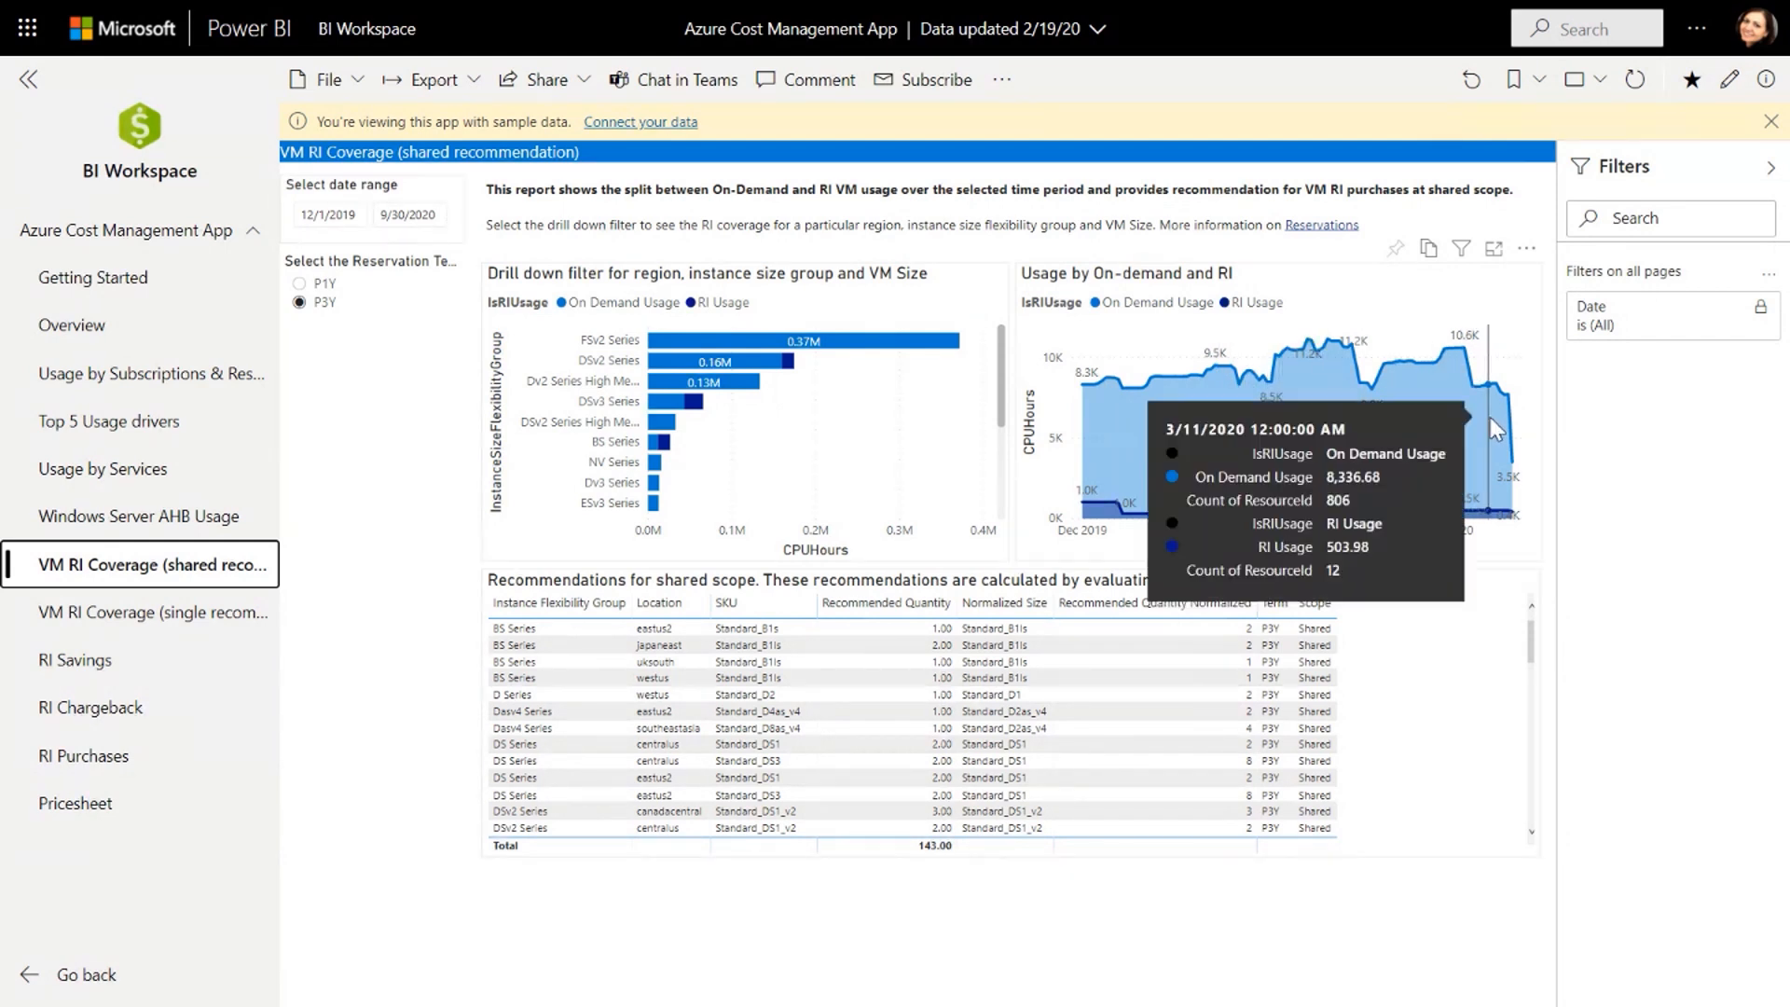
pyautogui.moveTo(1326, 418)
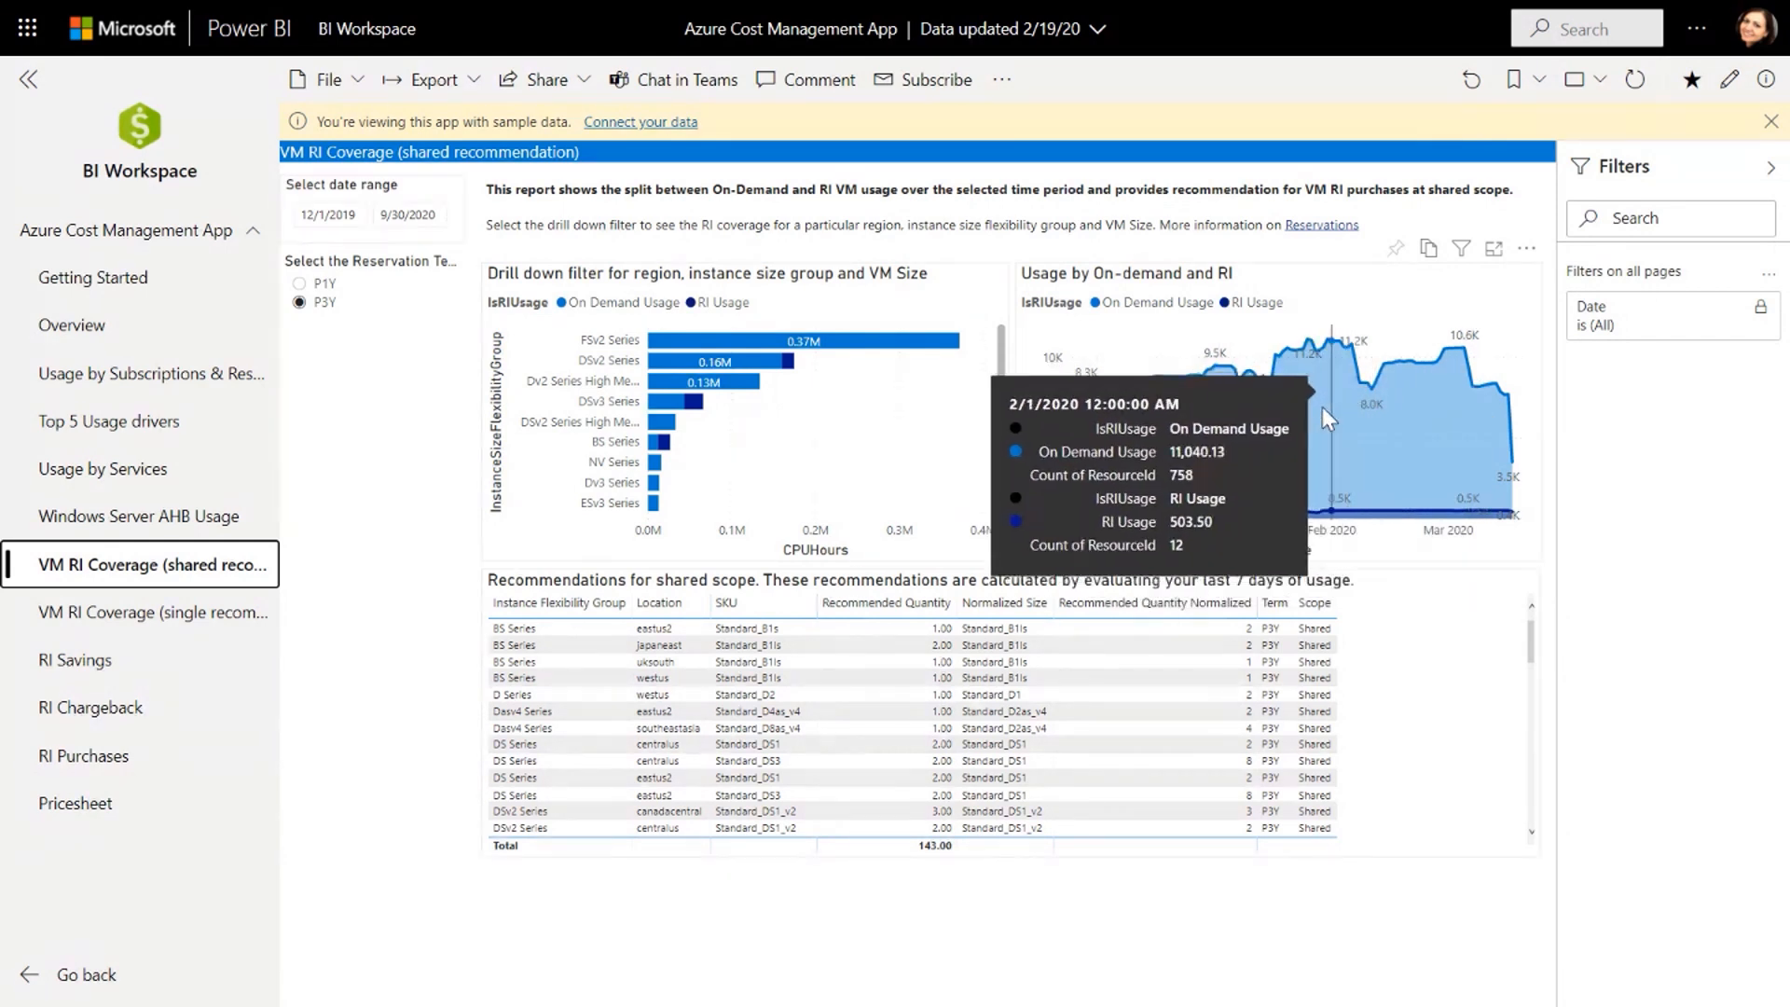
pyautogui.moveTo(1259, 467)
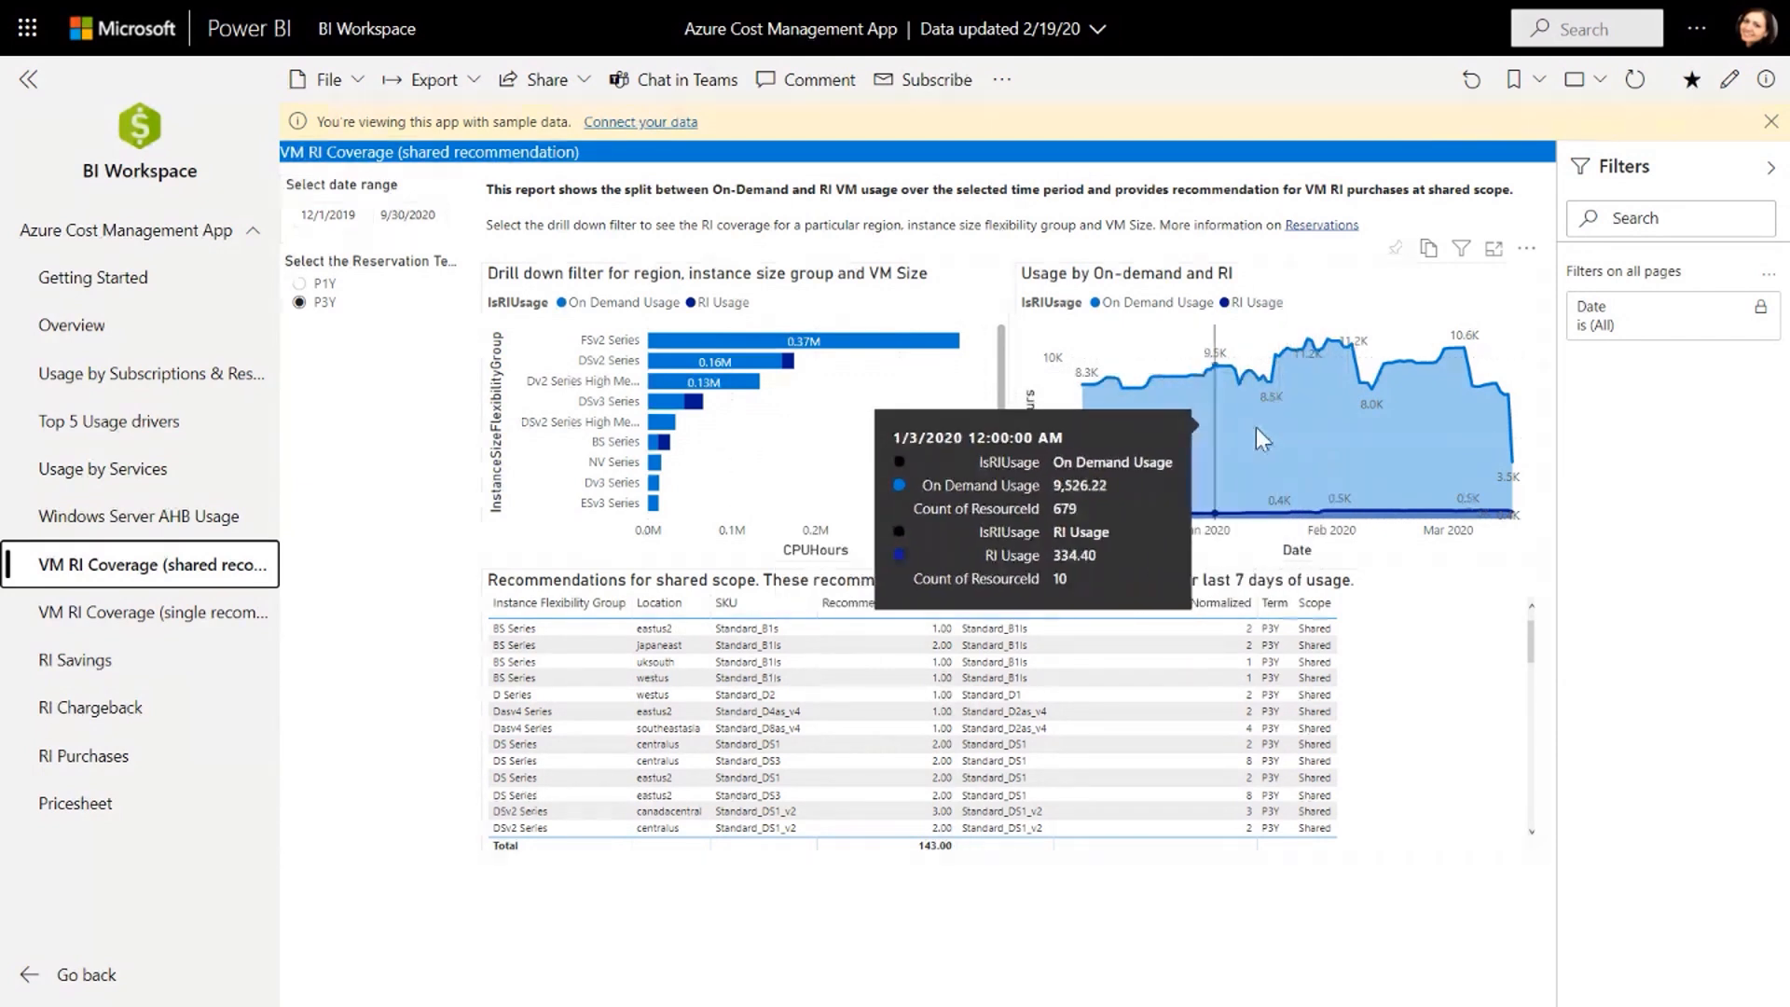
pyautogui.moveTo(1484, 443)
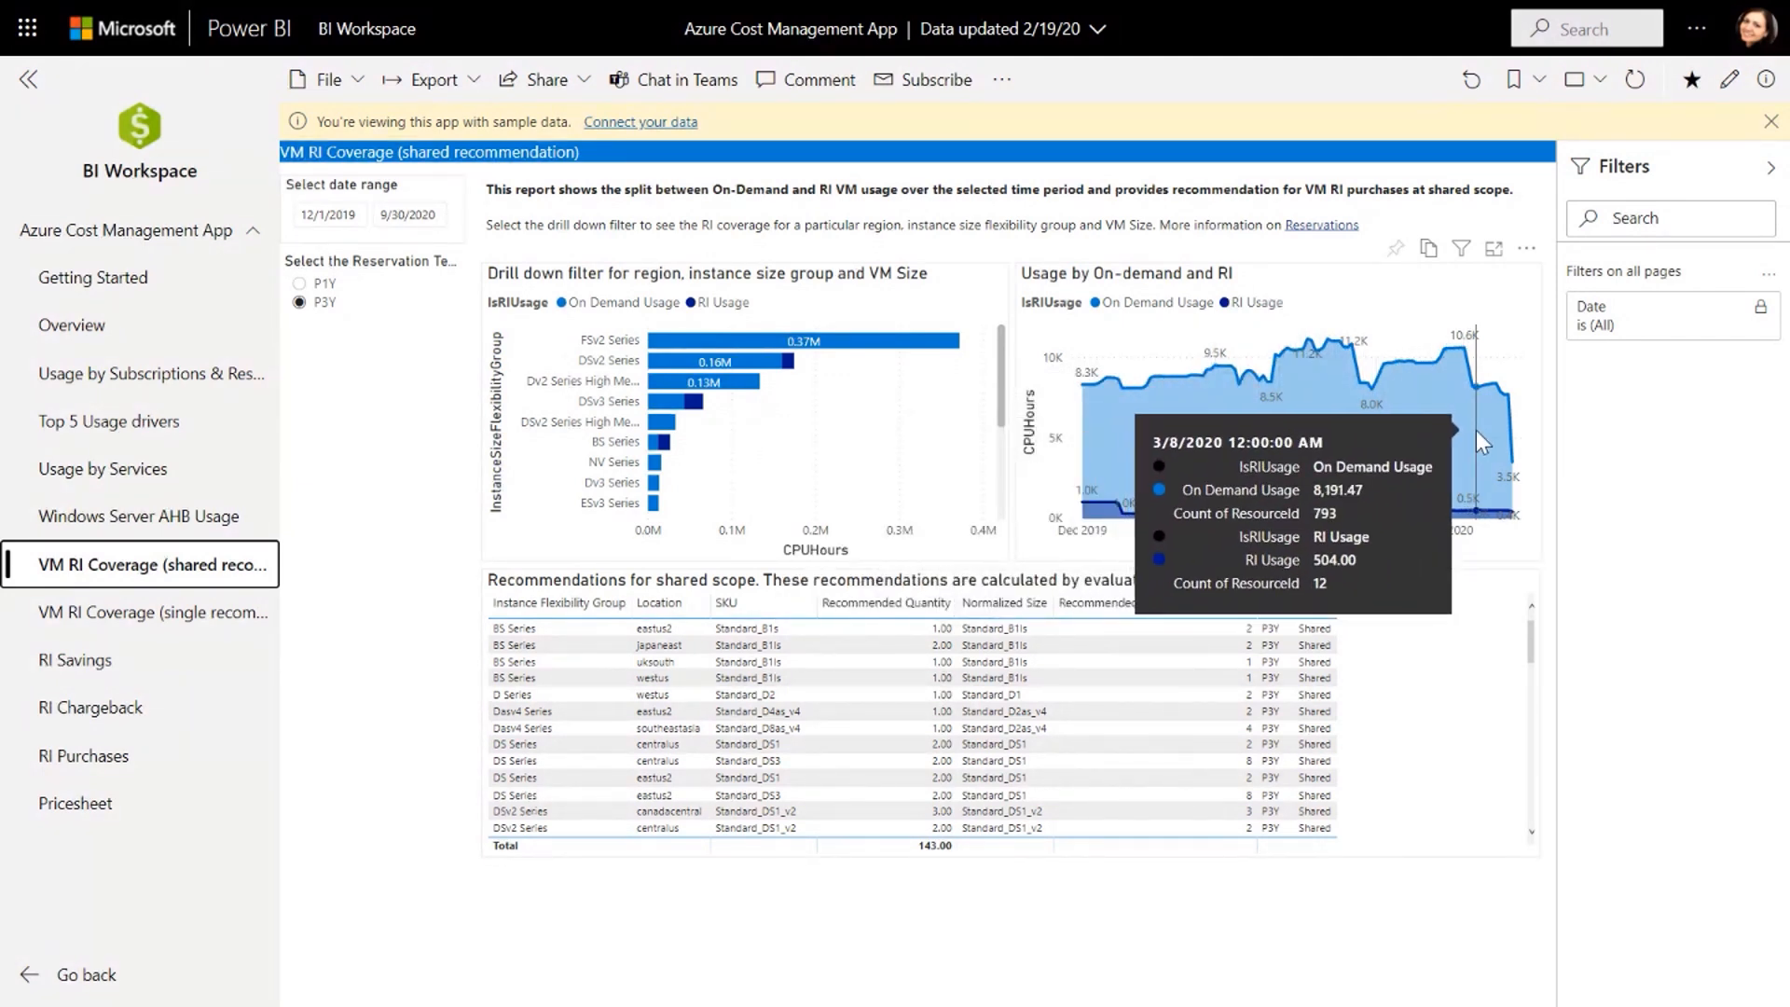
pyautogui.moveTo(1219, 445)
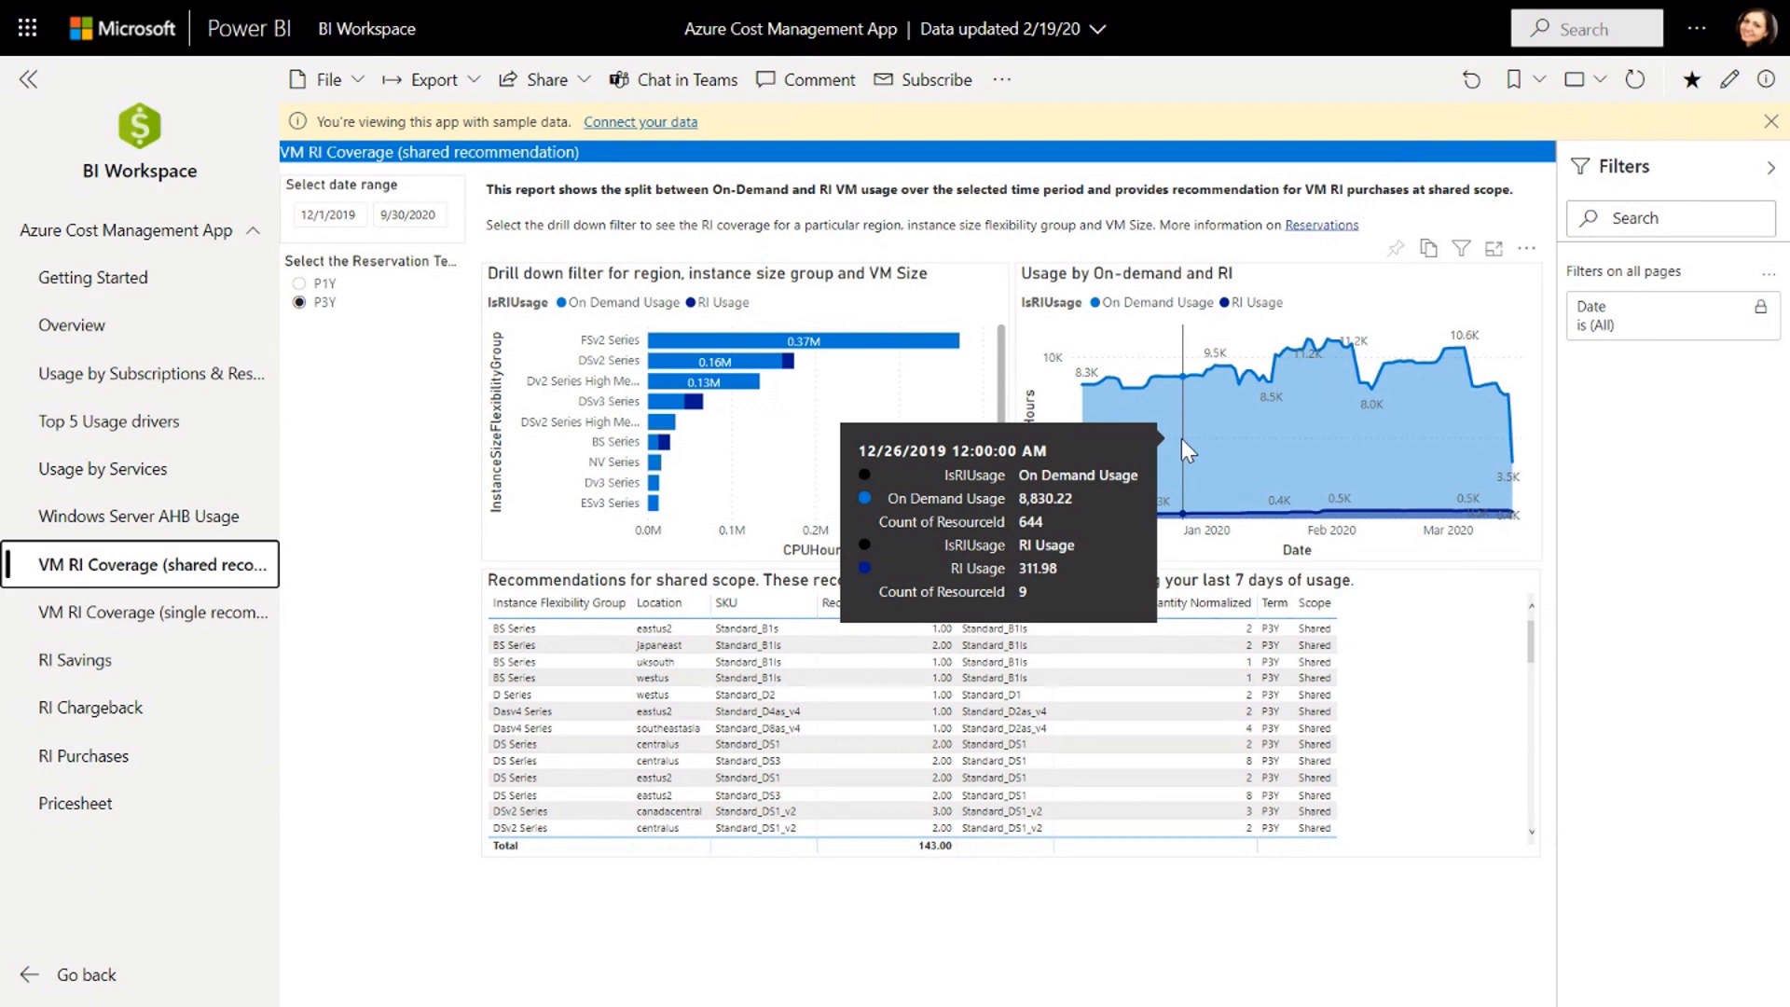
pyautogui.moveTo(1194, 533)
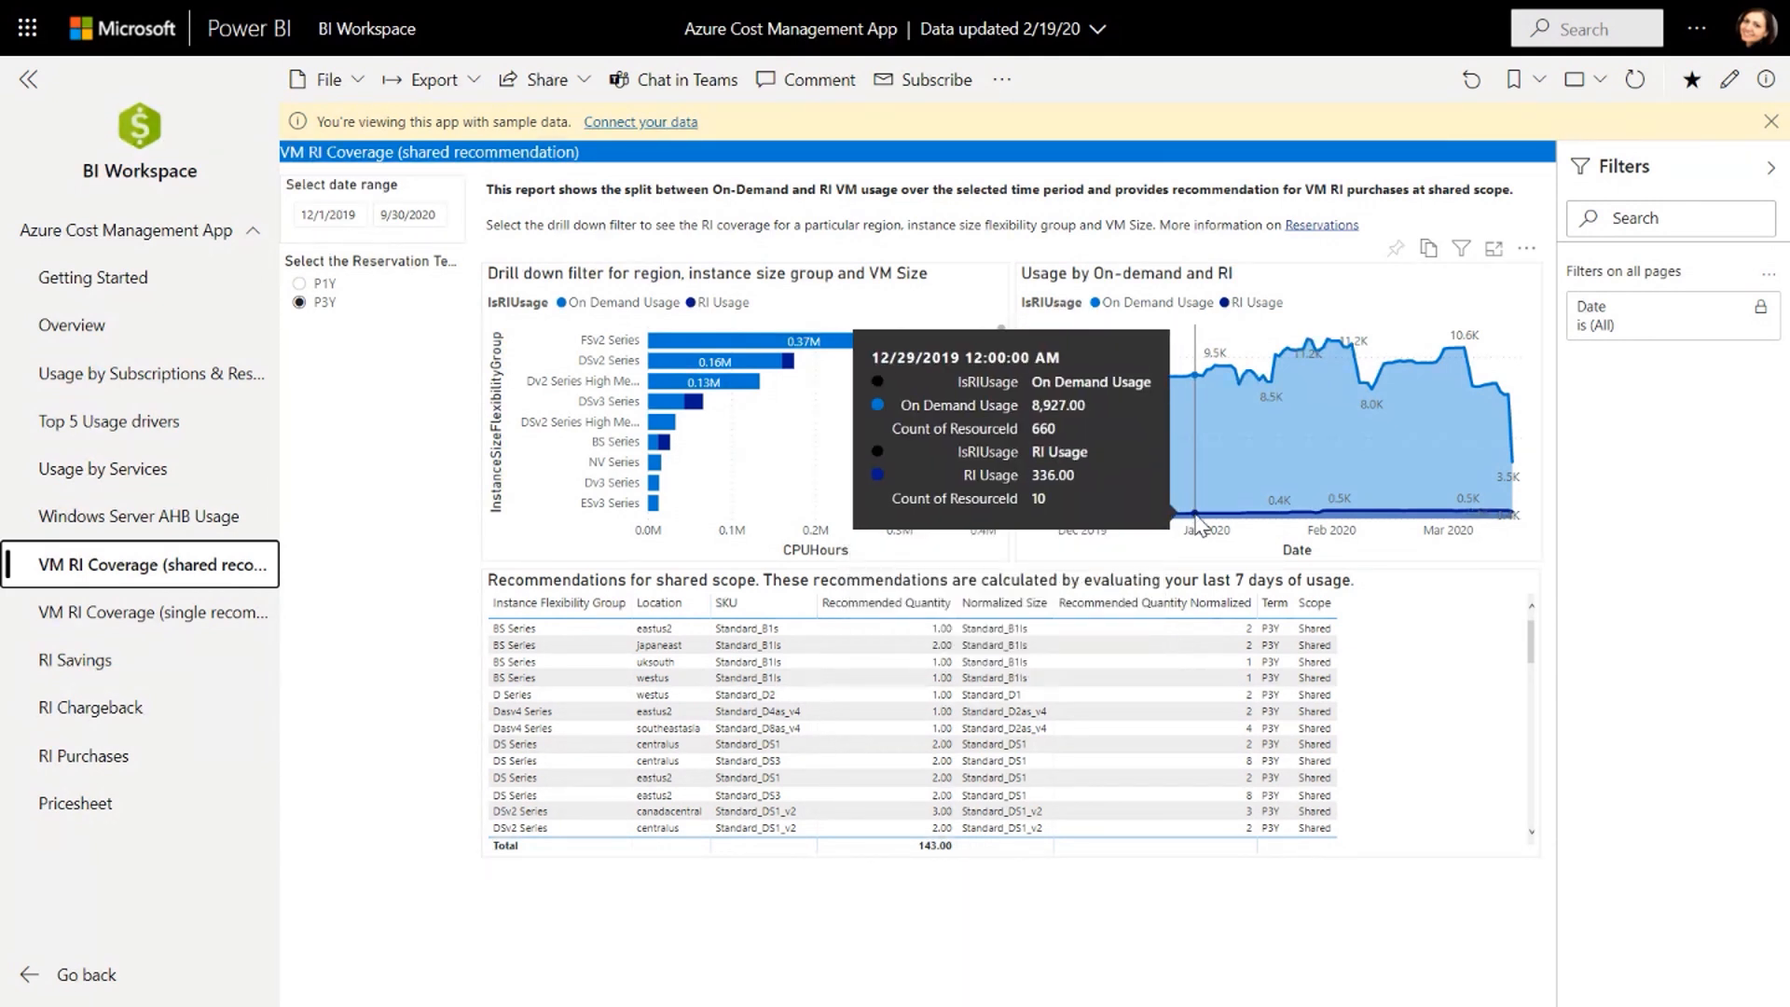
pyautogui.moveTo(1189, 539)
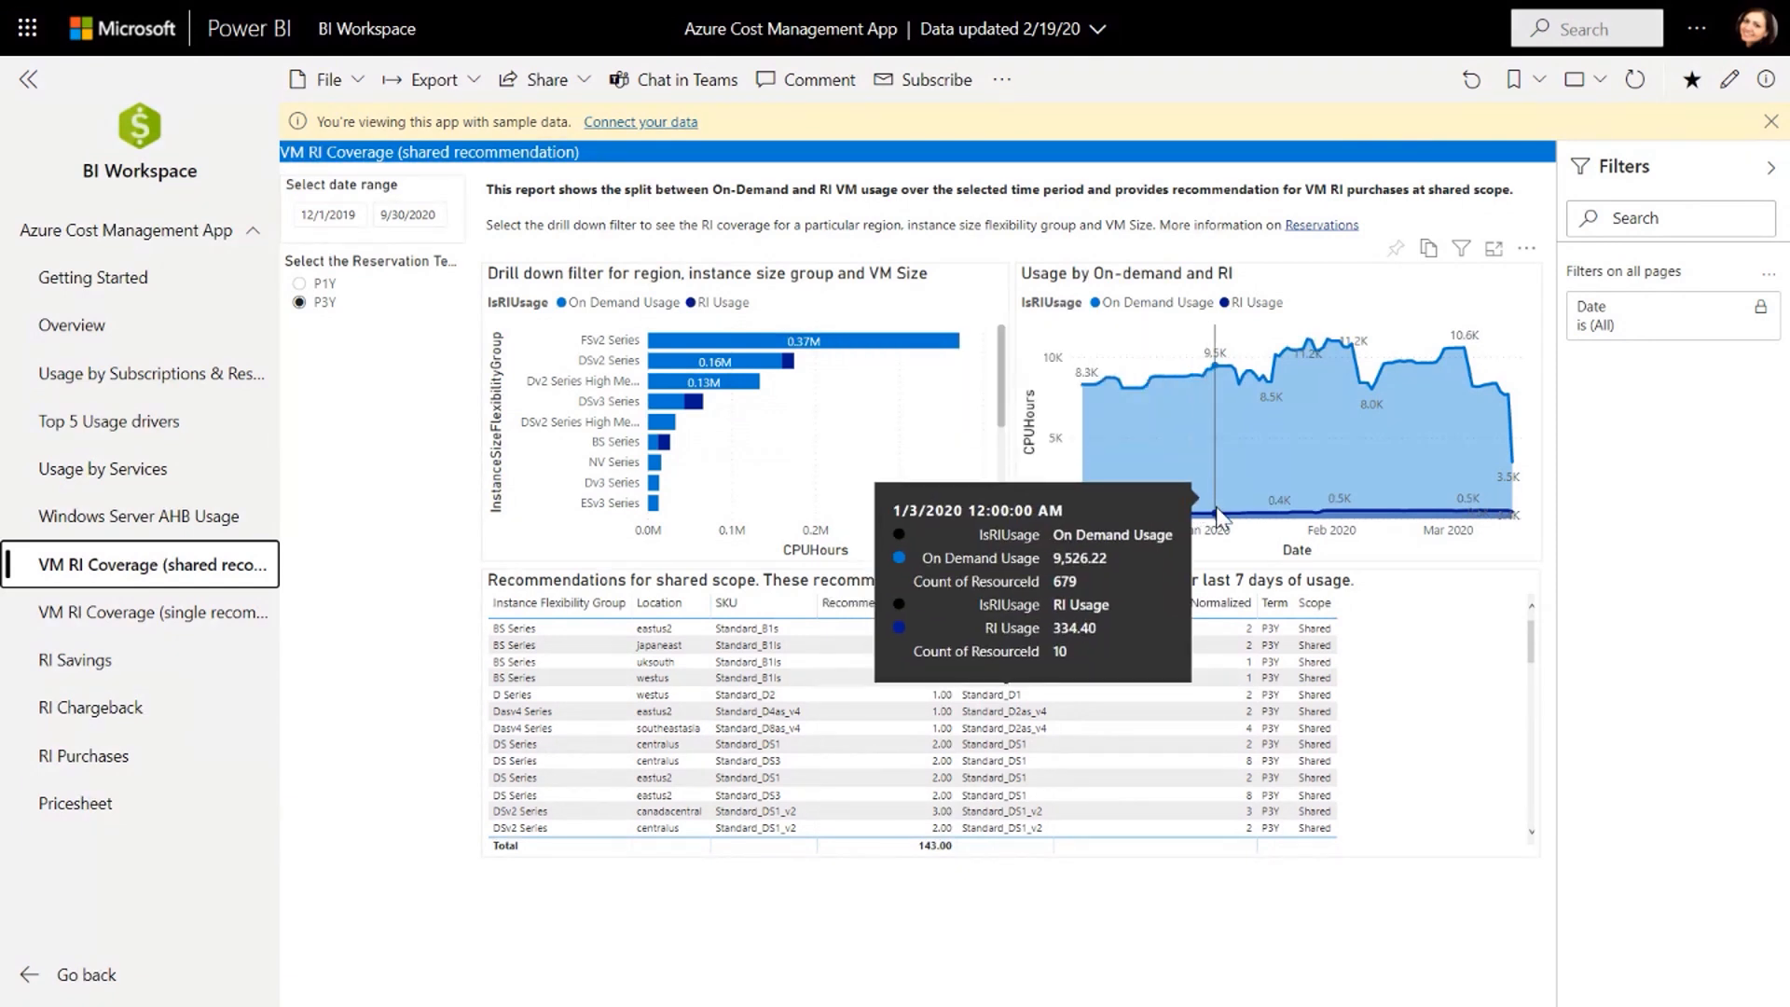
pyautogui.moveTo(1217, 530)
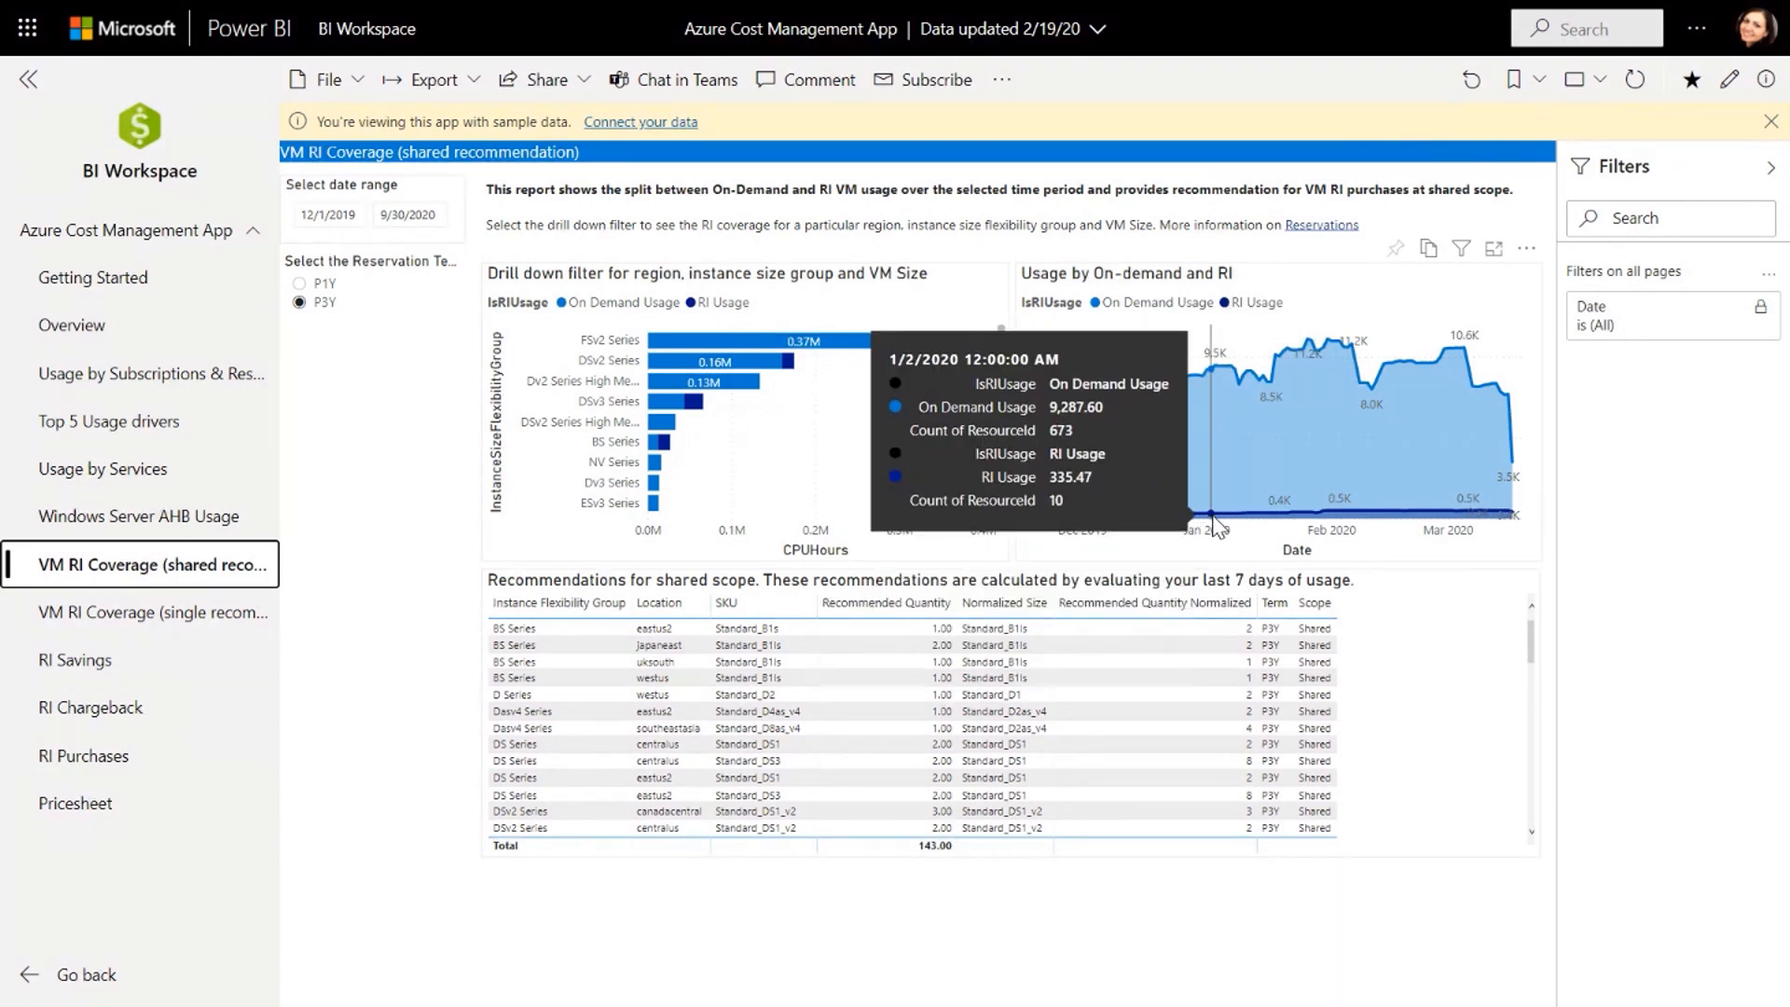
pyautogui.moveTo(1211, 462)
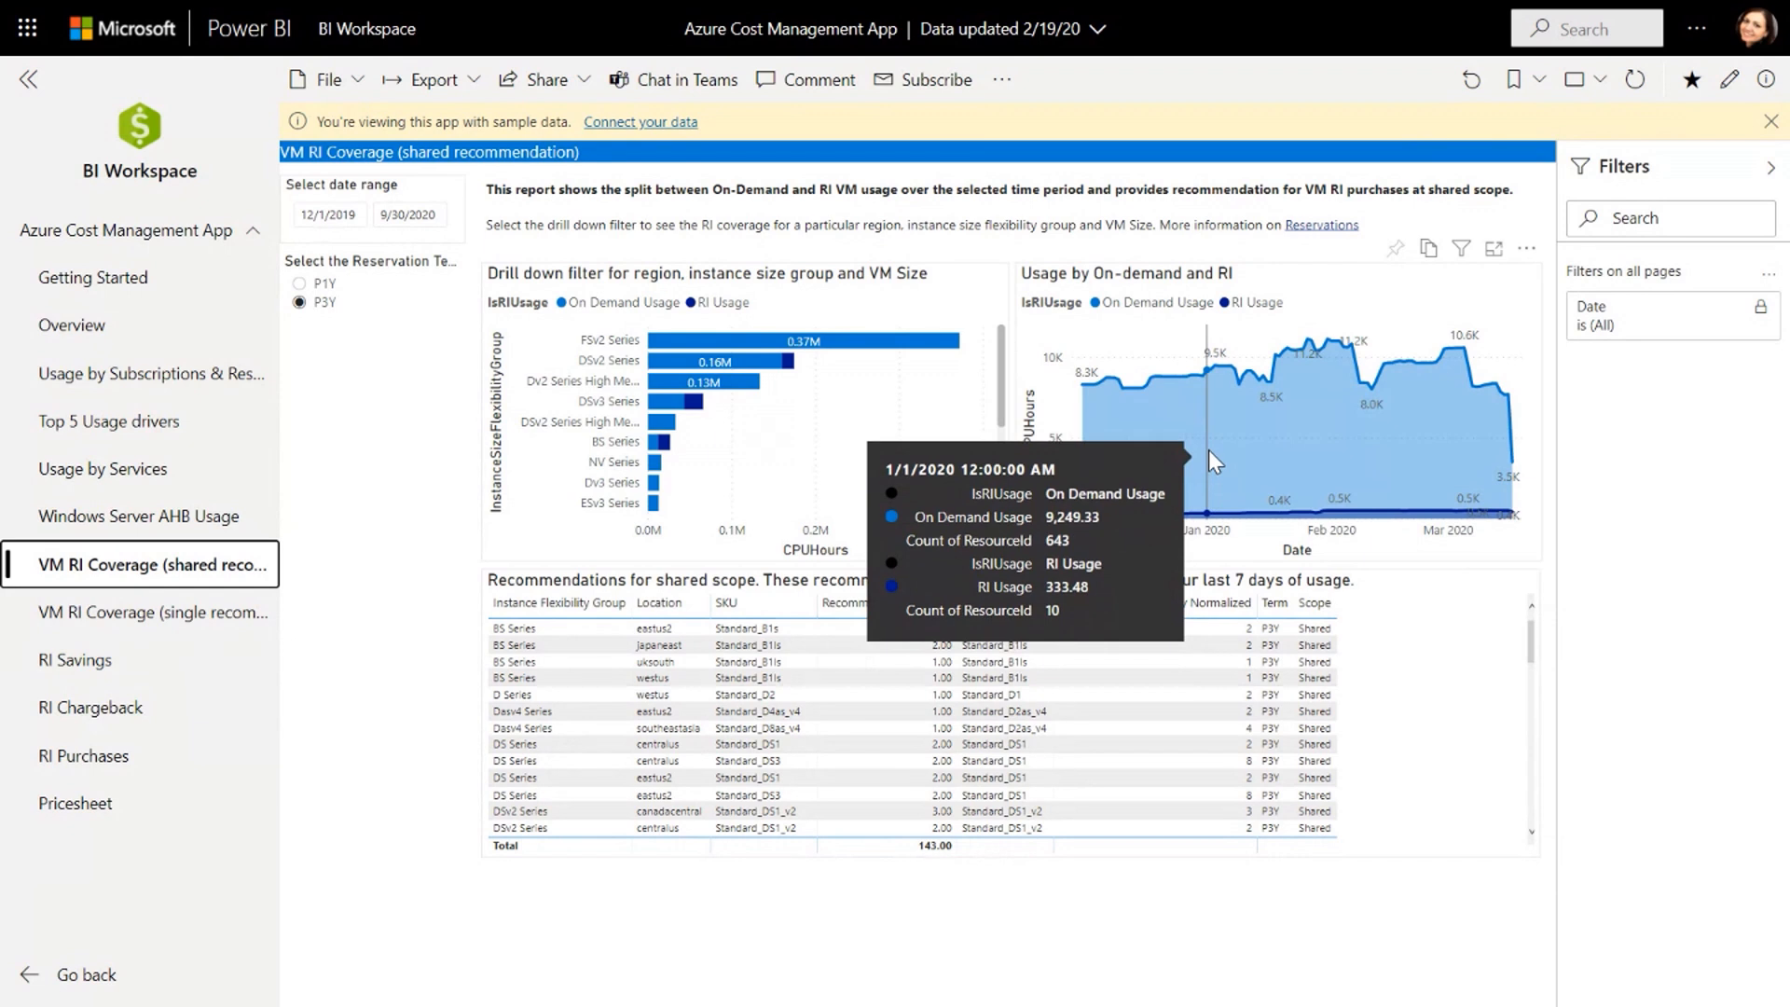
pyautogui.moveTo(1244, 436)
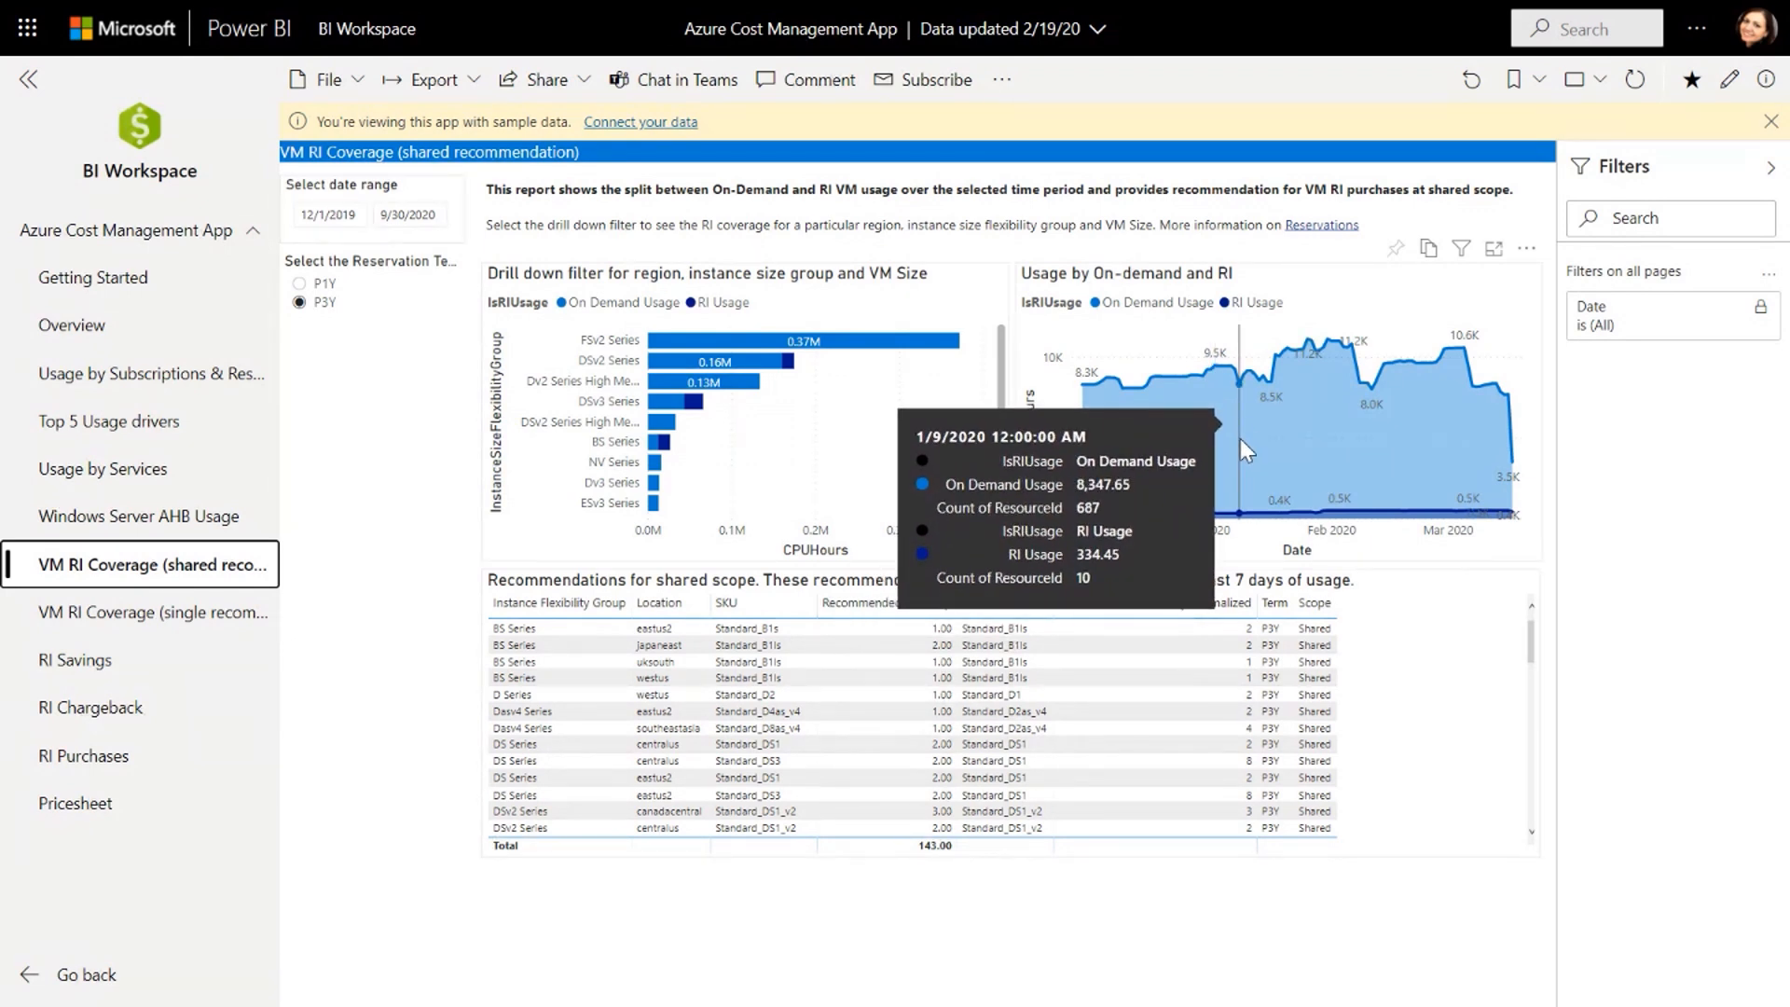
pyautogui.moveTo(1255, 517)
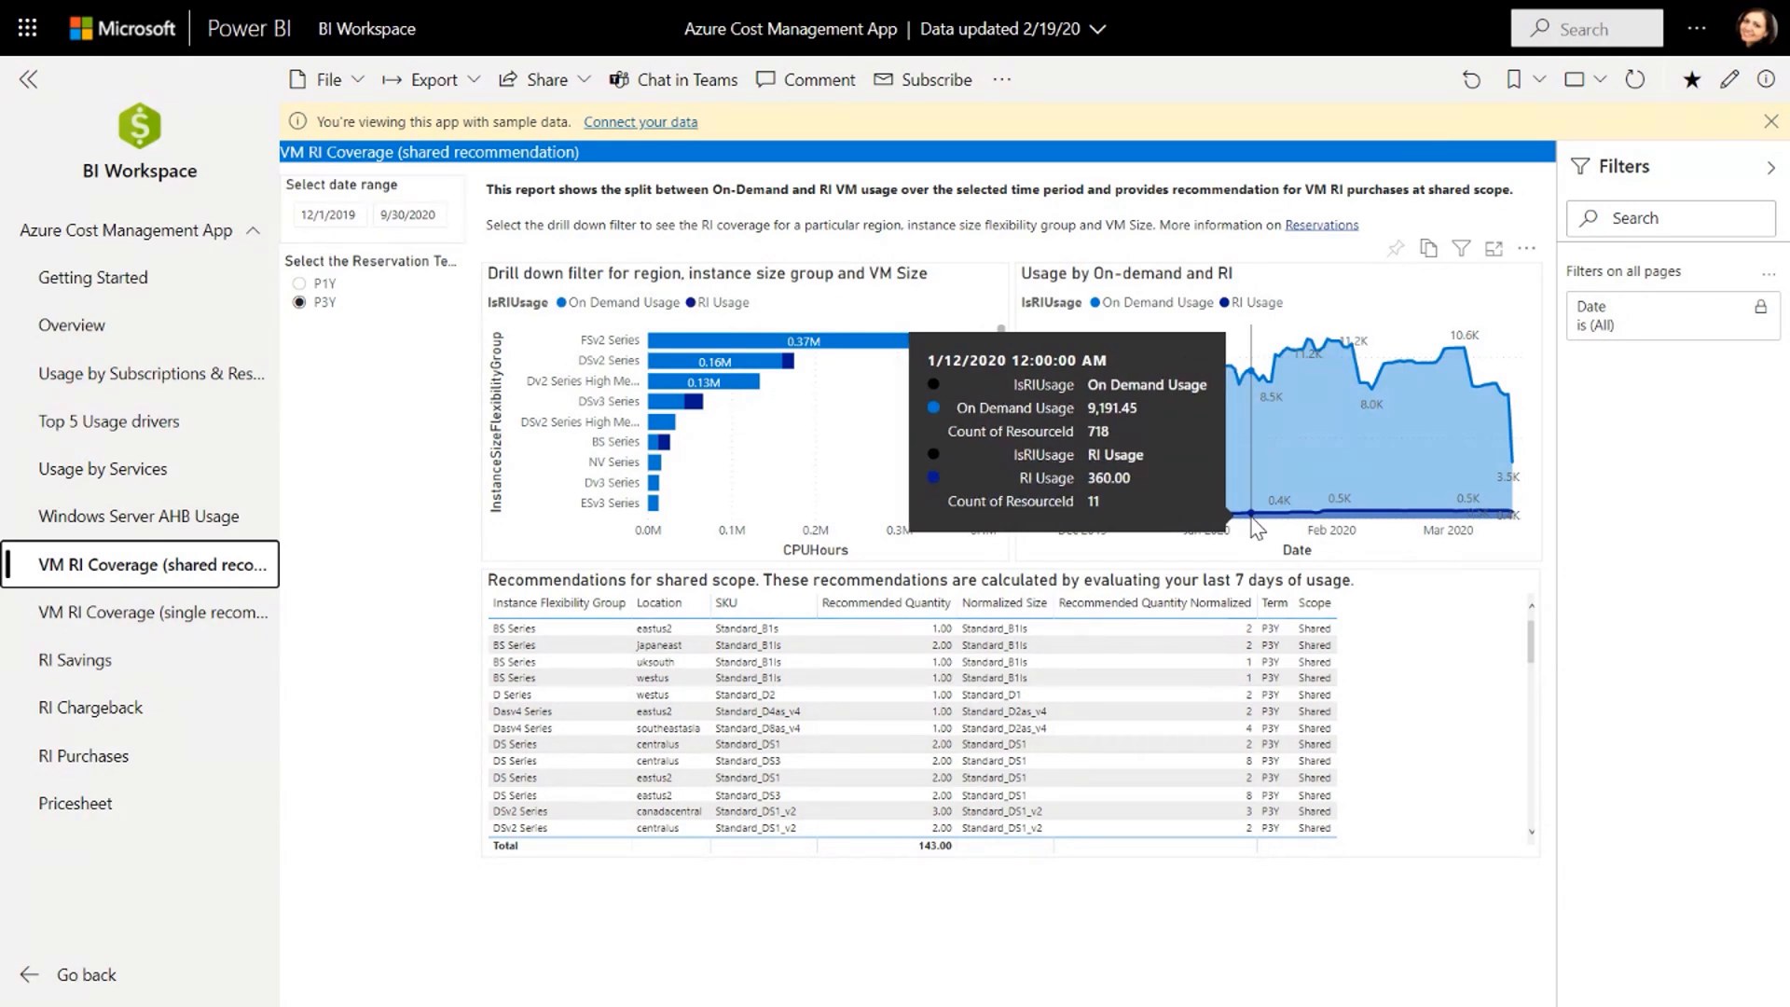
pyautogui.moveTo(1248, 515)
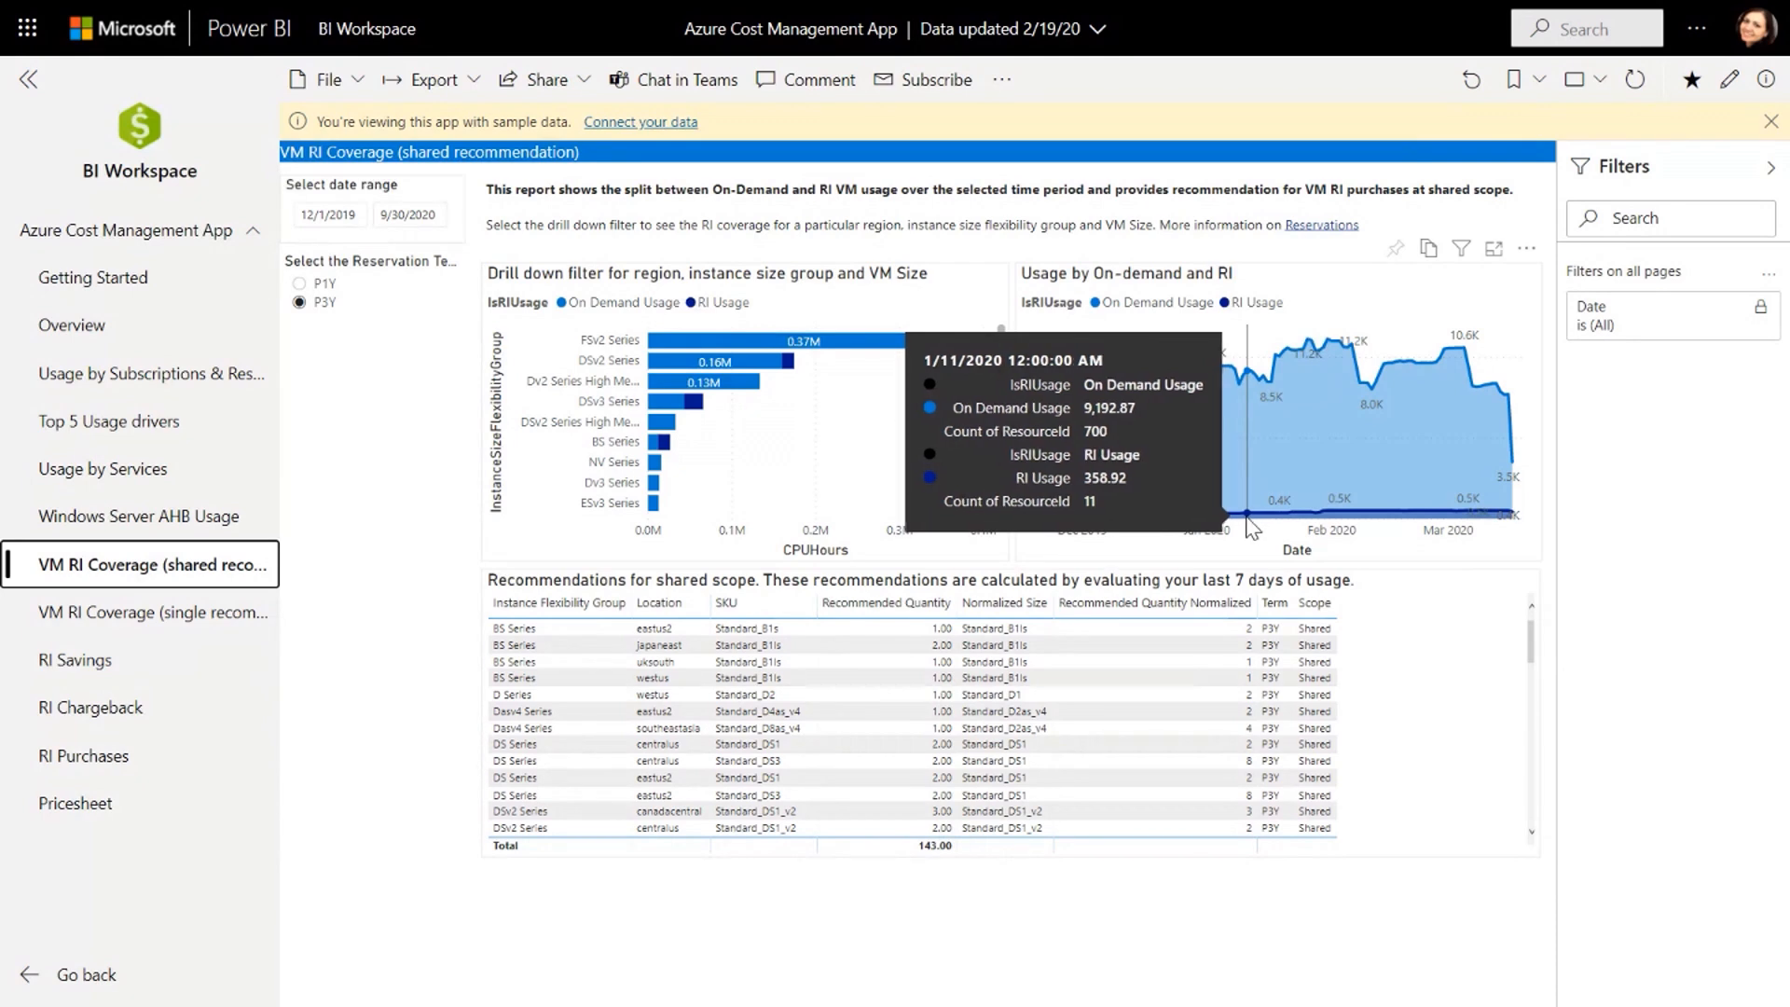
pyautogui.moveTo(1248, 519)
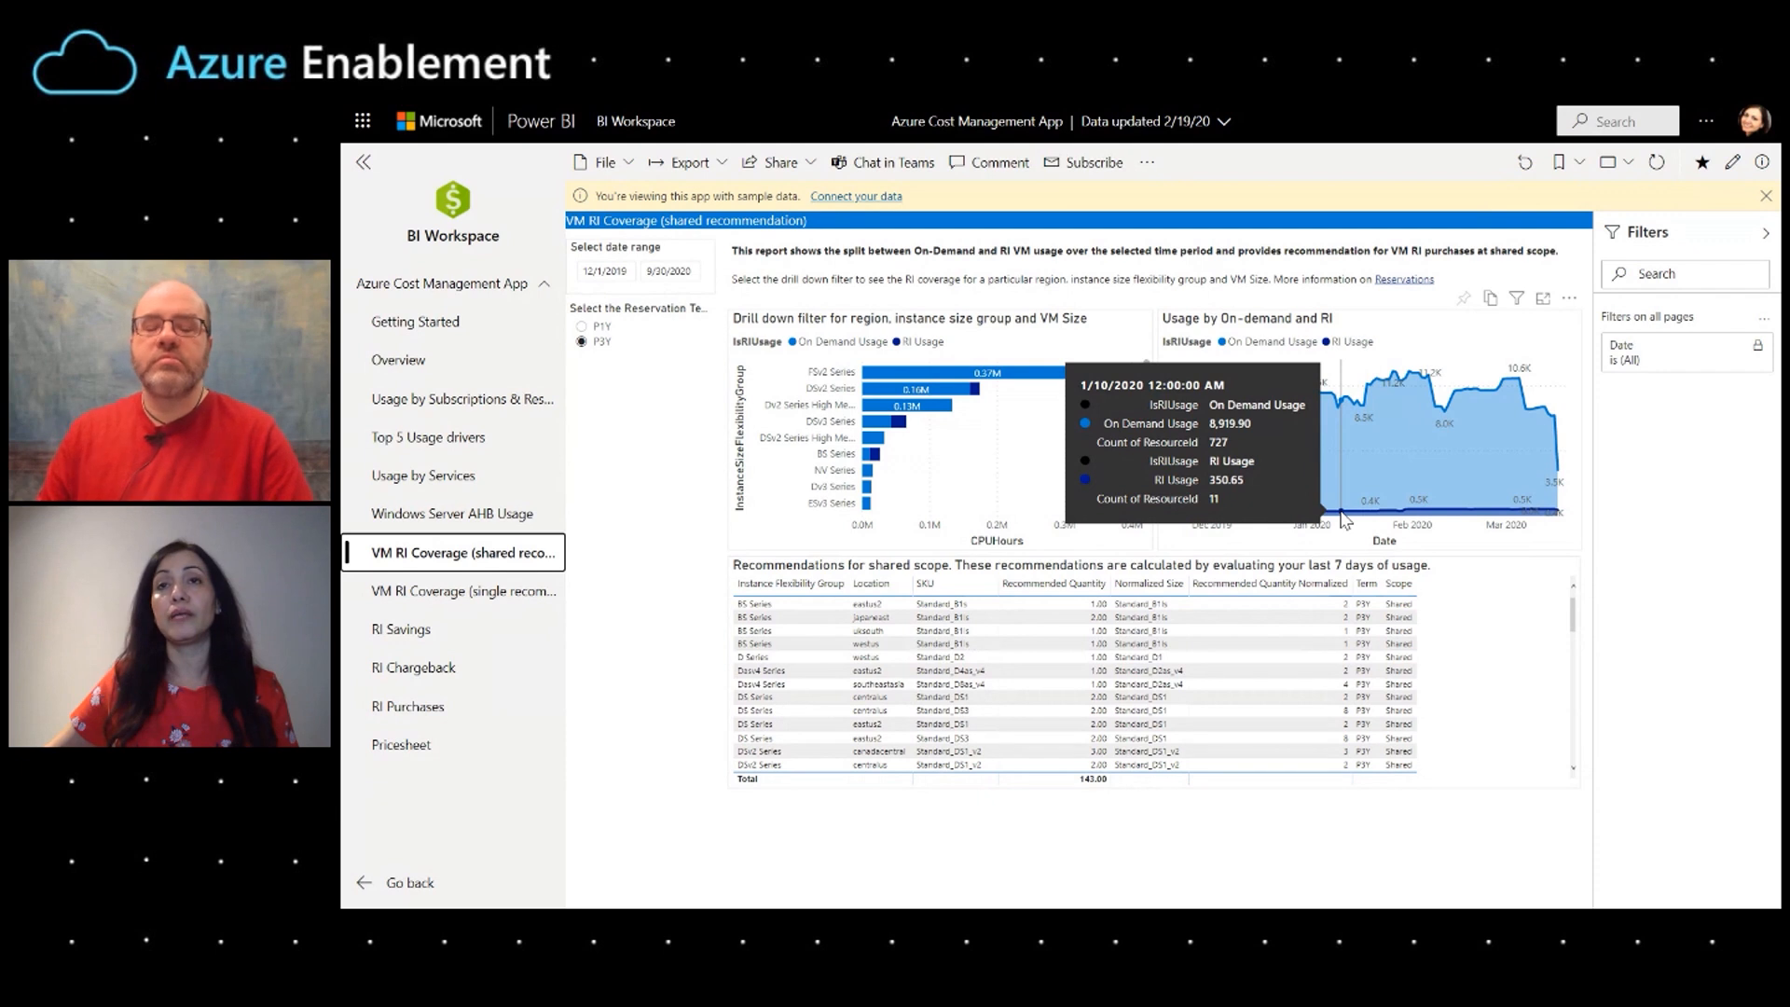
pyautogui.moveTo(1351, 481)
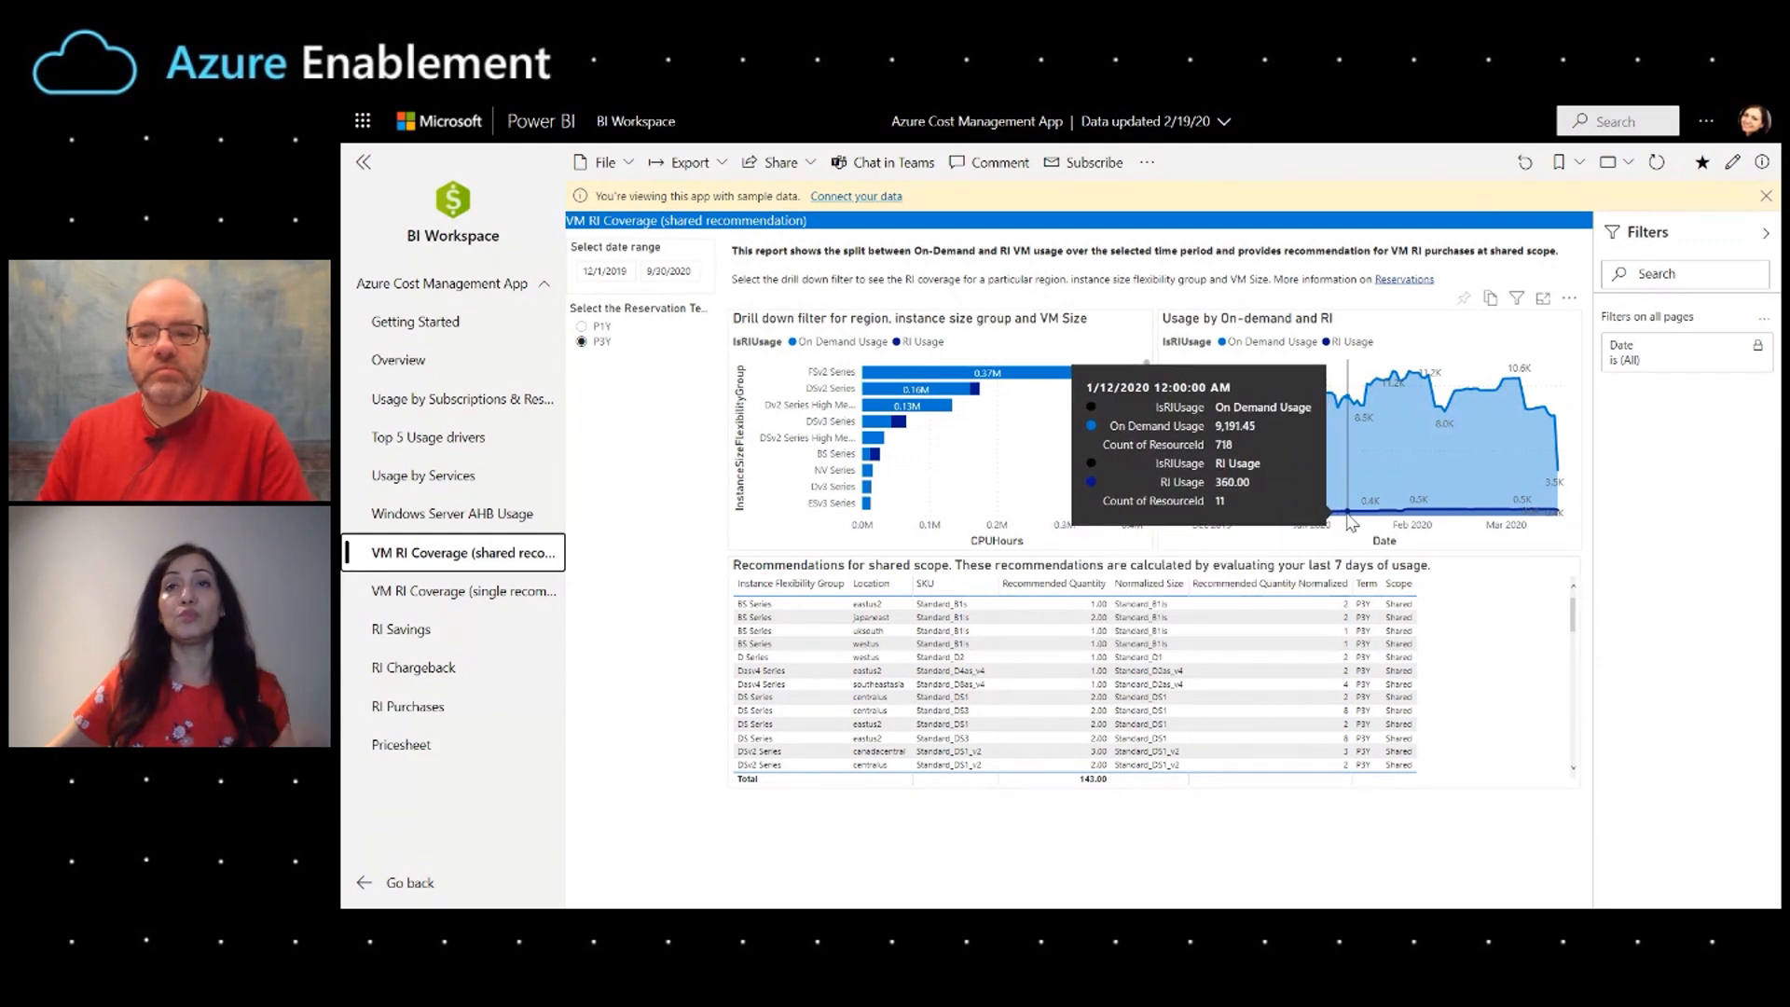
pyautogui.moveTo(1376, 517)
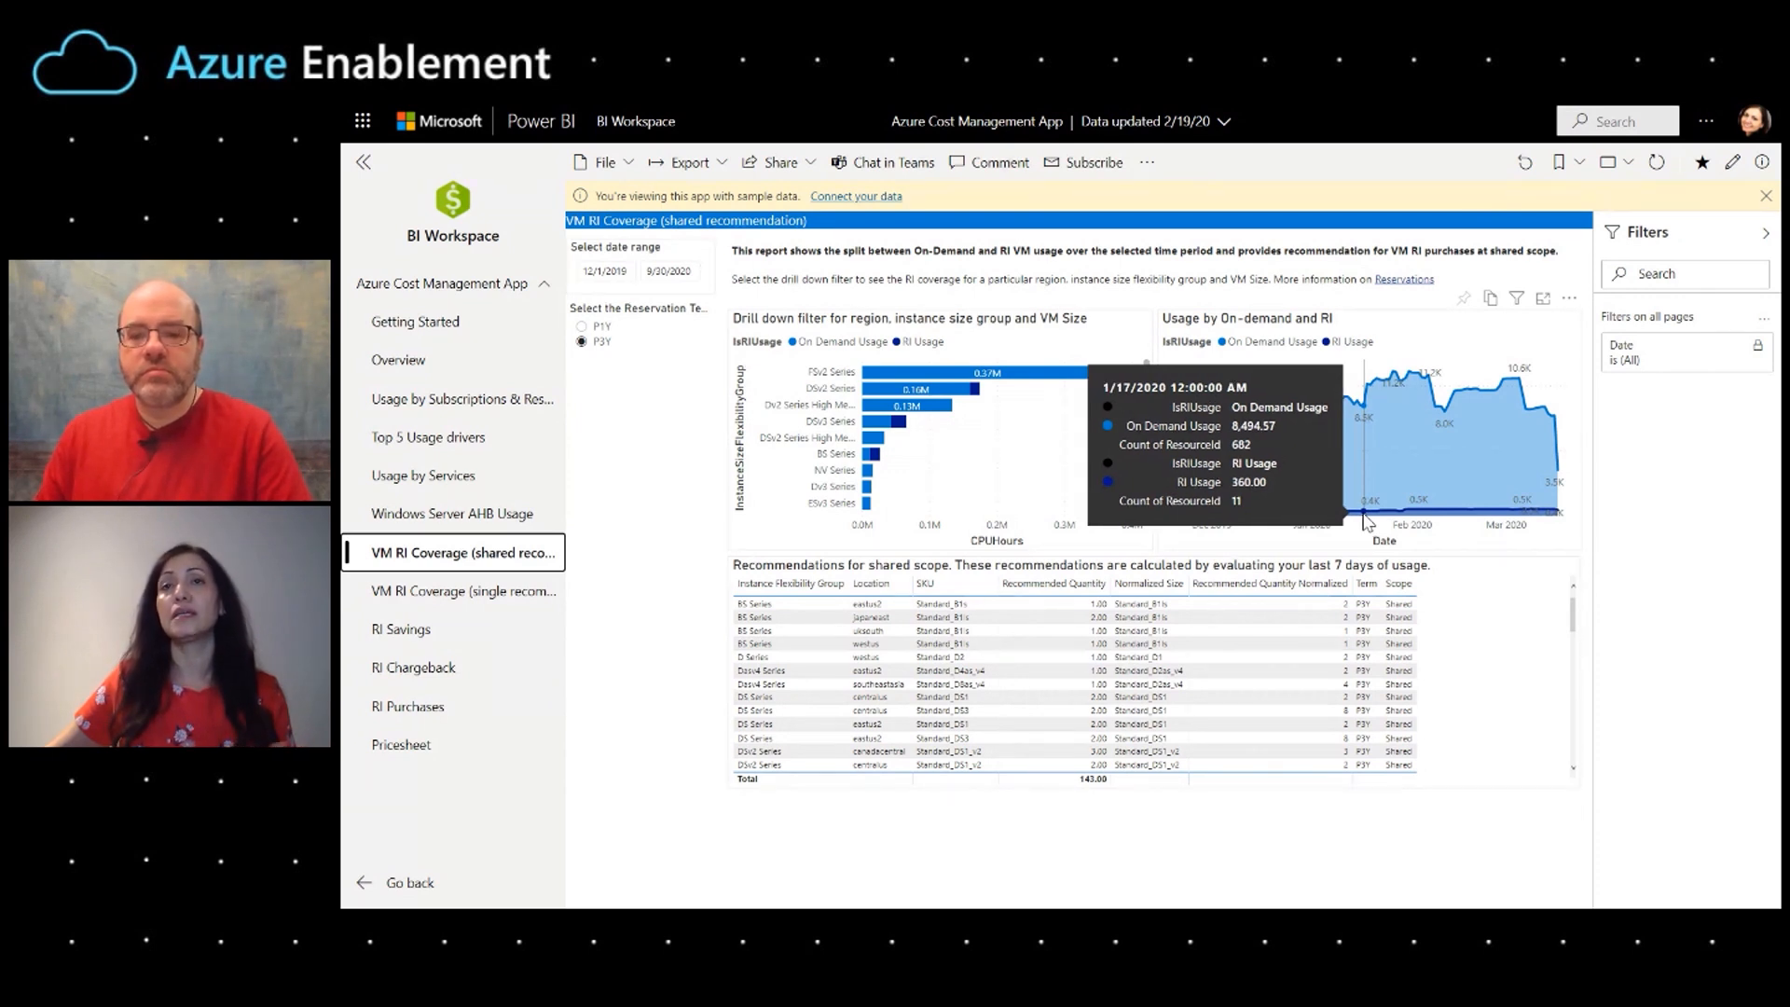
pyautogui.moveTo(1147, 551)
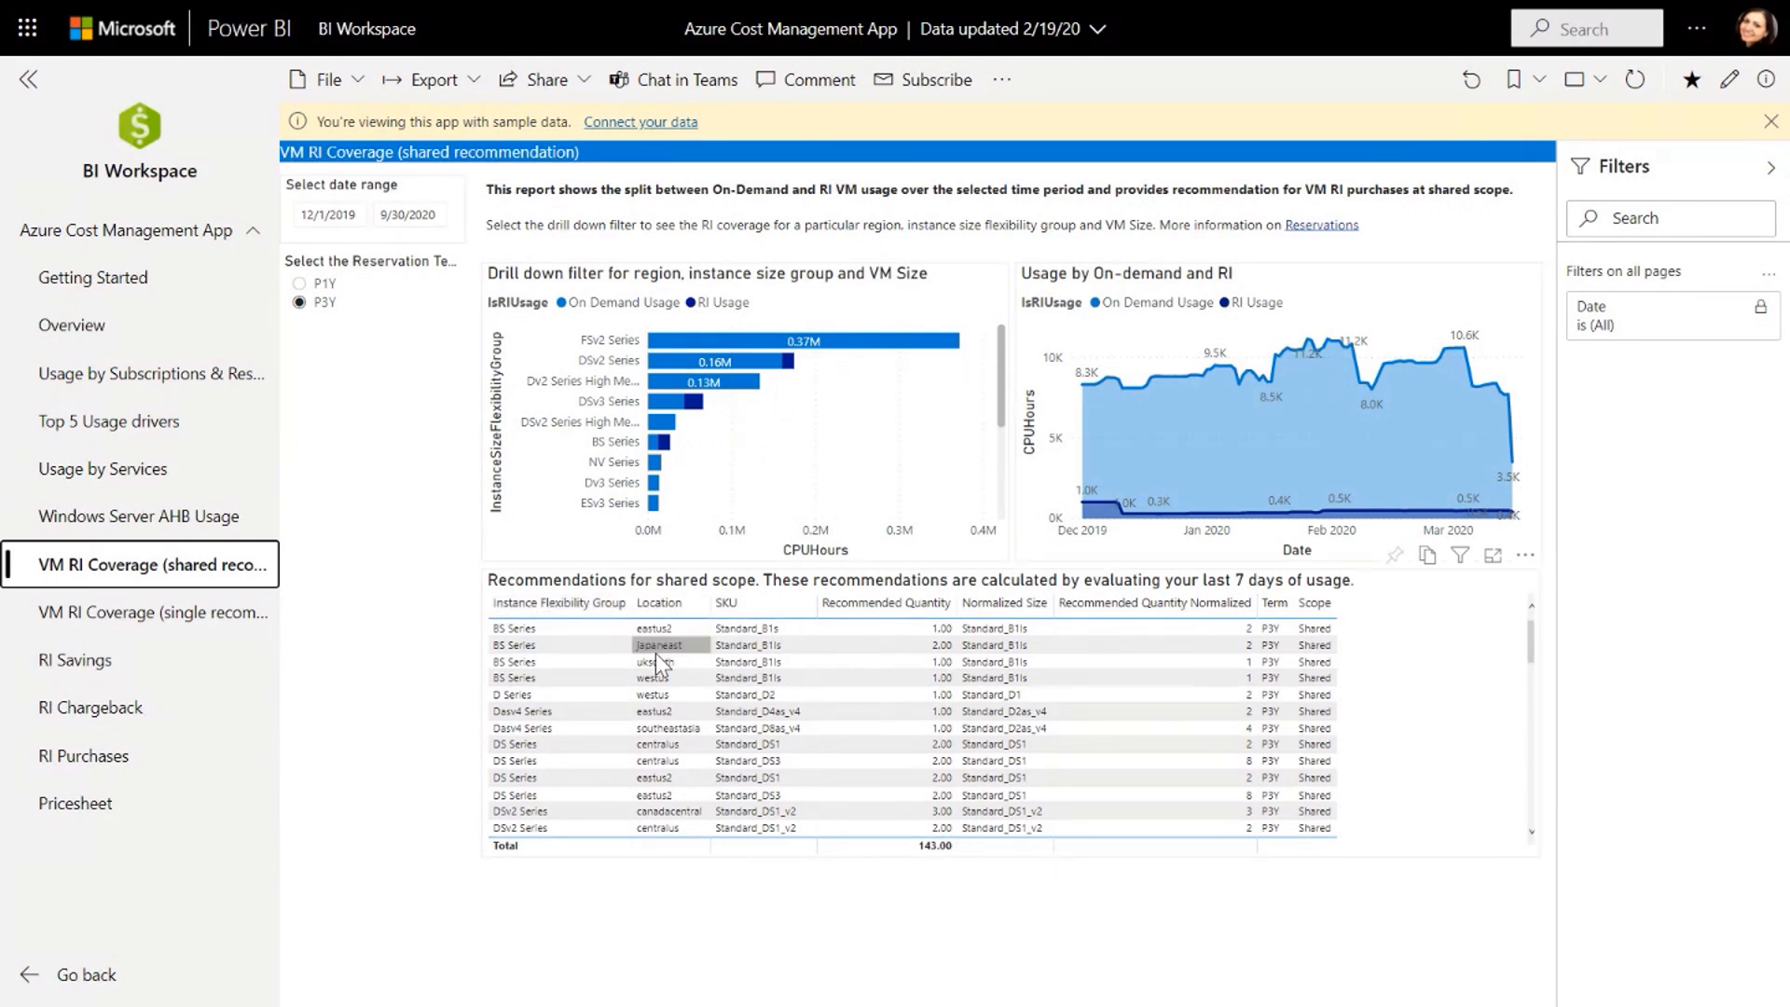
pyautogui.moveTo(666, 662)
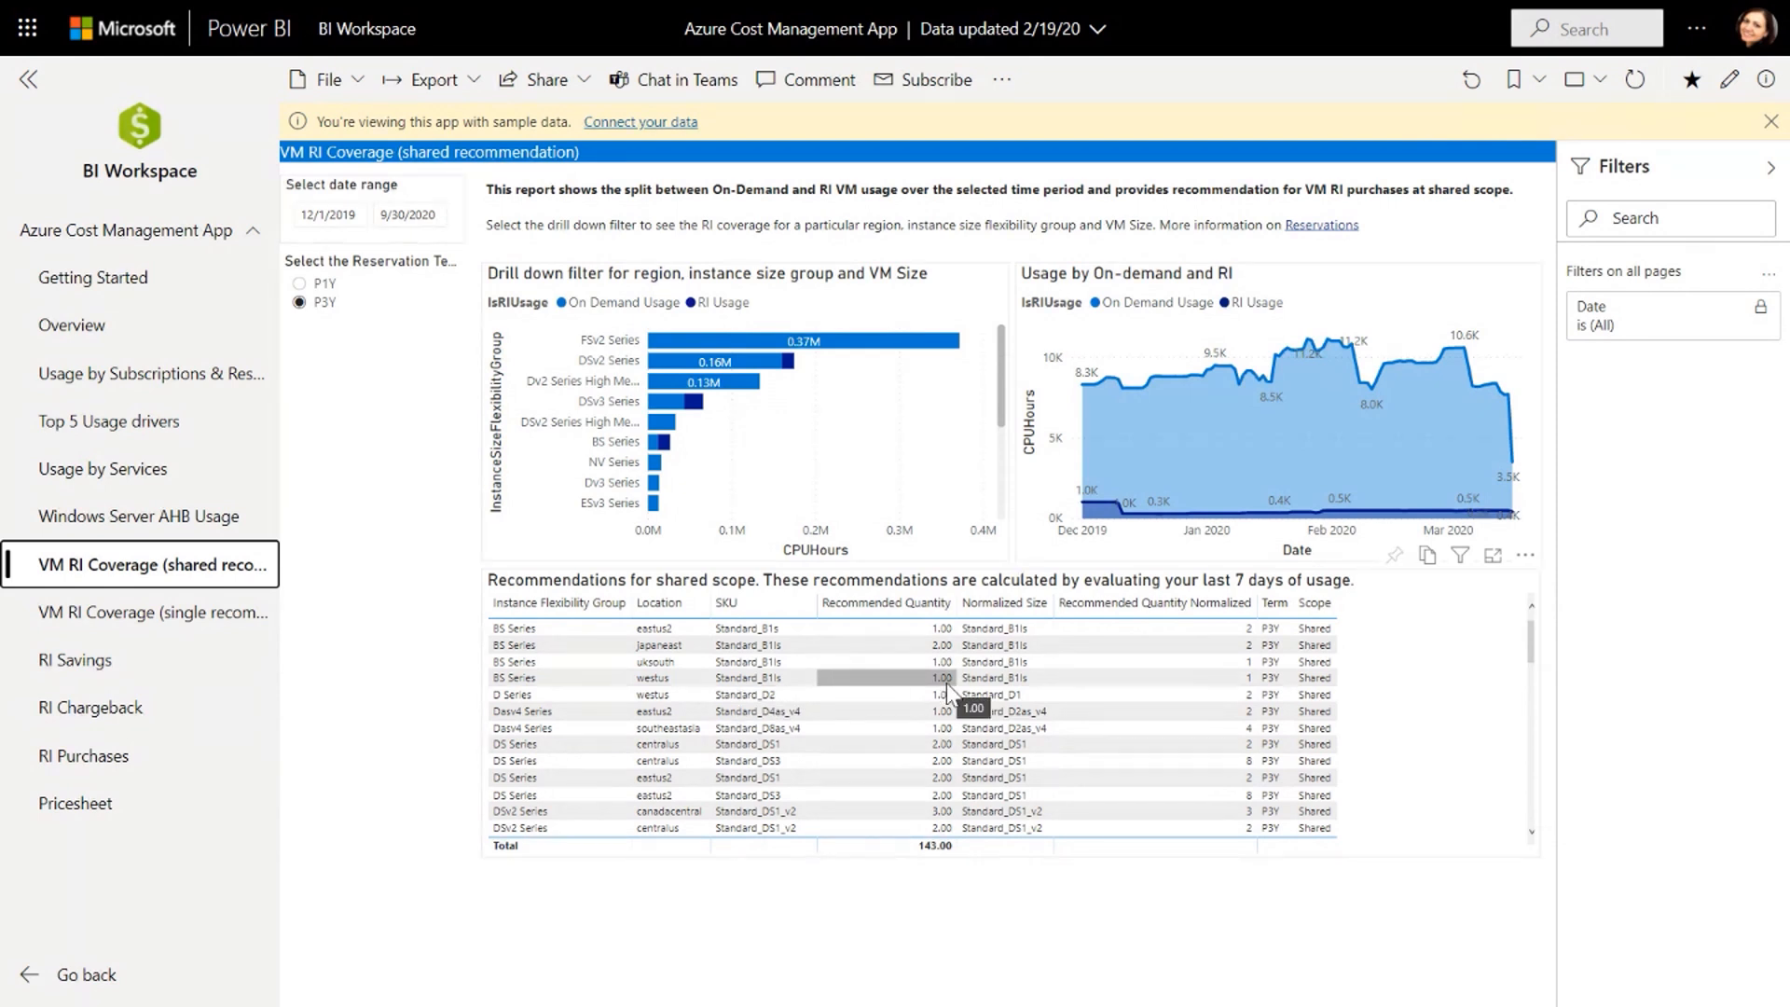
pyautogui.moveTo(1240, 584)
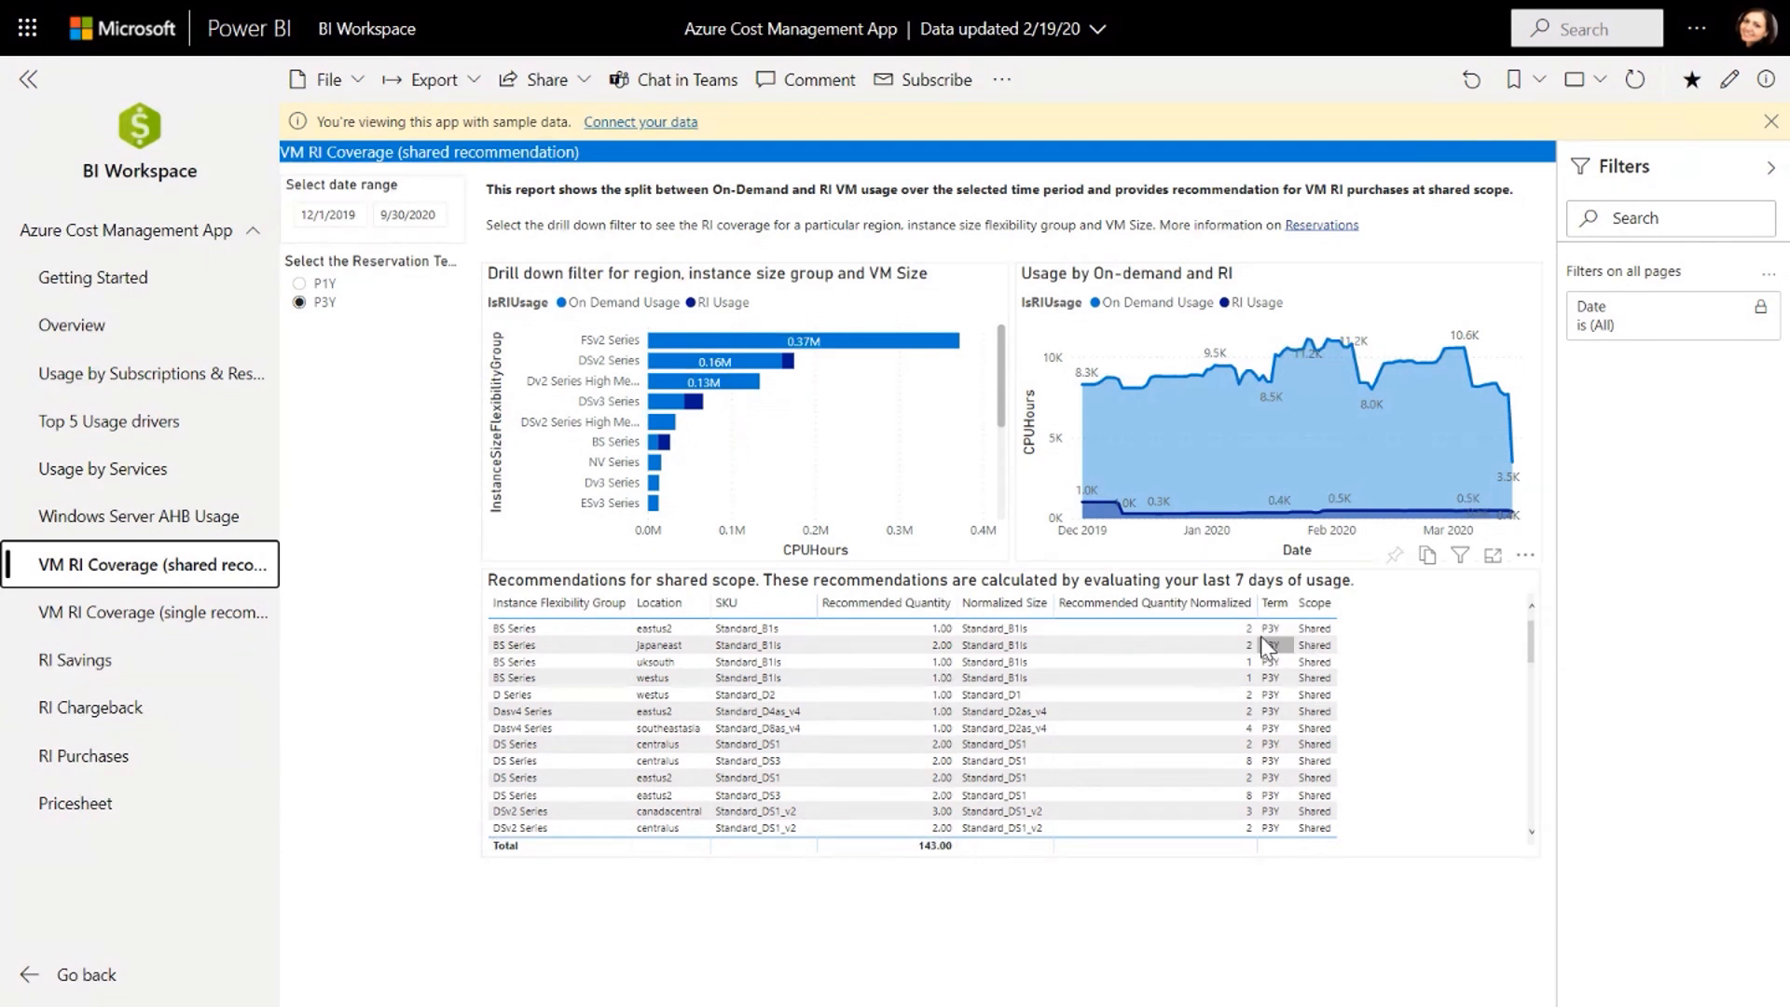
pyautogui.moveTo(1315, 627)
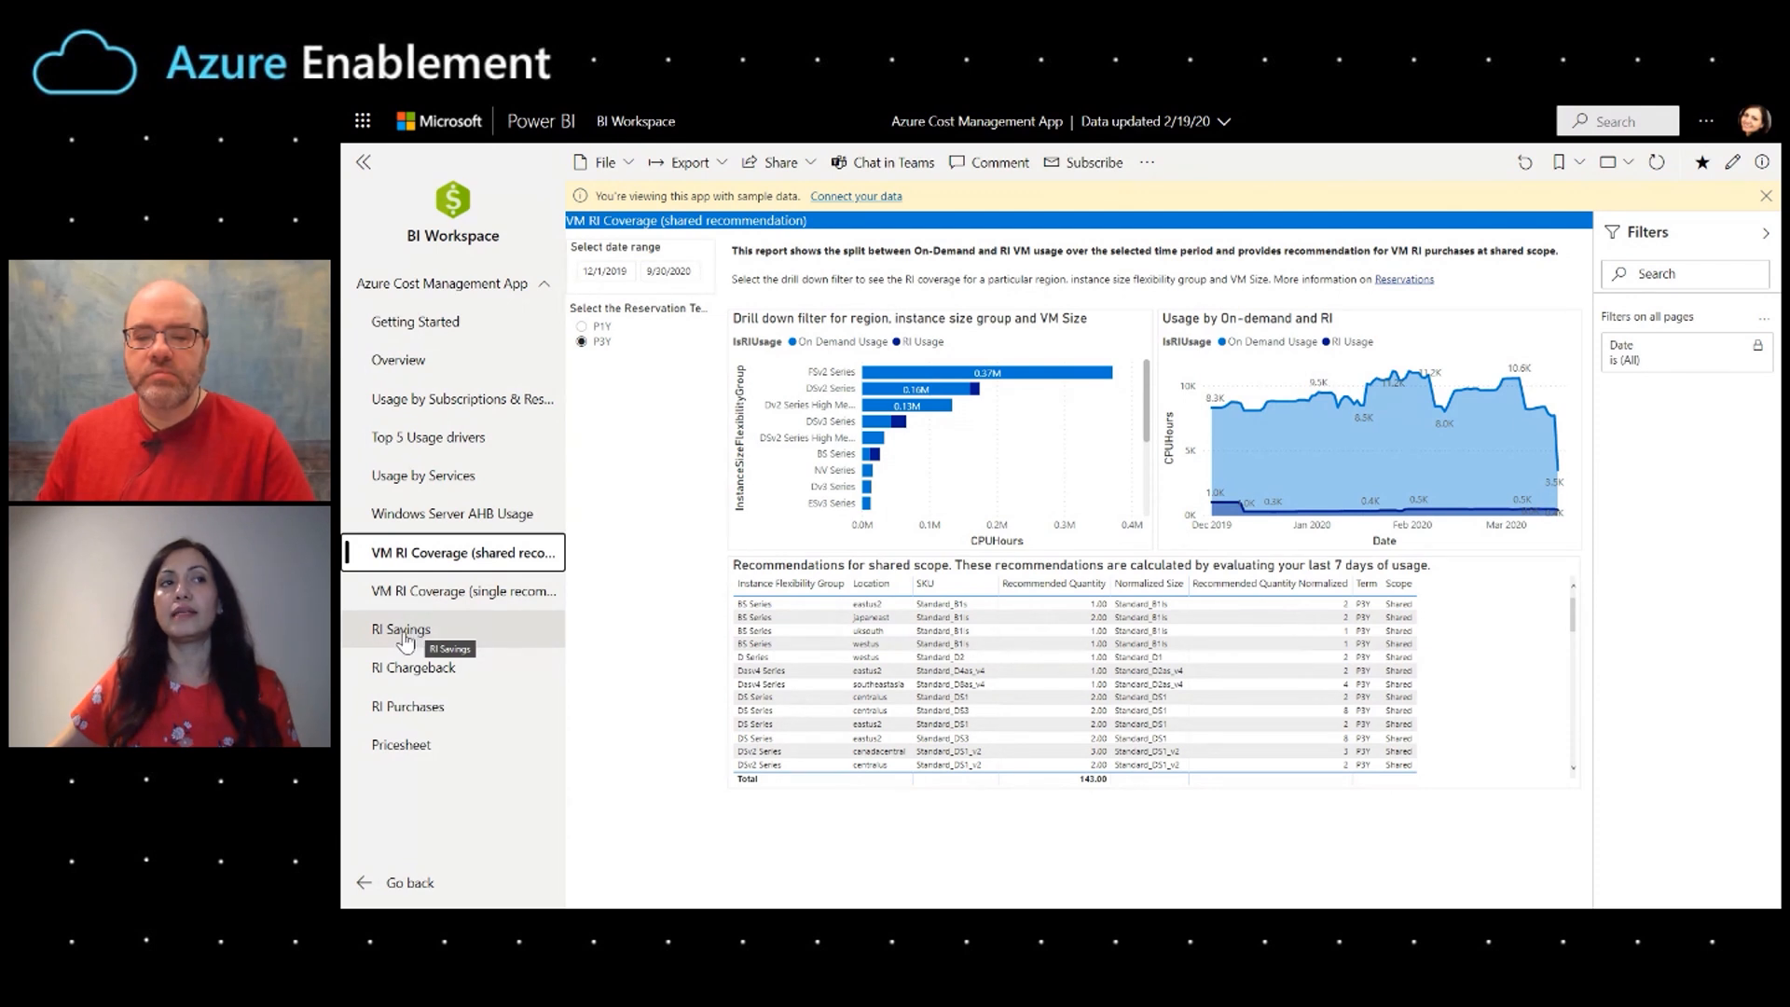
pyautogui.click(401, 629)
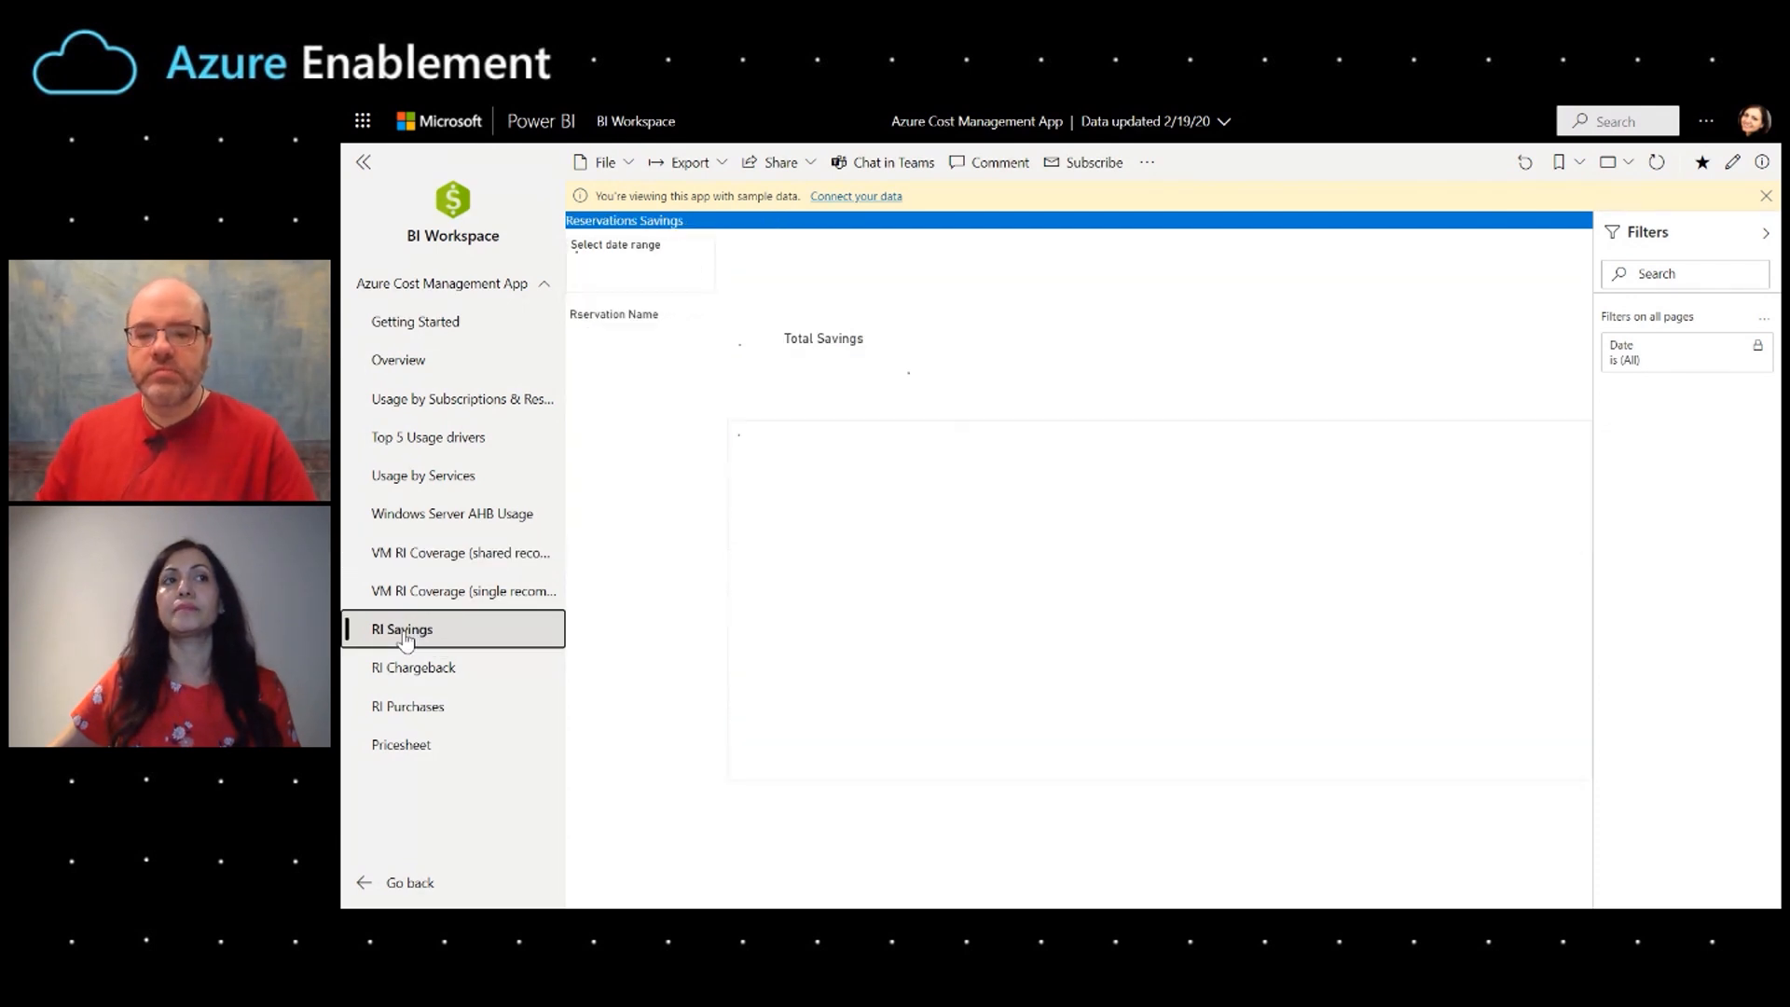
pyautogui.click(403, 630)
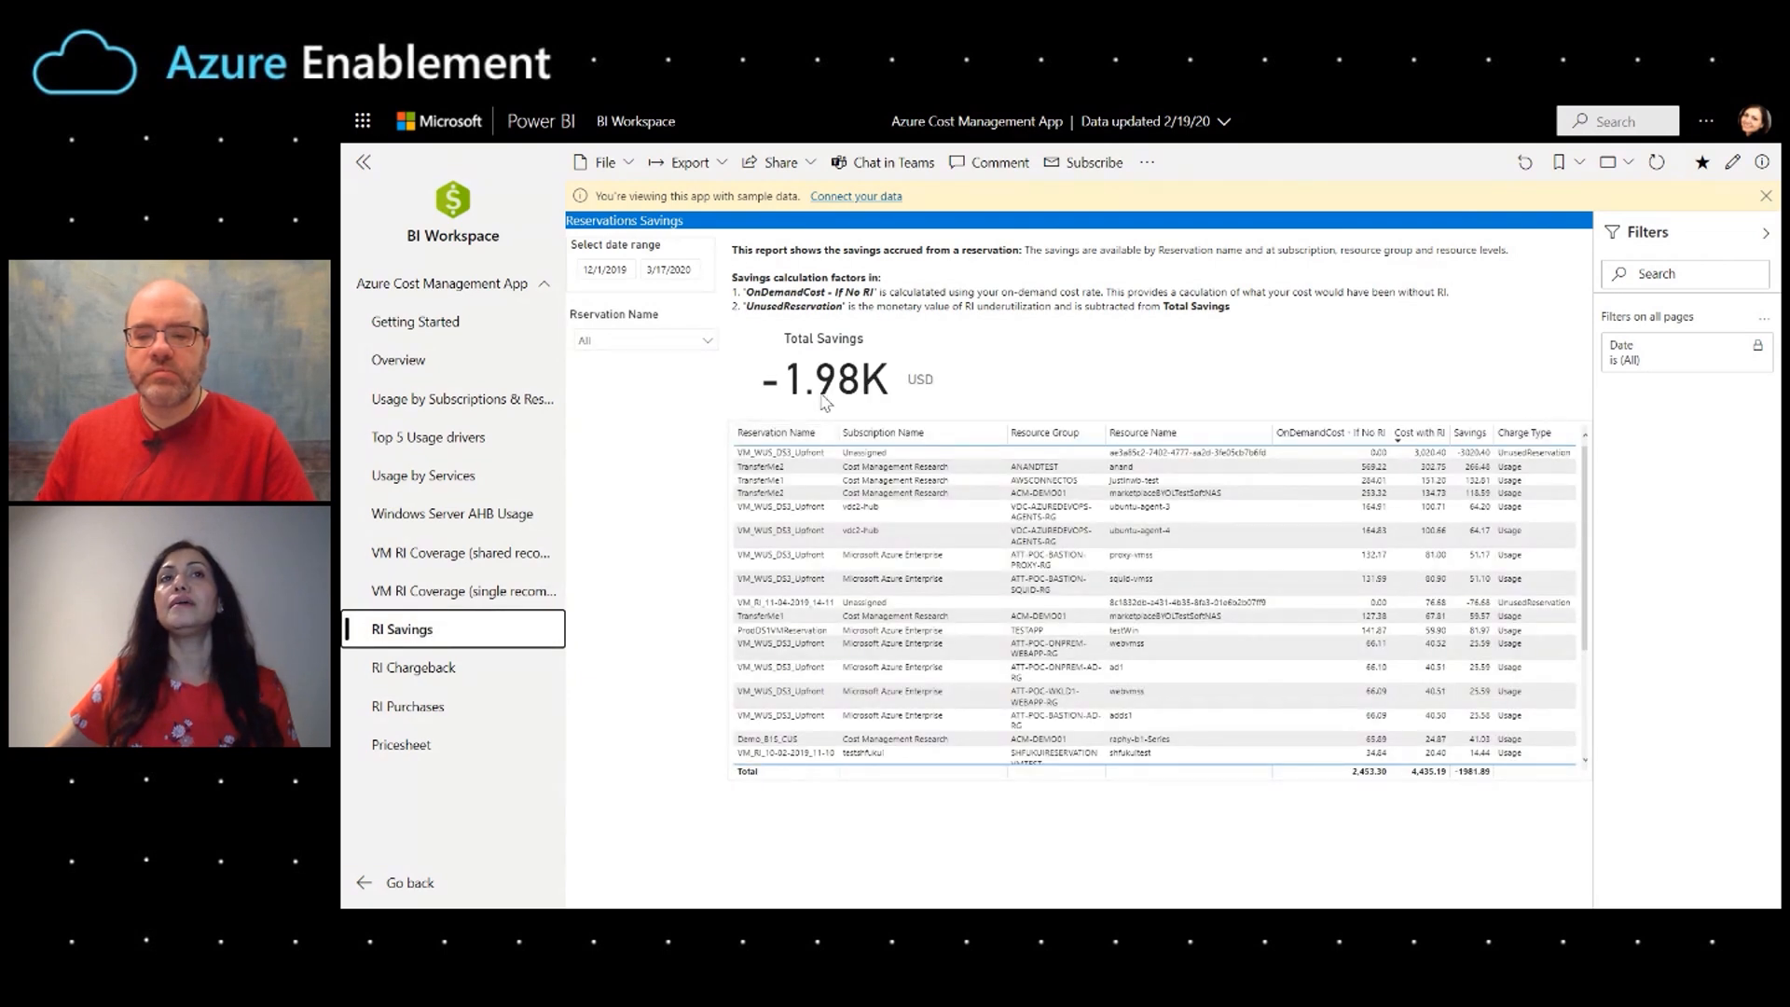
pyautogui.moveTo(827, 398)
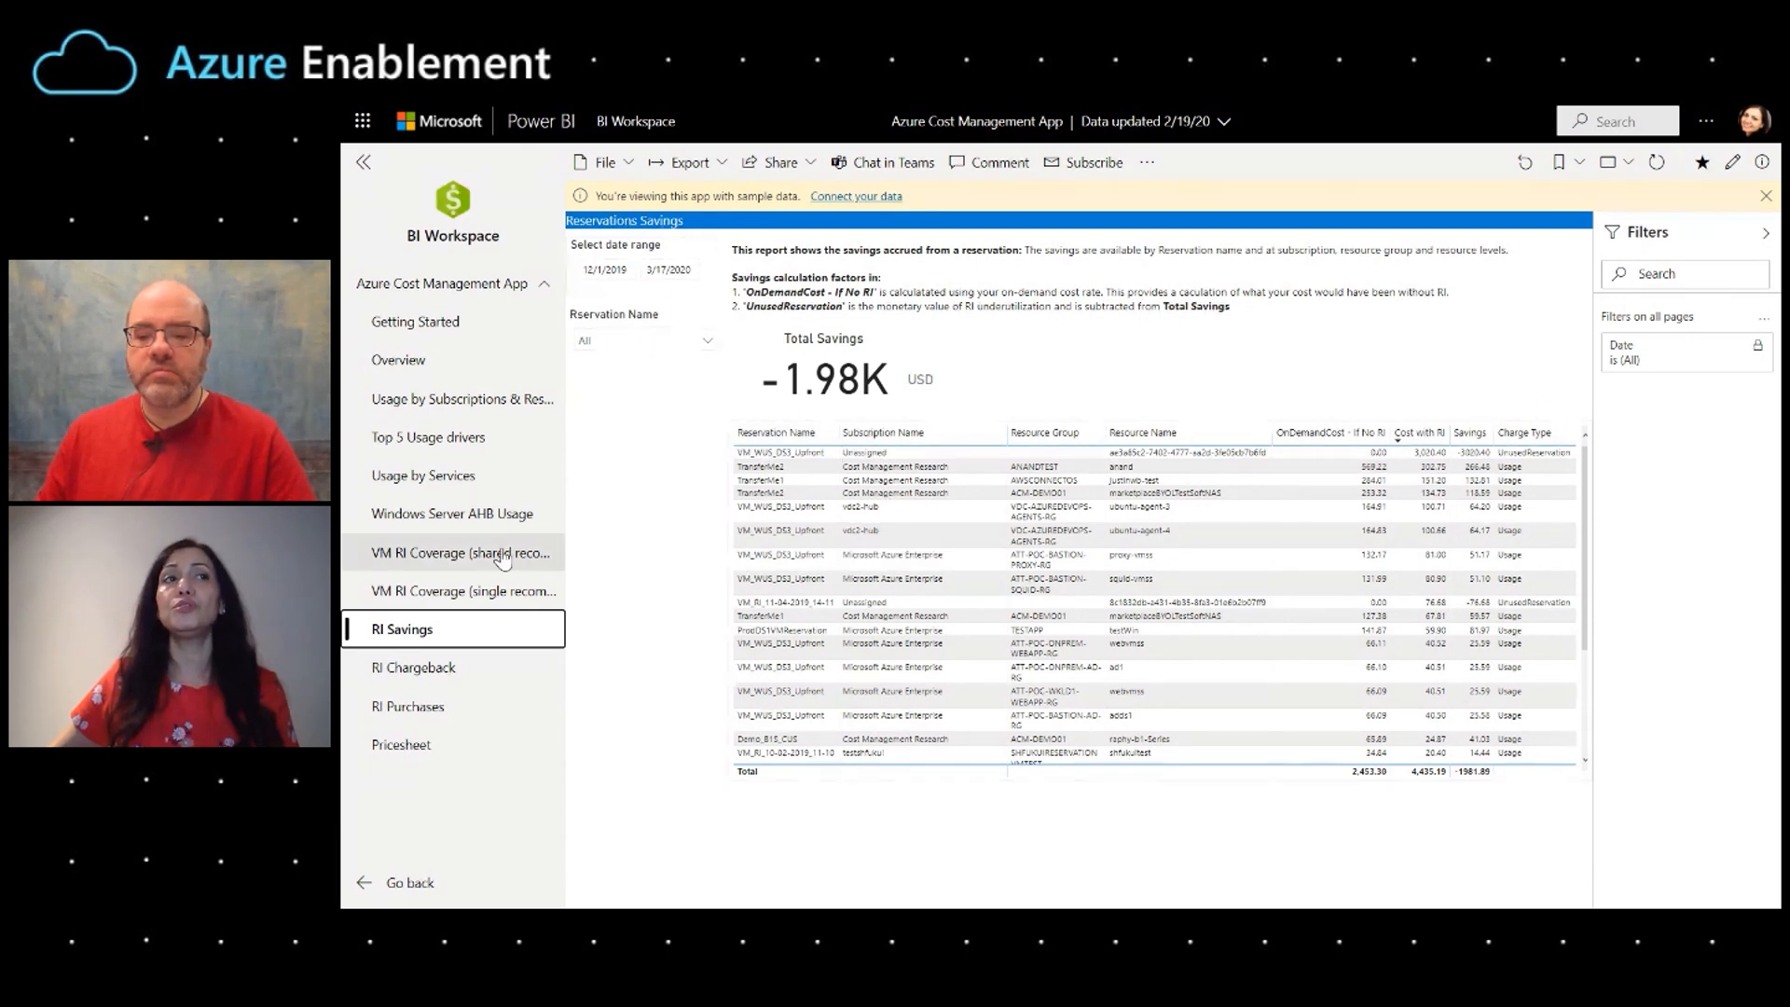
pyautogui.click(463, 553)
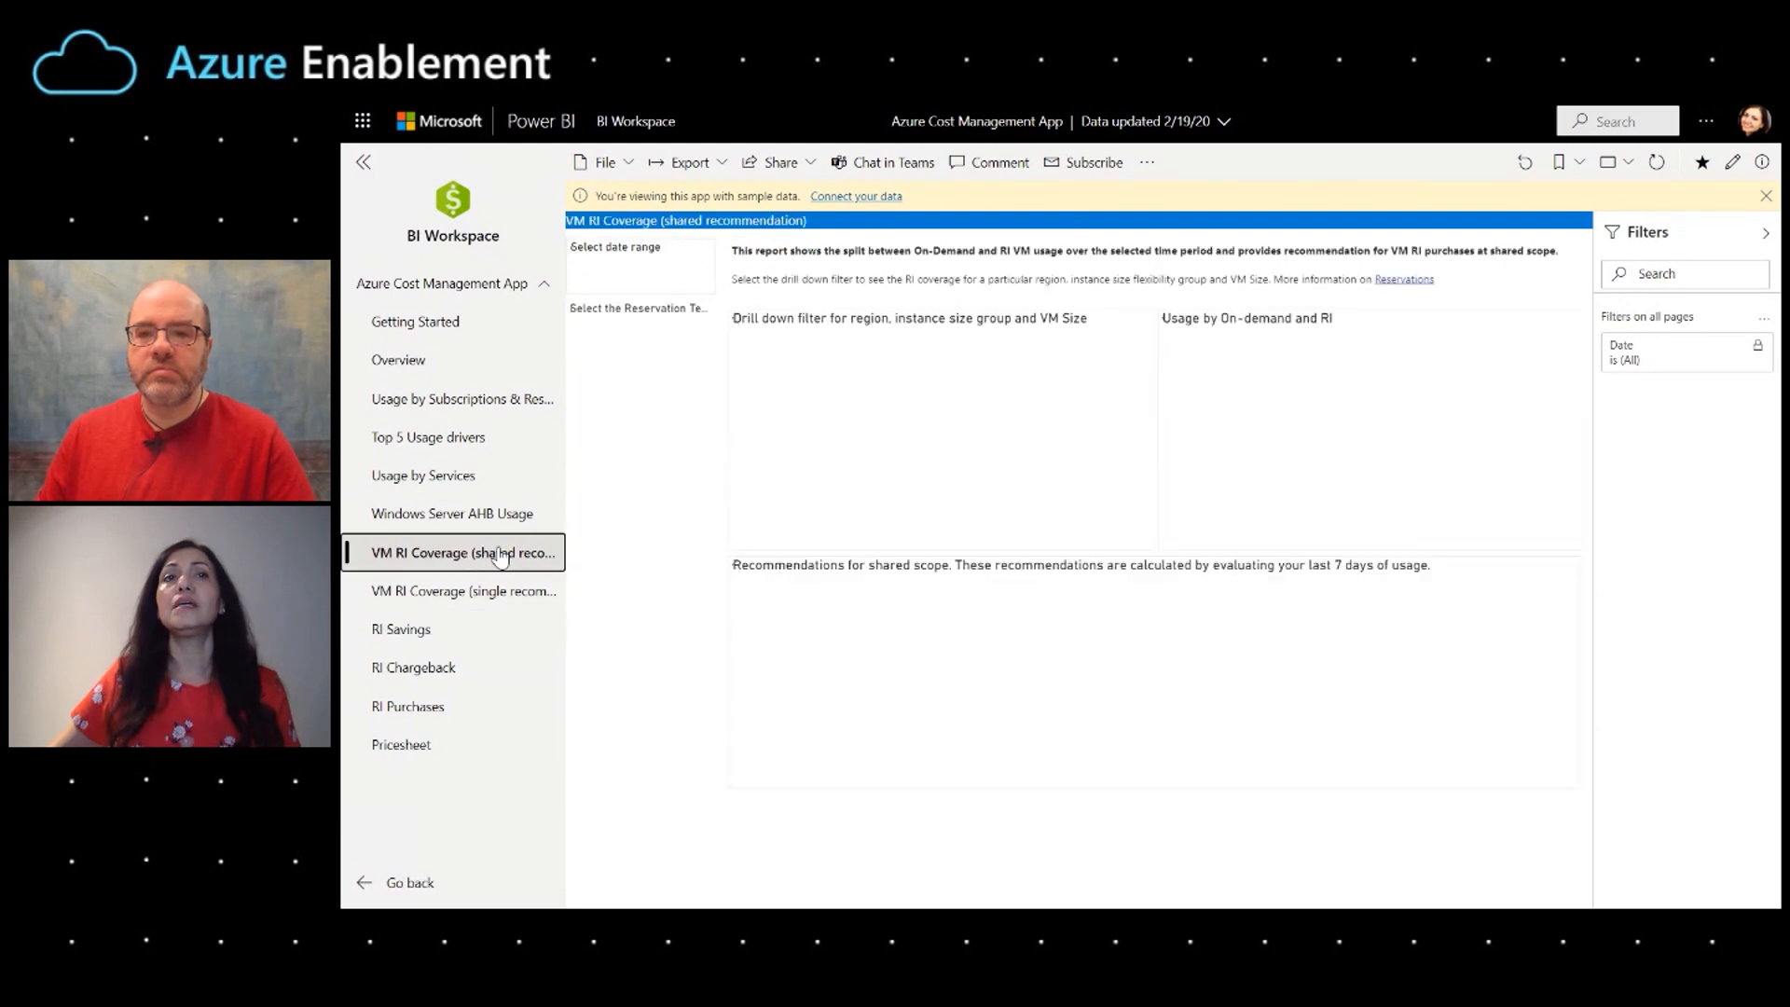